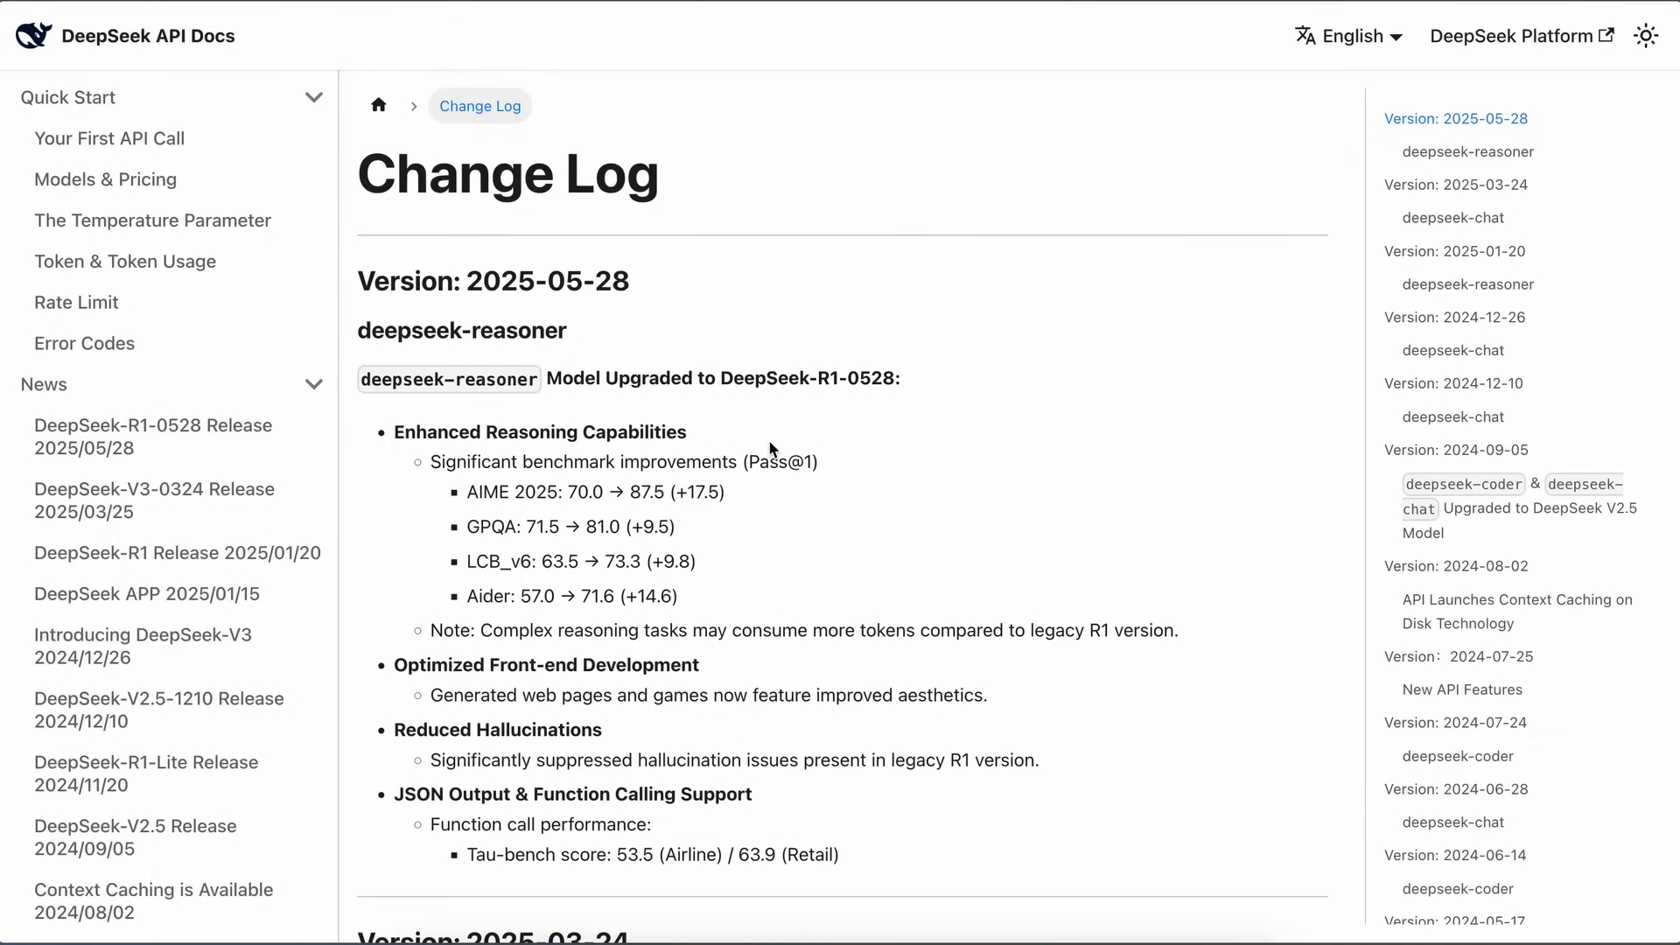
# Step: Highlight the DeepSeek-R1-0528 model name, then list DeepSeek V3 0324 and R1 0528 in settings
pyautogui.scroll(-3)
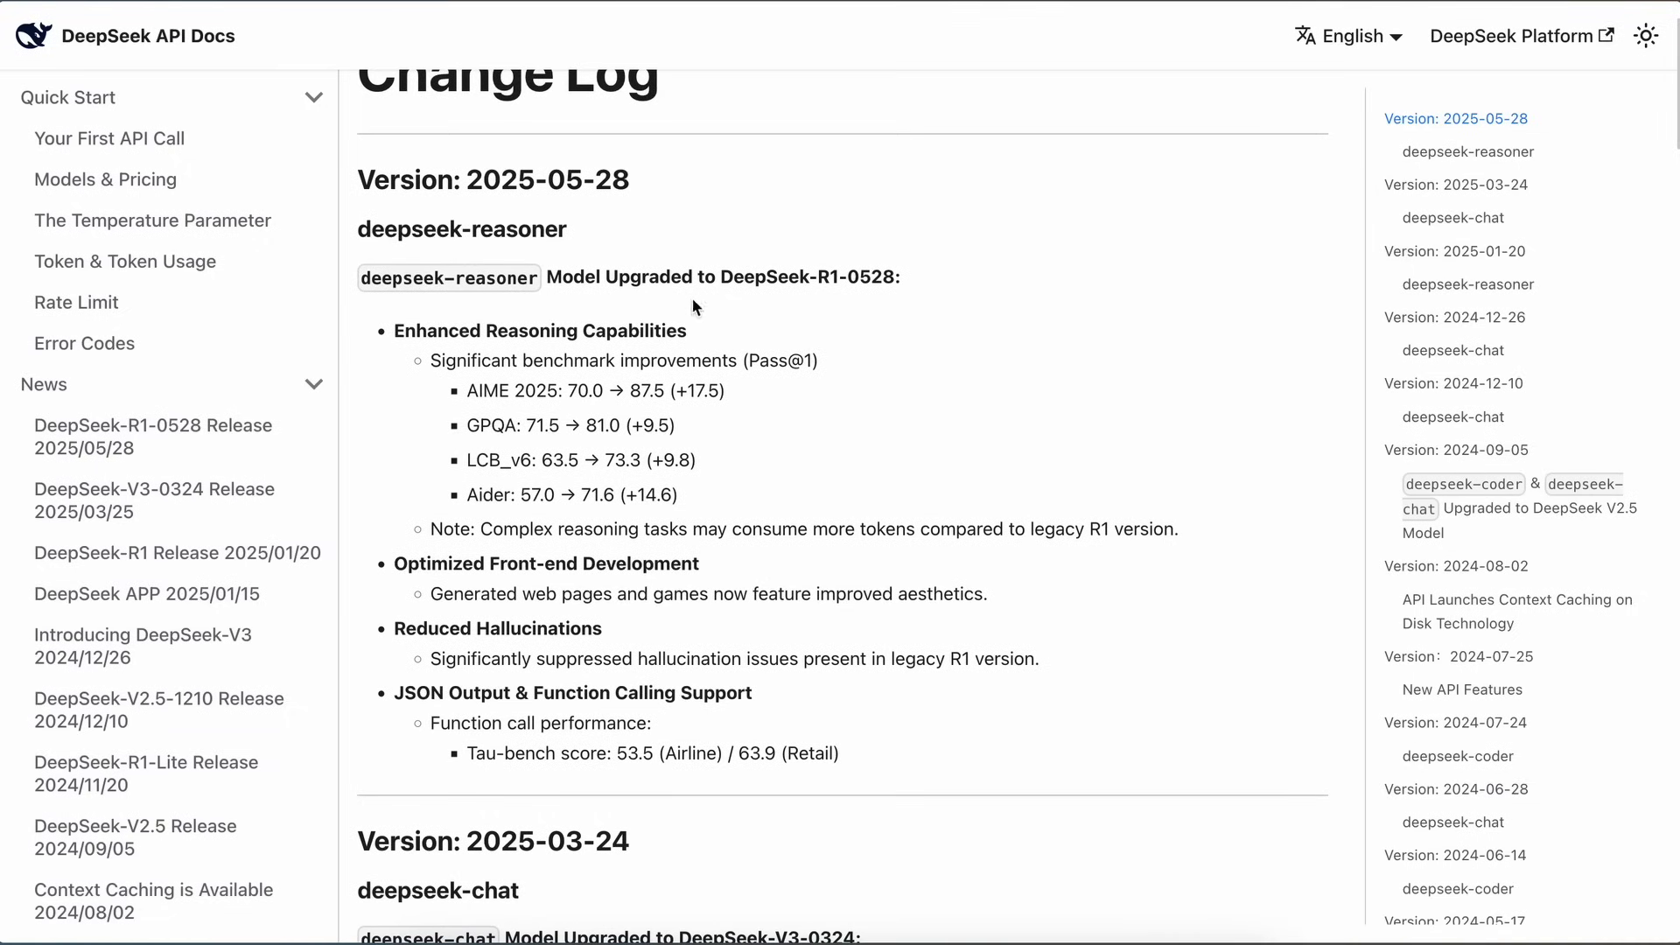
pyautogui.moveTo(720, 273)
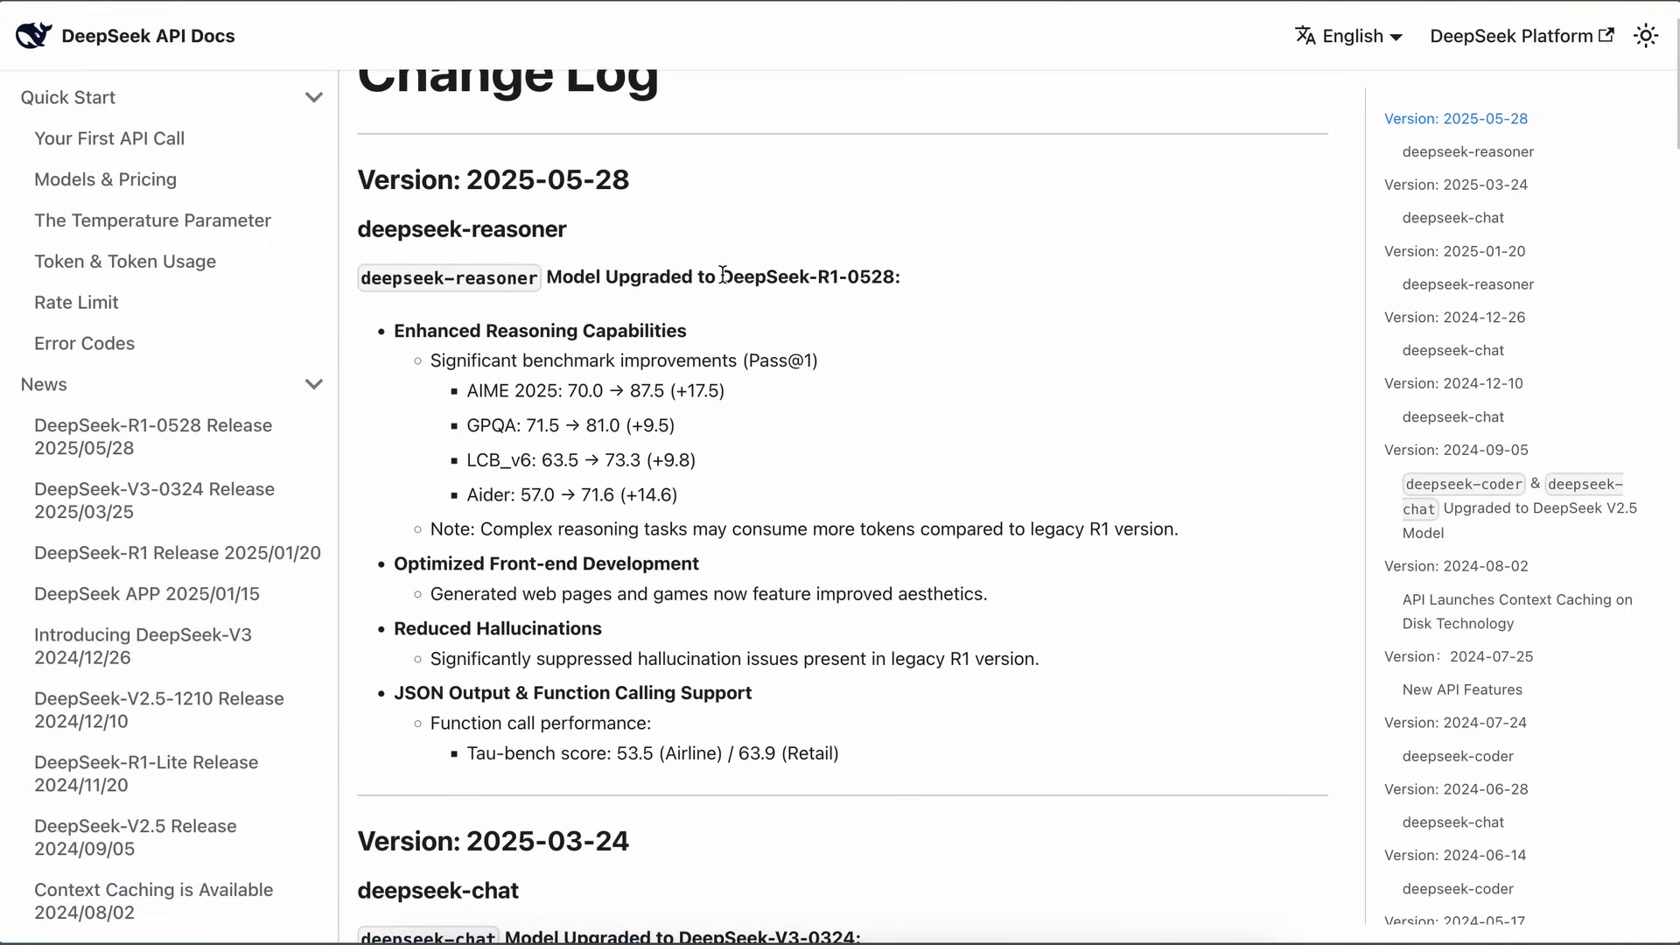
pyautogui.doubleClick(808, 277)
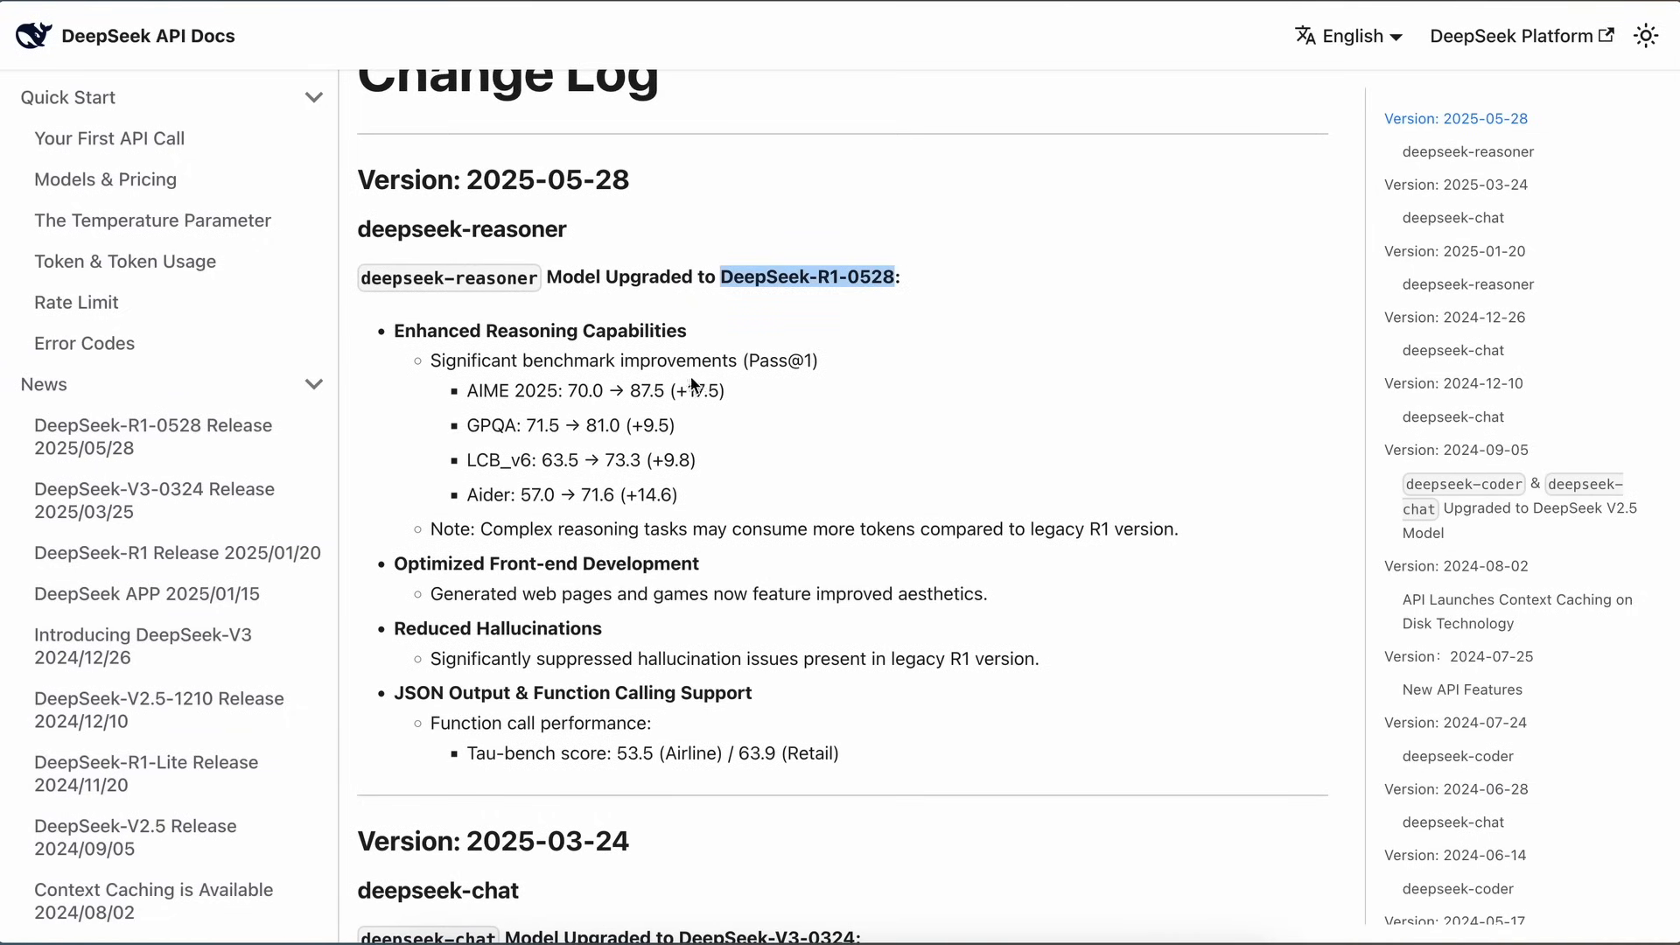
pyautogui.moveTo(479, 394)
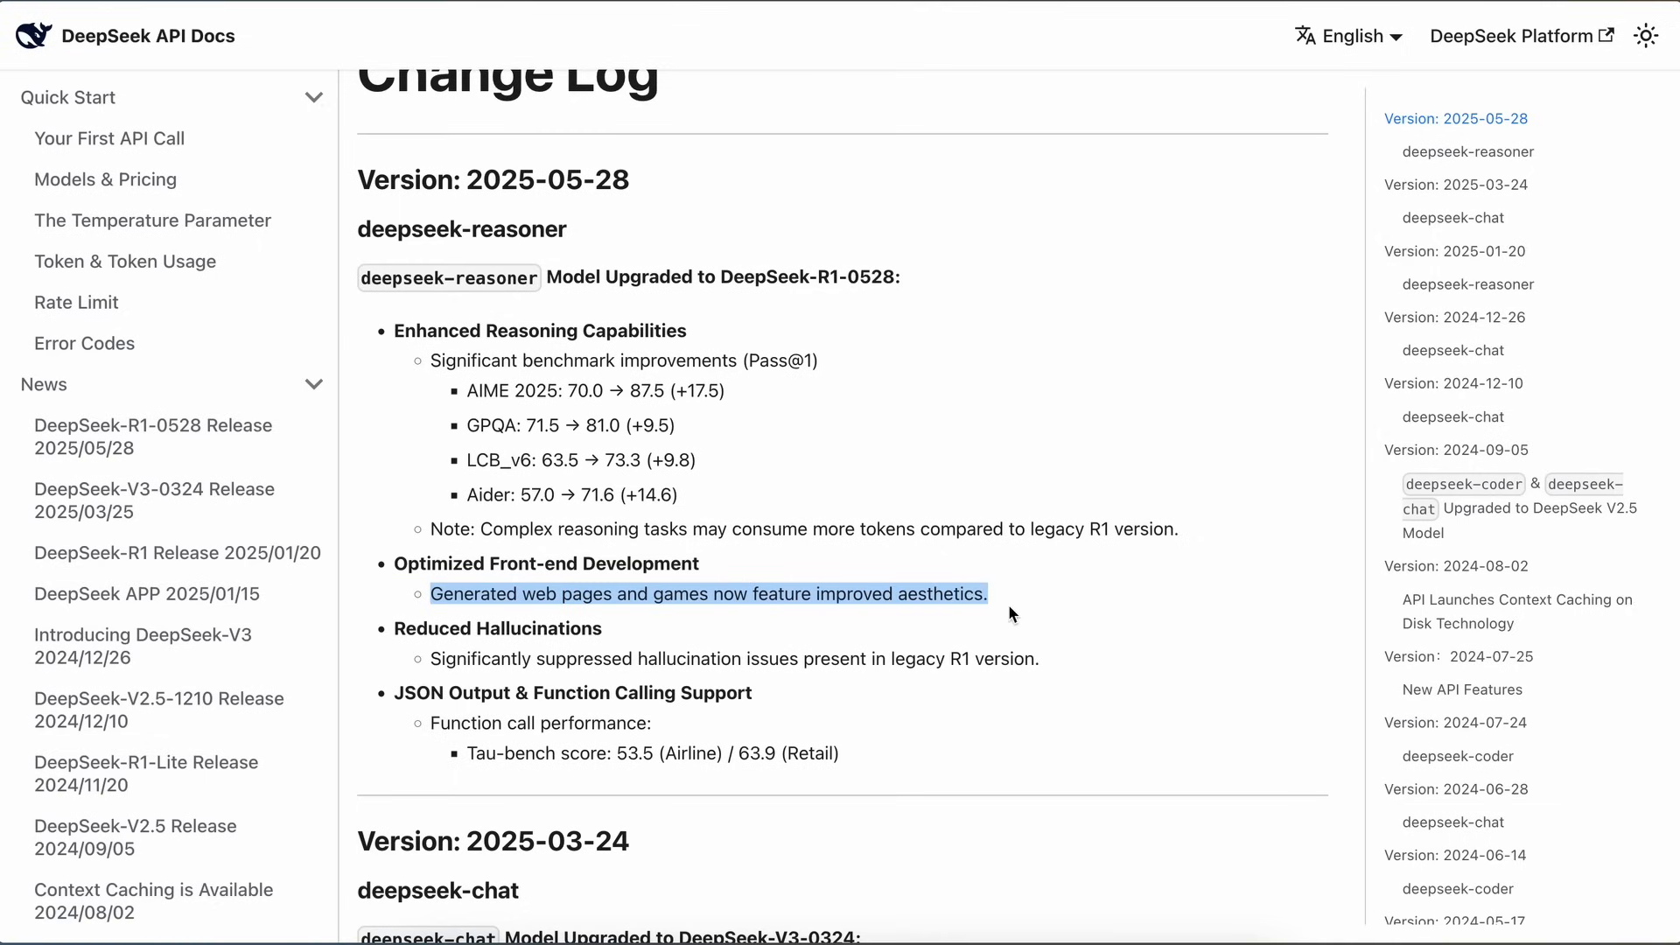
pyautogui.moveTo(901, 703)
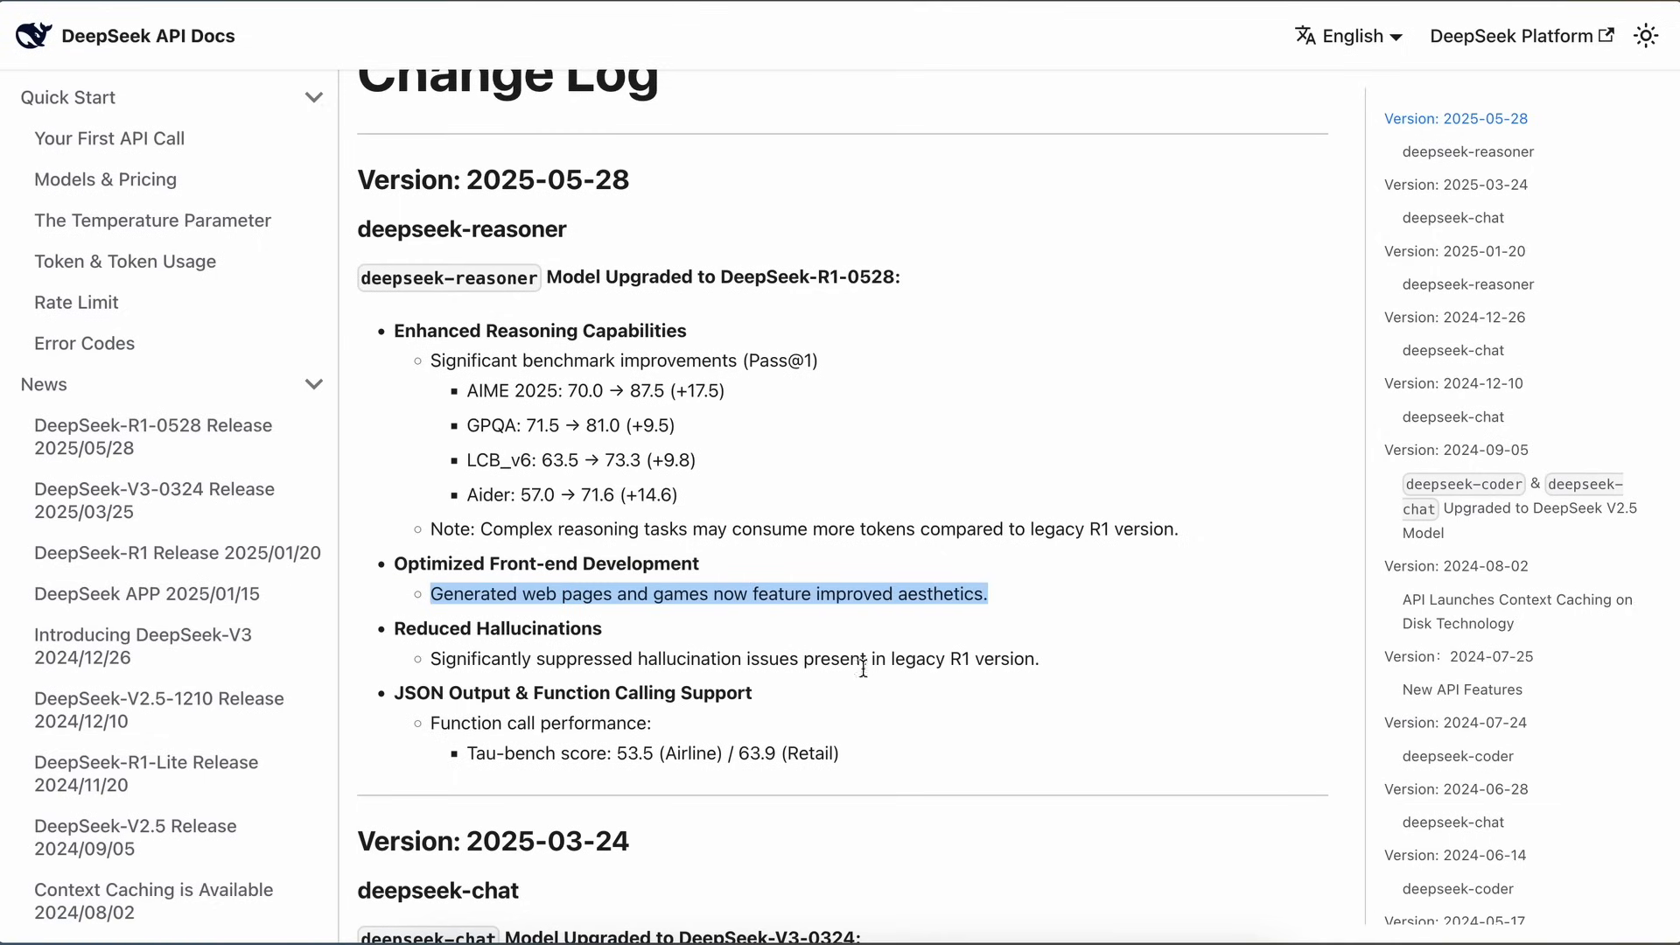
pyautogui.moveTo(583, 617)
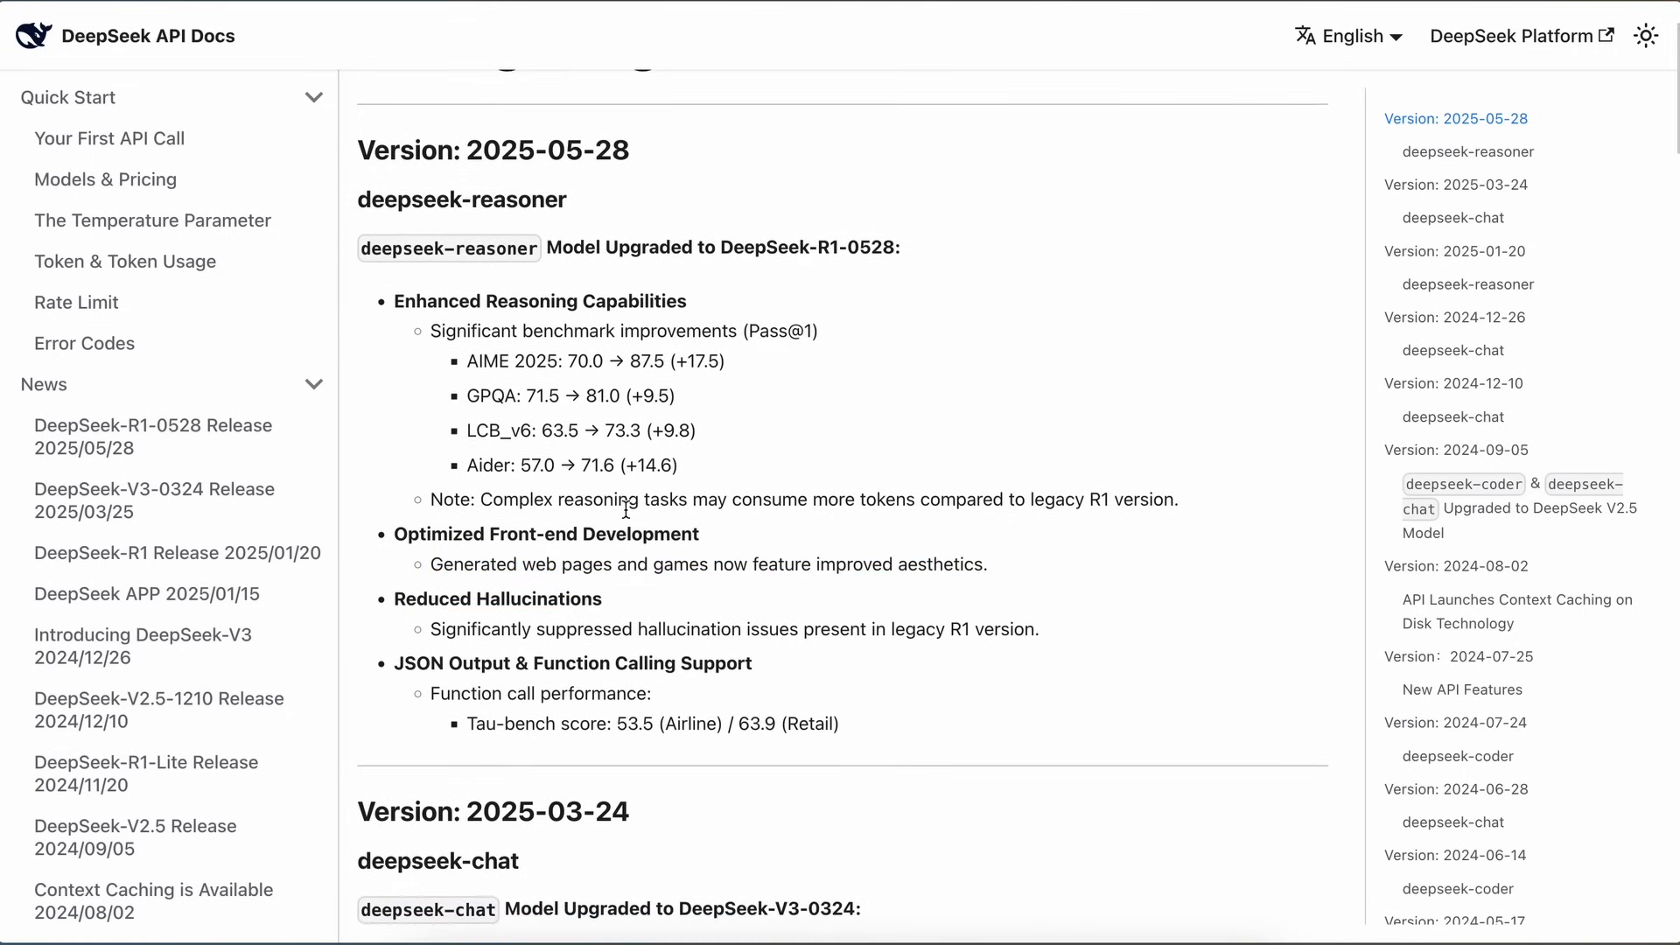
pyautogui.scroll(3)
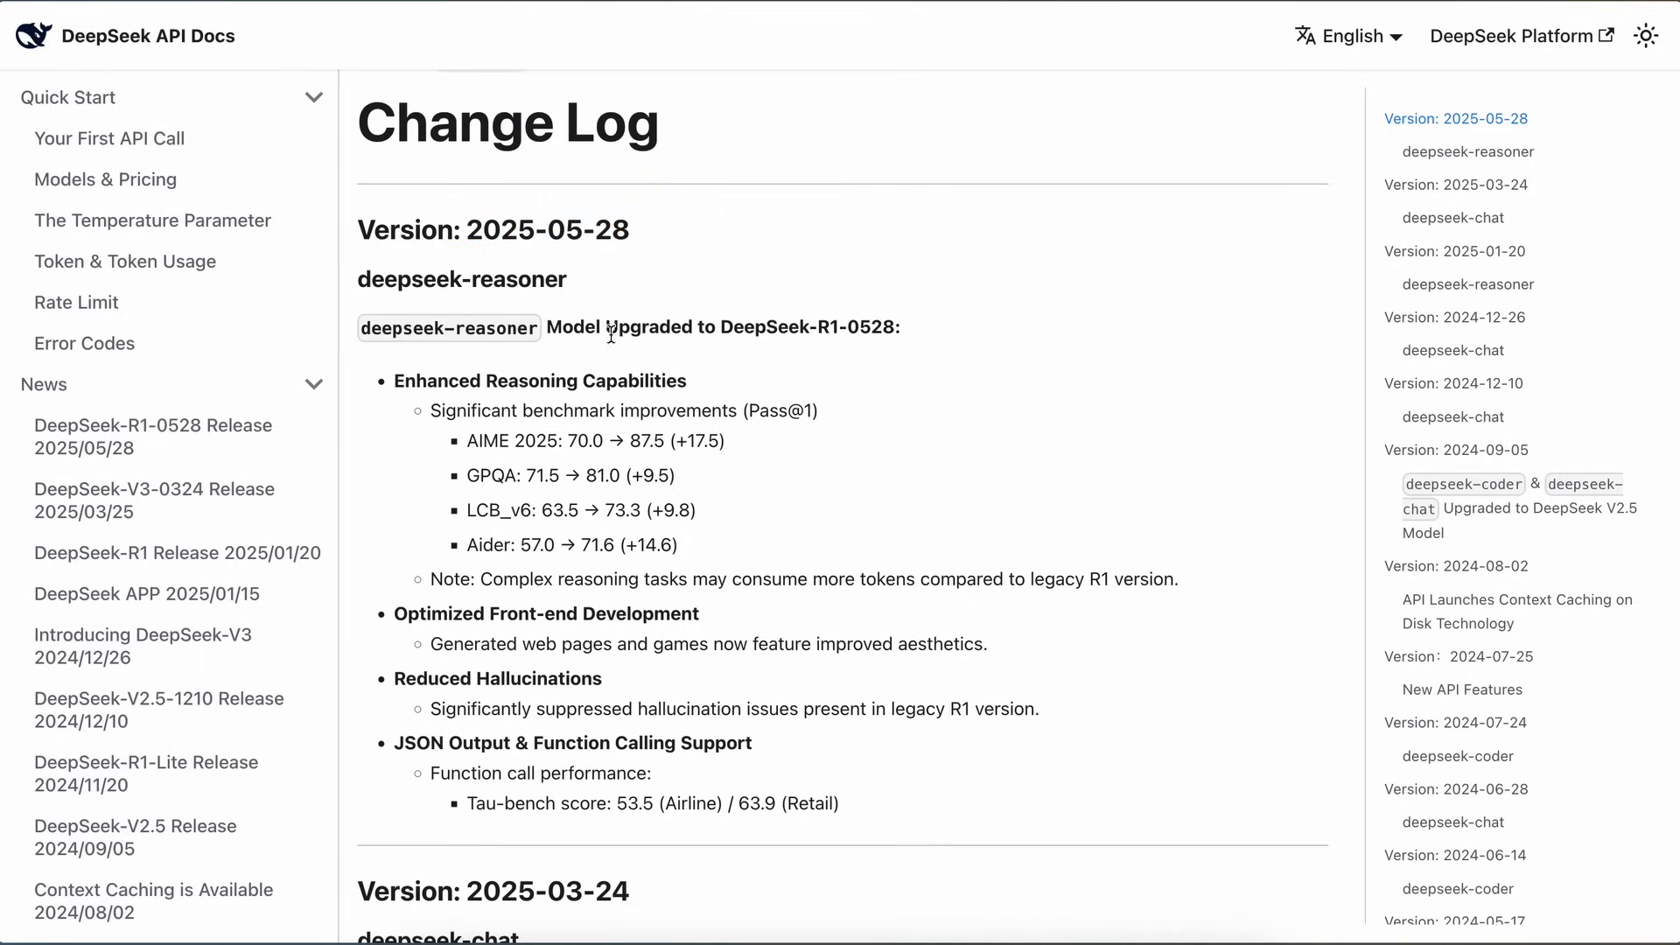
pyautogui.moveTo(617, 354)
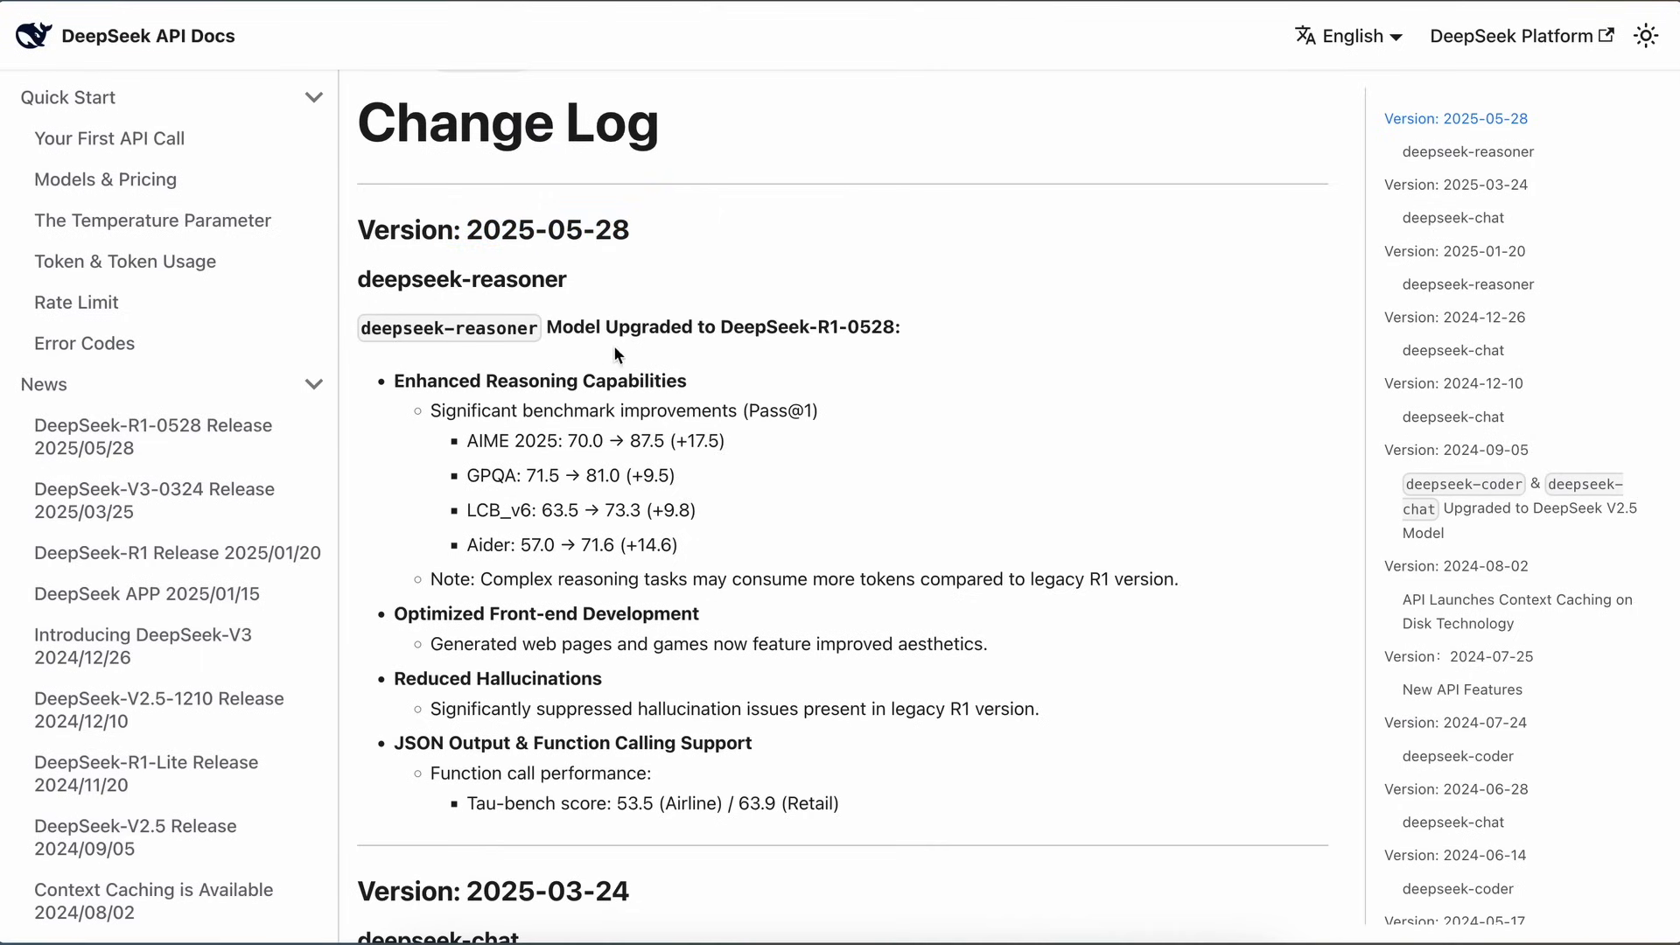
pyautogui.moveTo(625, 363)
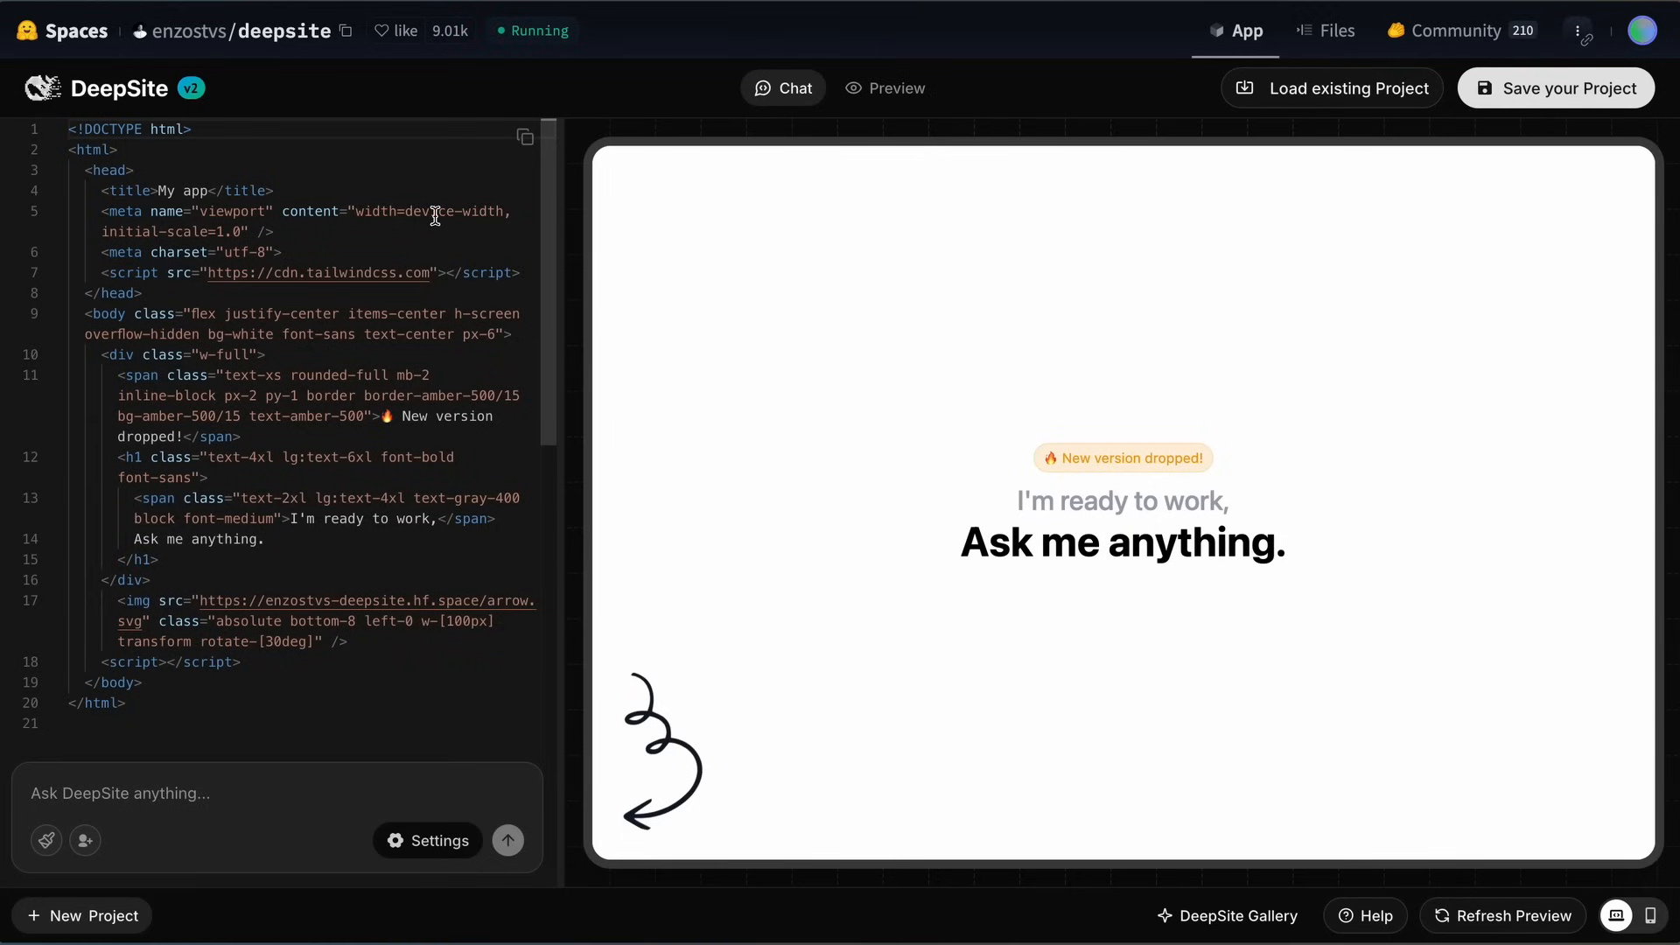
pyautogui.moveTo(234, 106)
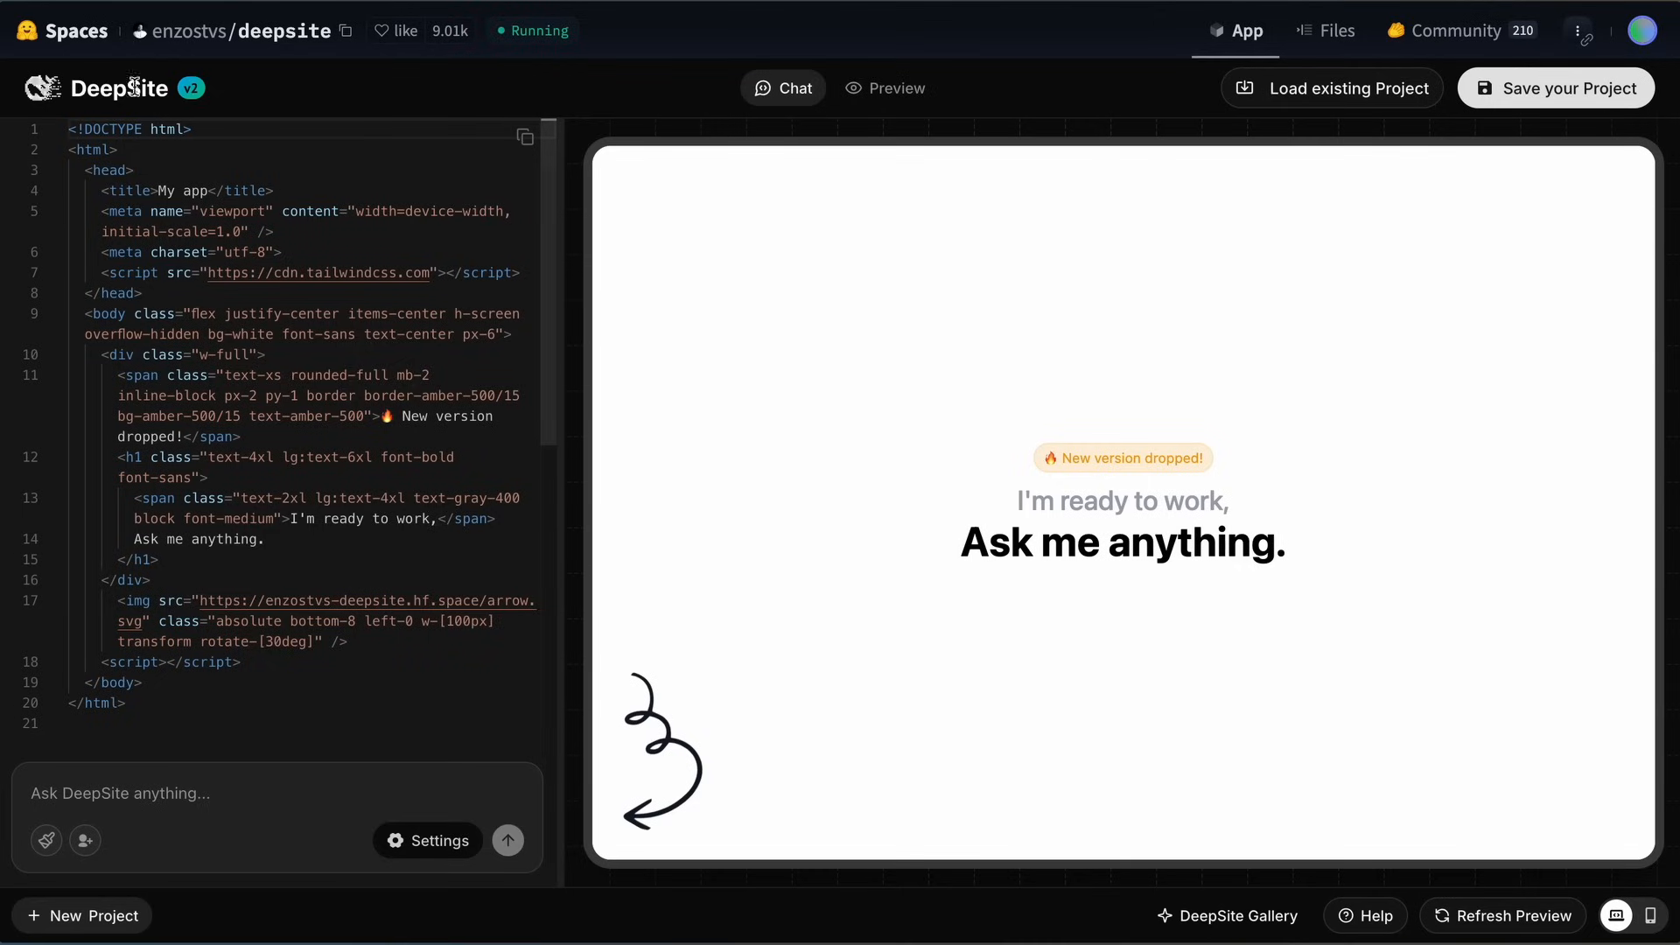
pyautogui.moveTo(235, 109)
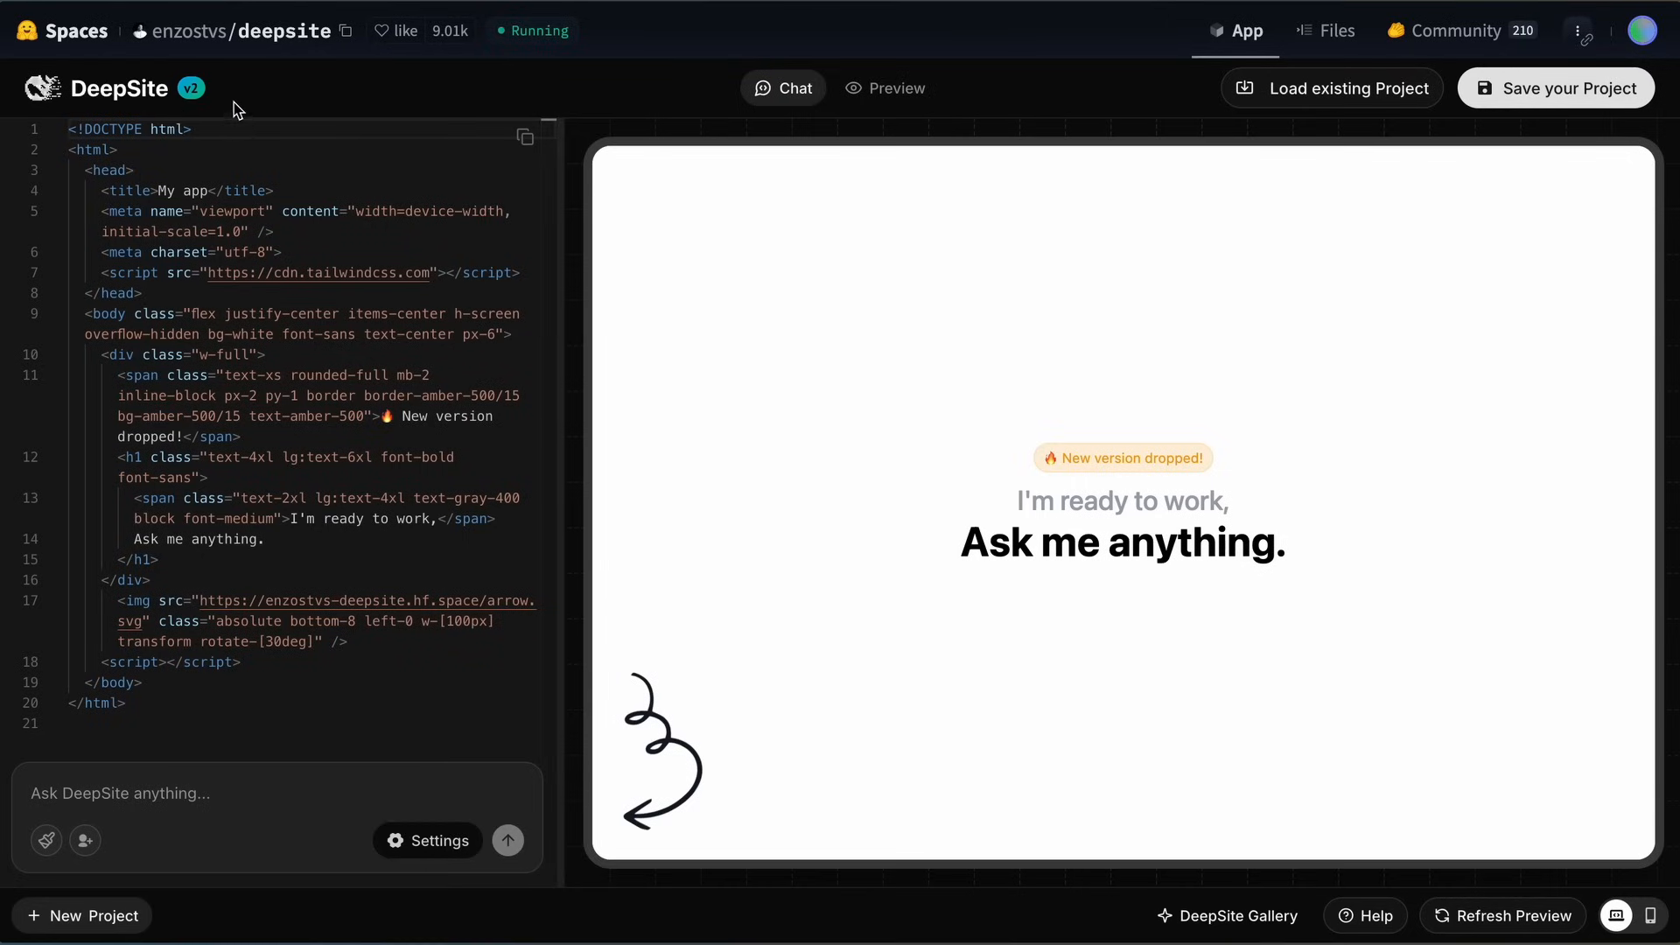
pyautogui.moveTo(222, 116)
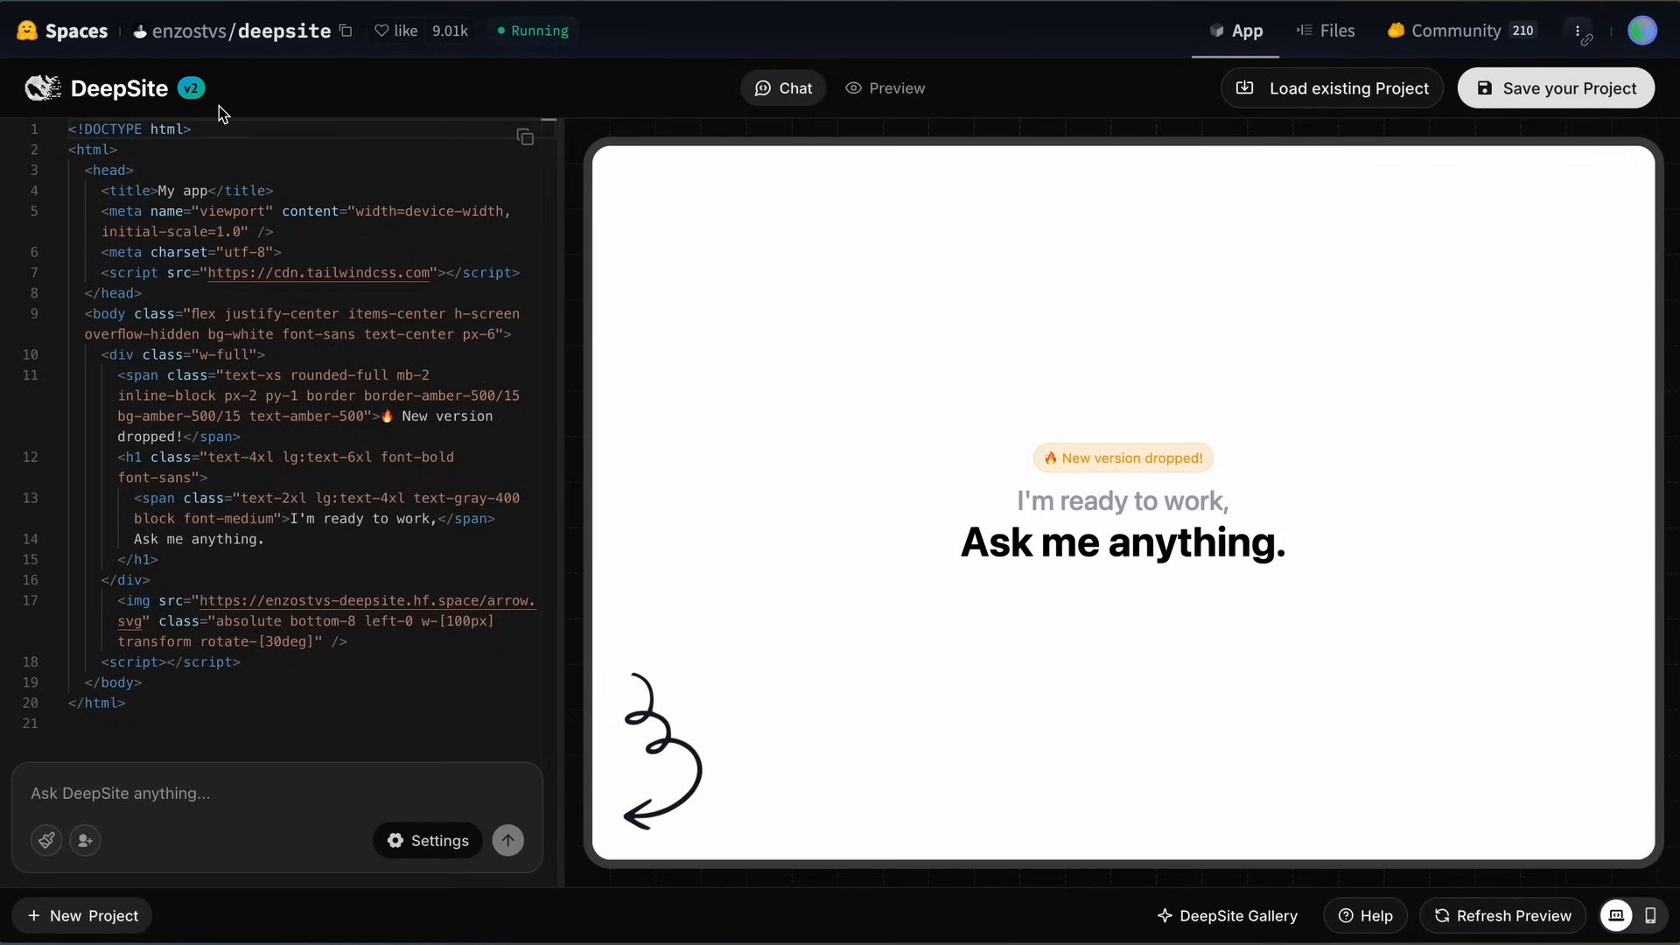
pyautogui.scroll(-3)
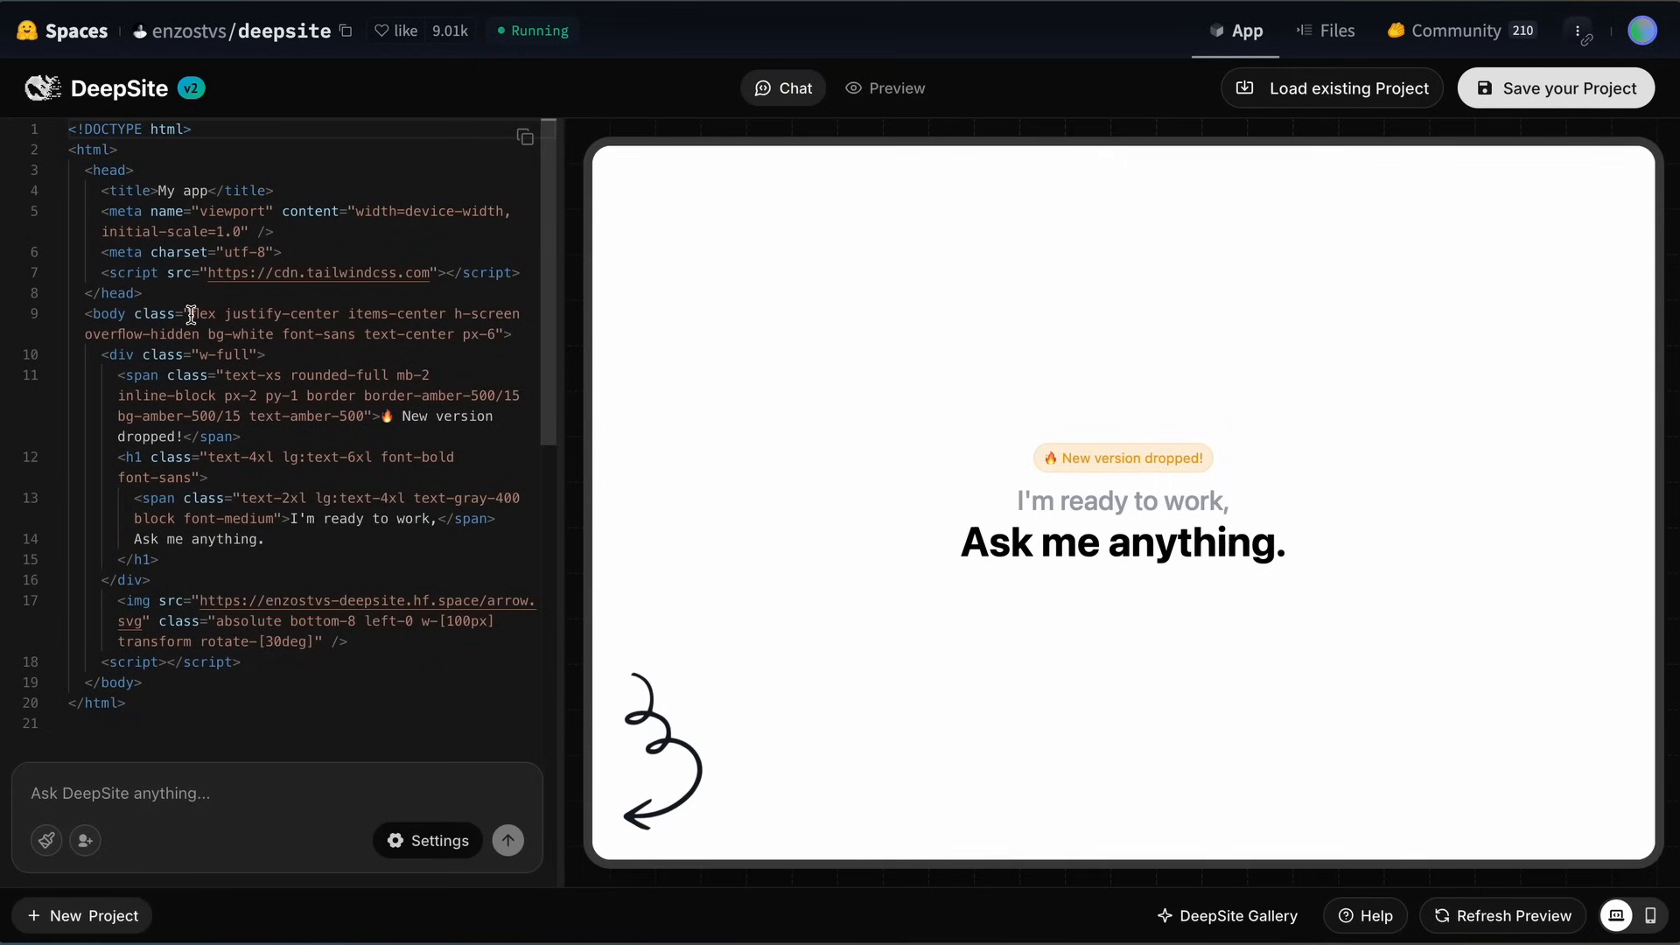
pyautogui.moveTo(155, 313)
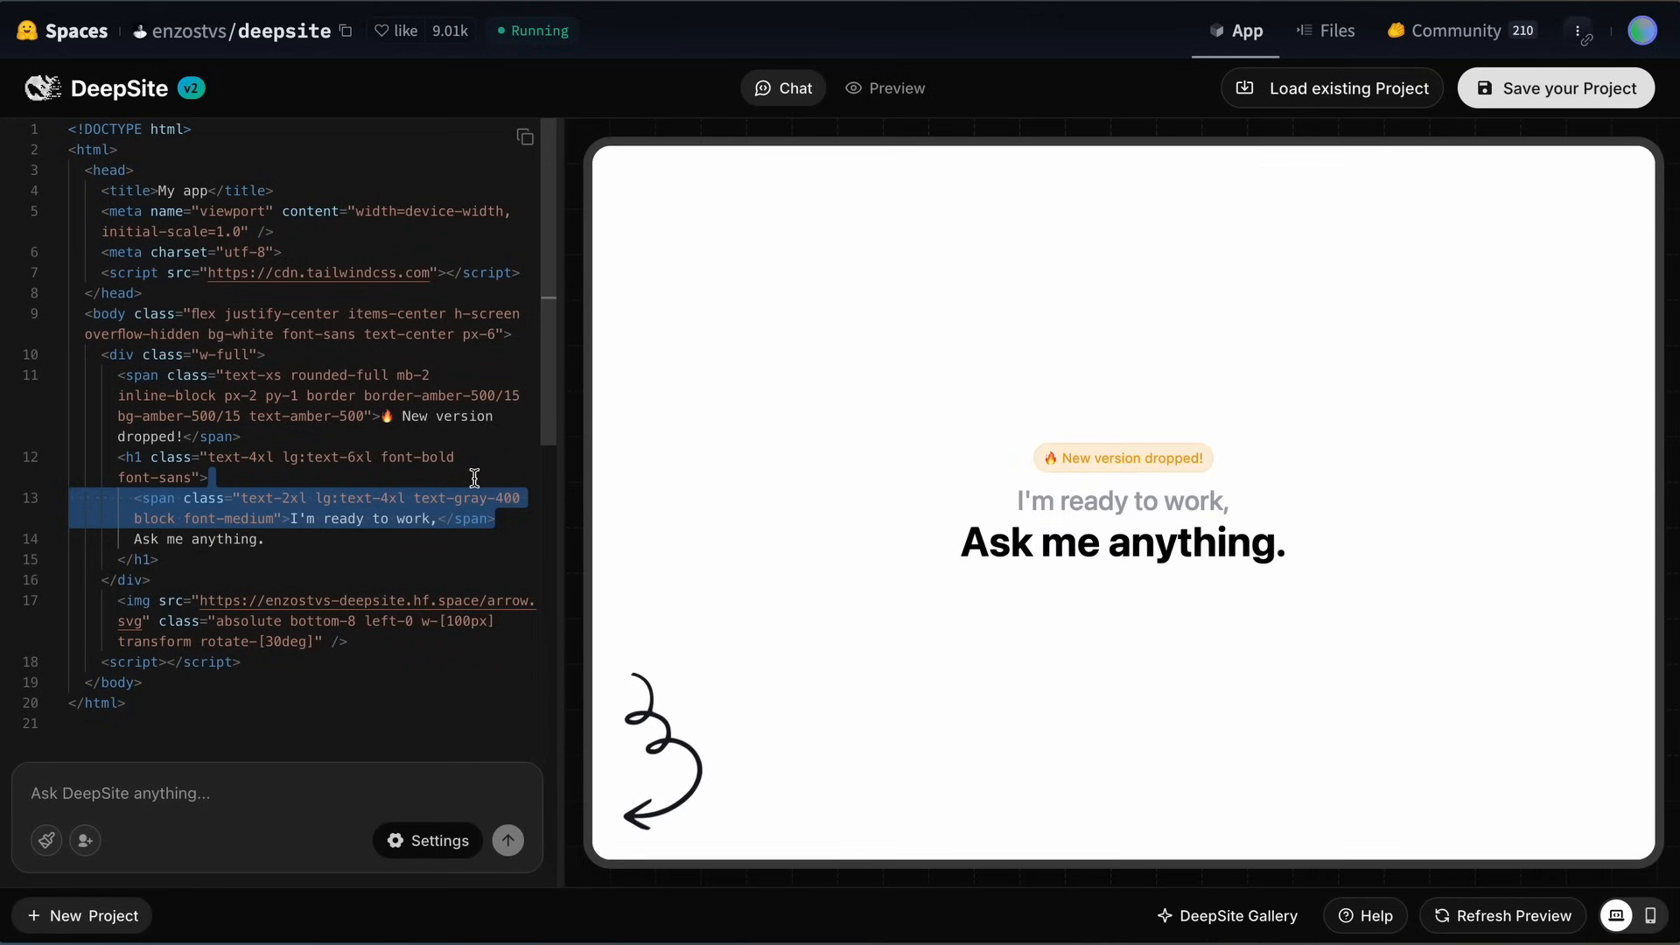
pyautogui.moveTo(333, 547)
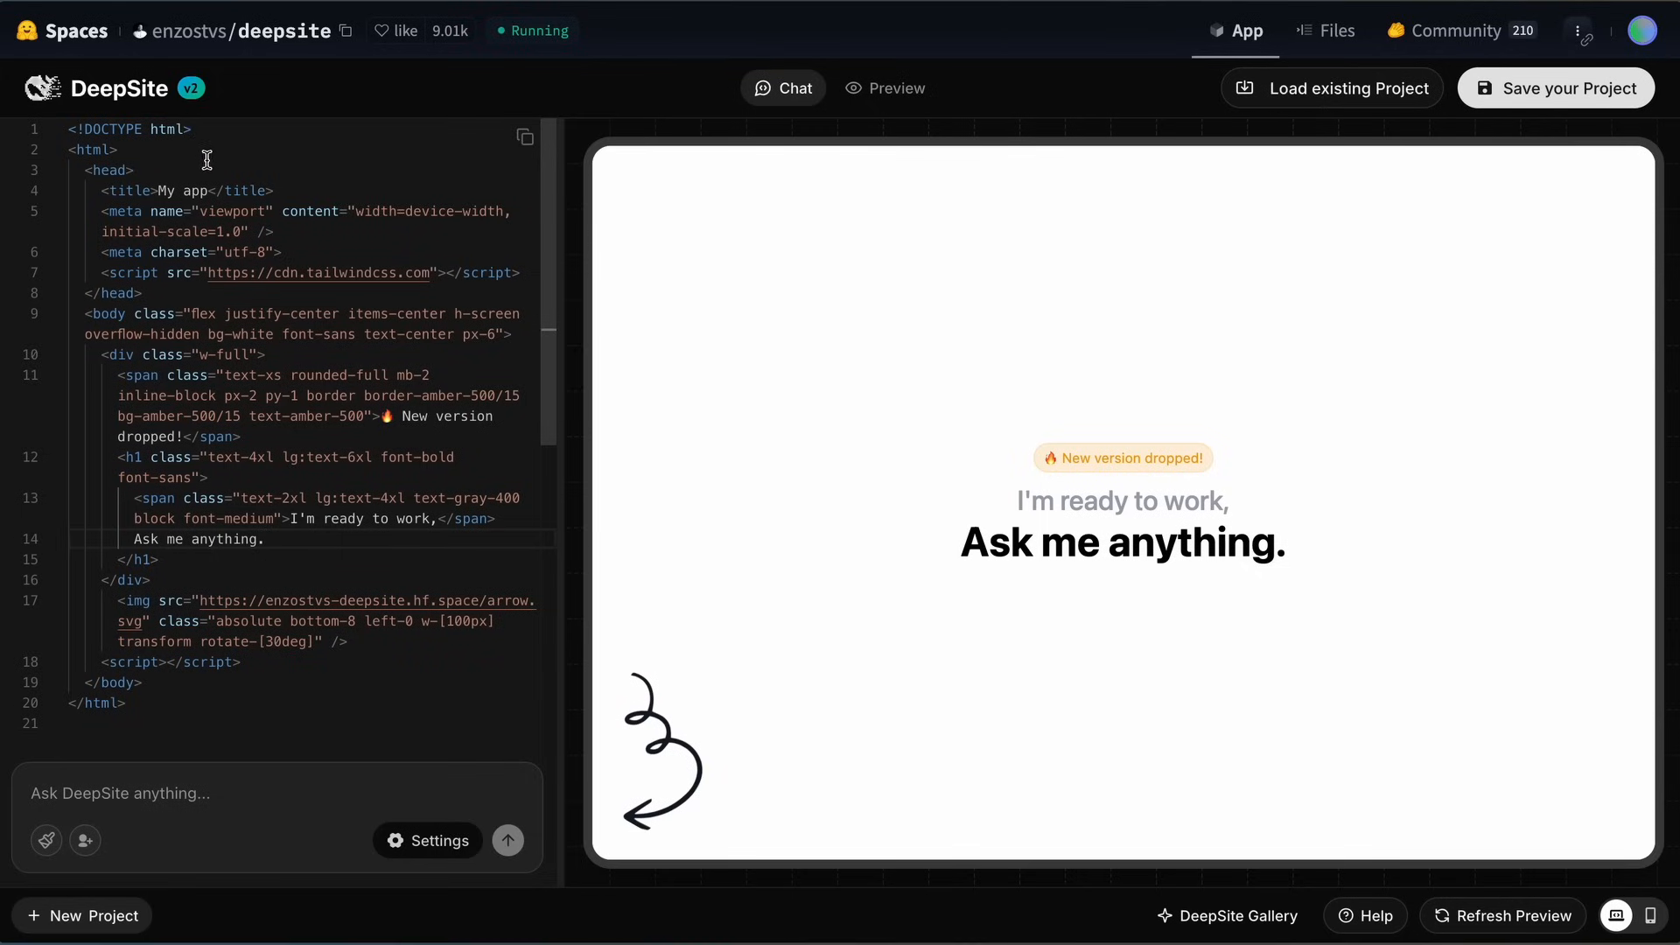
pyautogui.moveTo(207, 137)
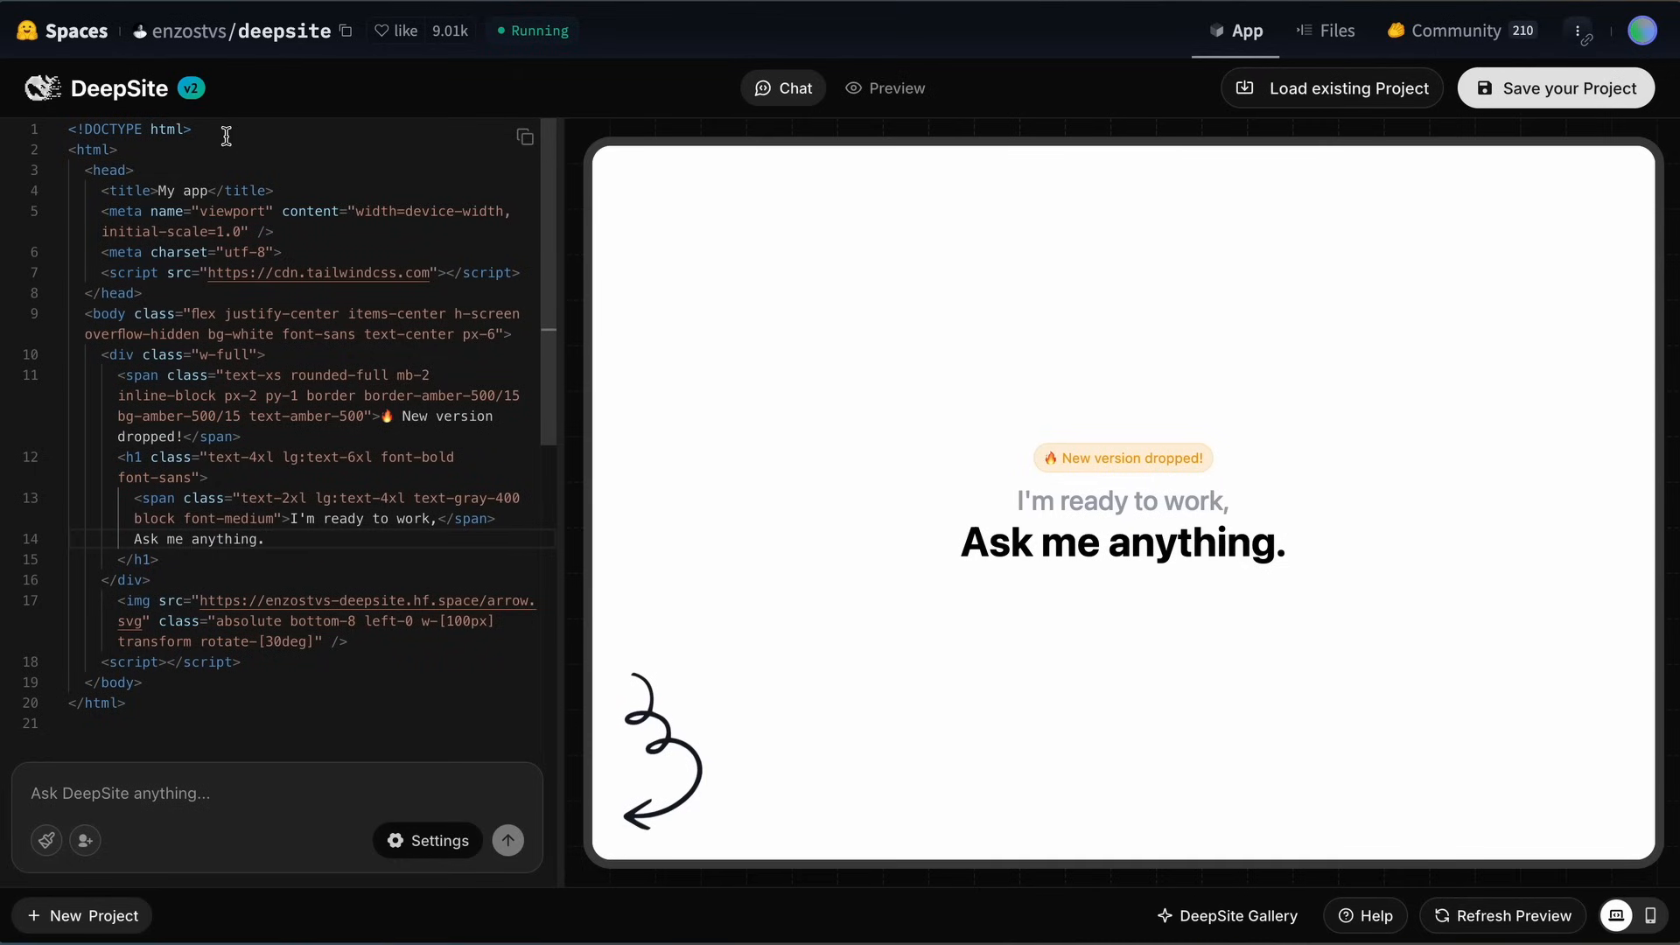
pyautogui.moveTo(242, 704)
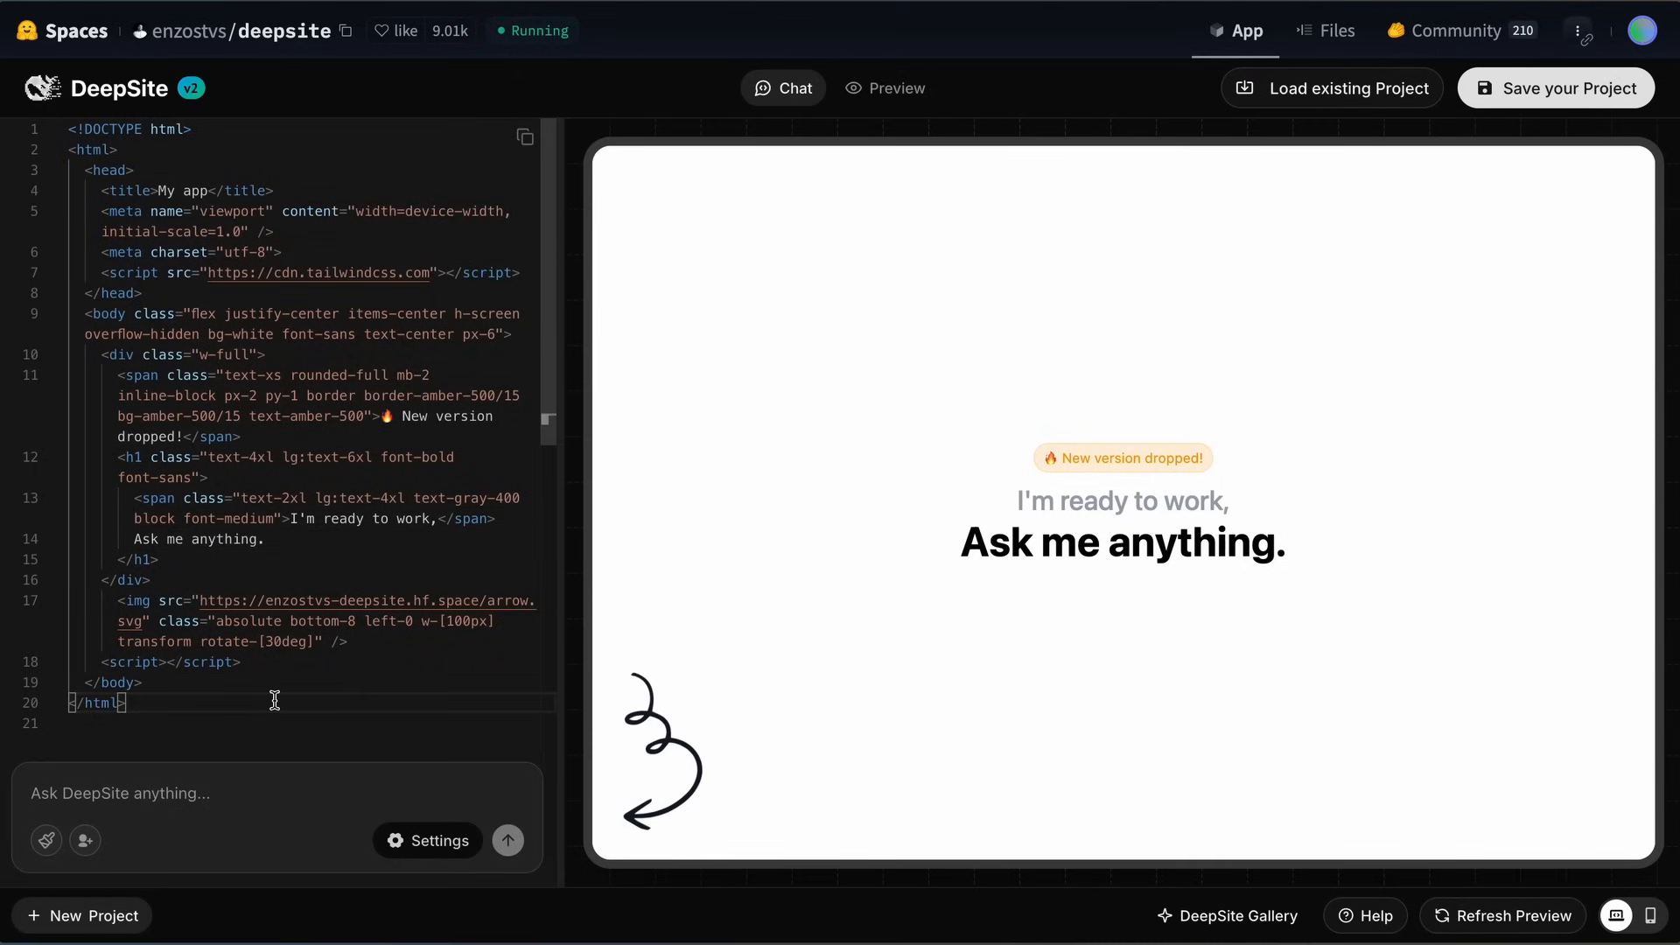
pyautogui.moveTo(321, 541)
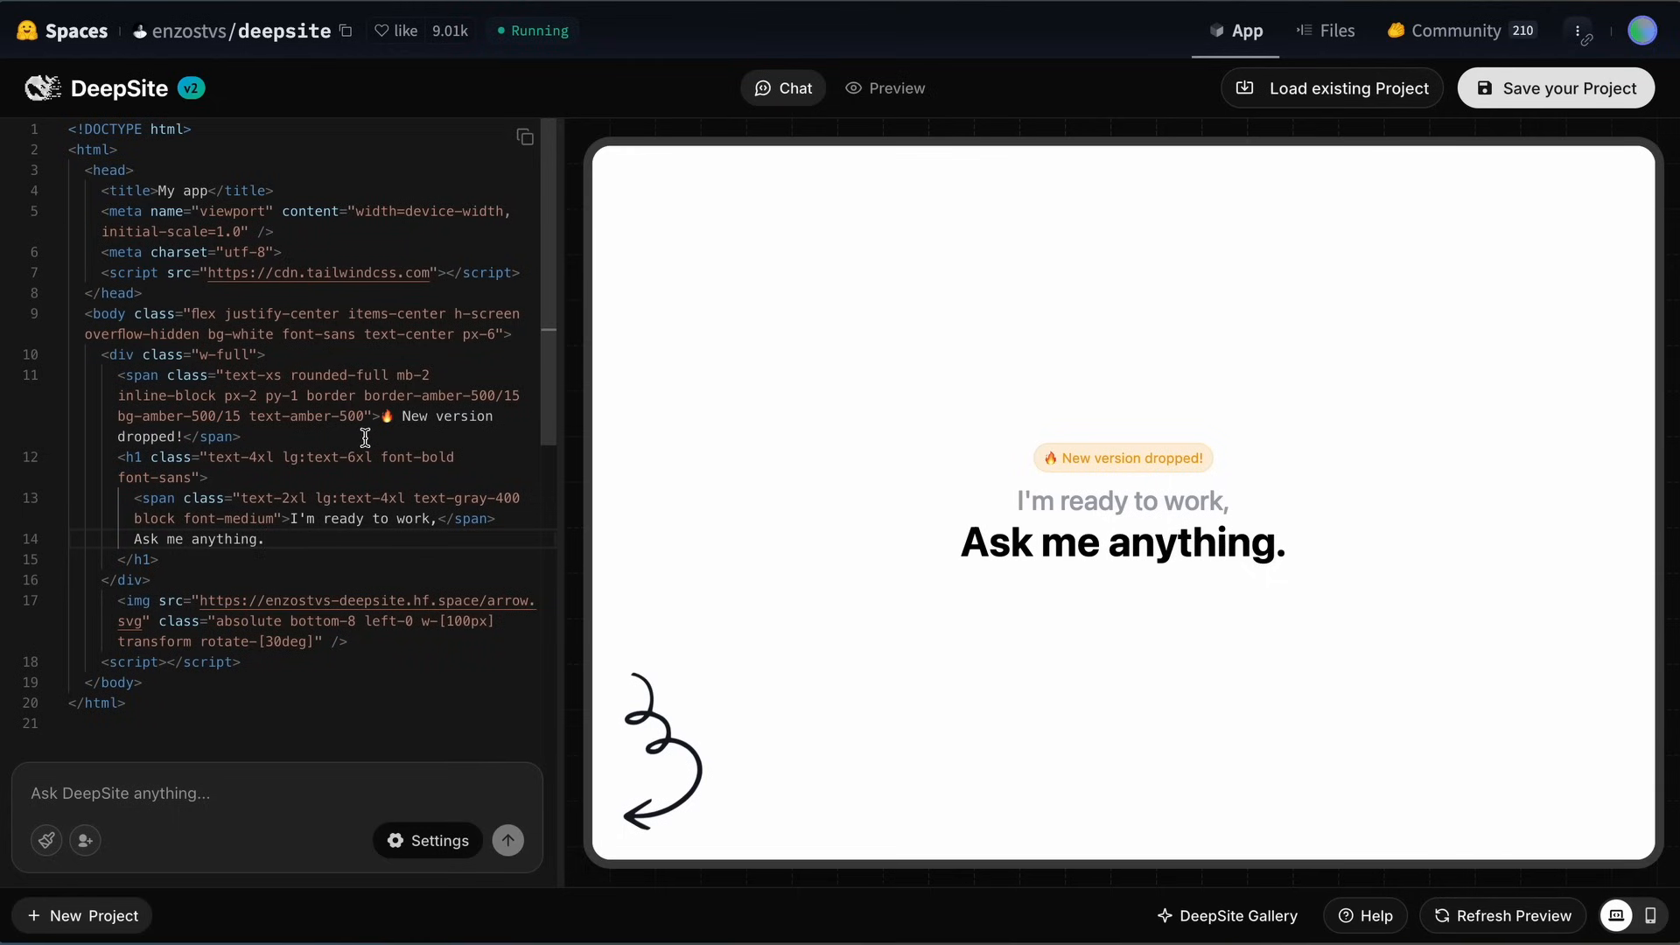
pyautogui.moveTo(315, 417)
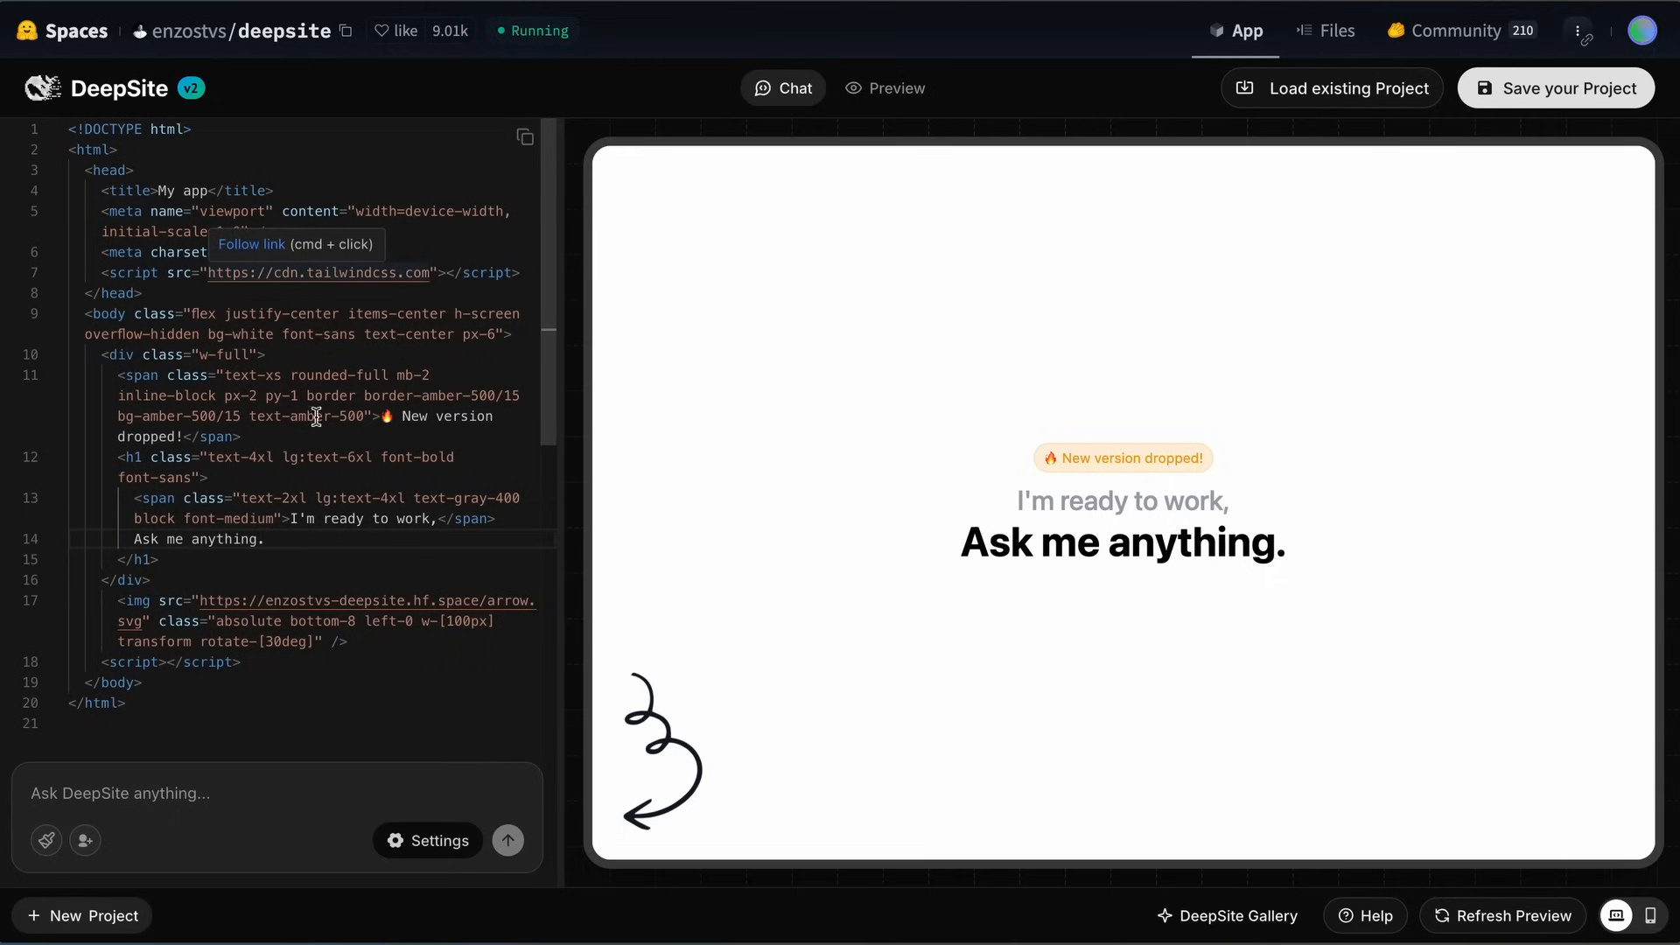
pyautogui.click(428, 840)
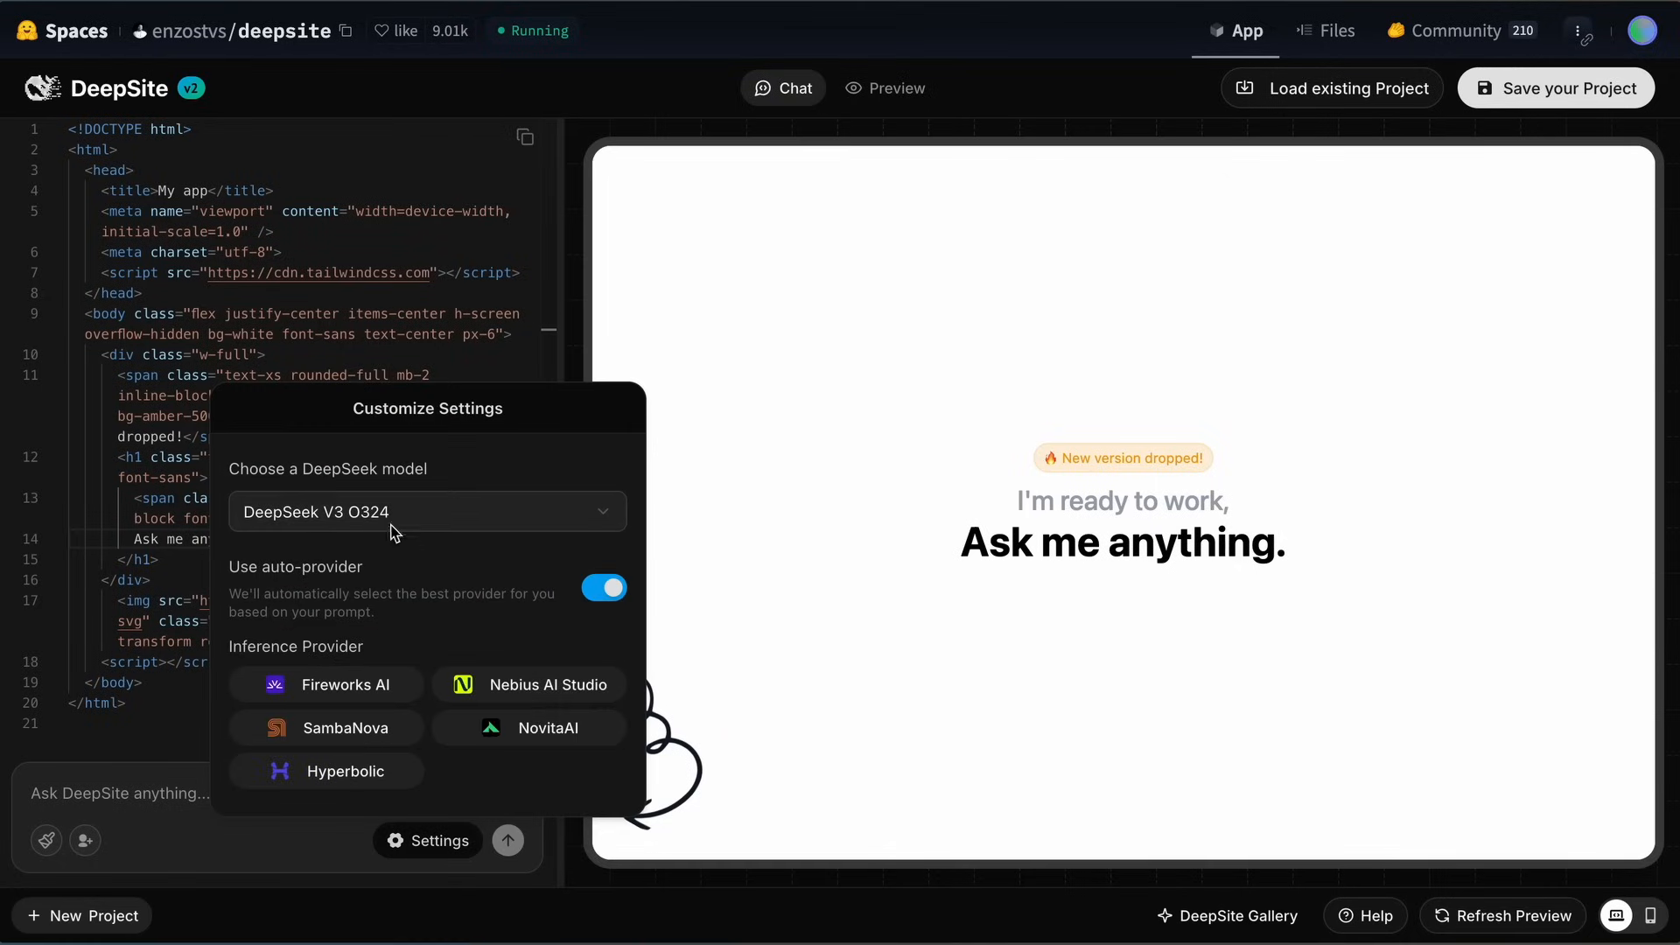
pyautogui.click(425, 511)
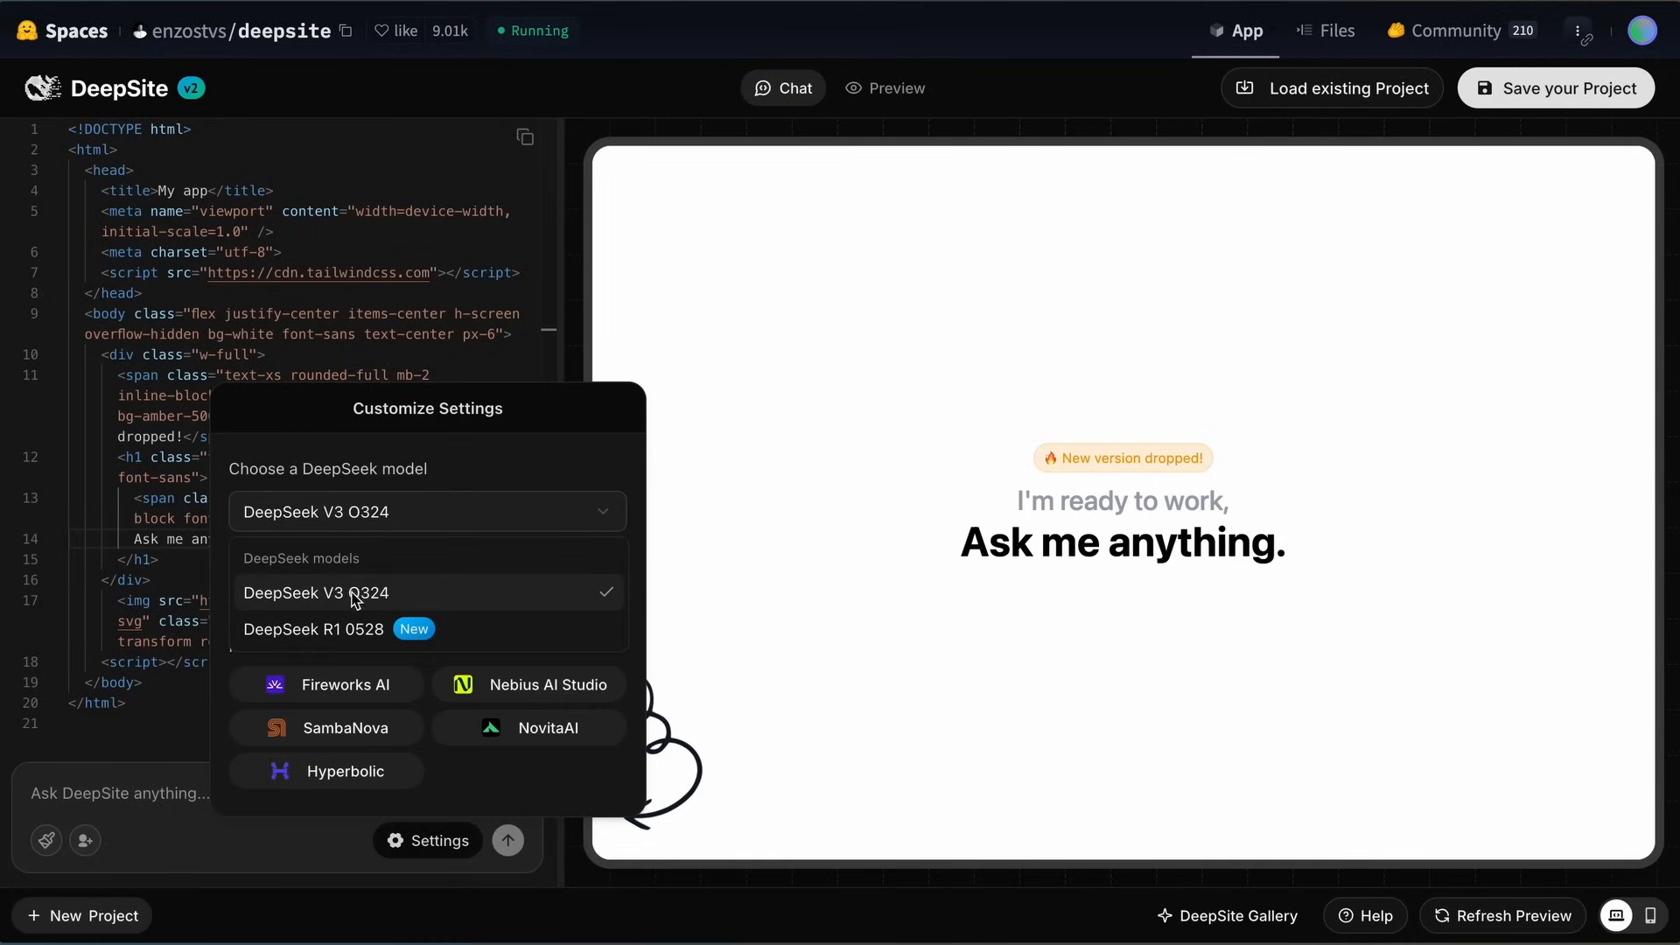
pyautogui.moveTo(364, 606)
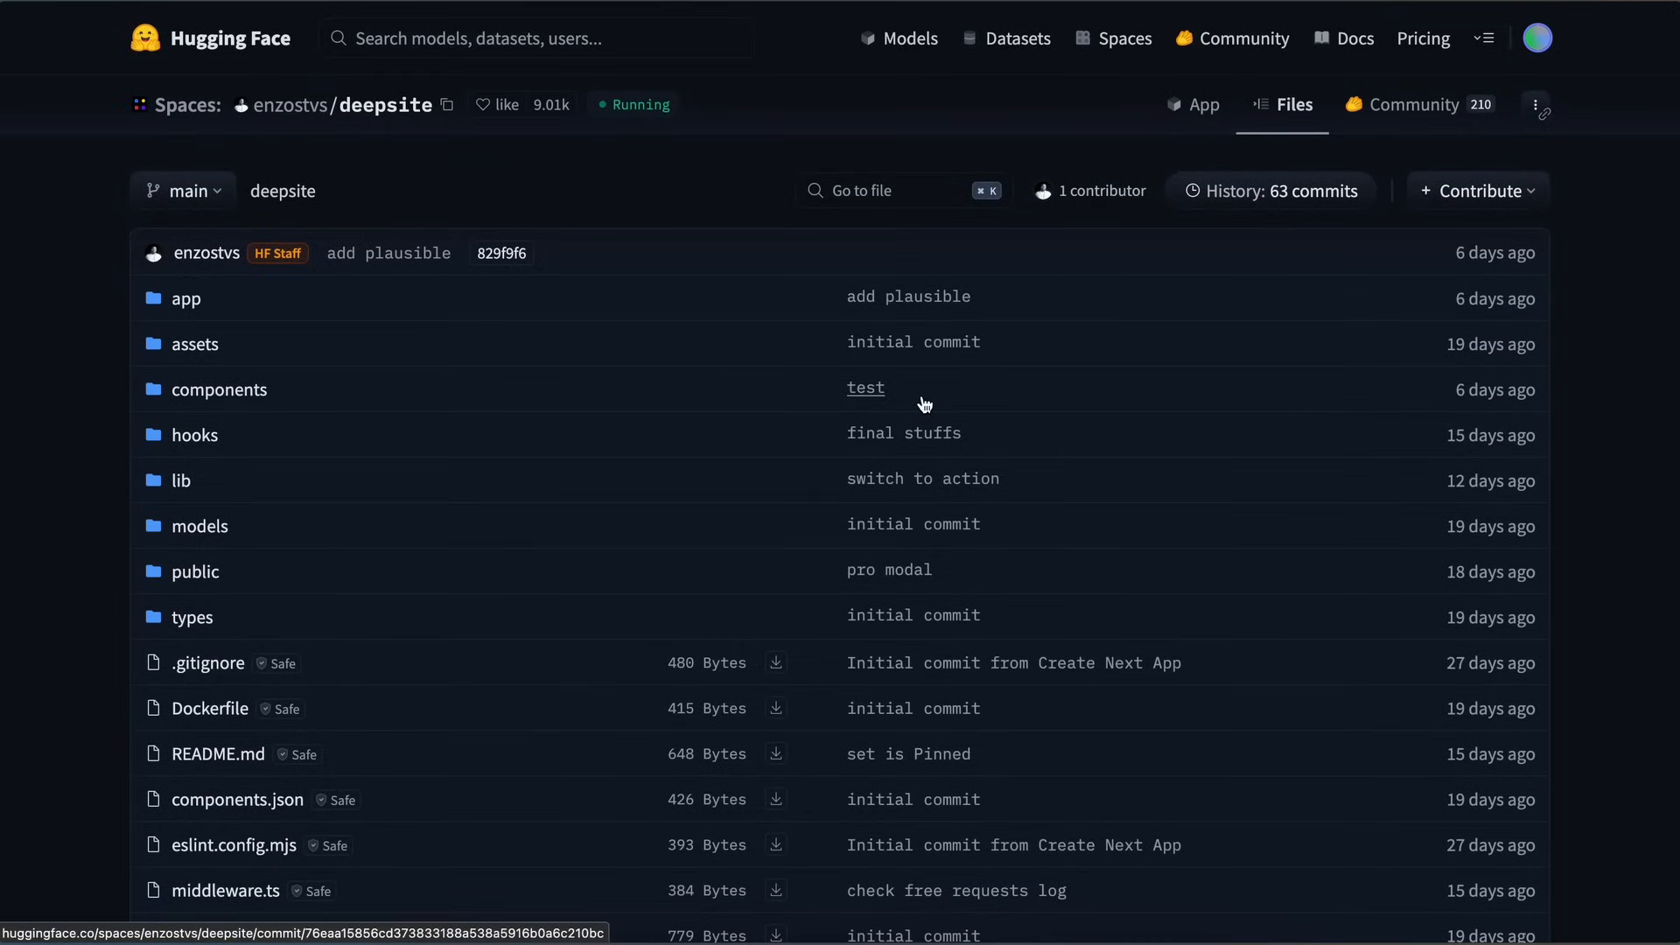
# Step: Show the deepsite Space's repository files with their folders and commit messages
pyautogui.click(1192, 104)
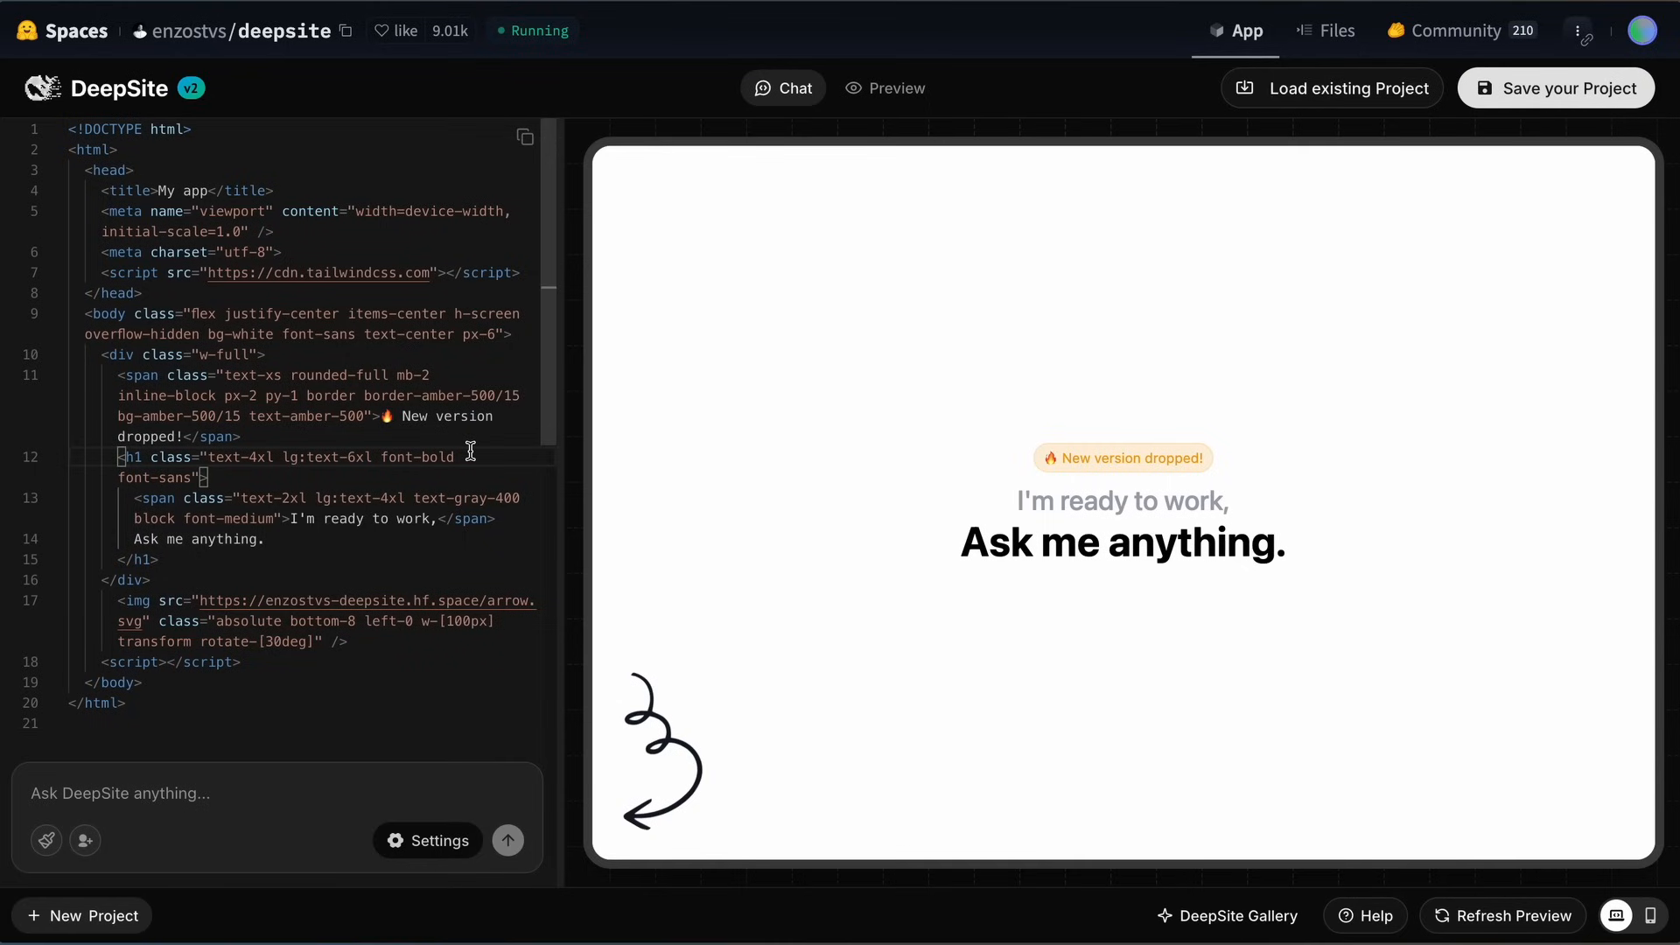
pyautogui.moveTo(91, 201)
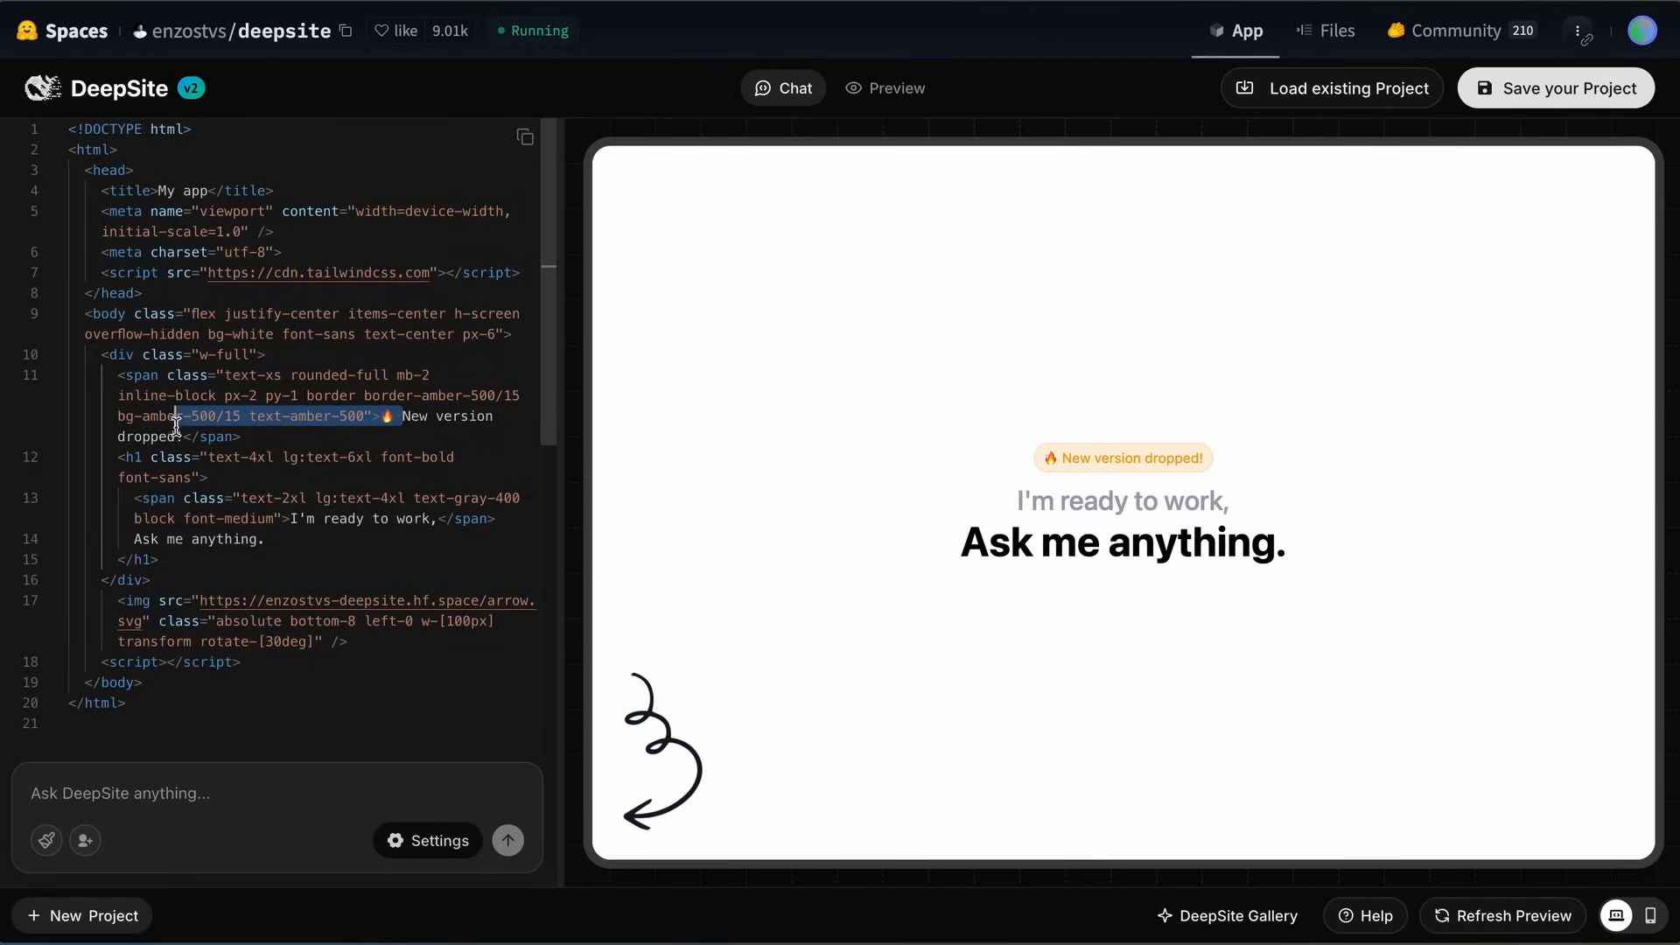
# Step: Edit the line-11 badge span to 'Hello', then to 'New version dropped!'
pyautogui.write('Hwllo')
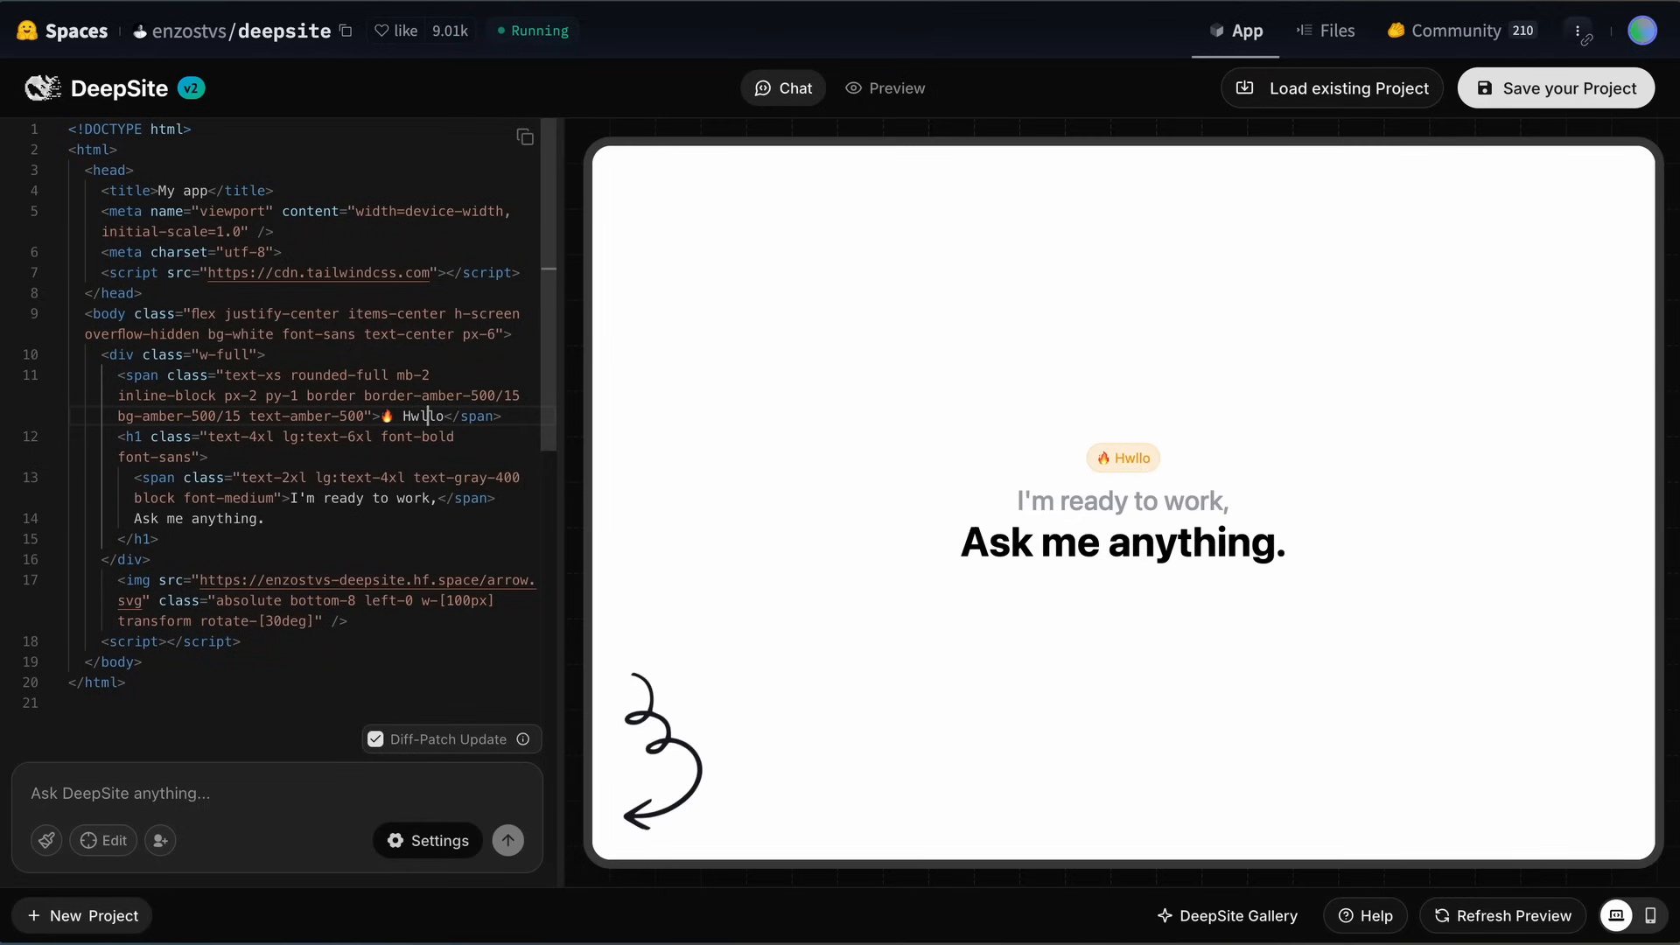
pyautogui.write('ello')
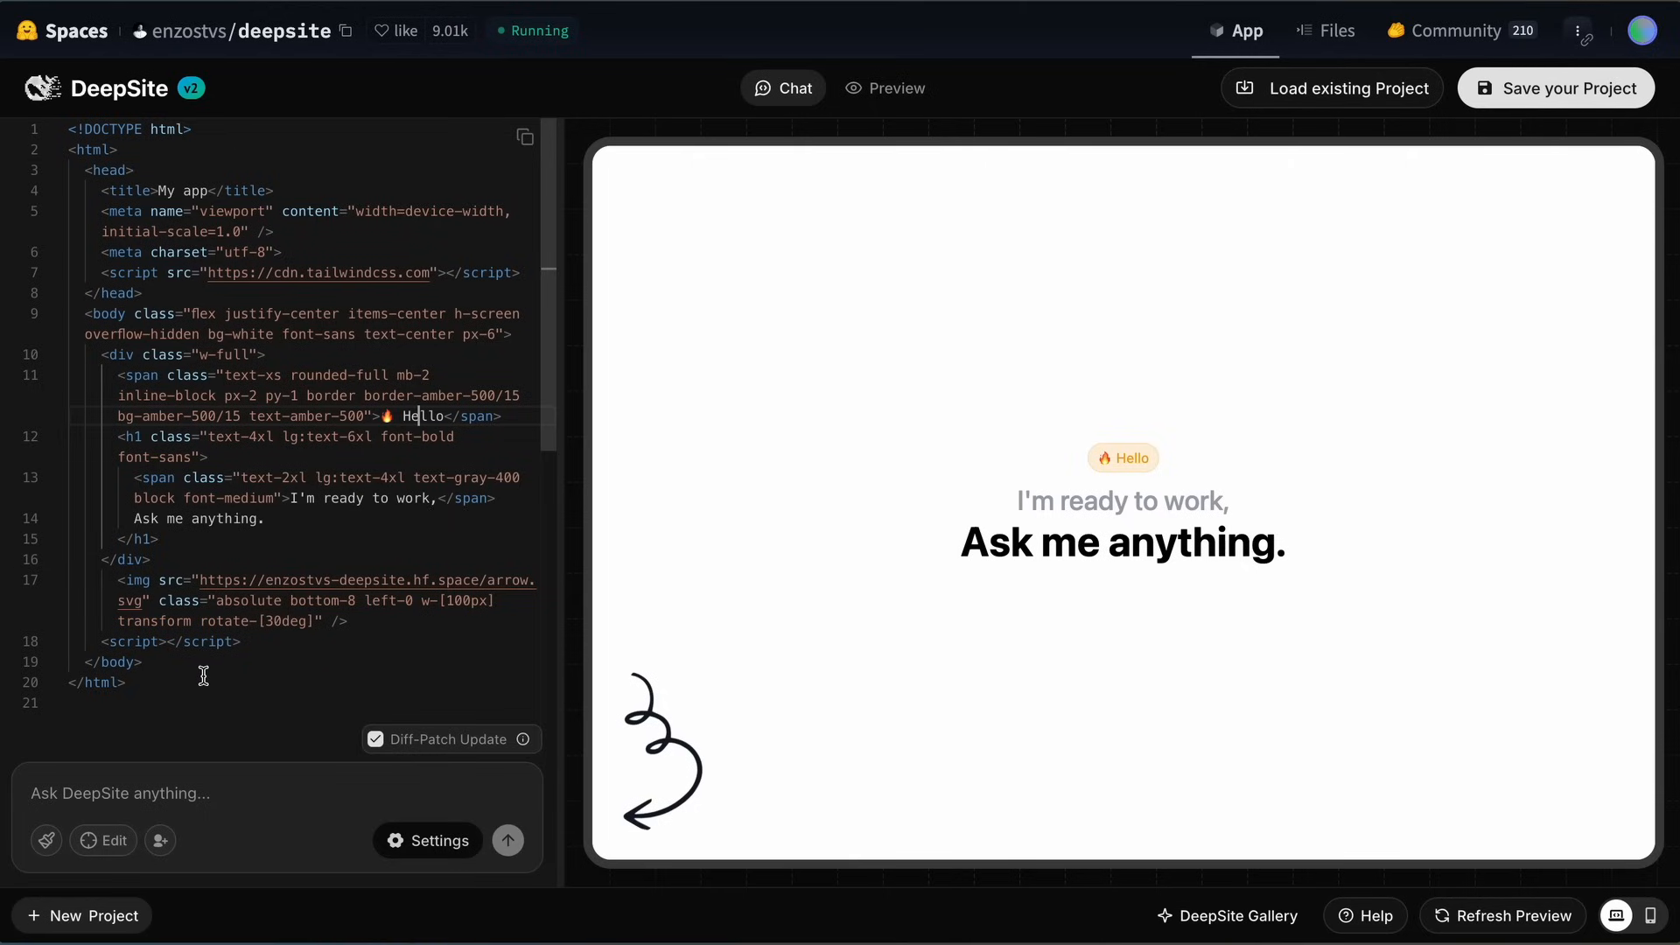
pyautogui.moveTo(240, 767)
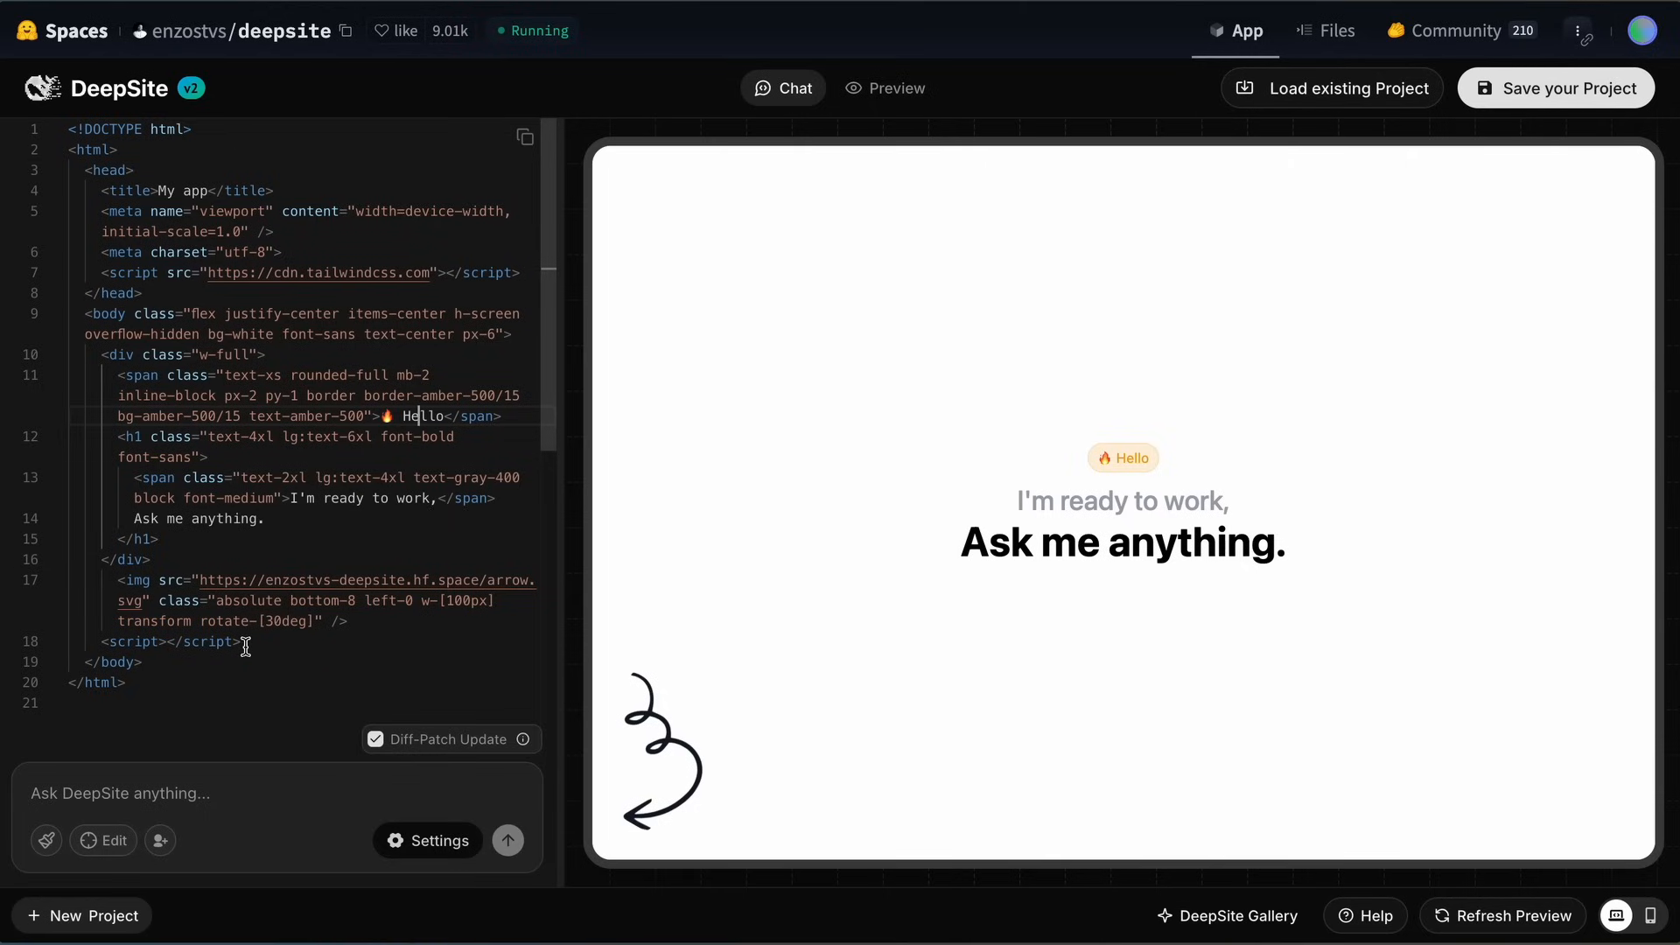
pyautogui.write('New version dropped!')
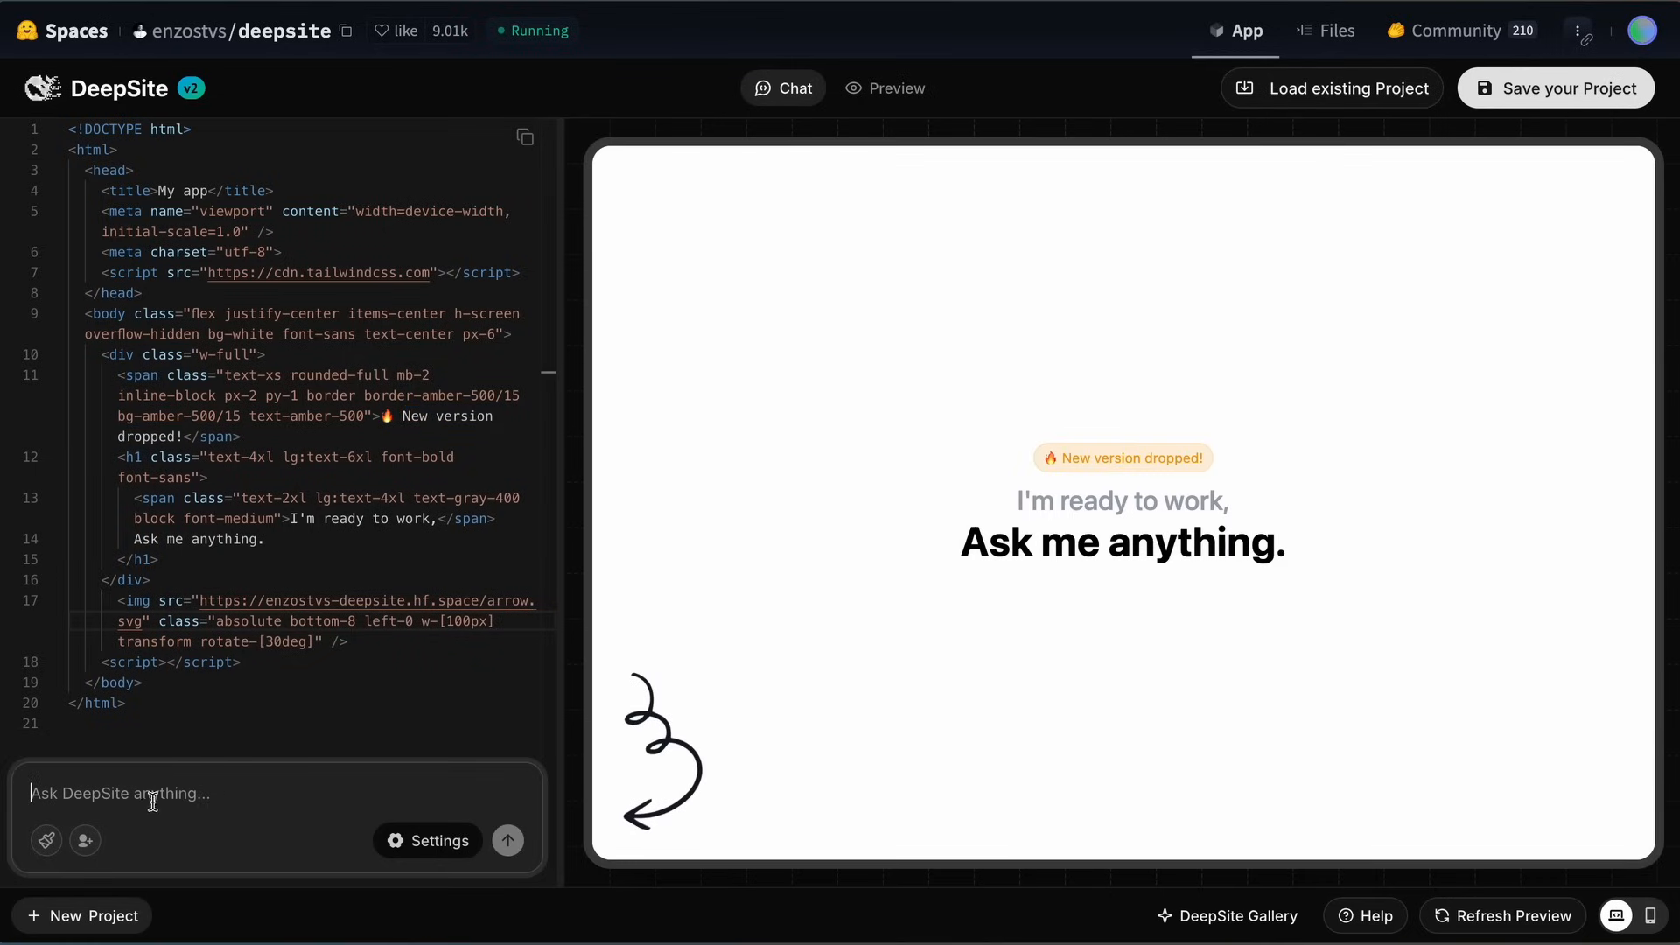
pyautogui.moveTo(112, 793)
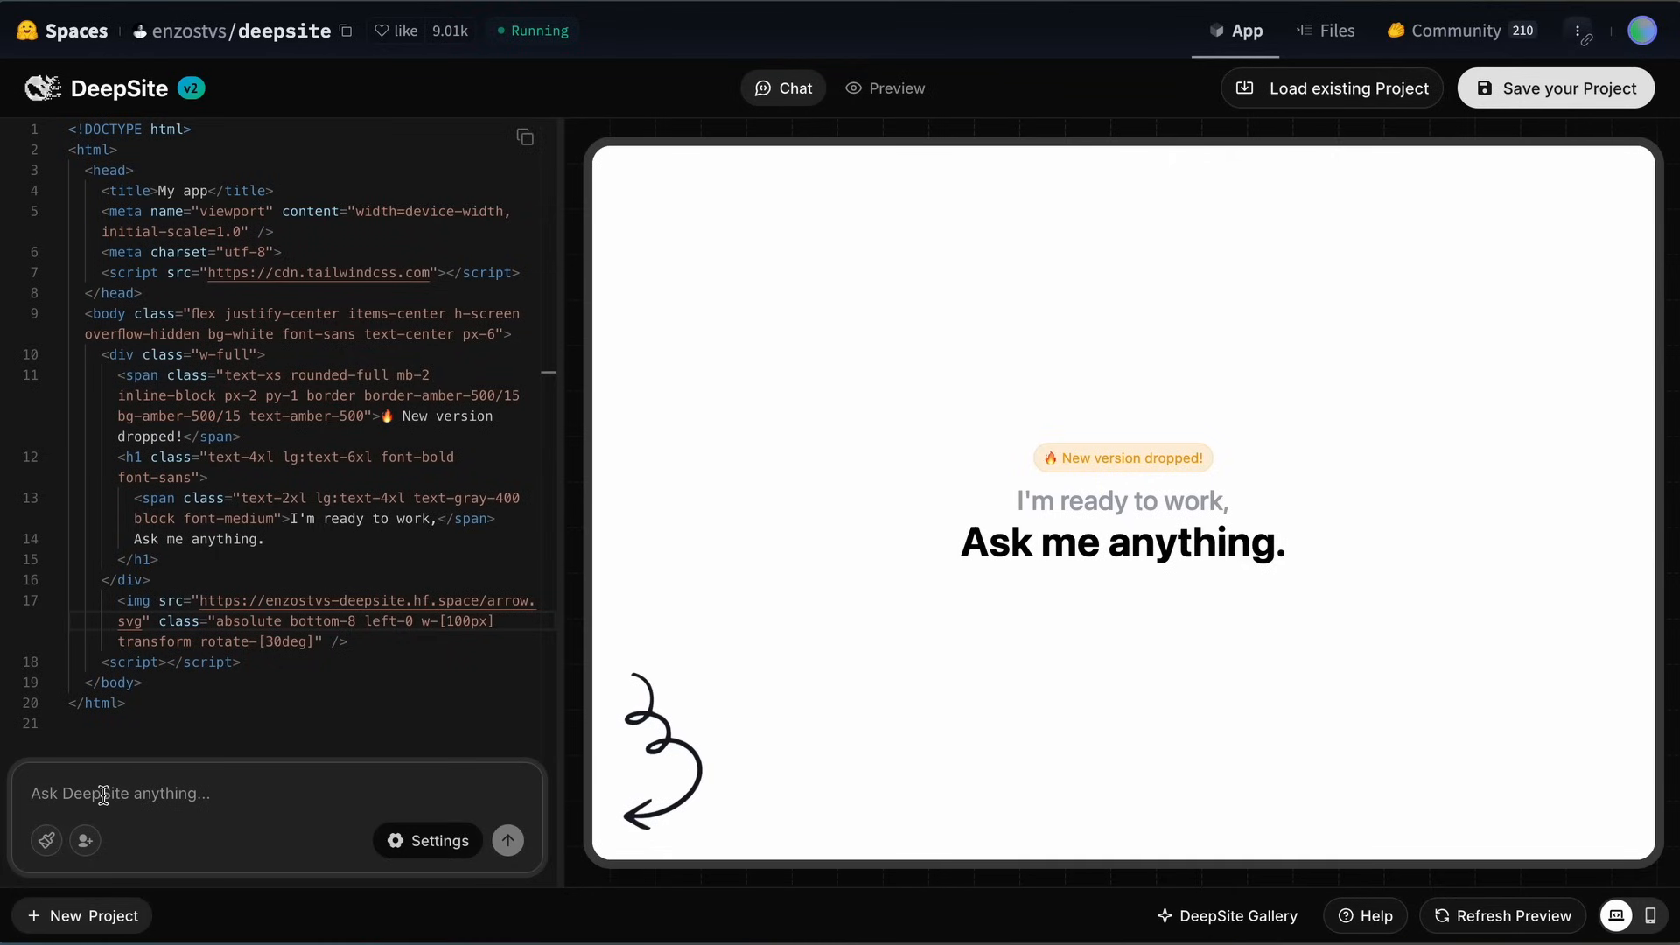
pyautogui.click(118, 793)
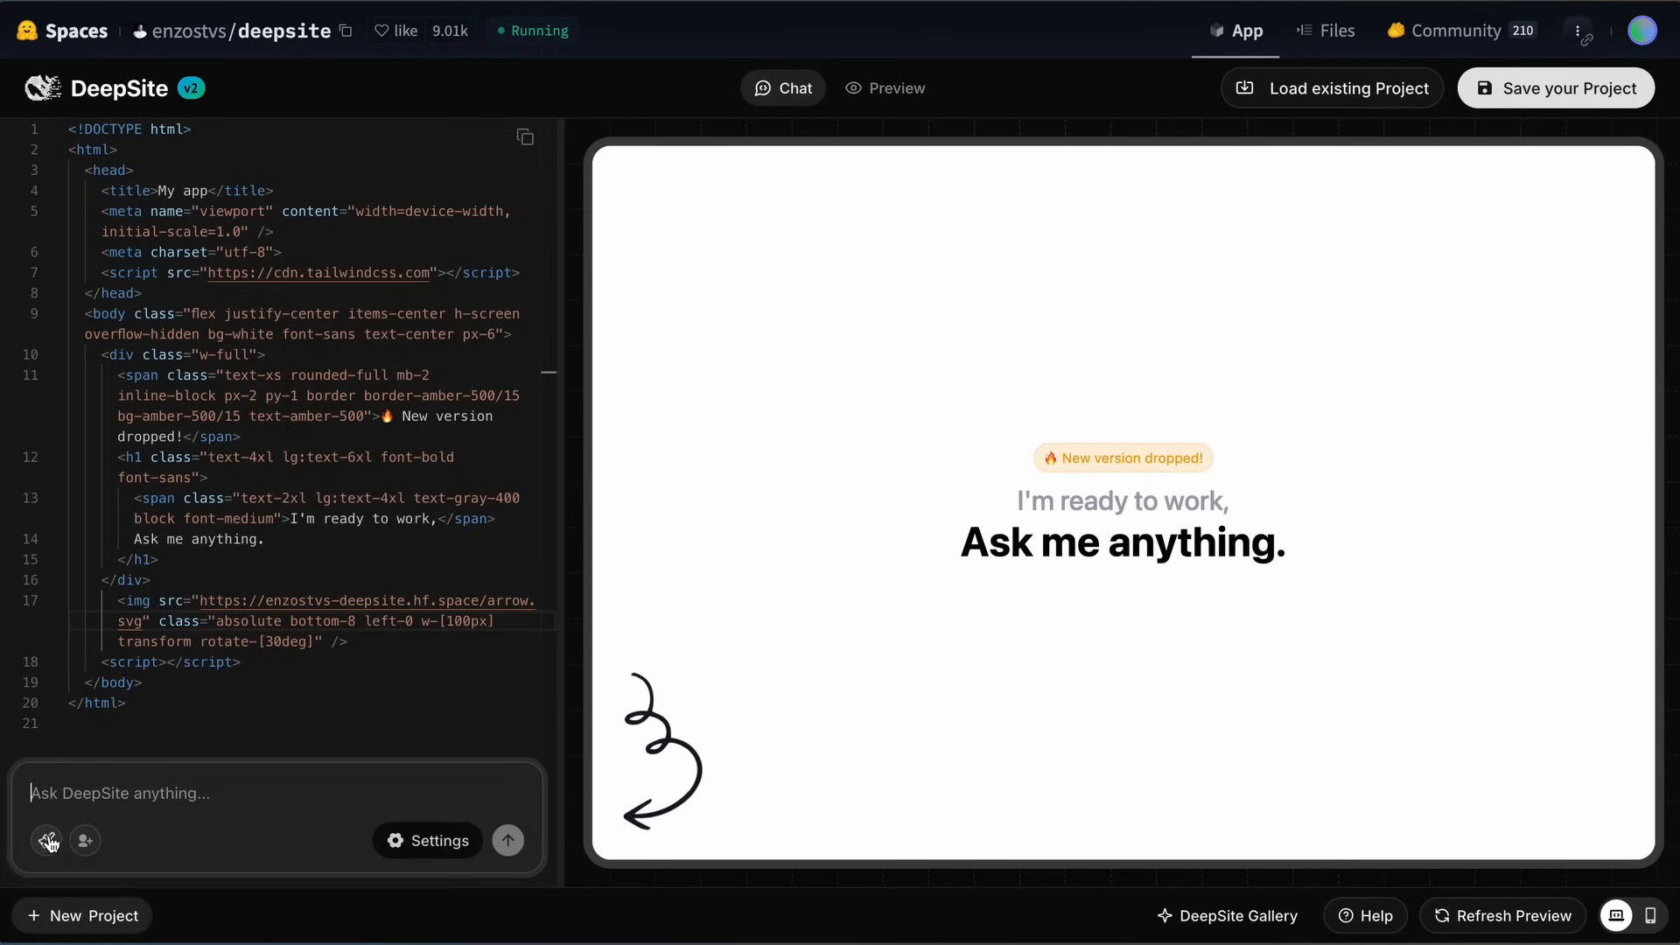
# Step: Bring up the Redesign your Site! popup from the rocket icon and focus its empty URL field
pyautogui.click(48, 840)
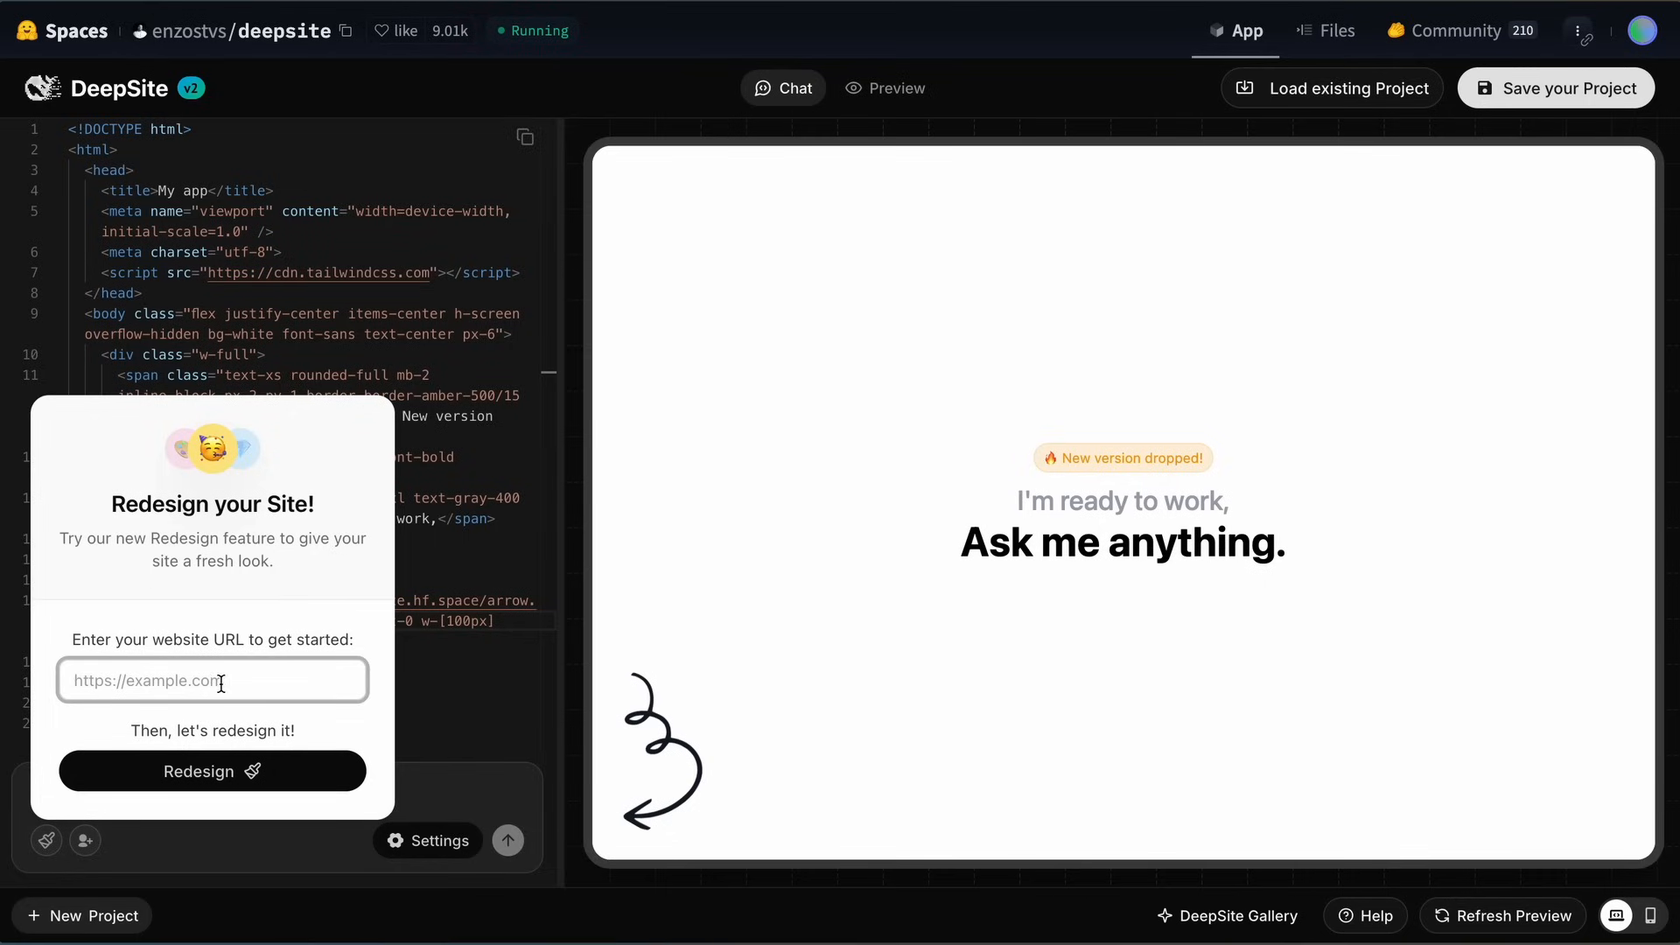
pyautogui.moveTo(117, 640)
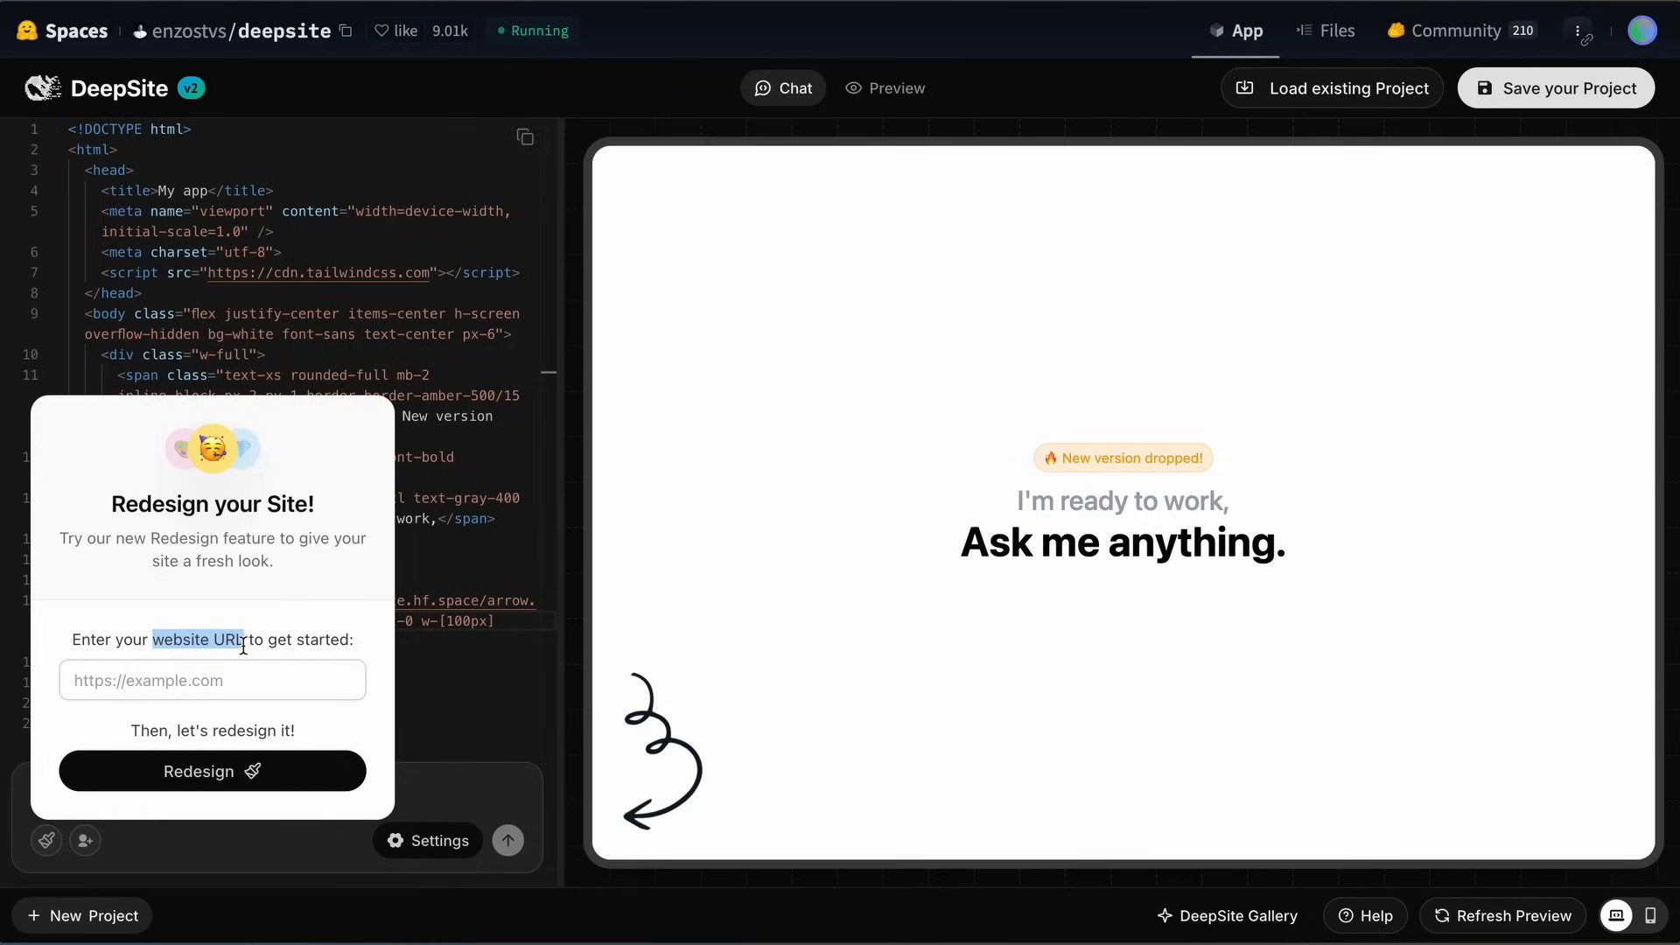
pyautogui.click(211, 679)
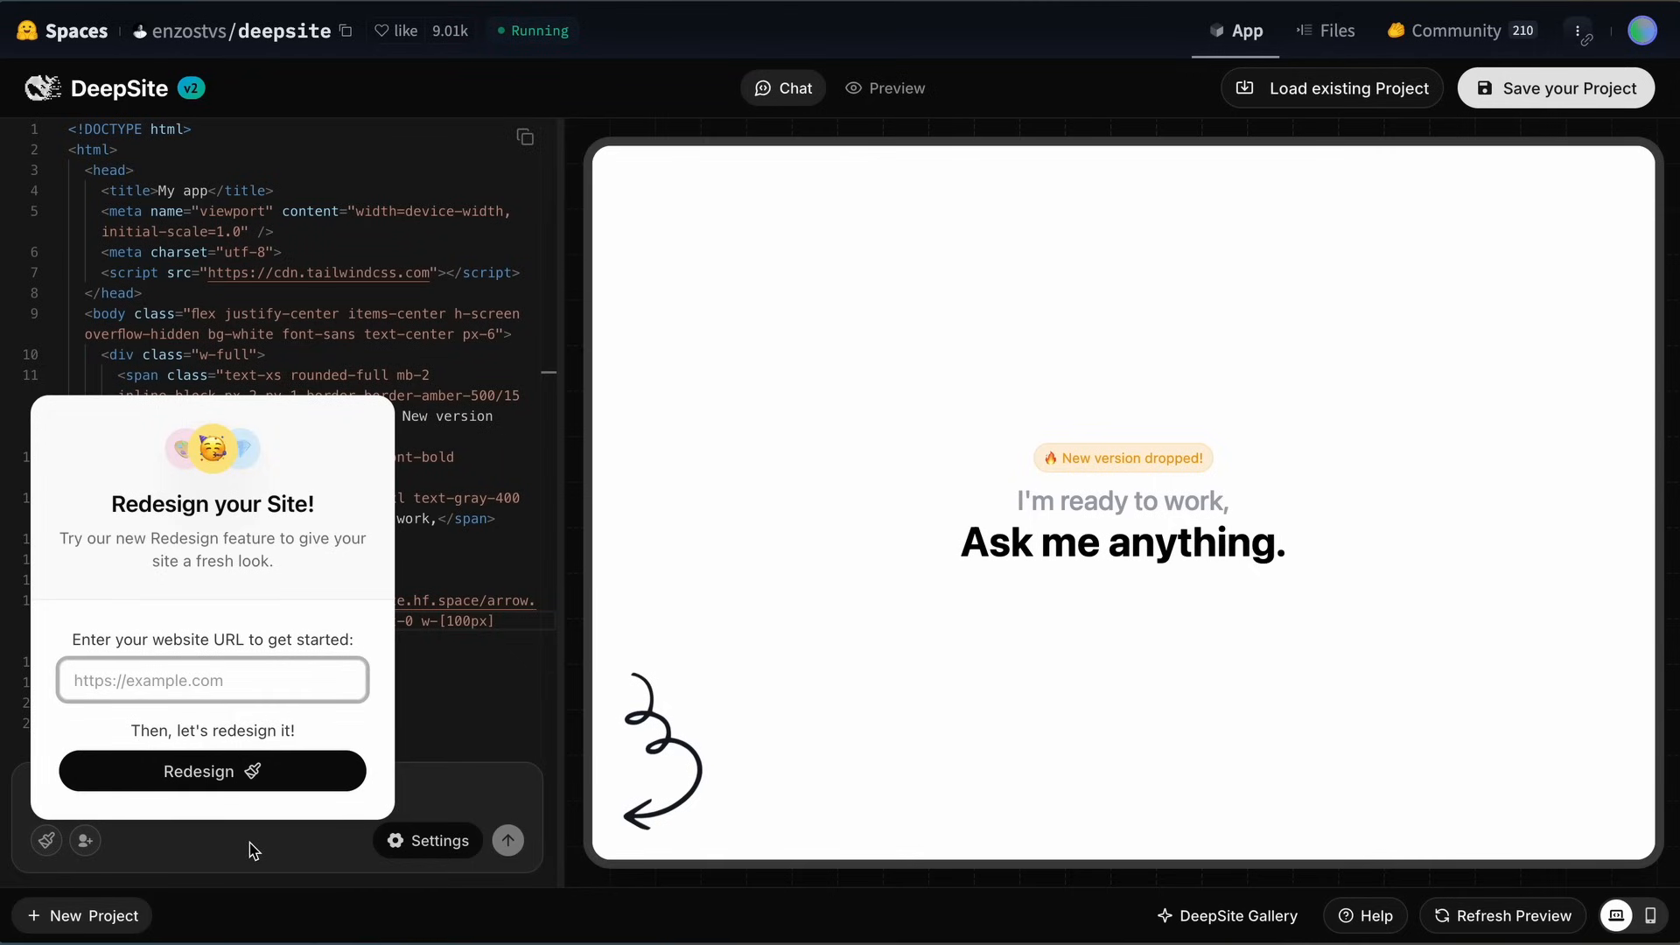
pyautogui.moveTo(271, 625)
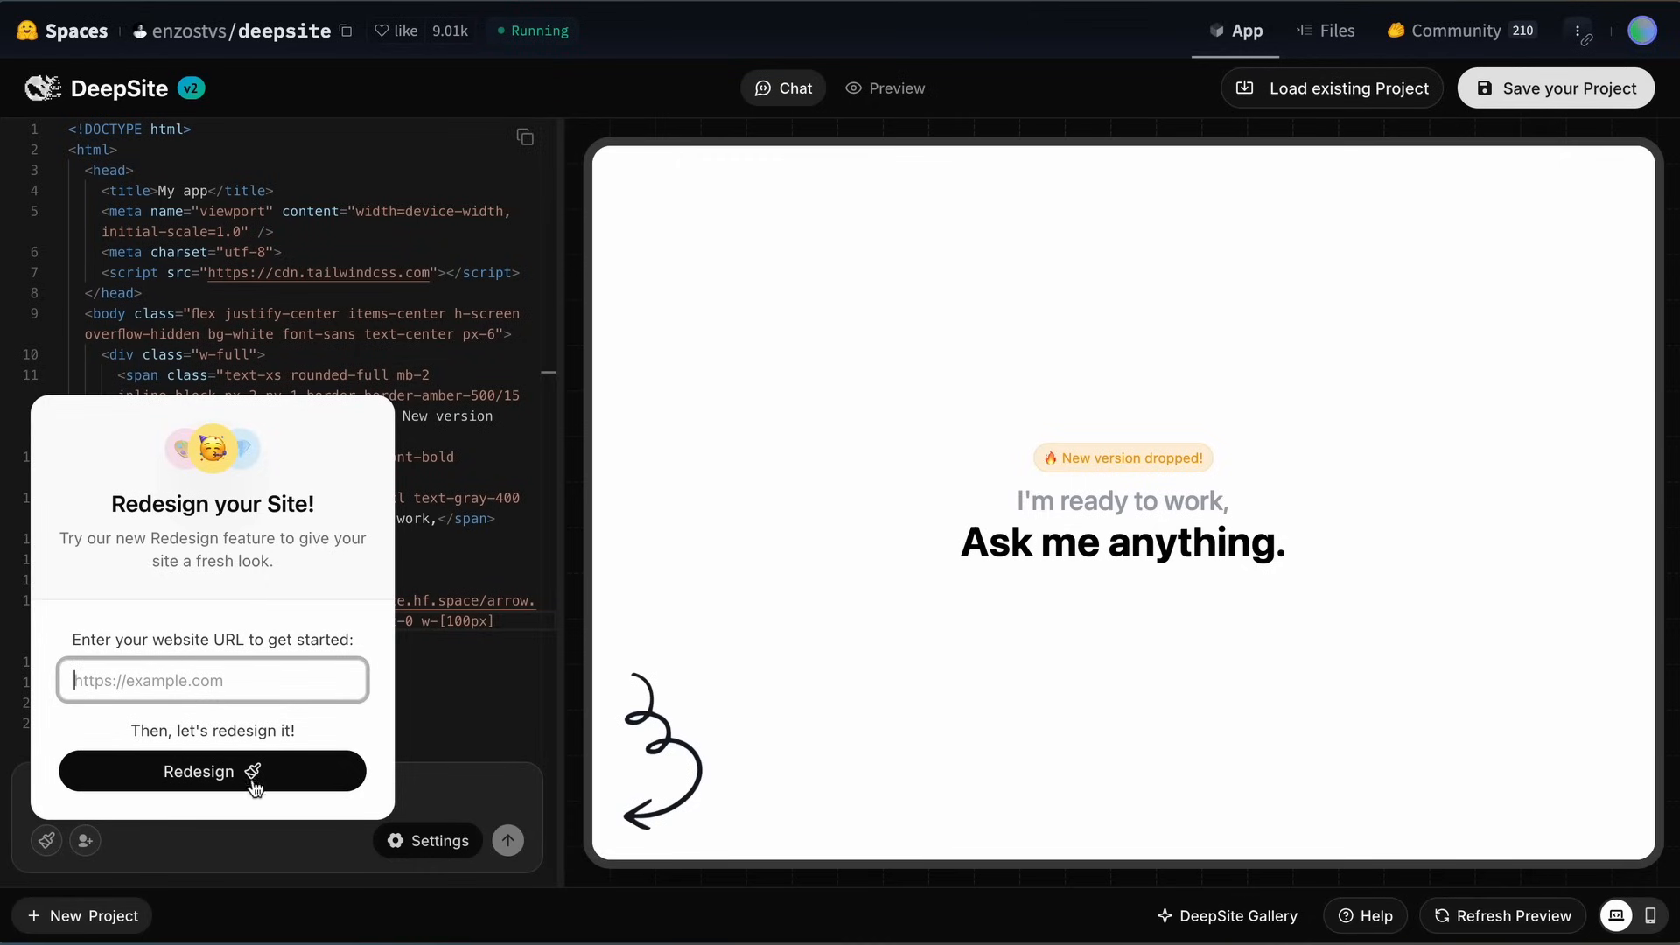
pyautogui.moveTo(247, 691)
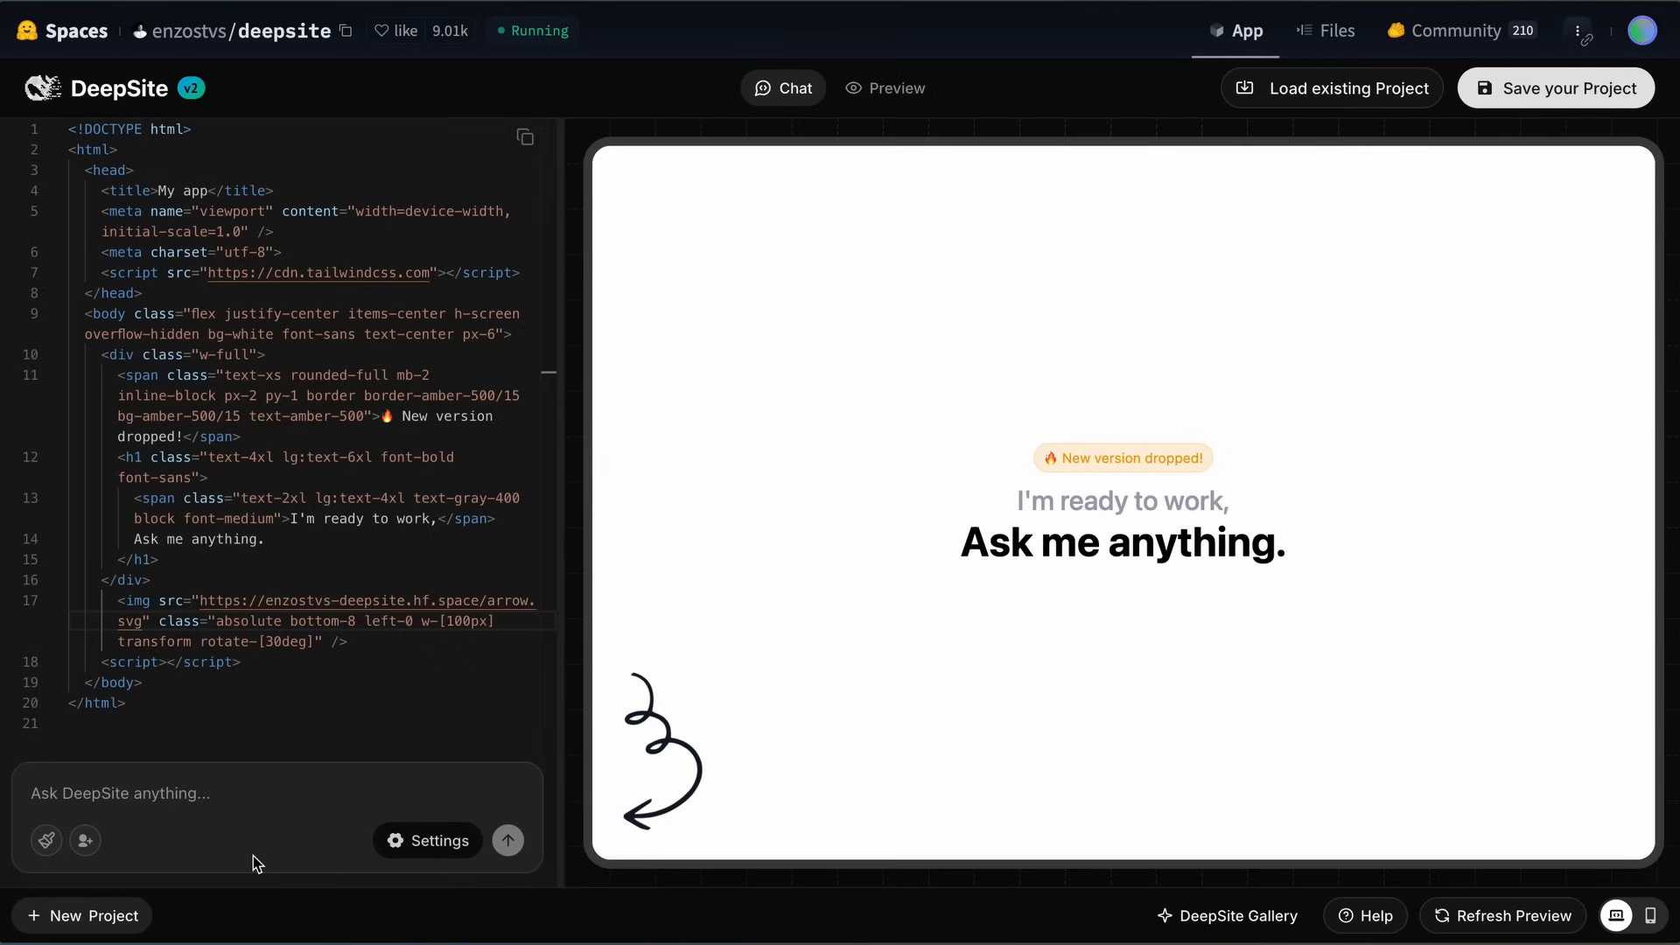
pyautogui.moveTo(107, 846)
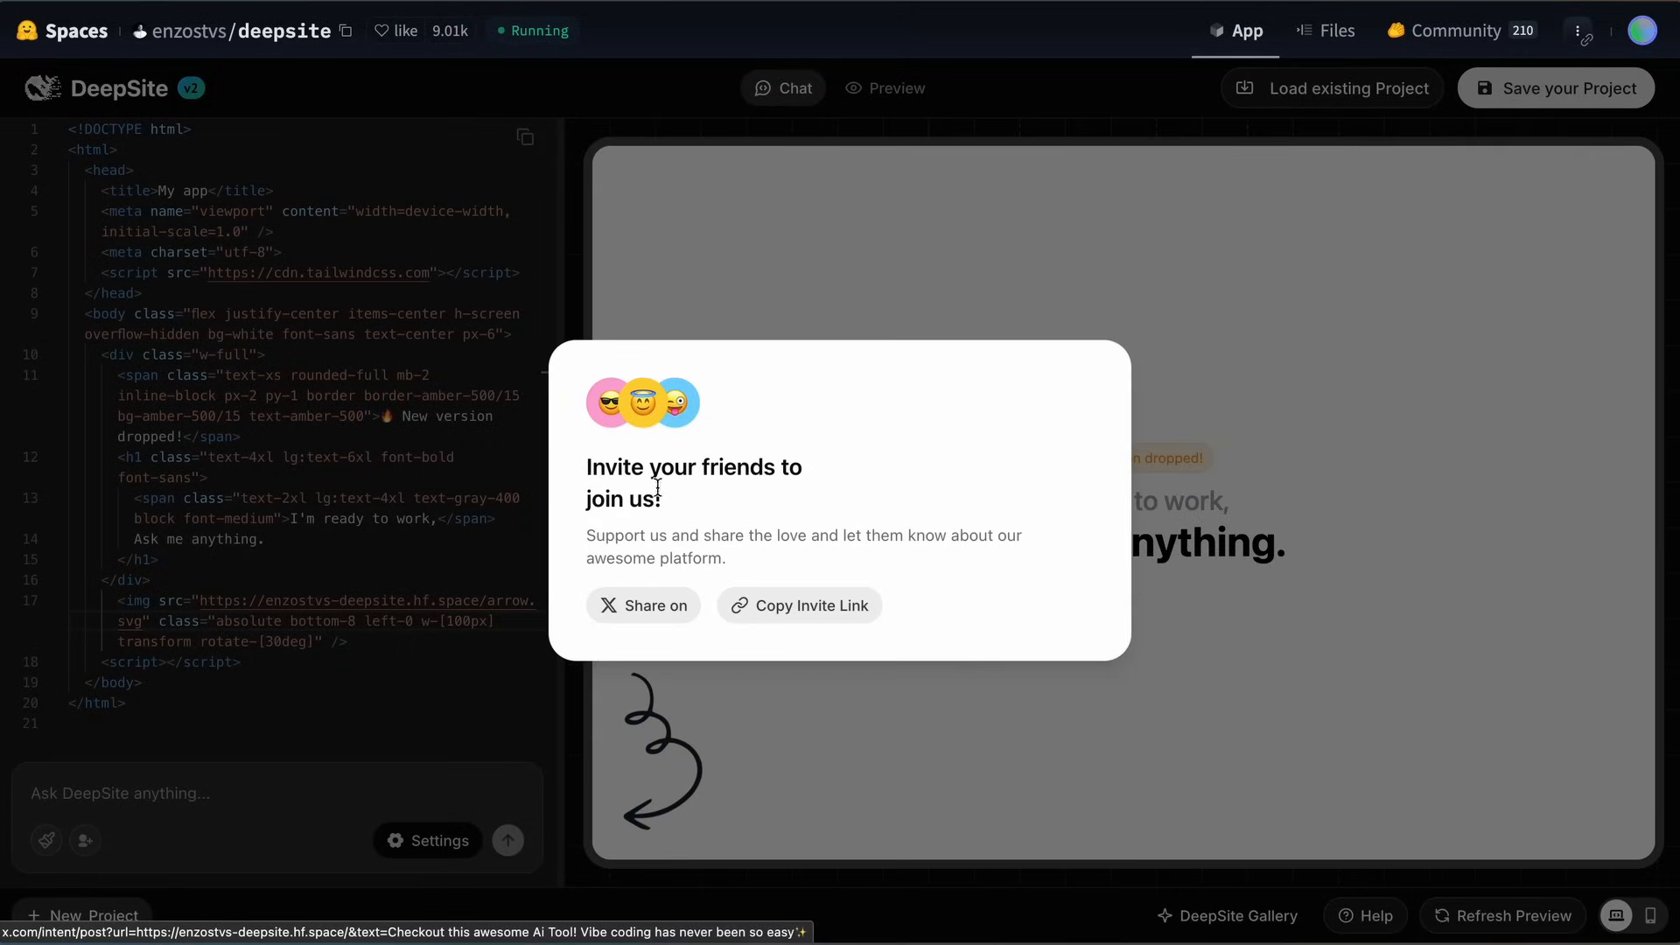
pyautogui.moveTo(686, 440)
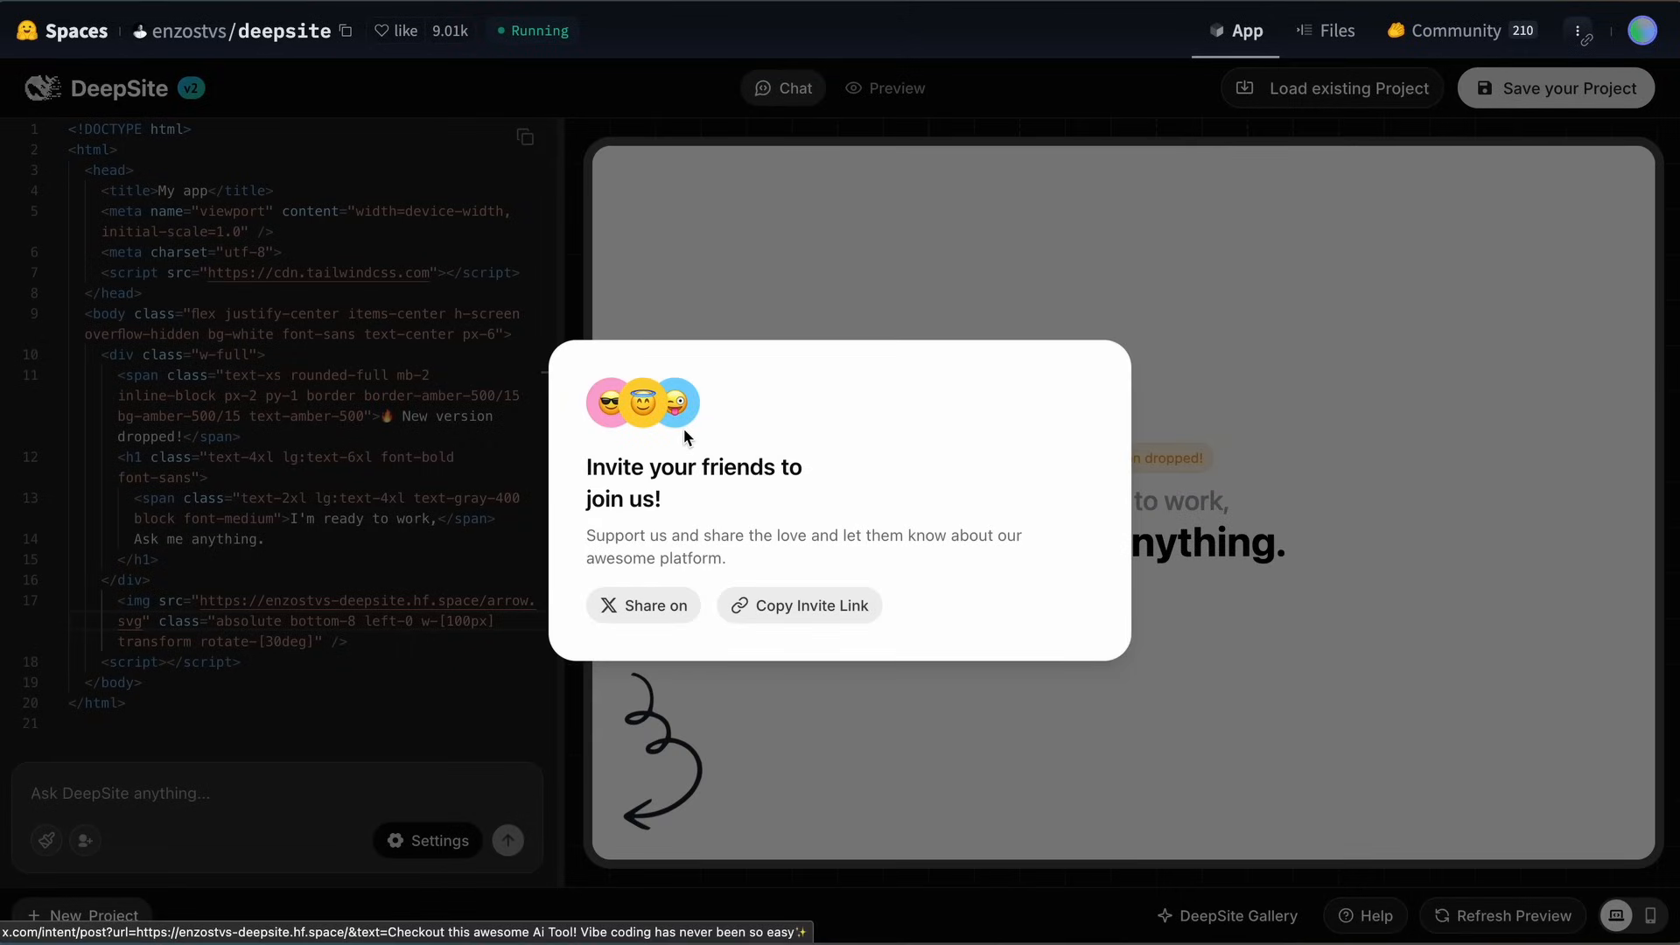
pyautogui.moveTo(708, 431)
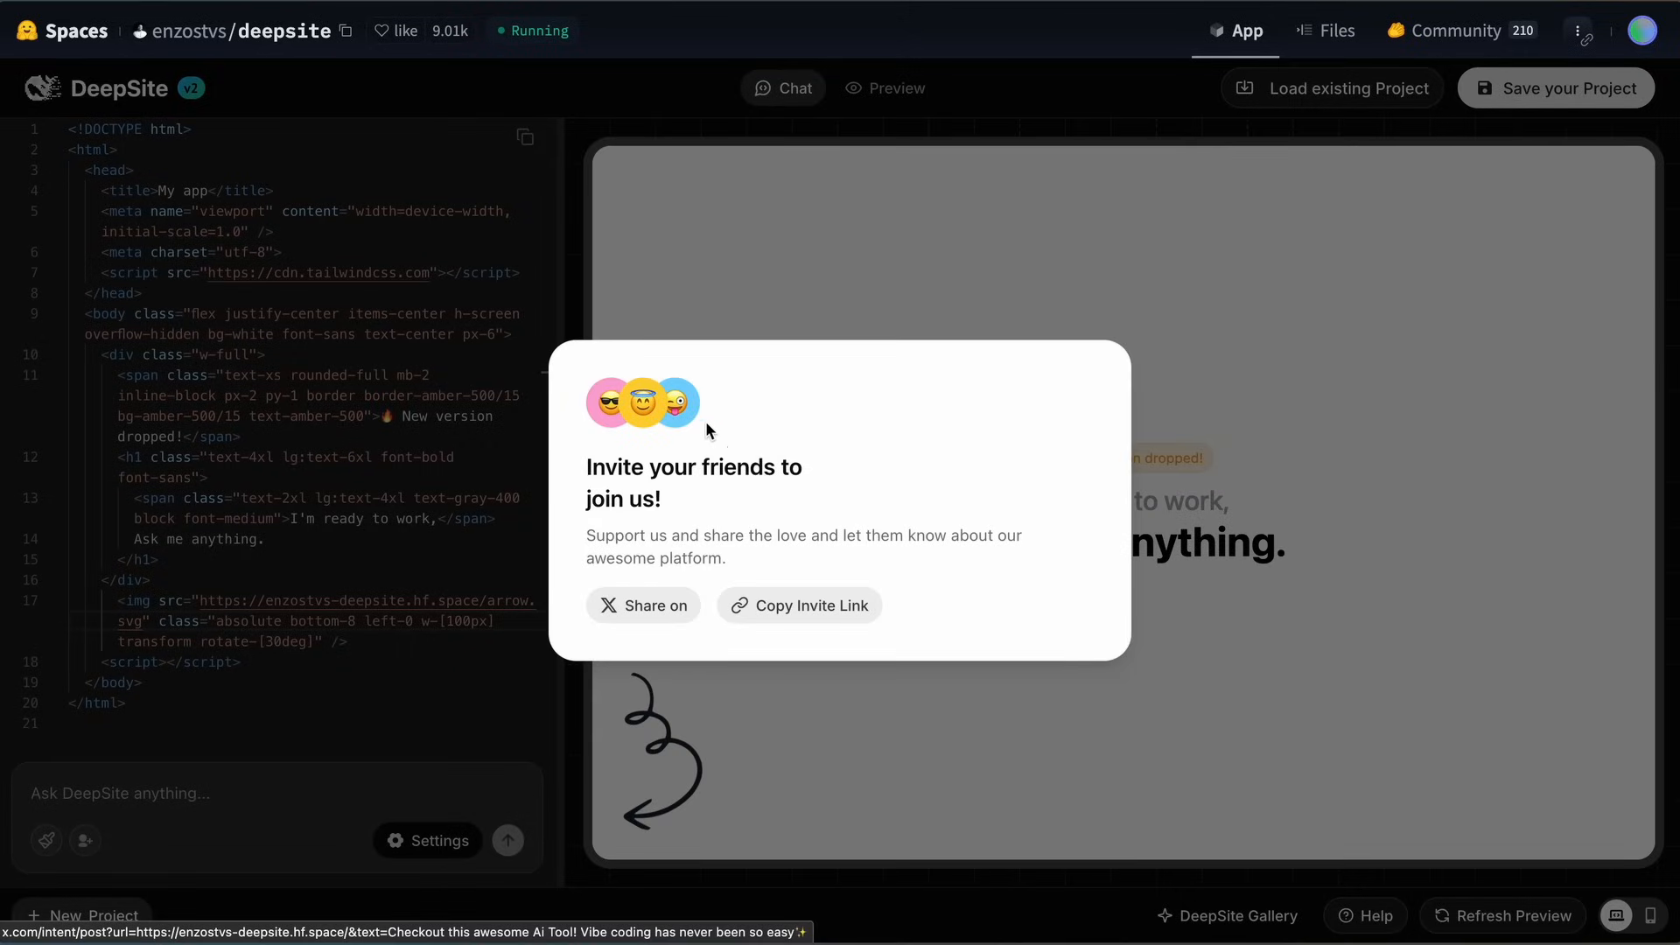
pyautogui.moveTo(307, 782)
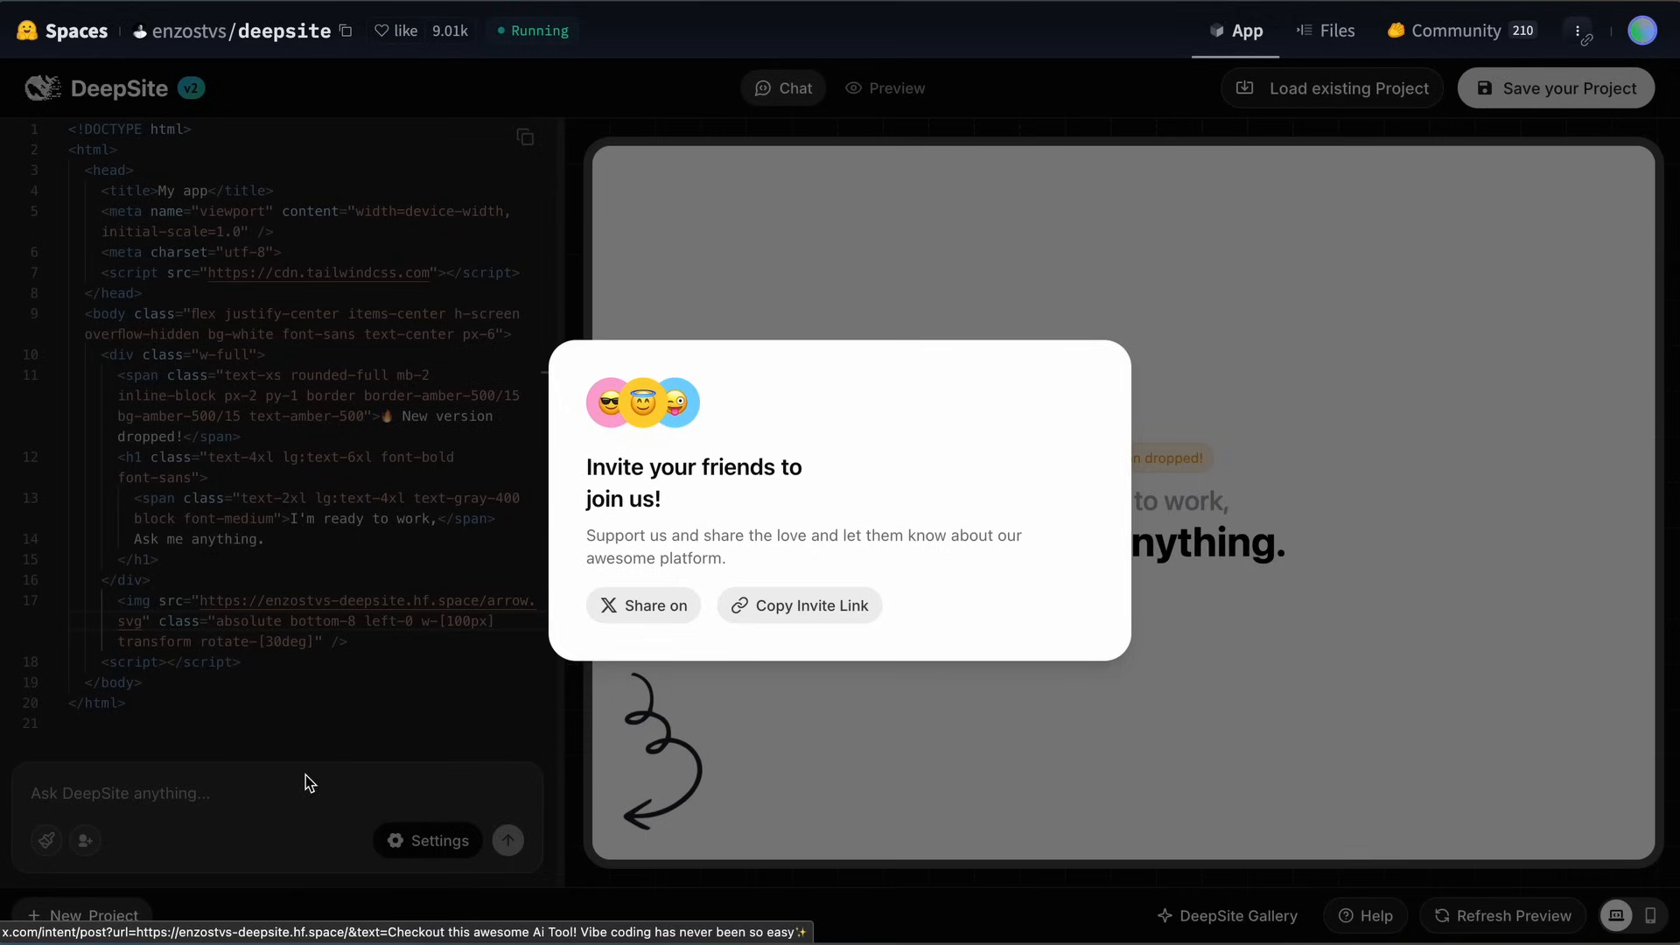
pyautogui.moveTo(315, 773)
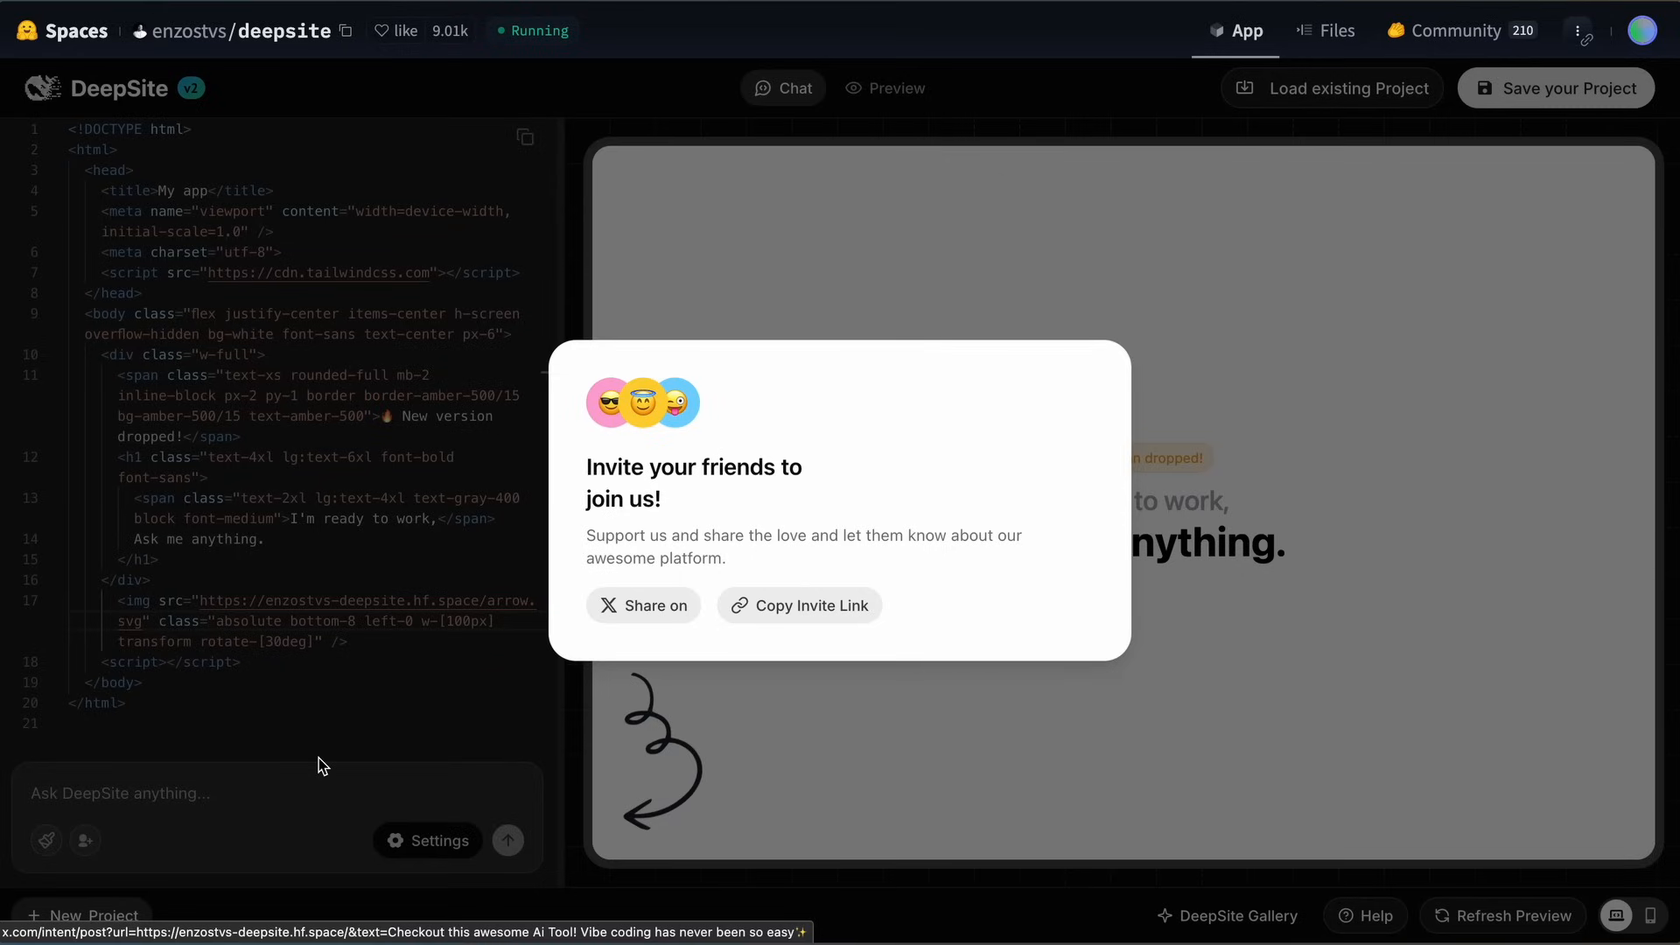
pyautogui.moveTo(326, 759)
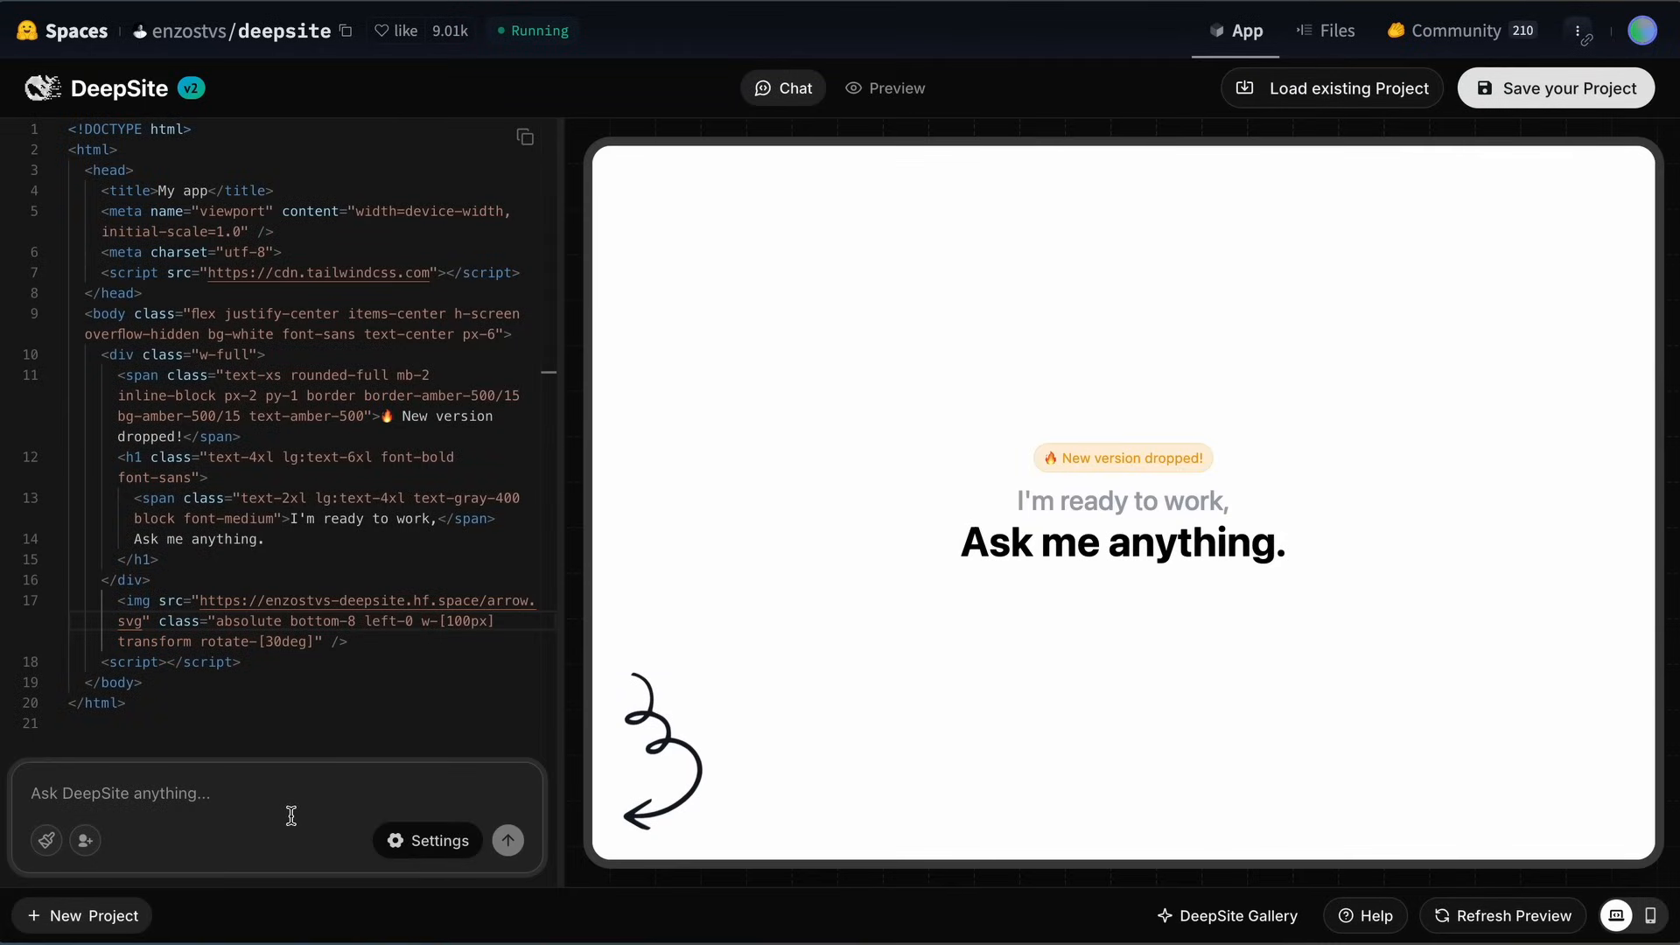
pyautogui.moveTo(347, 786)
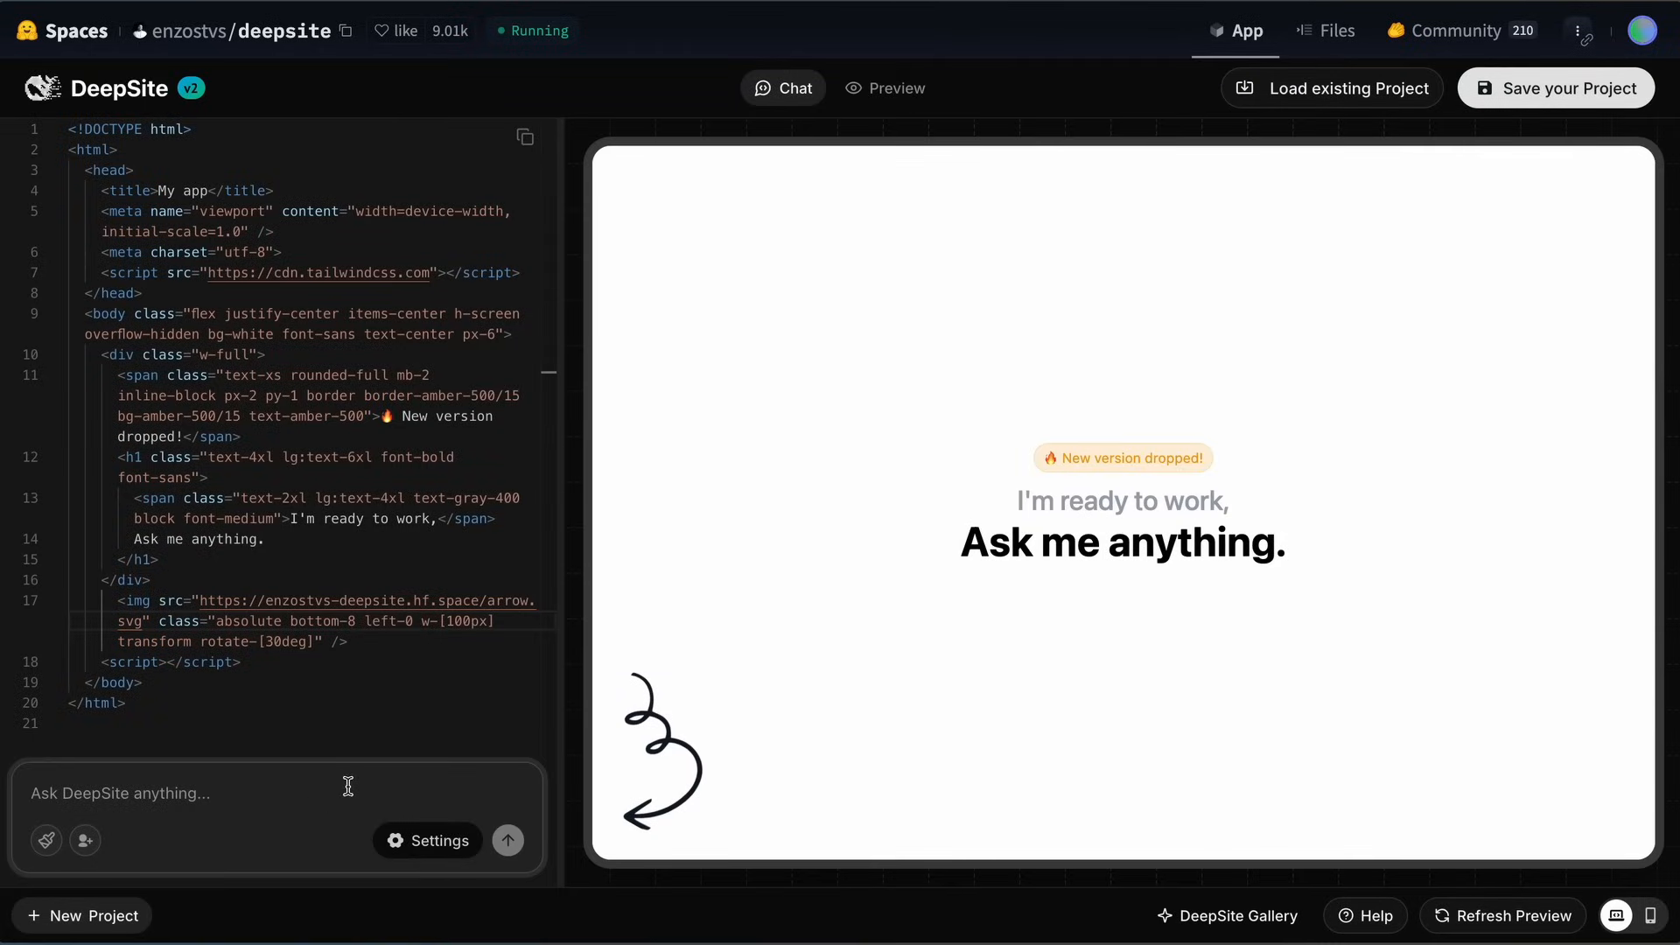
# Step: Try NovitaAI and SambaNova as inference providers in the generation settings
pyautogui.click(437, 840)
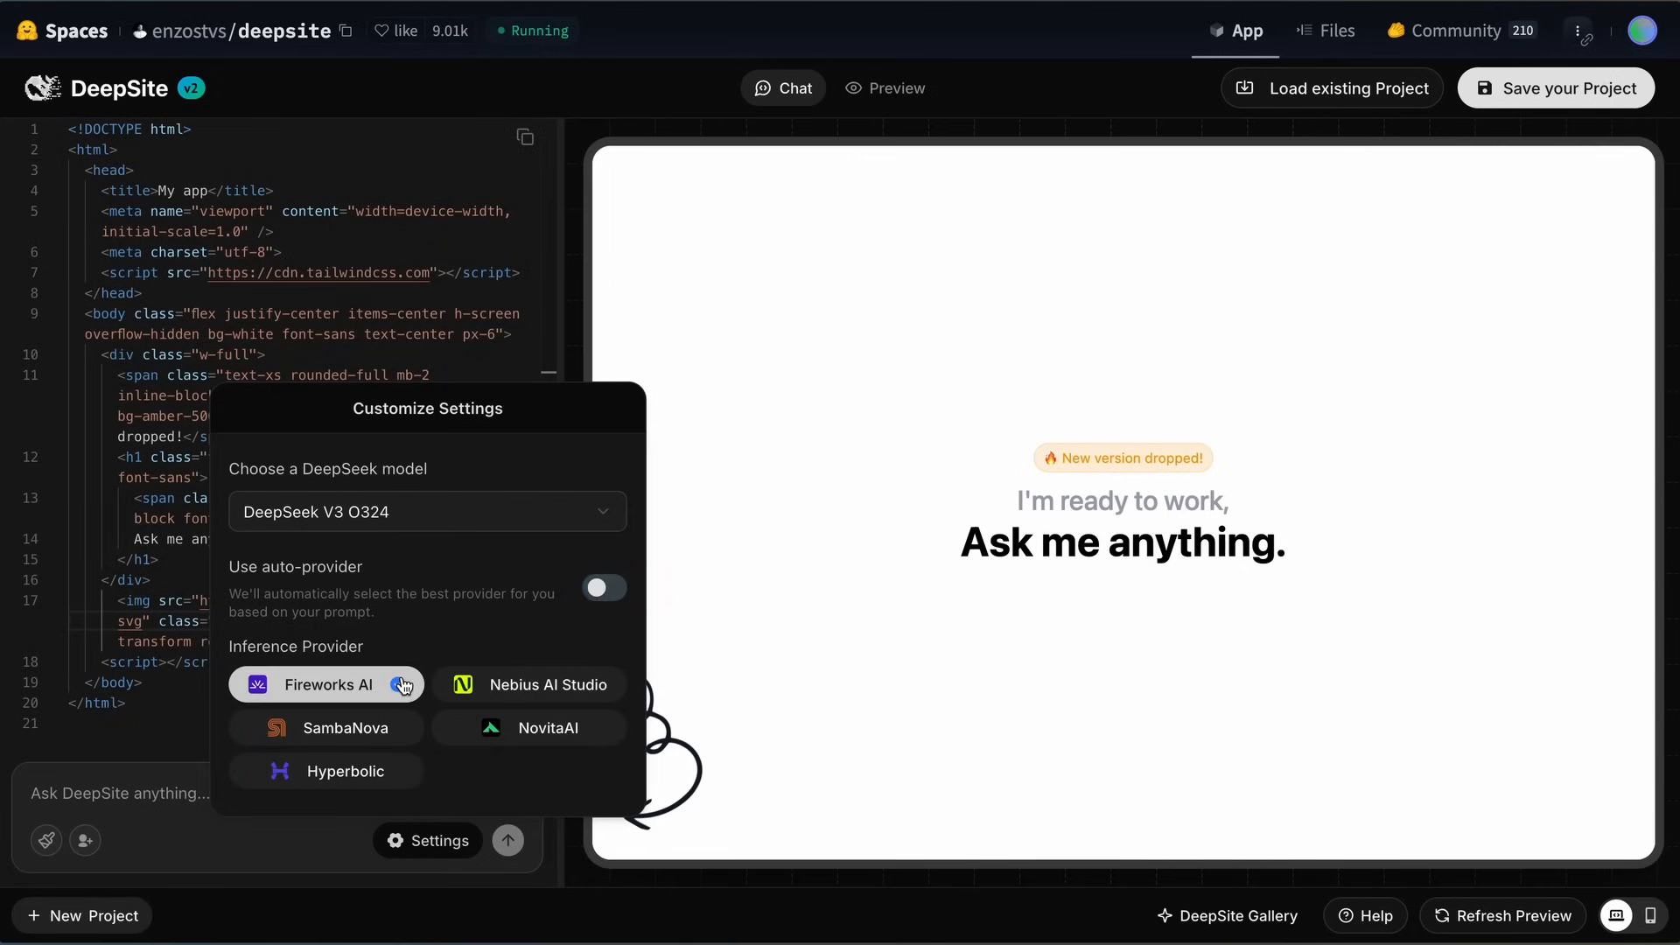
pyautogui.click(530, 727)
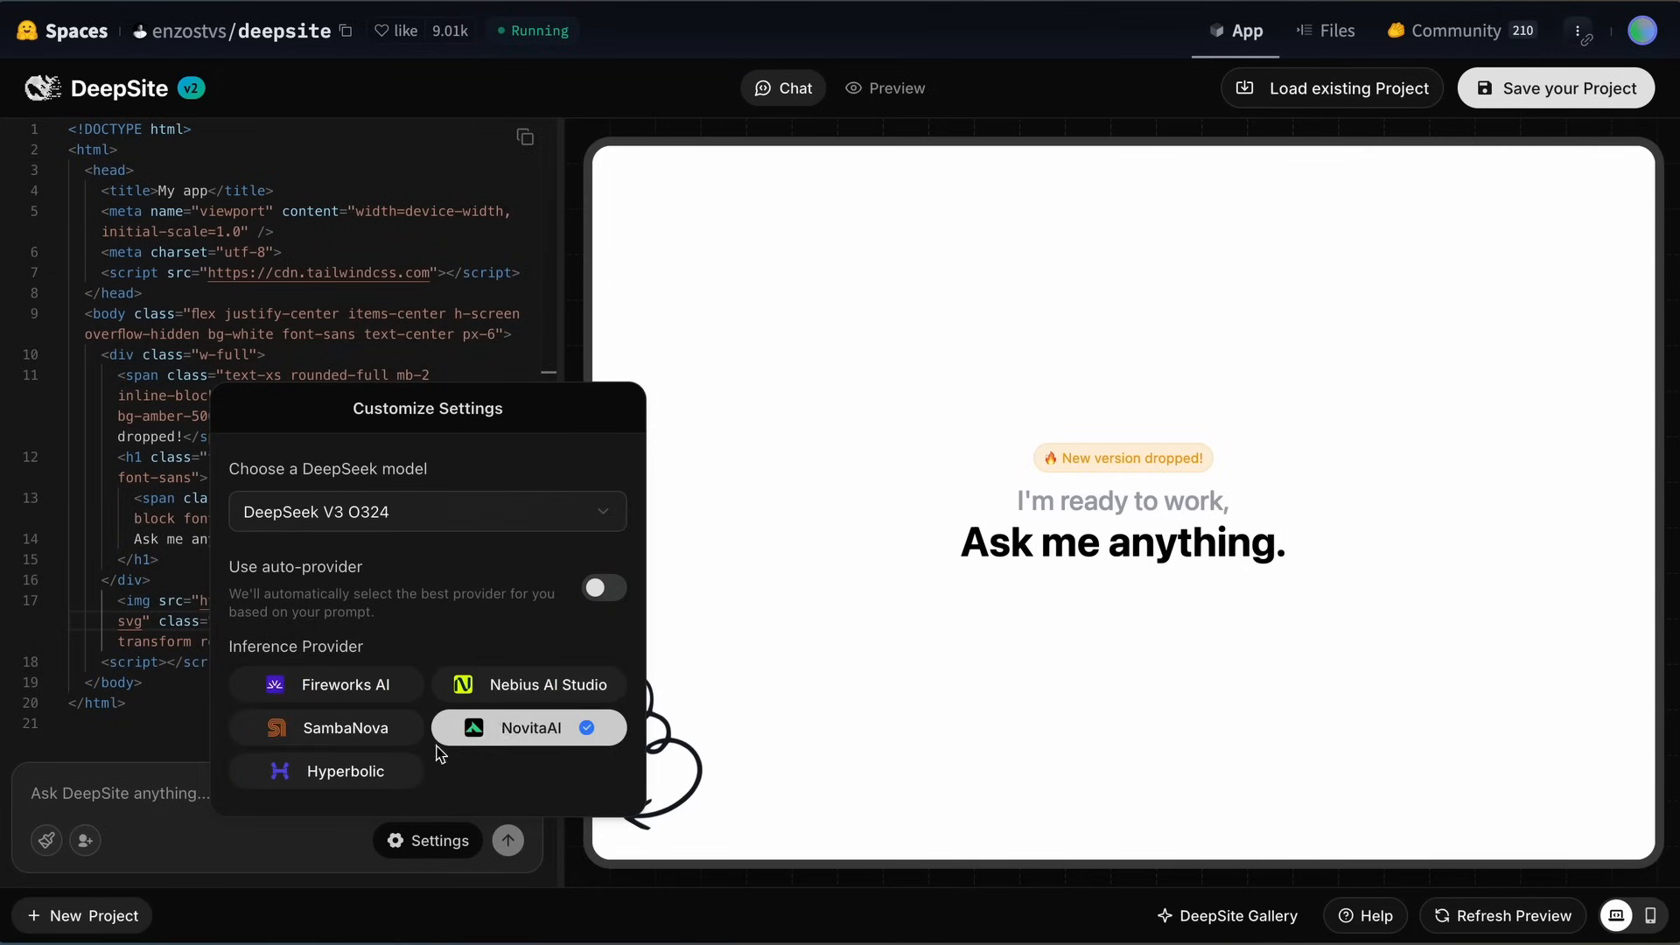
pyautogui.click(324, 727)
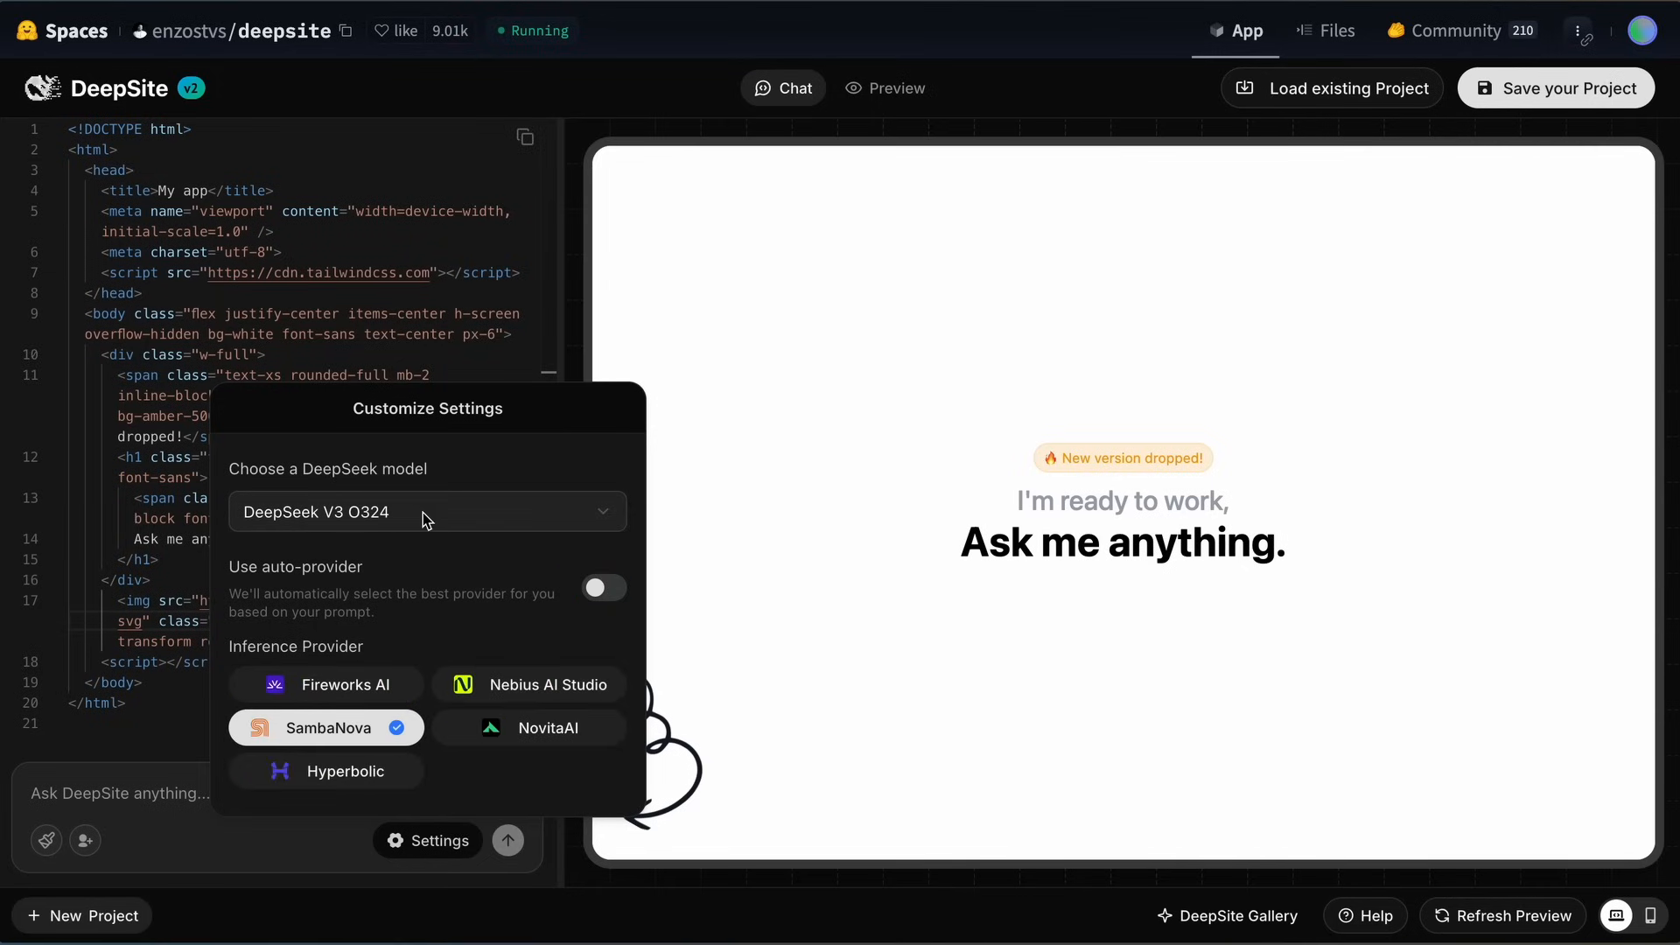
# Step: Switch the model to DeepSeek R1 0528 with auto-provider enabled
pyautogui.click(425, 511)
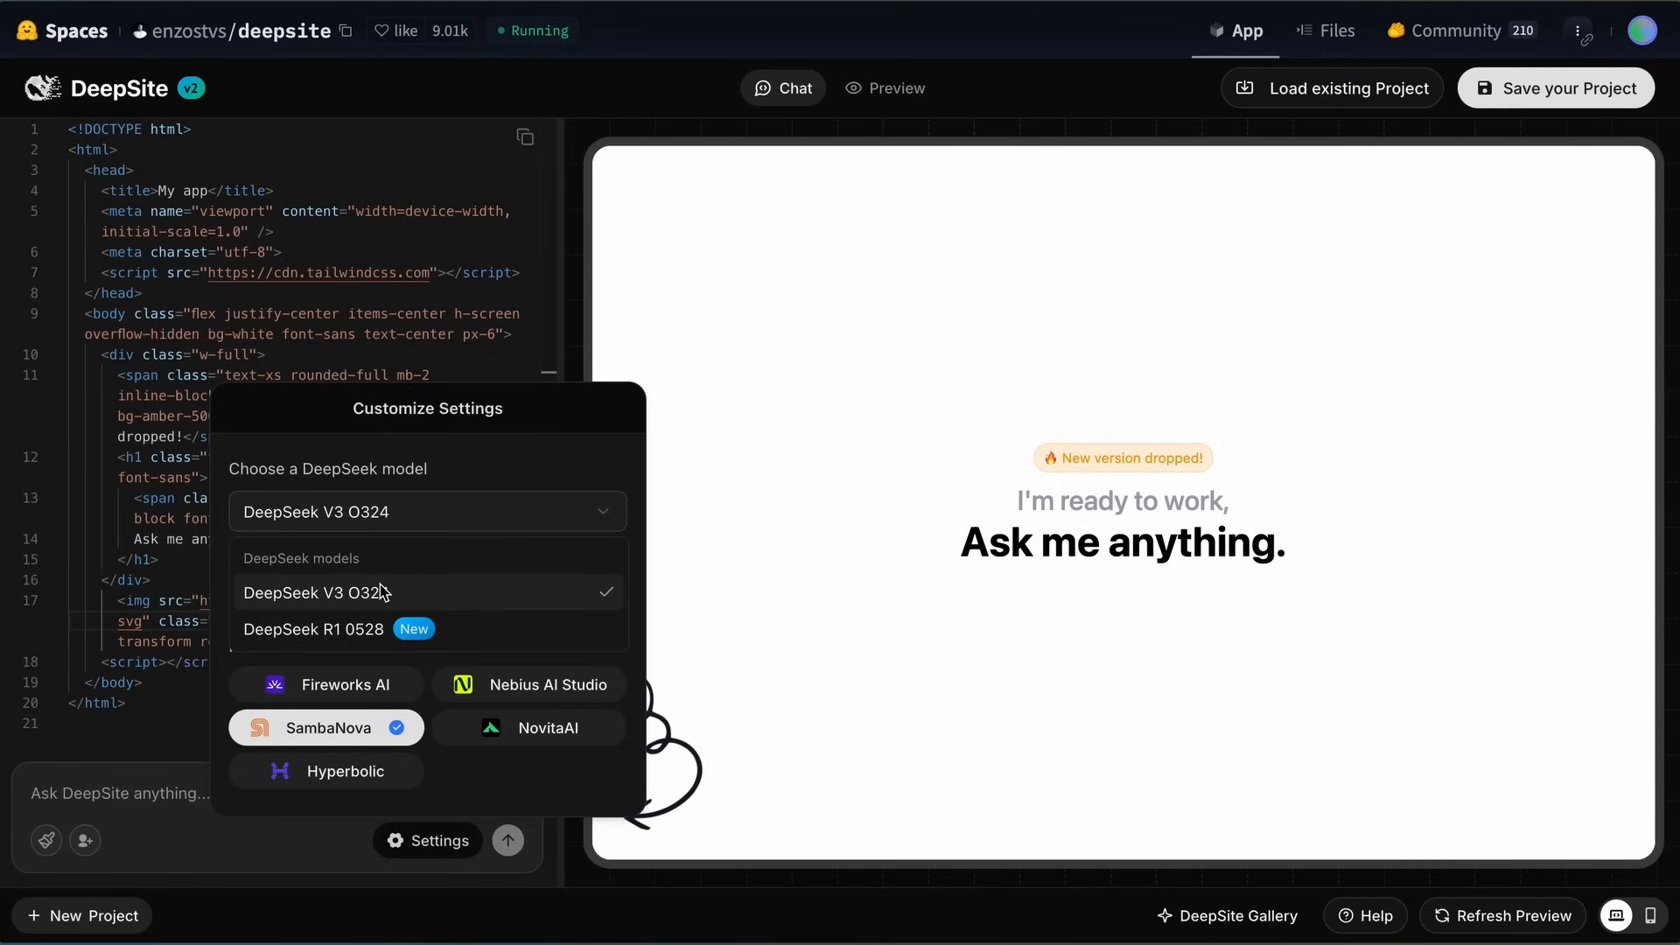
pyautogui.moveTo(345, 641)
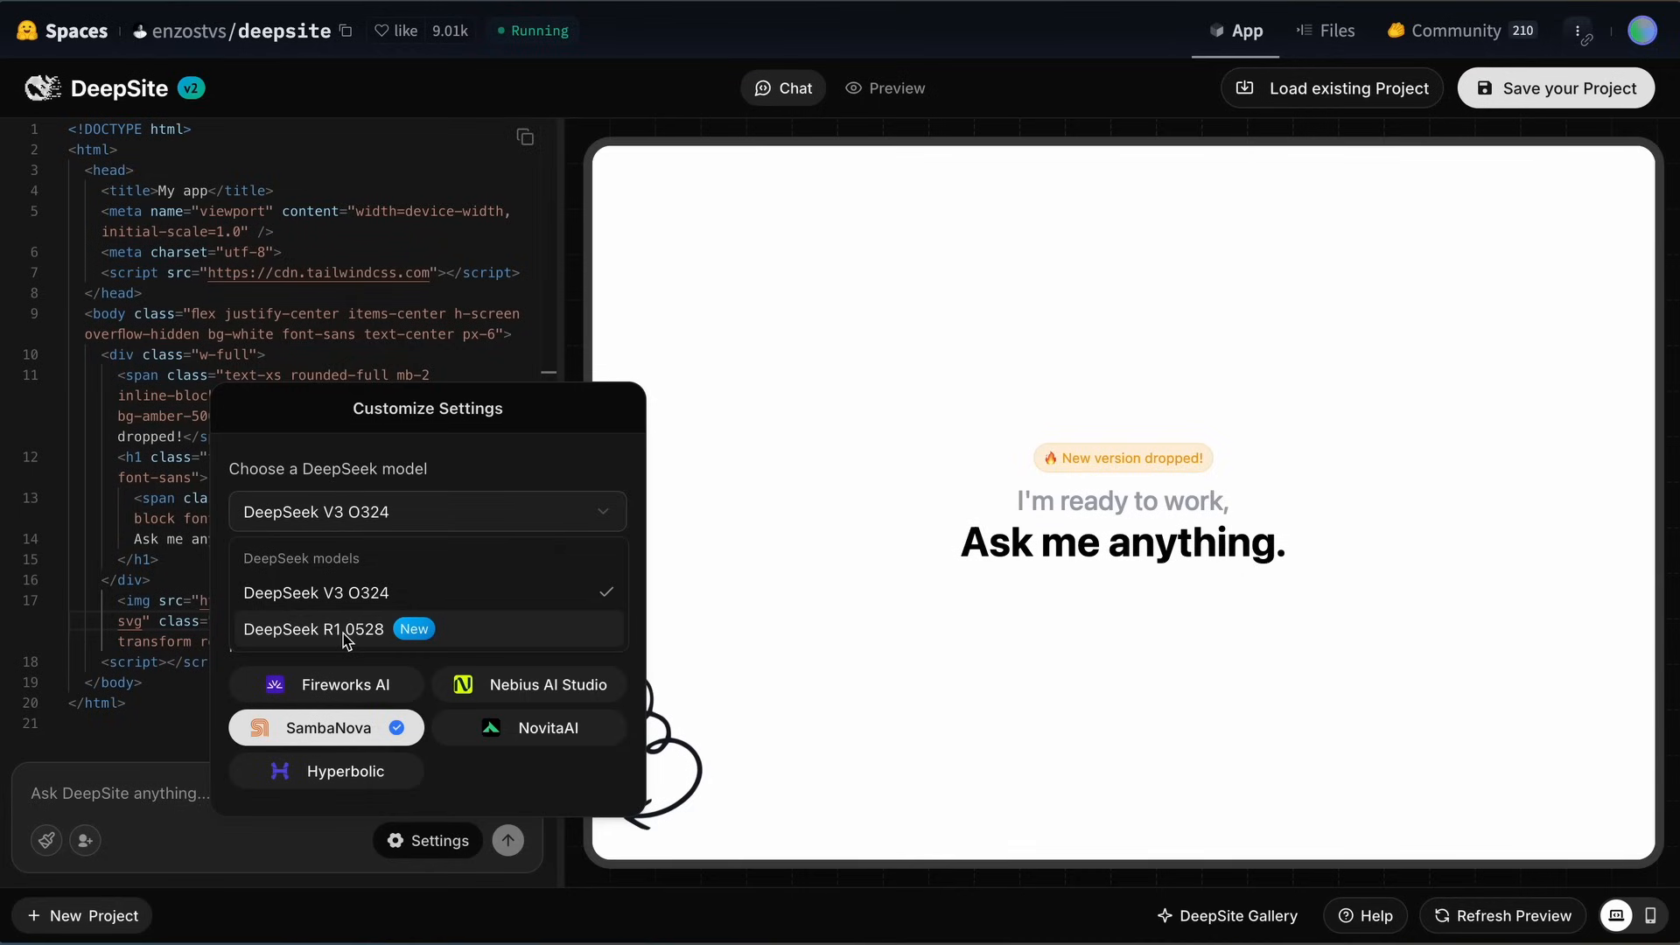
pyautogui.click(314, 629)
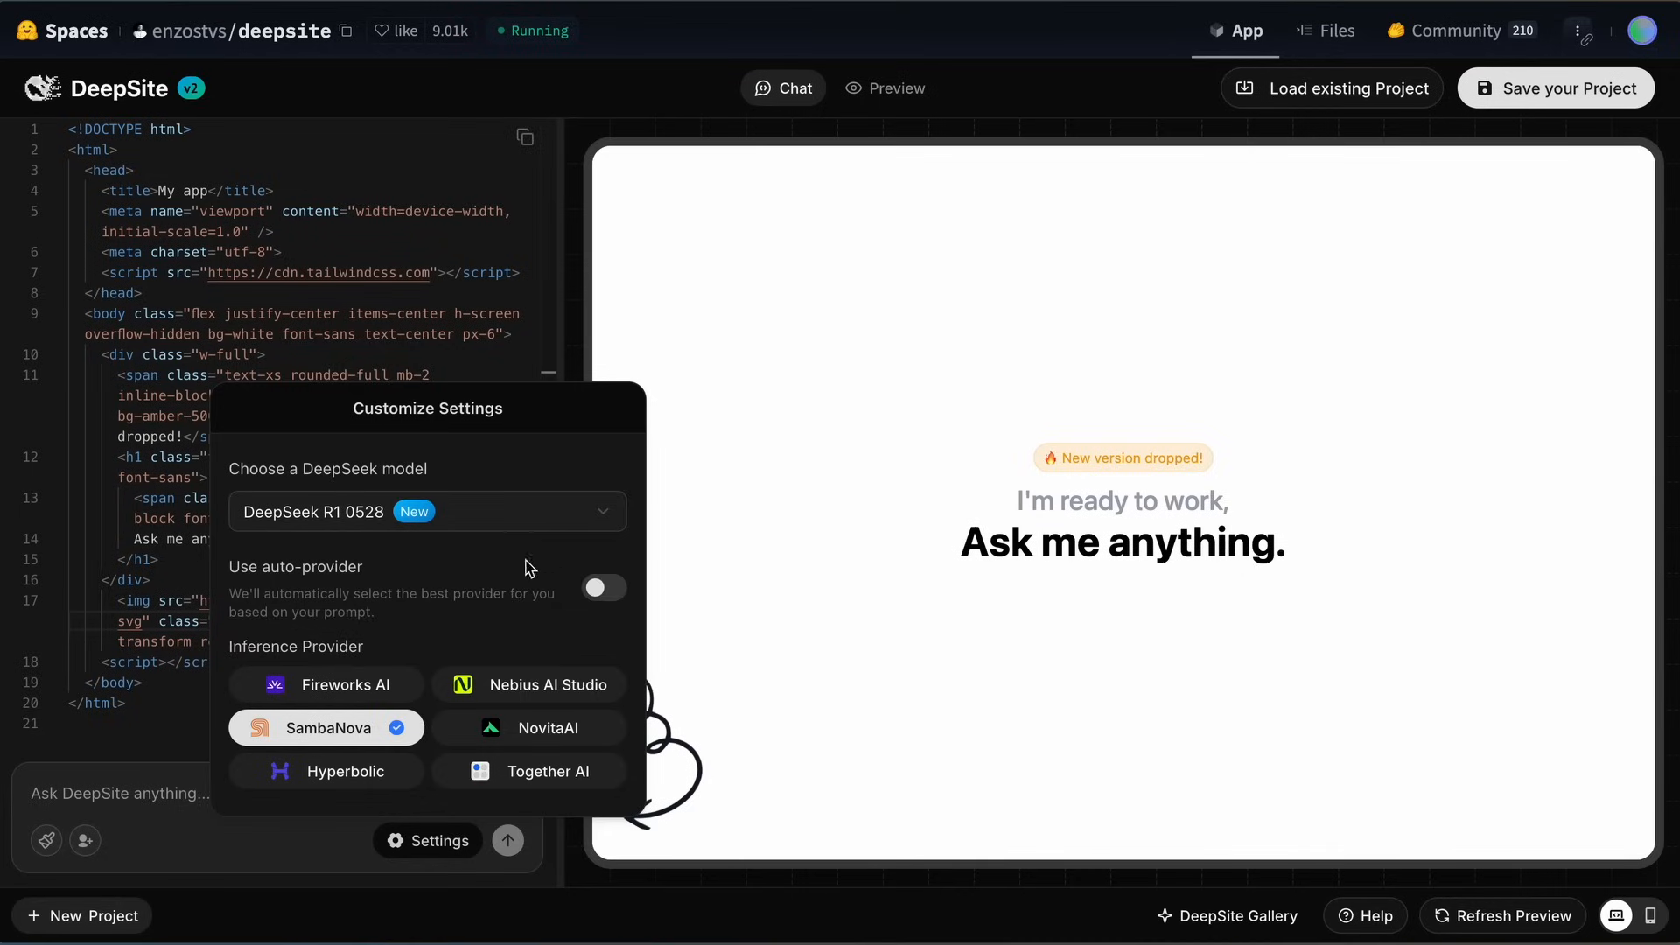
pyautogui.moveTo(584, 606)
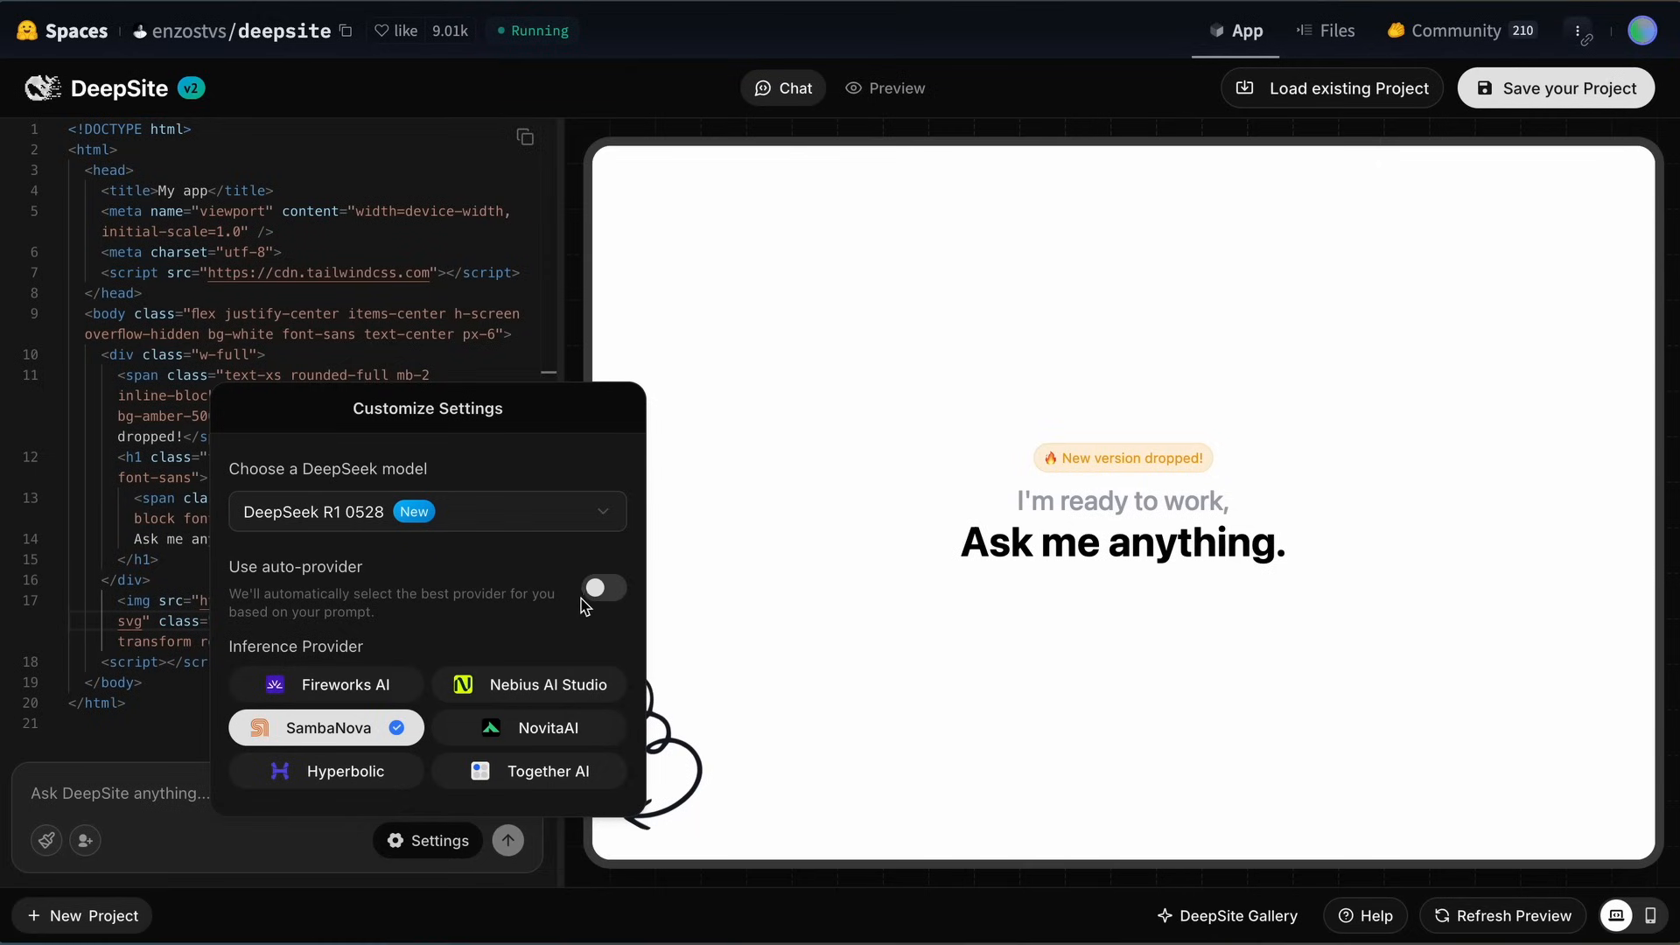
pyautogui.click(602, 587)
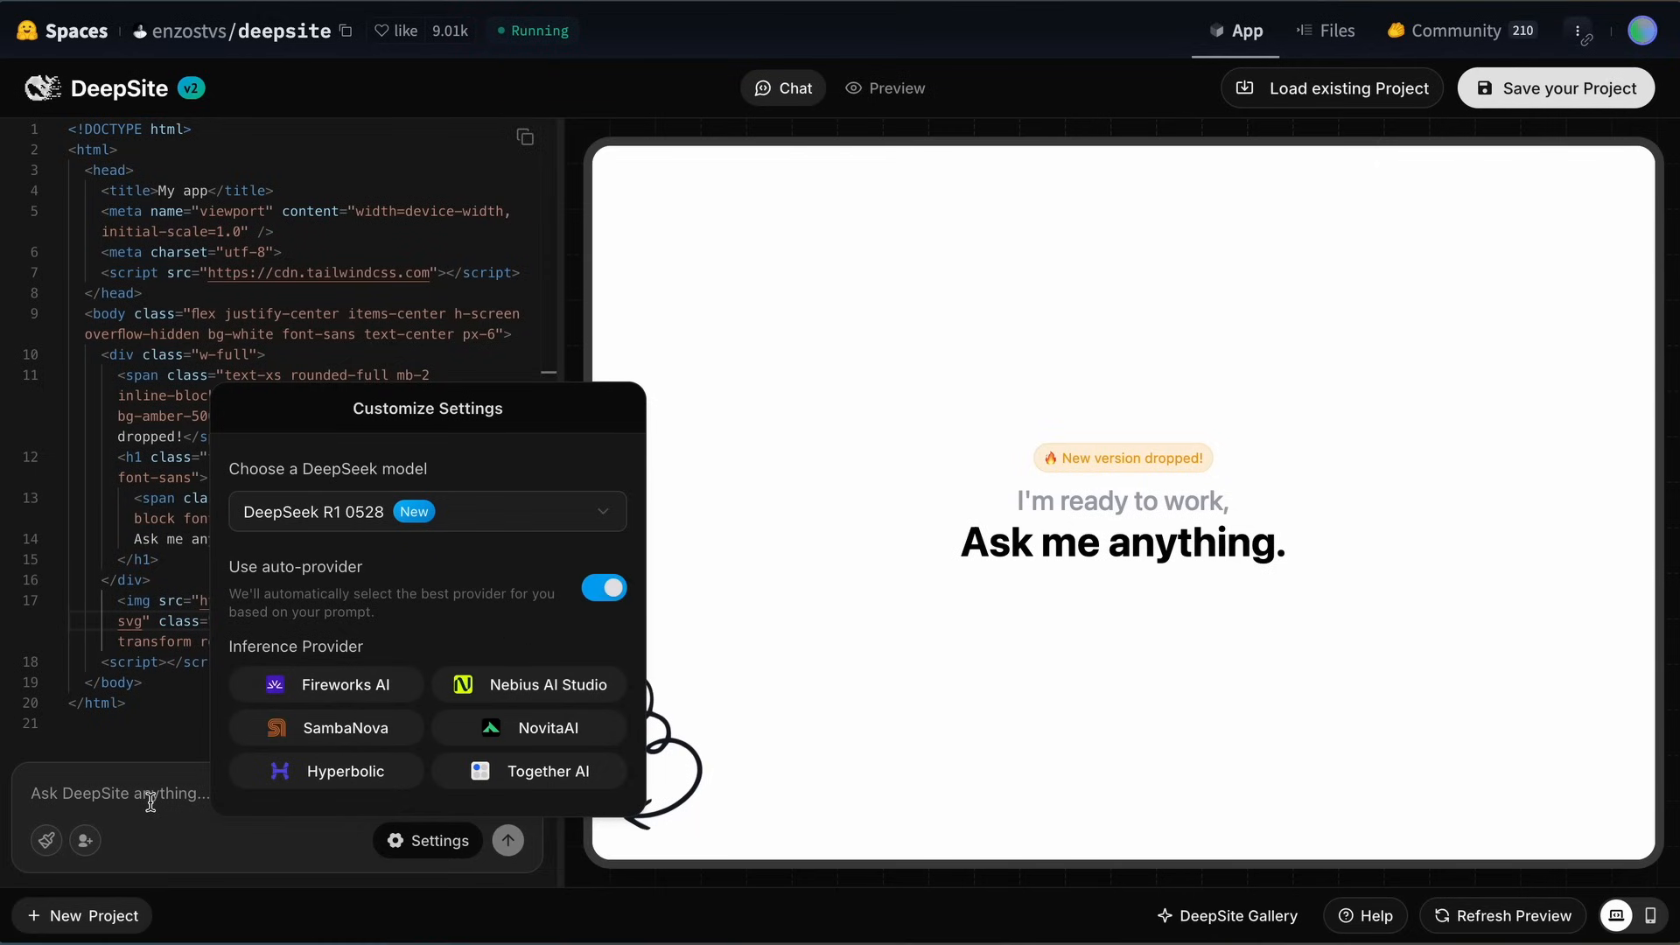
pyautogui.click(161, 793)
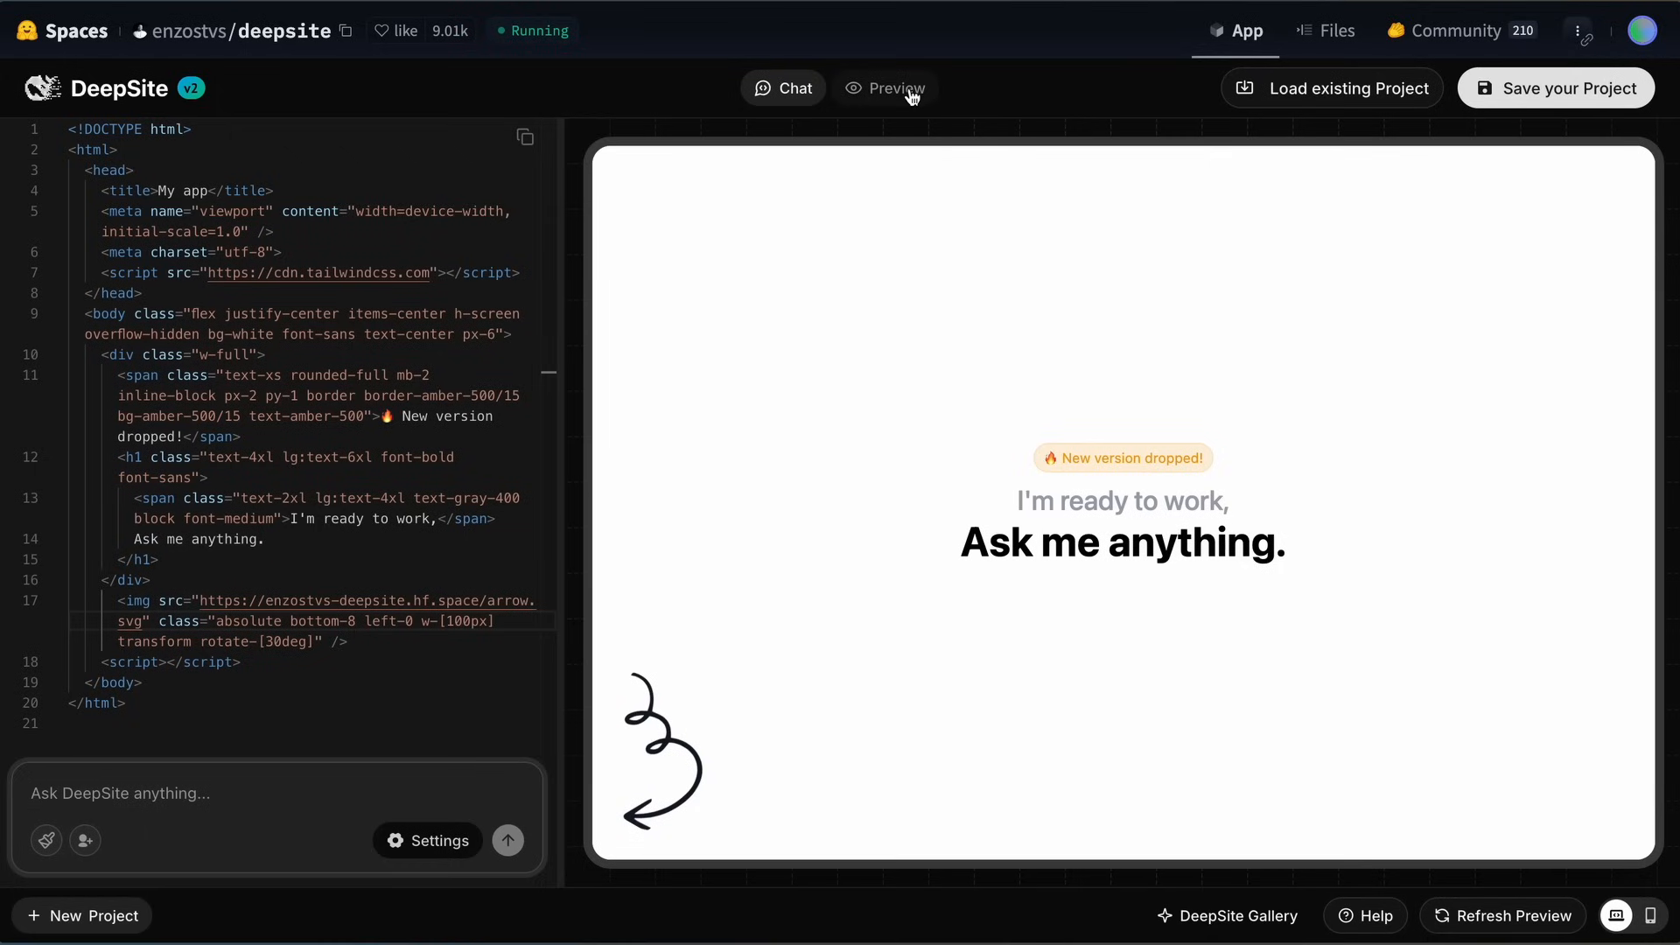
pyautogui.click(885, 87)
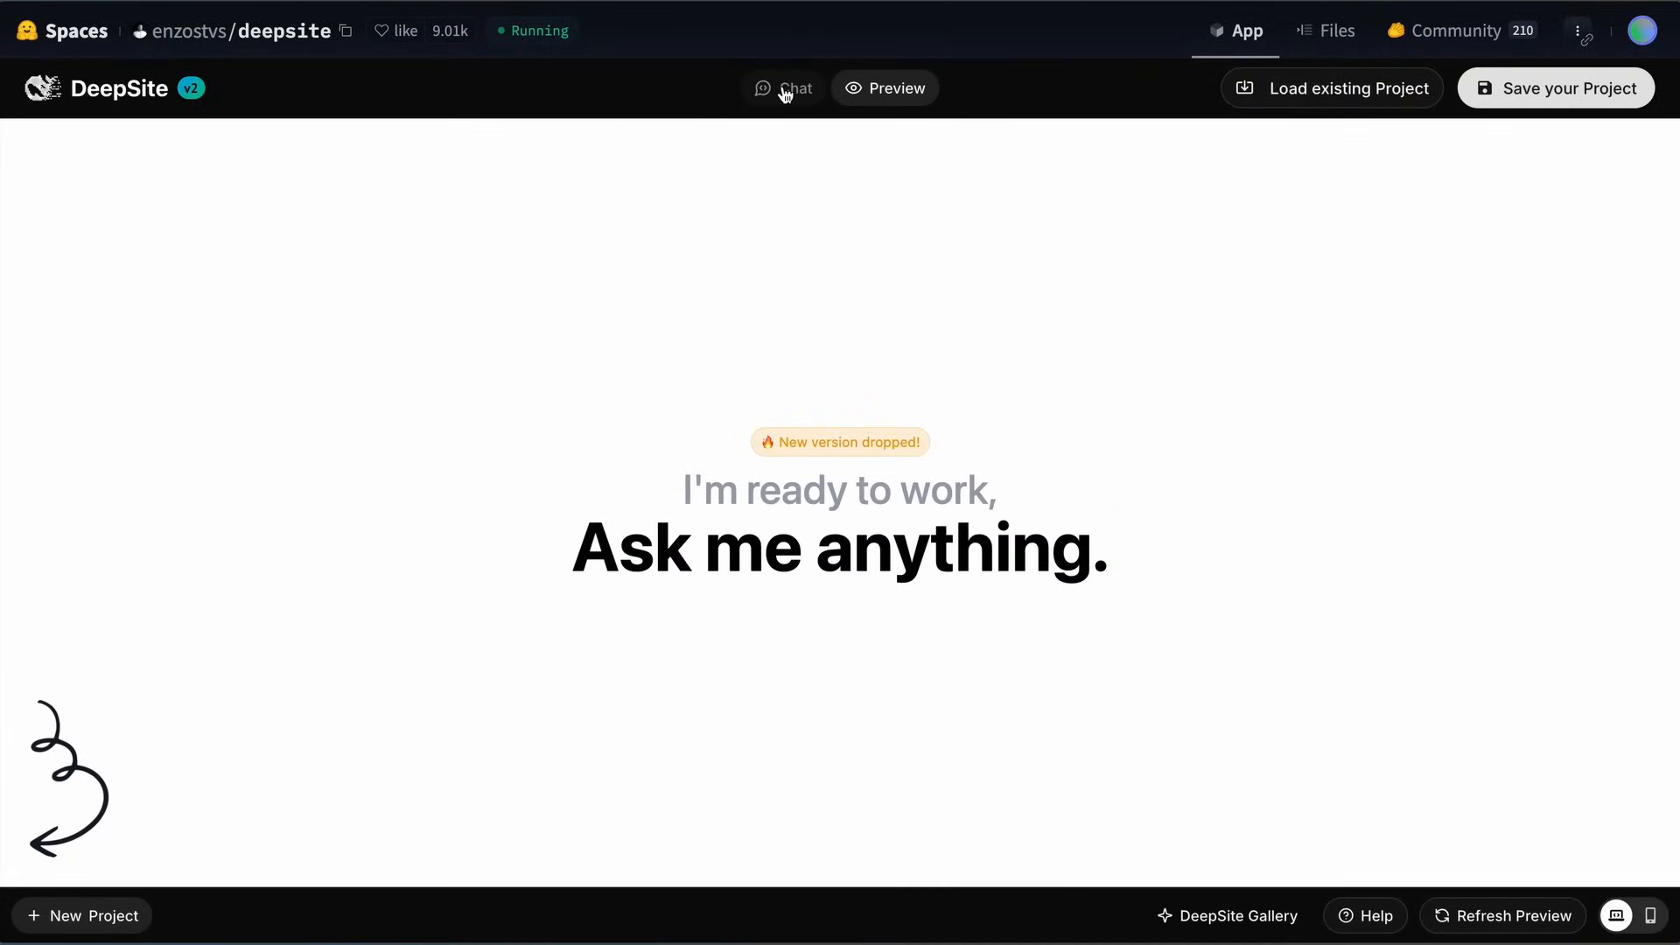
pyautogui.click(793, 87)
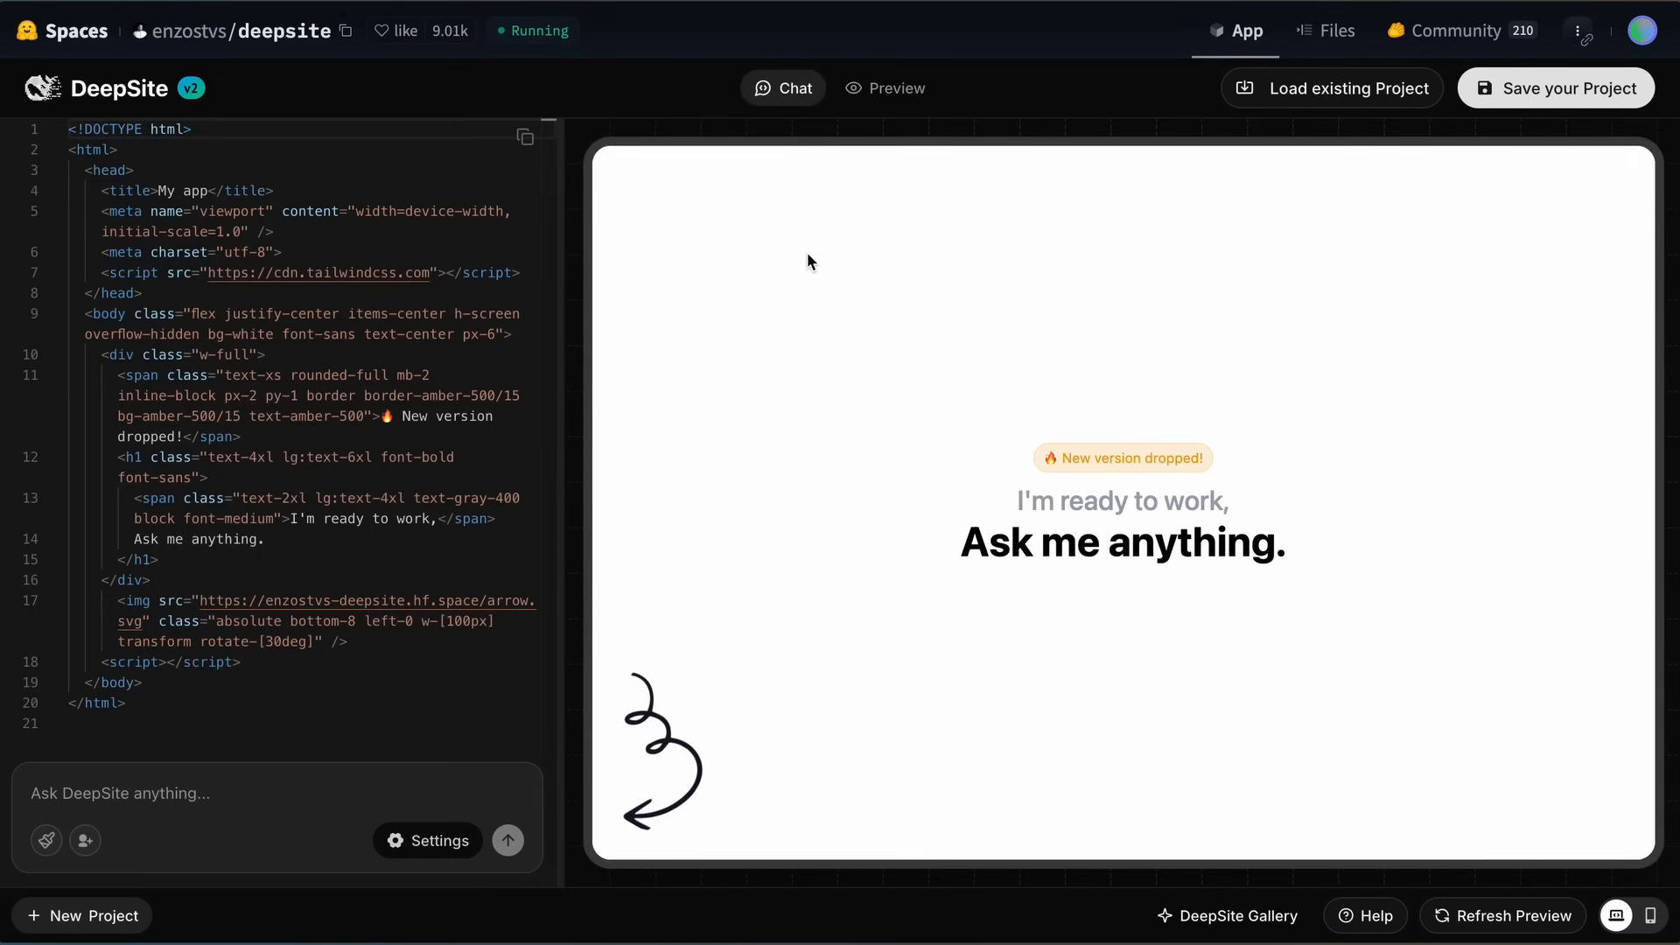
pyautogui.moveTo(959, 505)
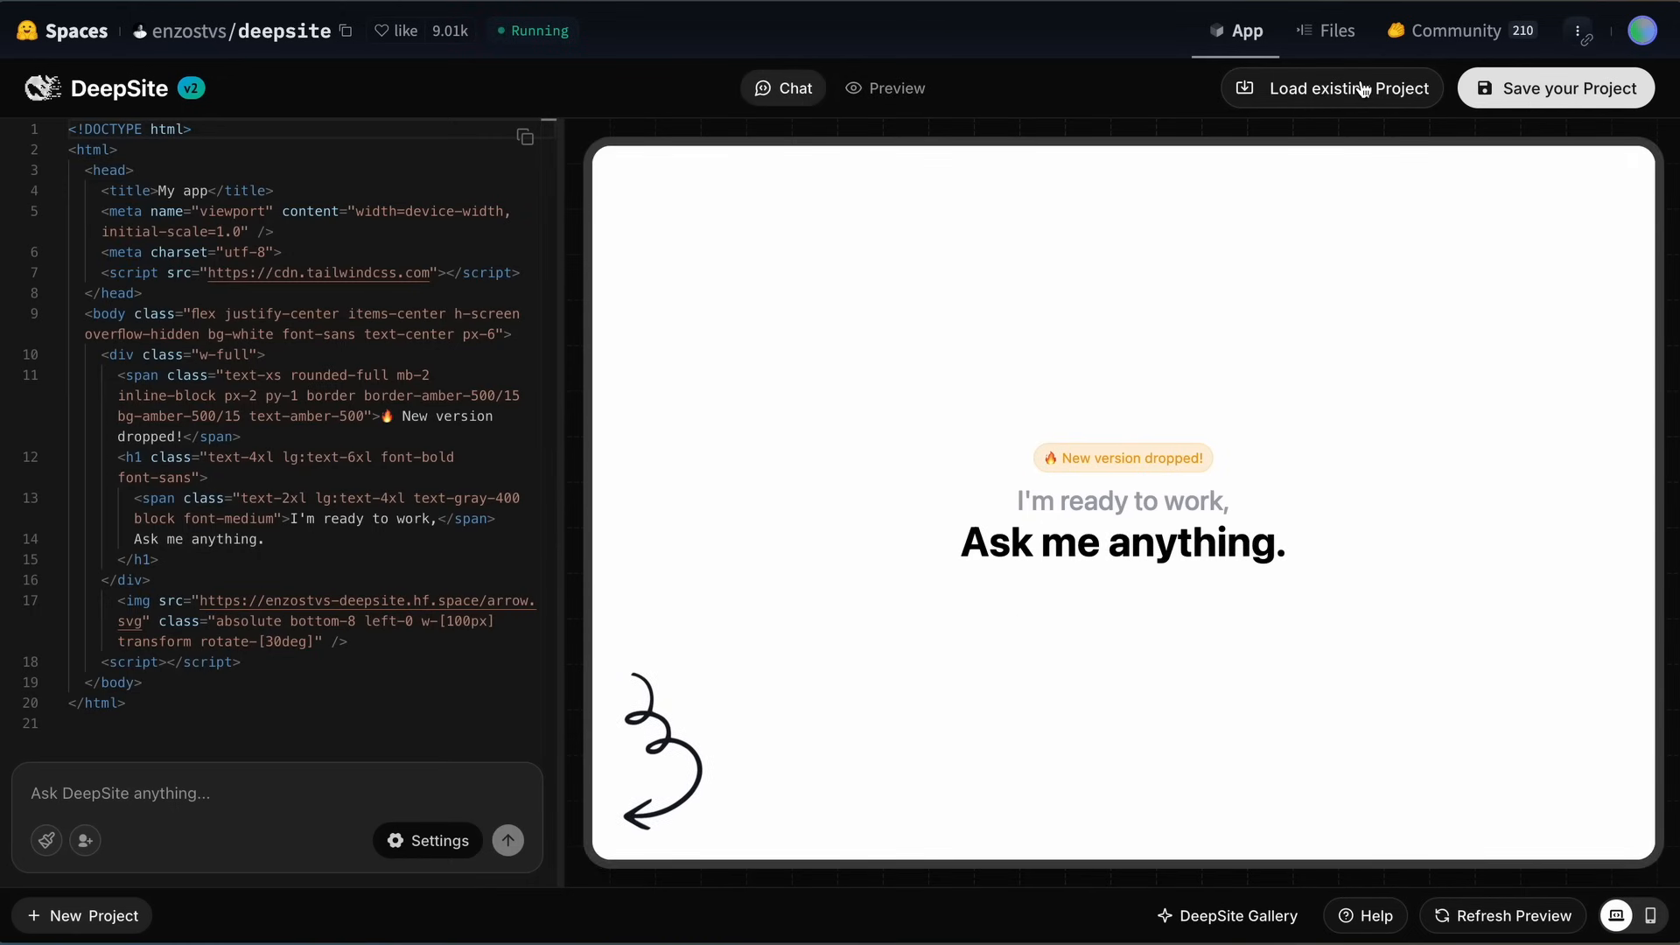
pyautogui.click(1331, 87)
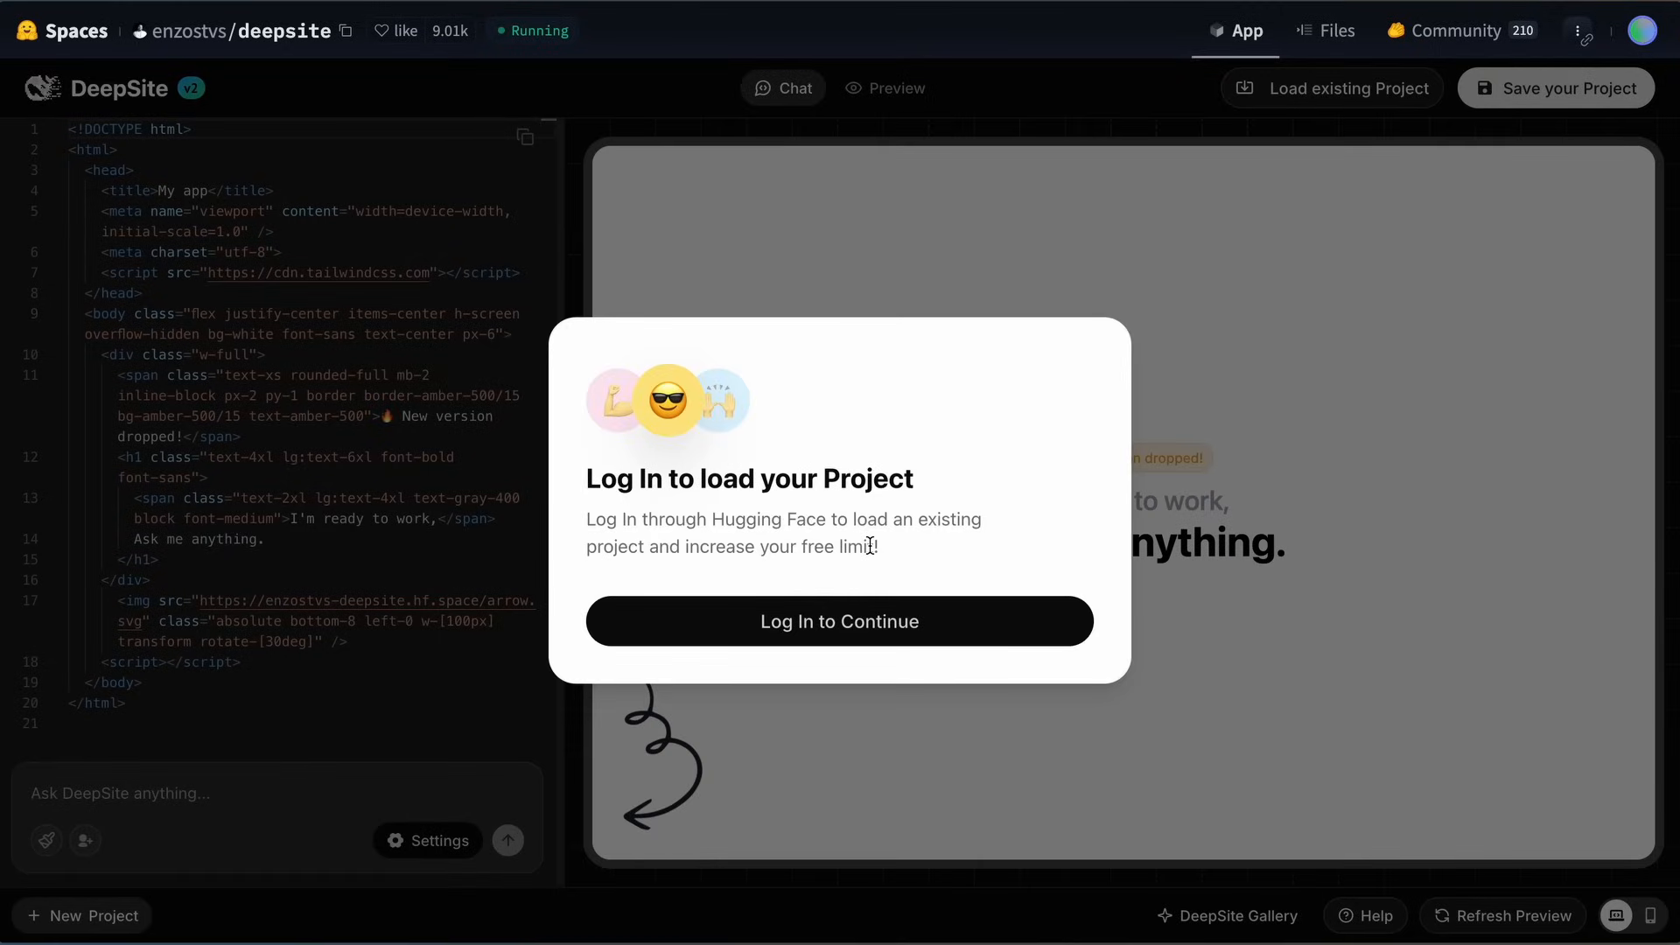
pyautogui.moveTo(589, 520); pyautogui.dragTo(878, 546)
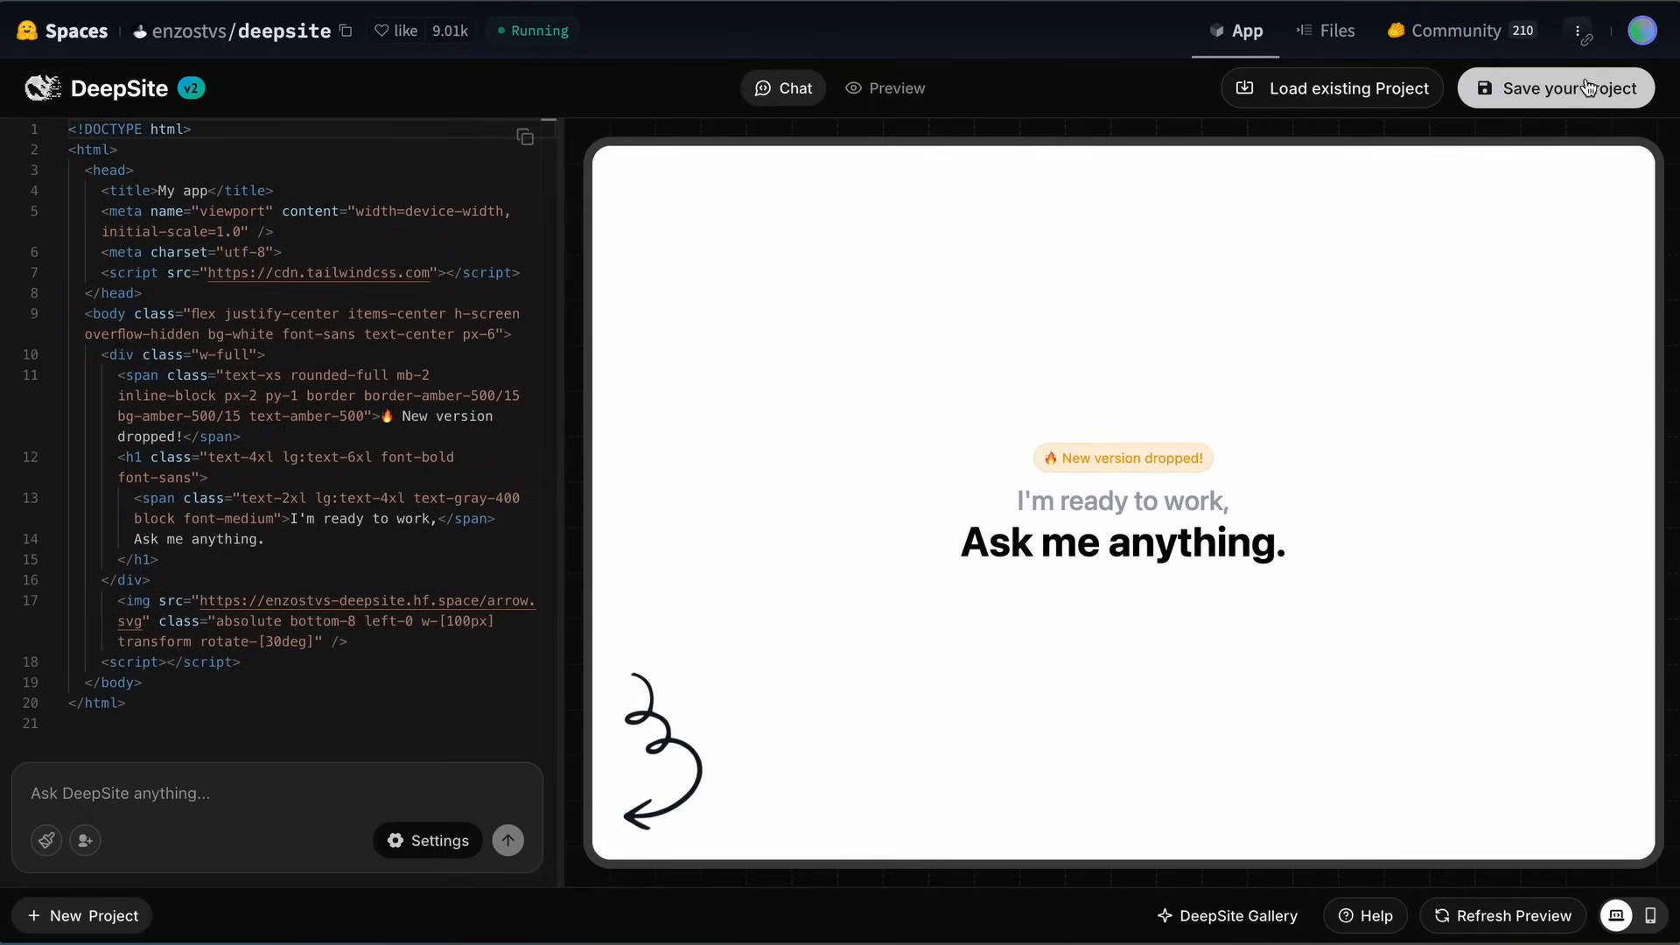
pyautogui.moveTo(1555, 116)
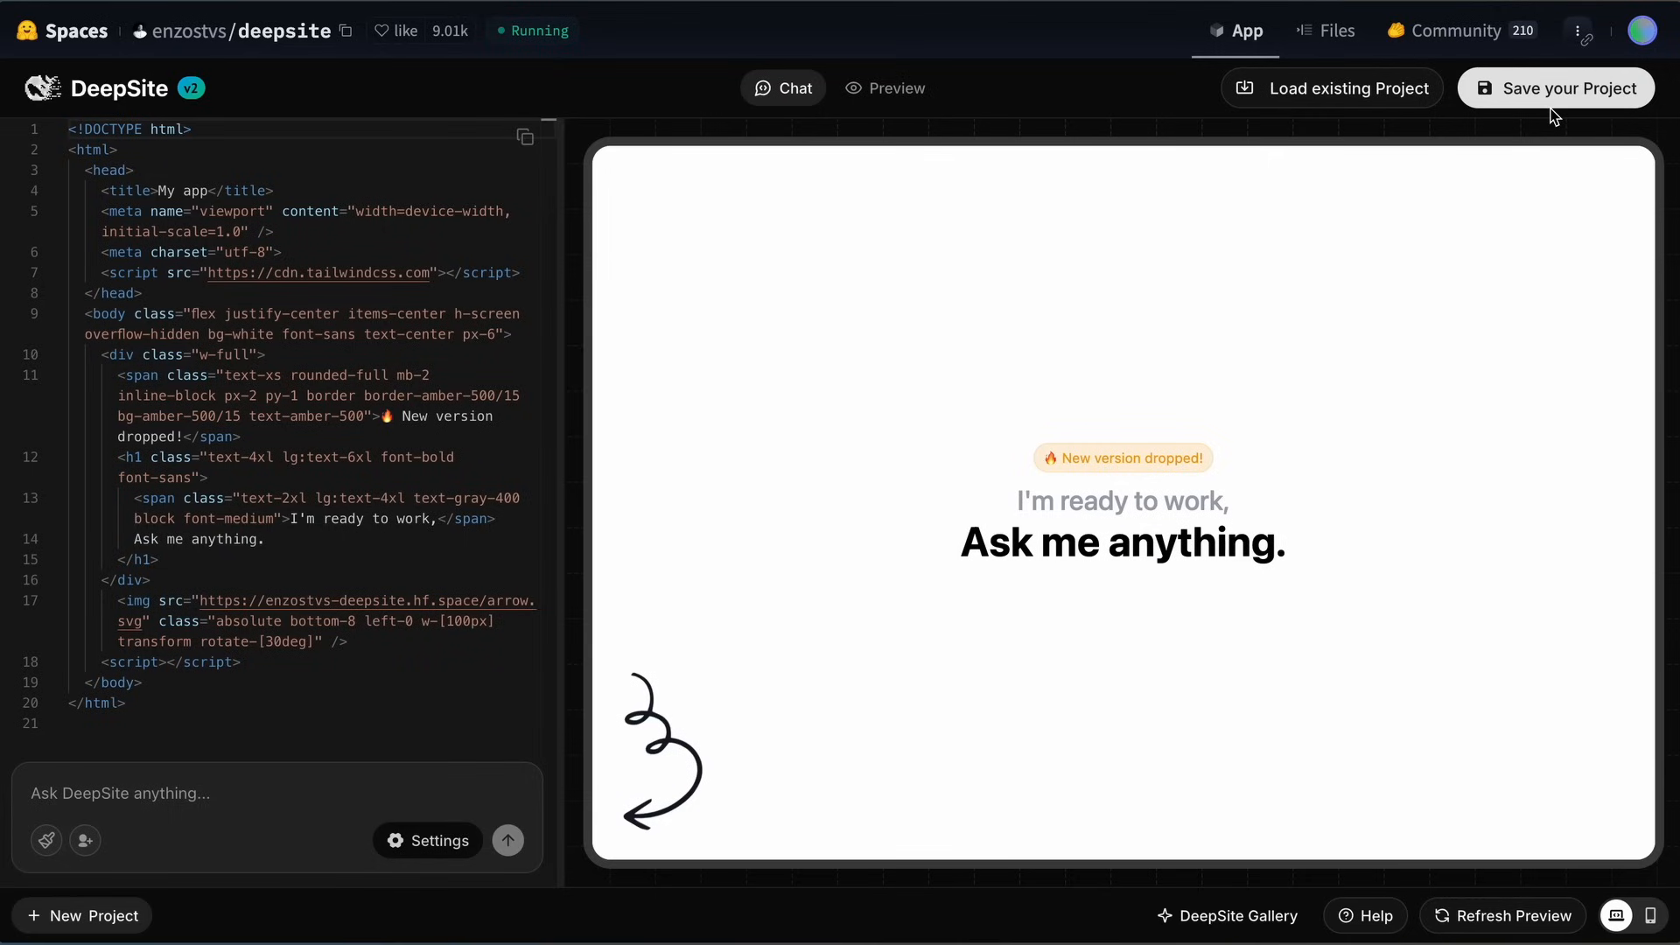
pyautogui.moveTo(1557, 115)
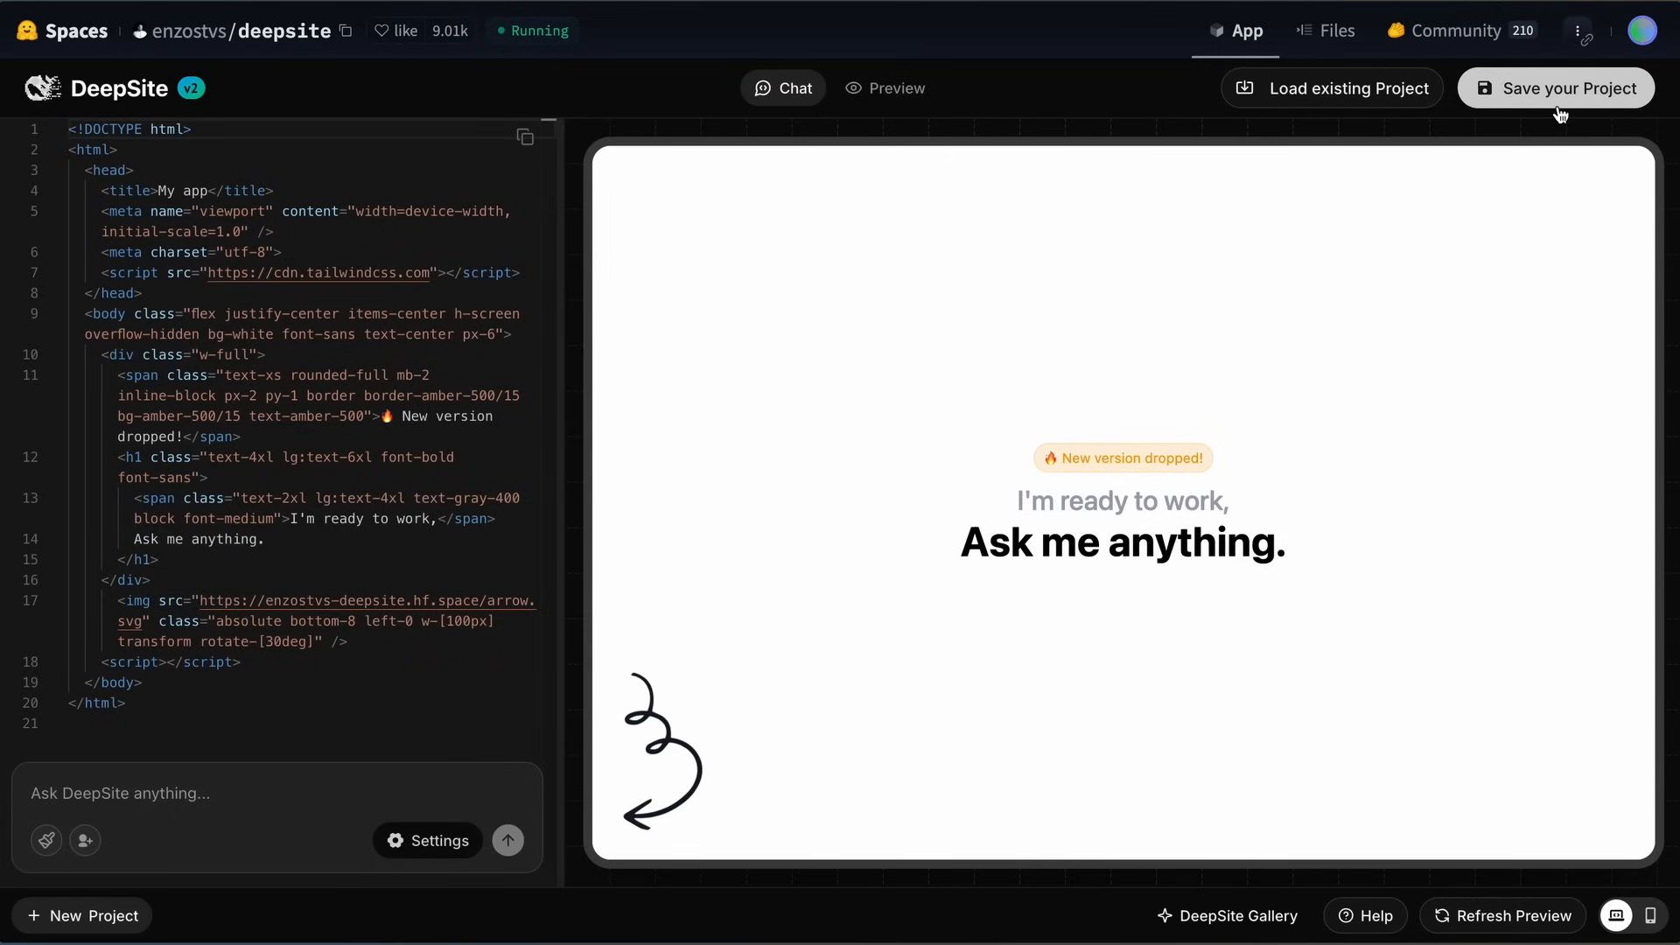
pyautogui.moveTo(1500, 242)
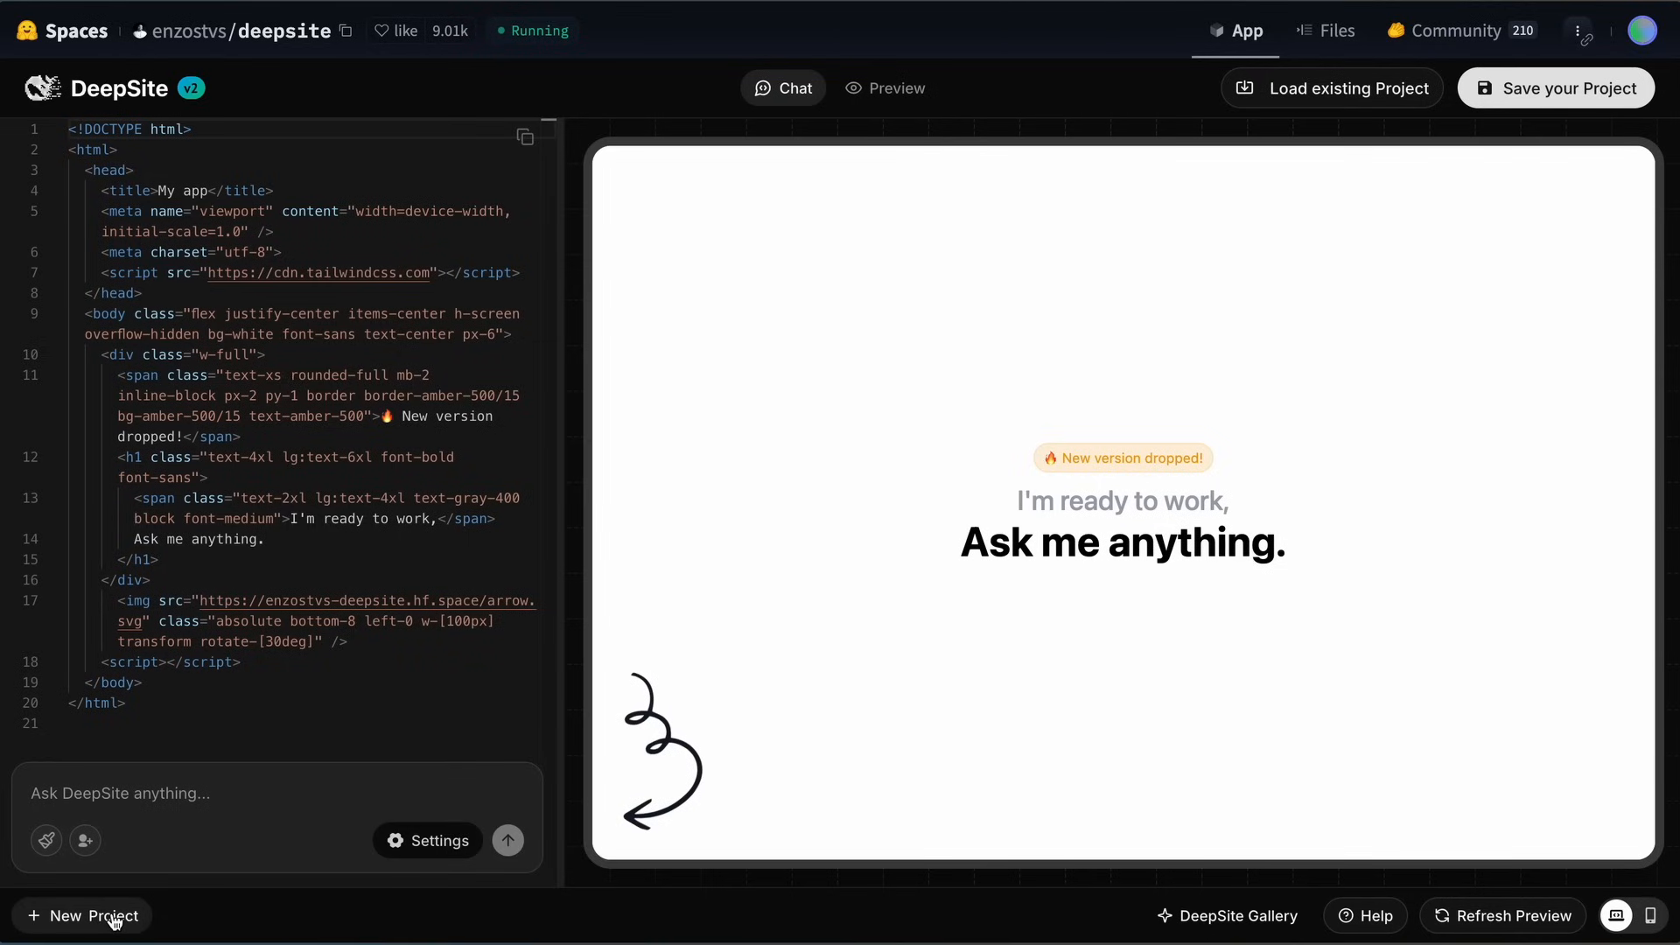
pyautogui.moveTo(174, 908)
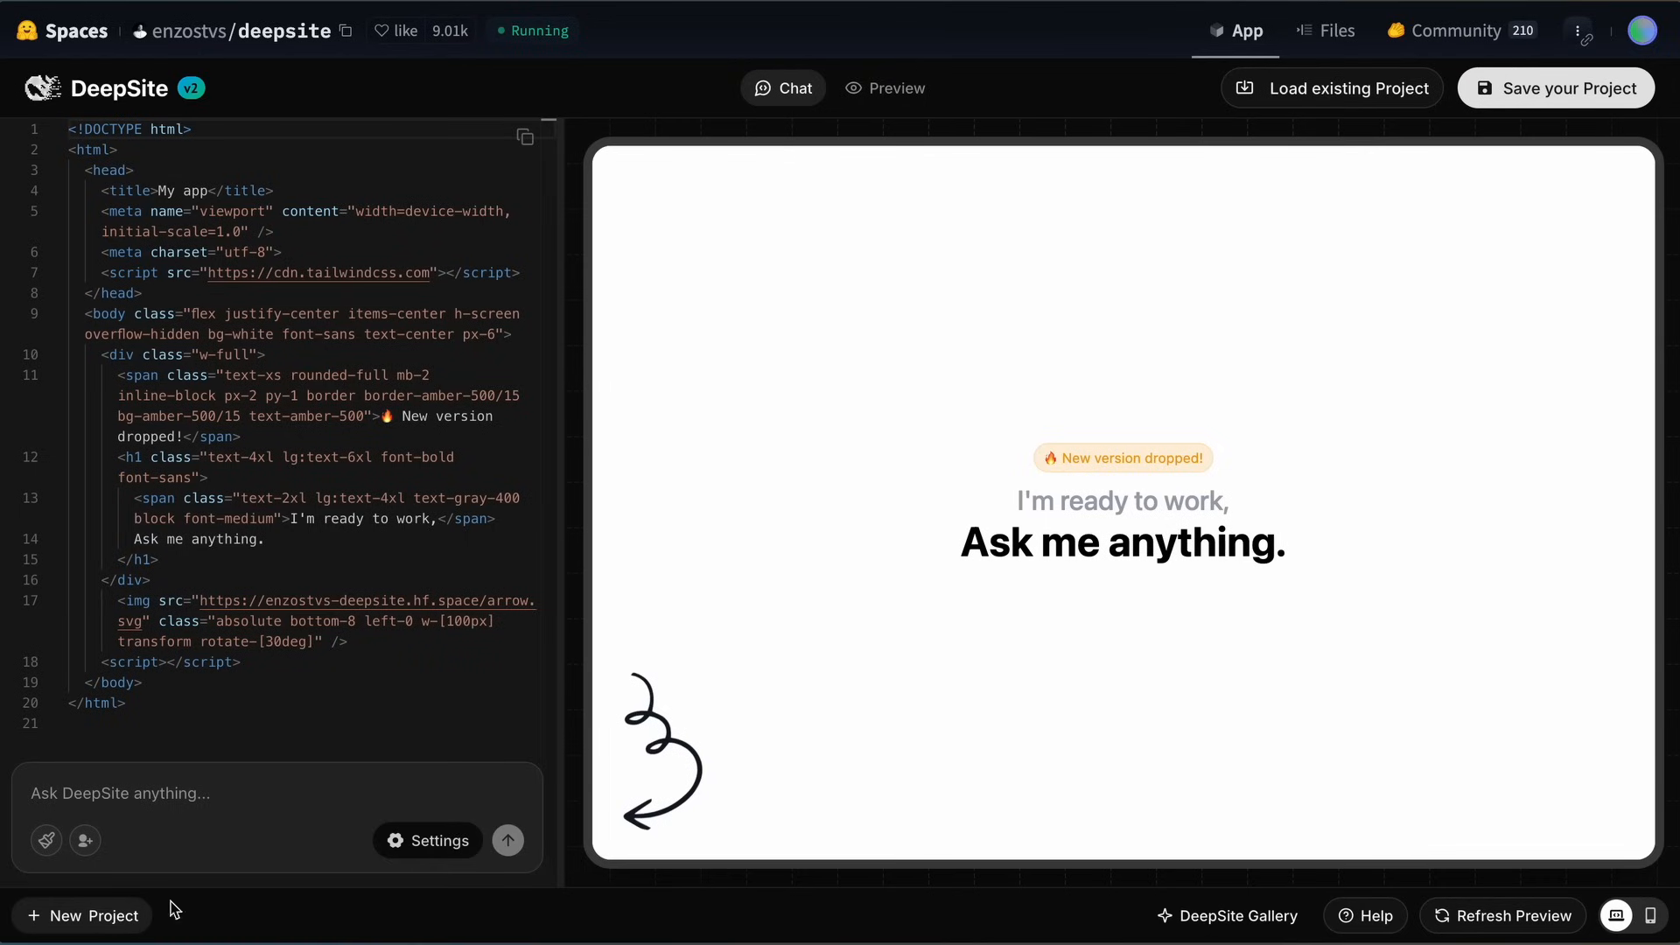
pyautogui.moveTo(1208, 866)
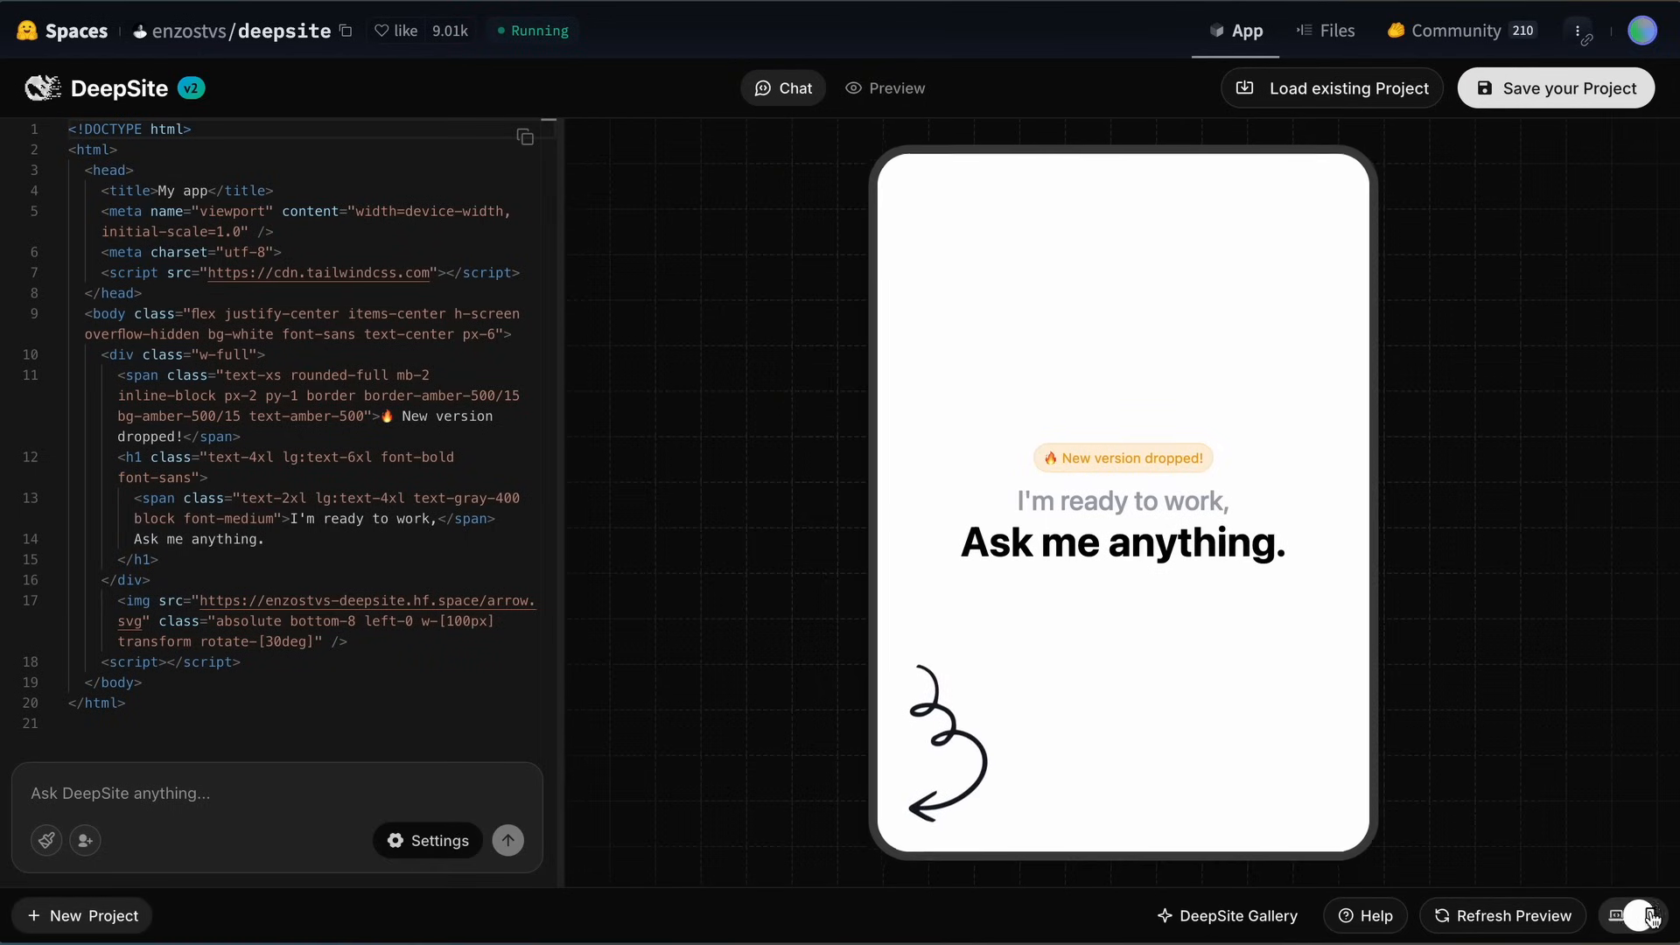
pyautogui.click(1647, 916)
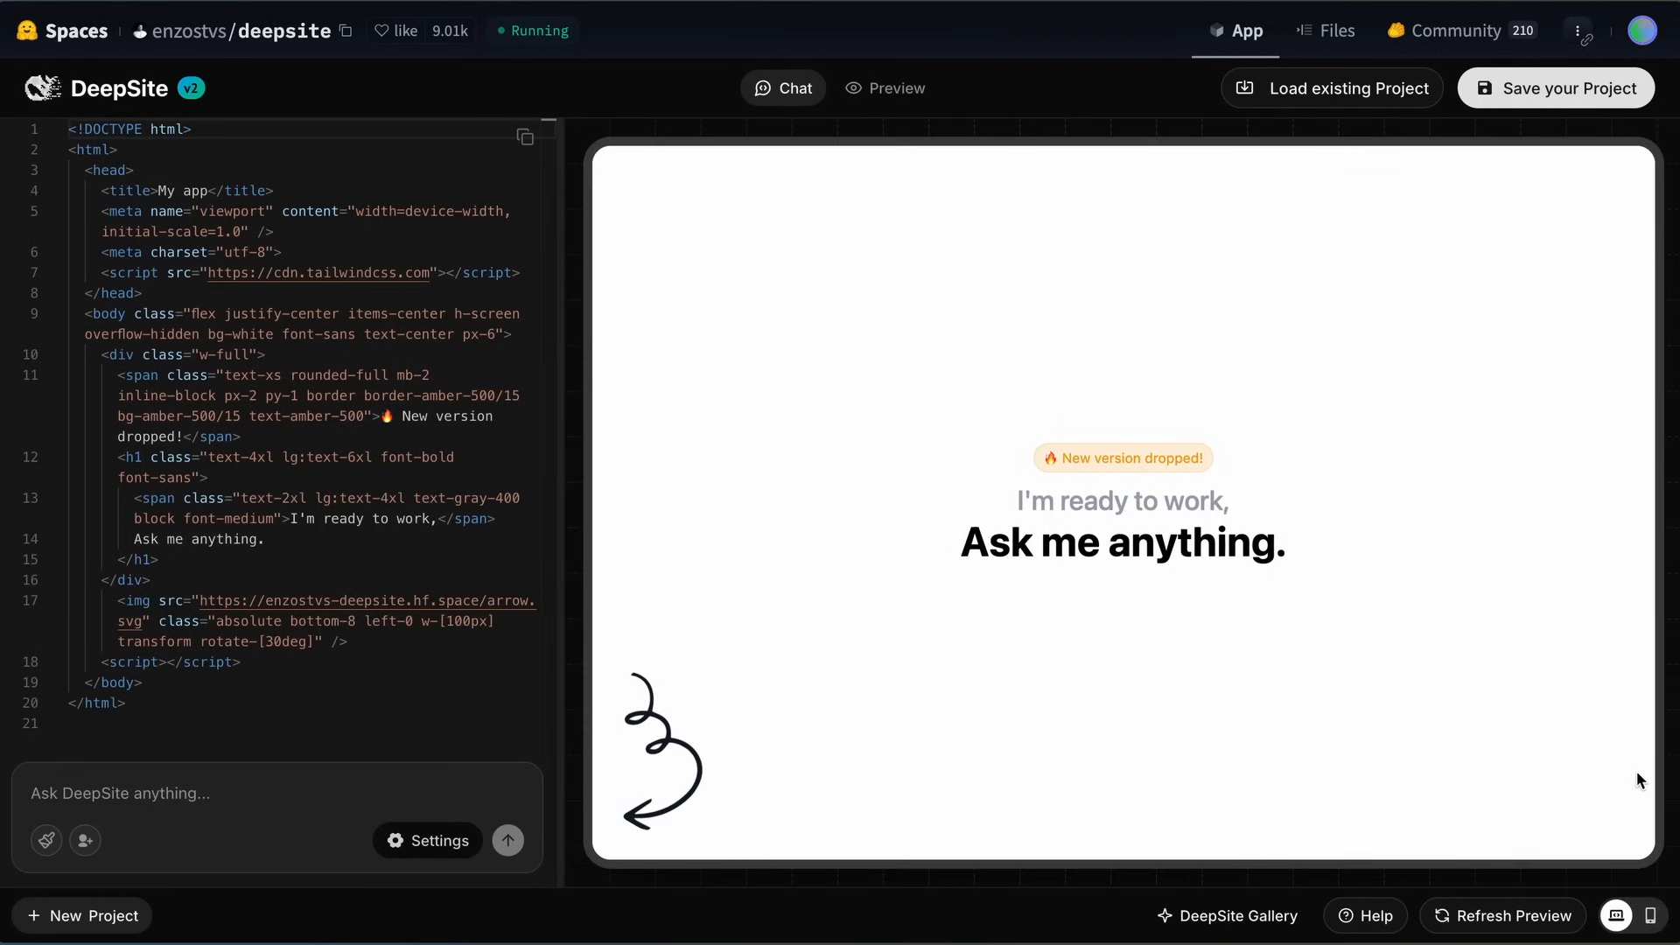
pyautogui.moveTo(1598, 707)
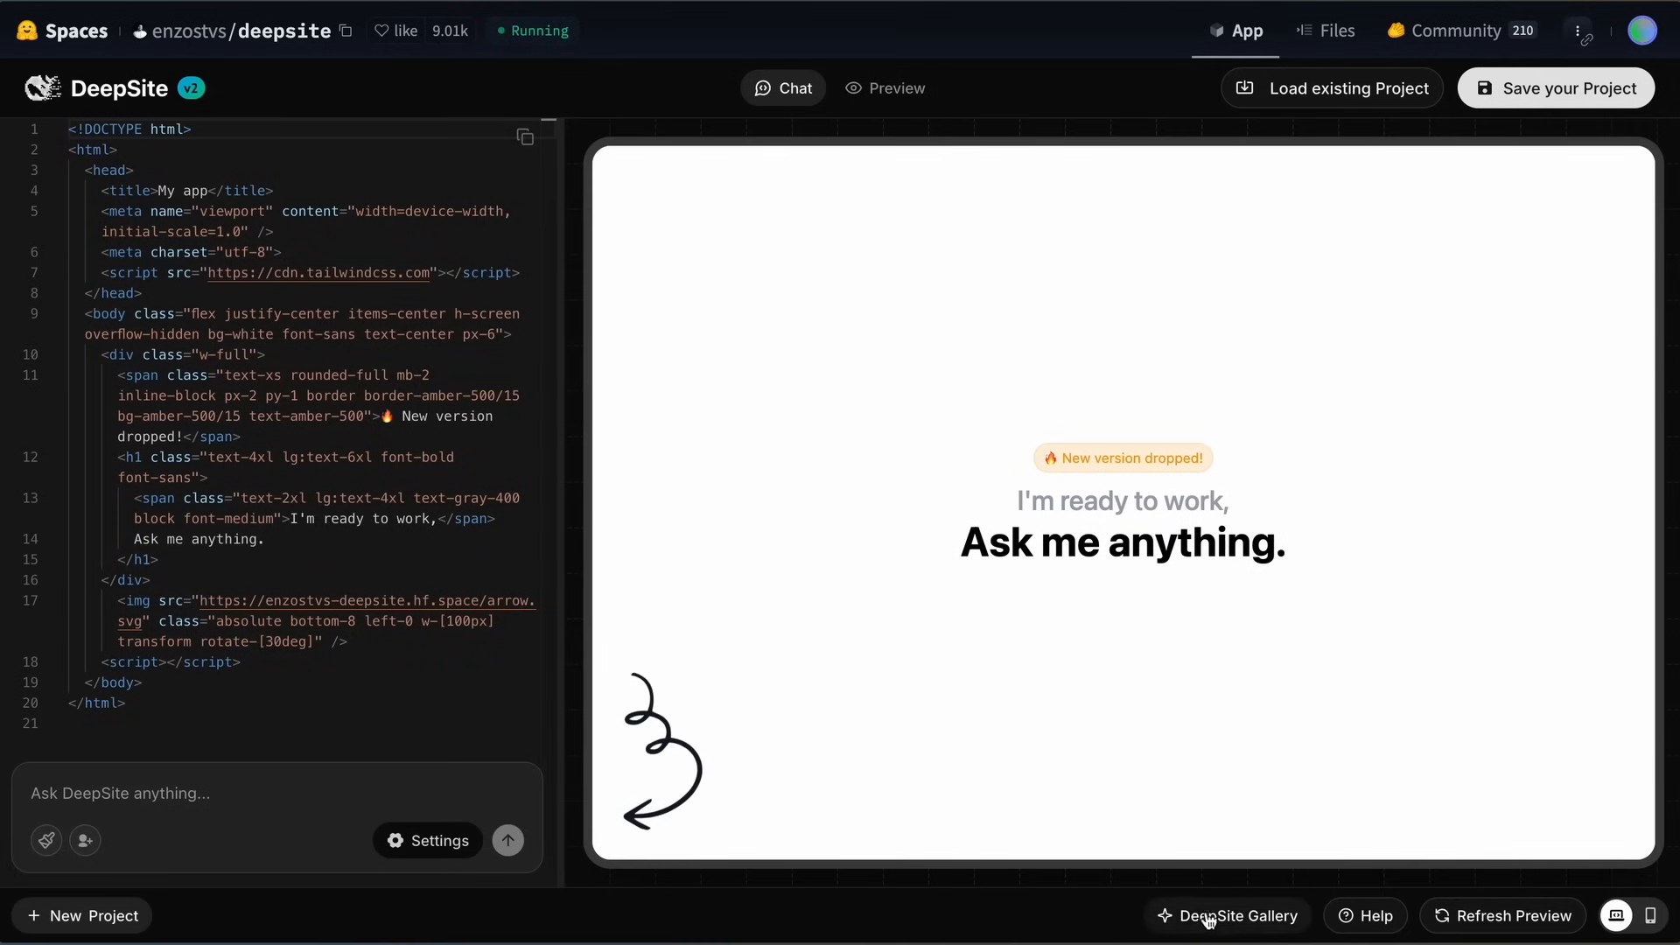
pyautogui.moveTo(911, 587)
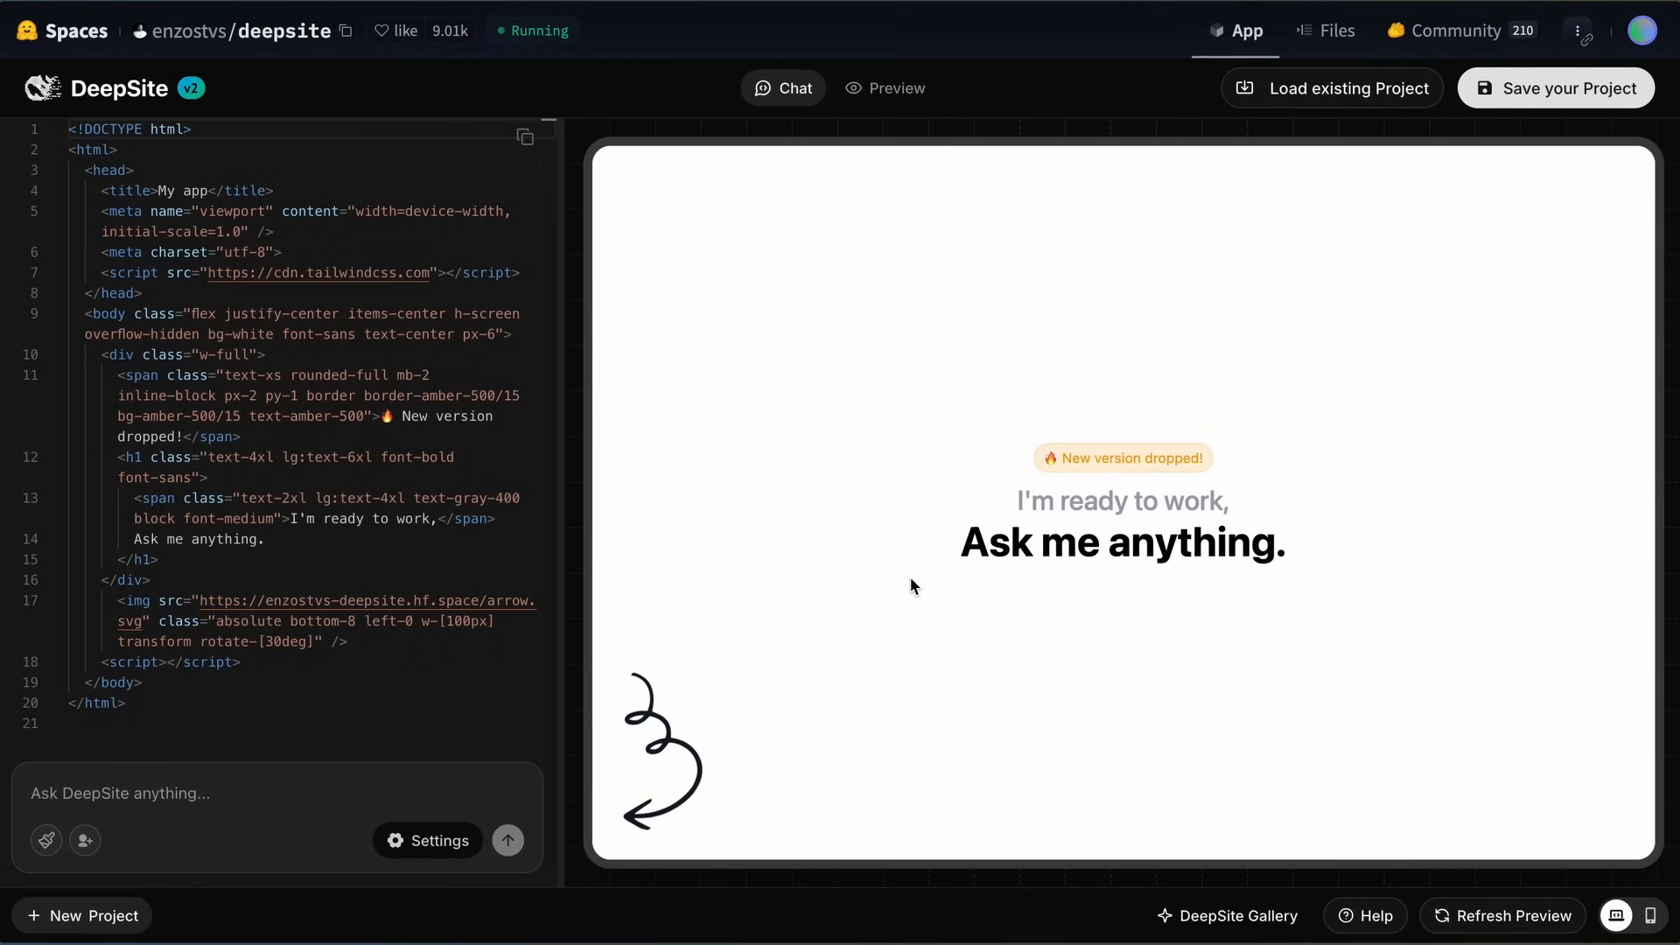
pyautogui.moveTo(836, 540)
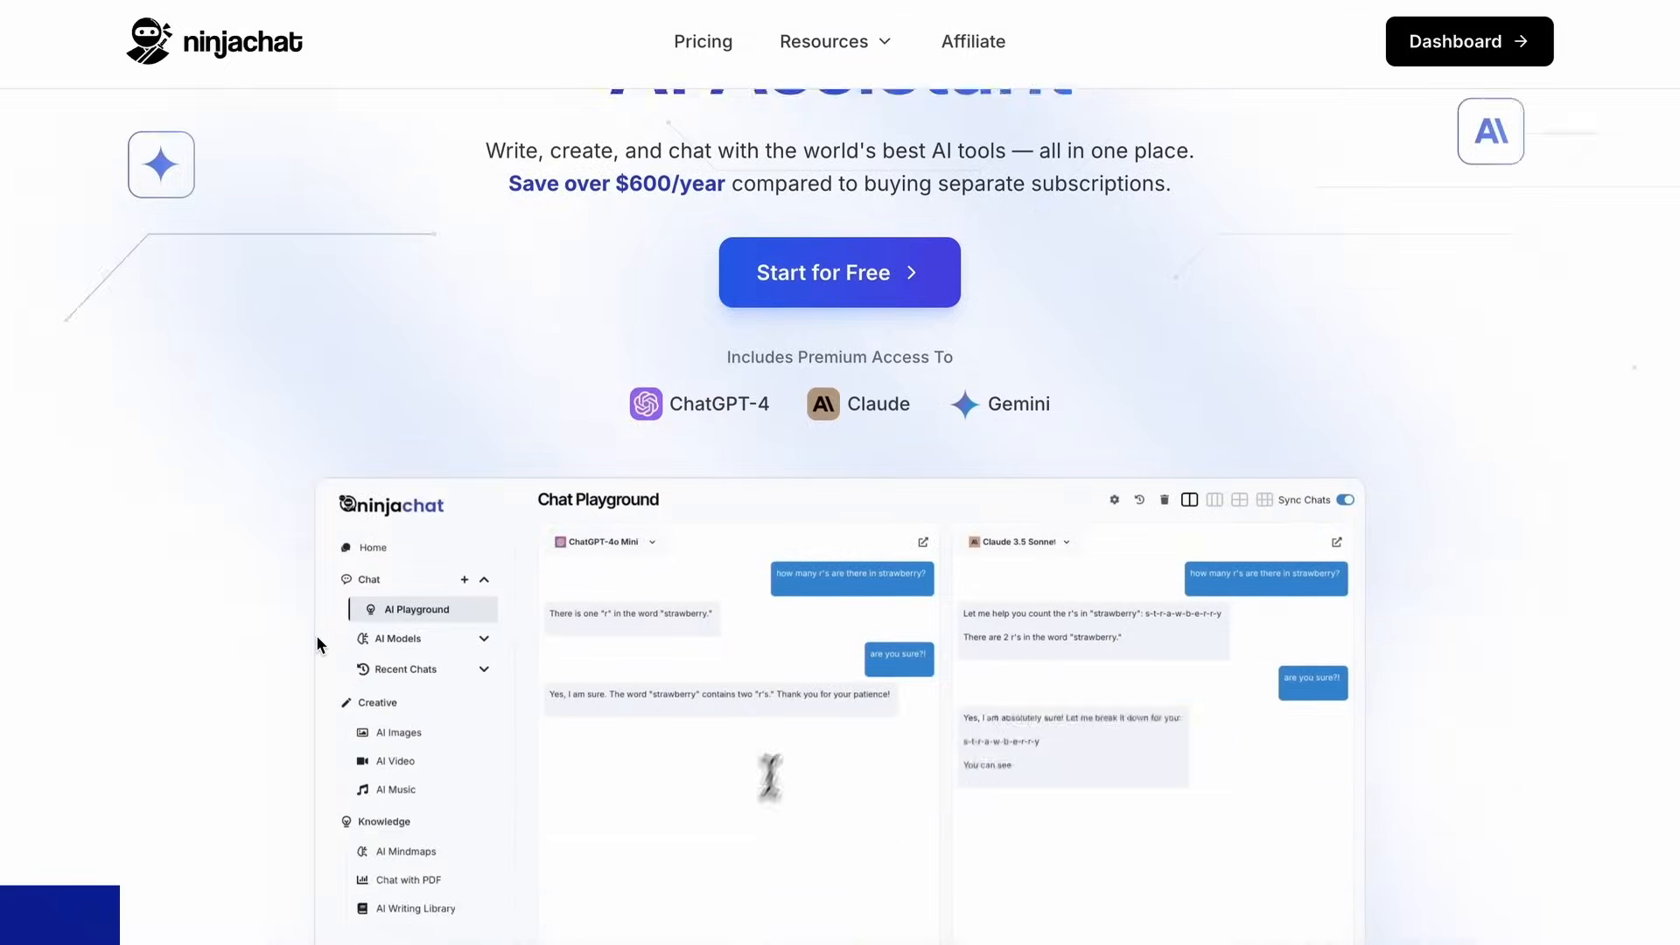
# Step: Browse NinjaChat's list of AI models for a new chat
pyautogui.scroll(-3)
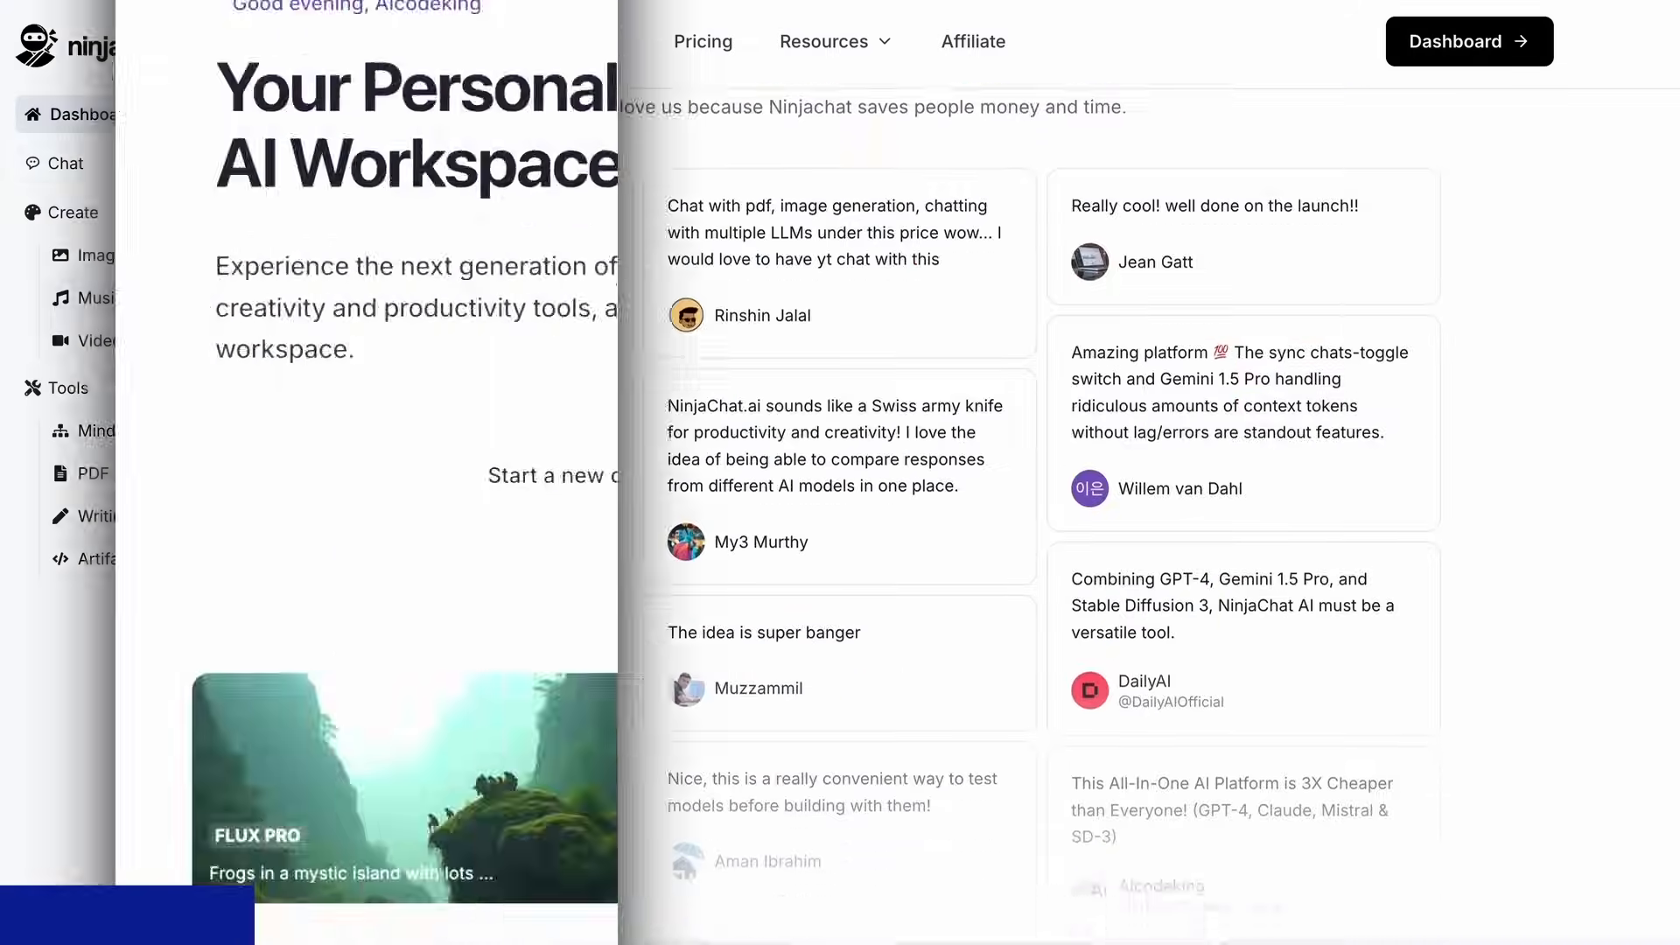
pyautogui.click(190, 163)
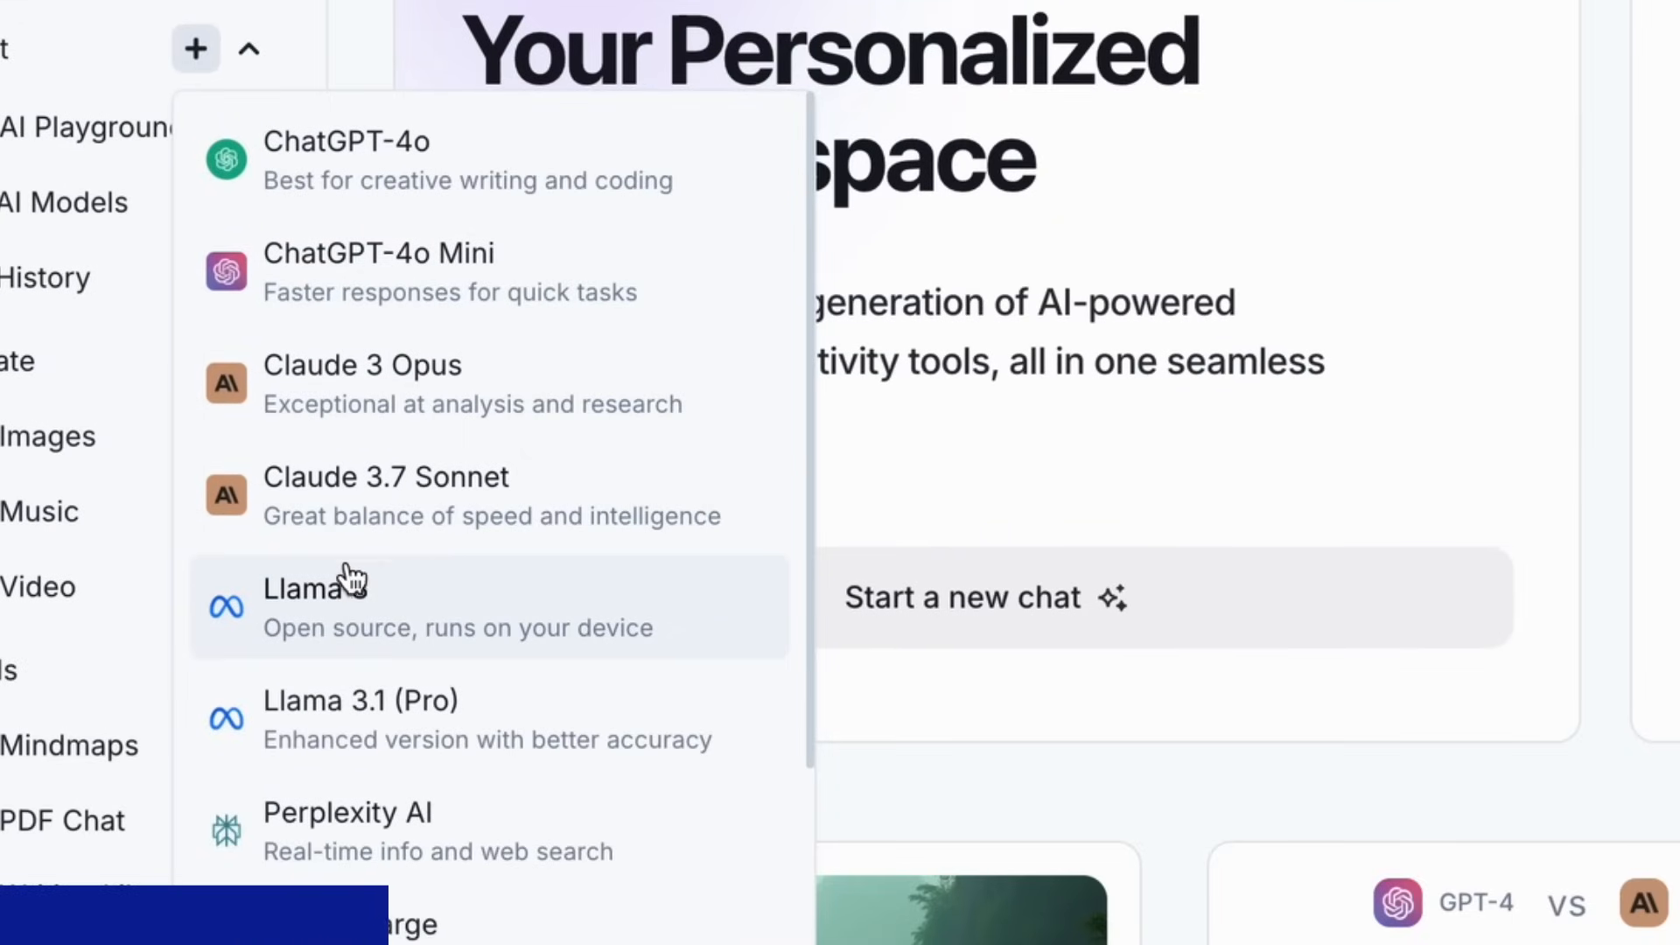
pyautogui.scroll(-3)
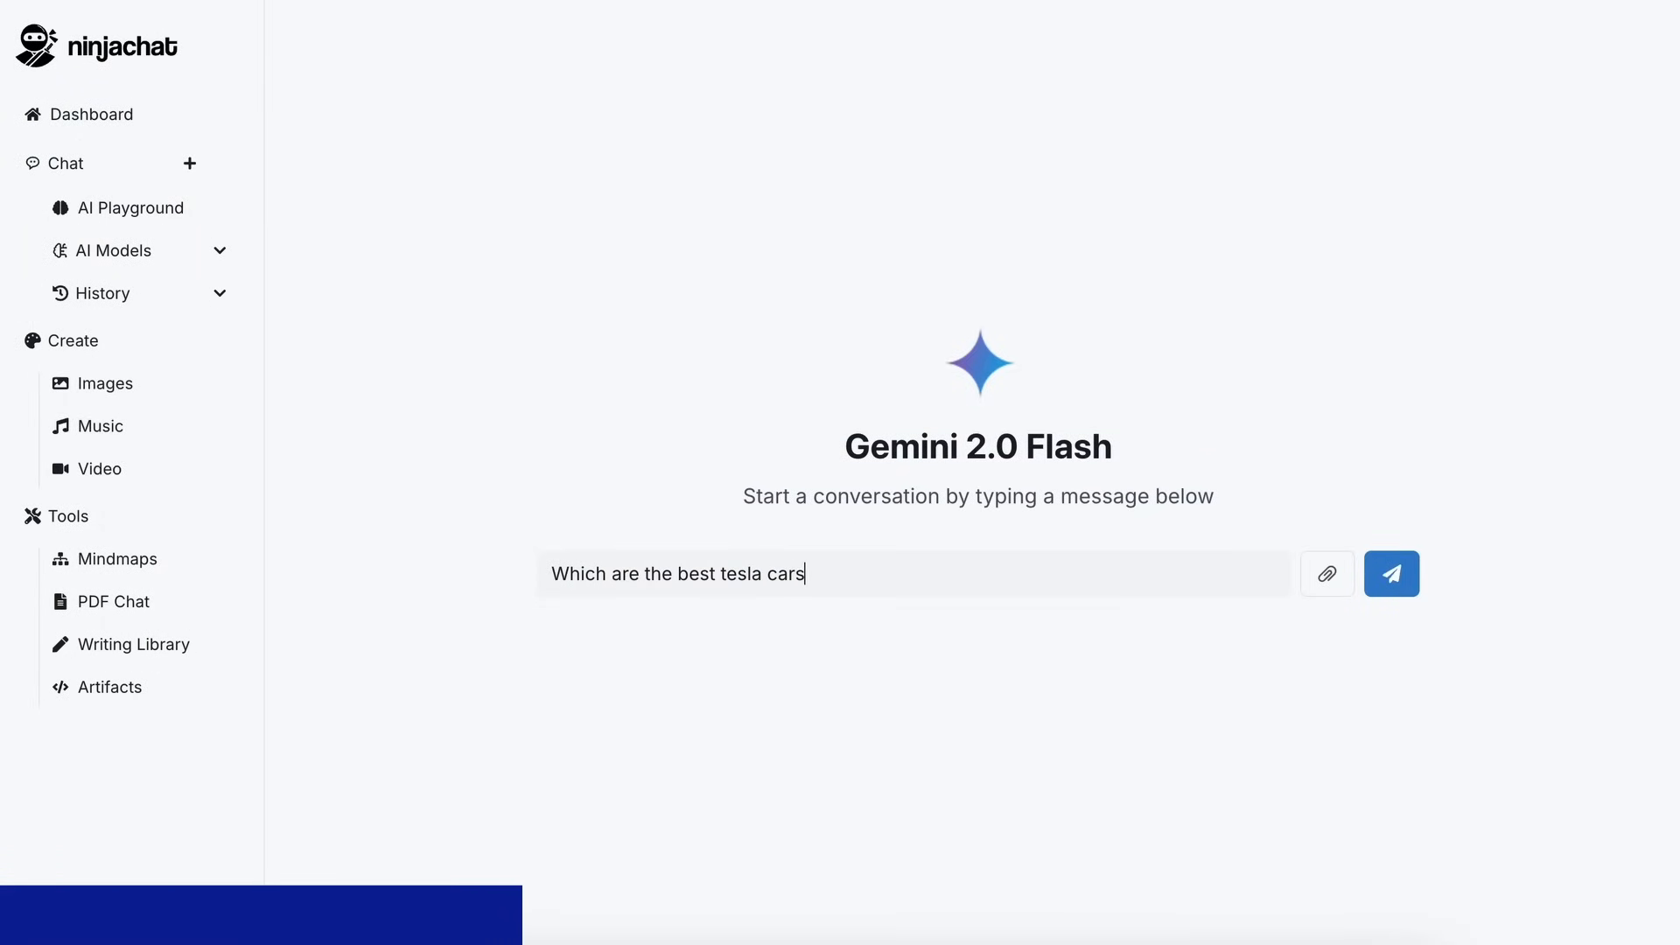
# Step: Ask about the best Tesla cars, extract the Mistral OCR page, and view yearly pricing
pyautogui.click(1391, 573)
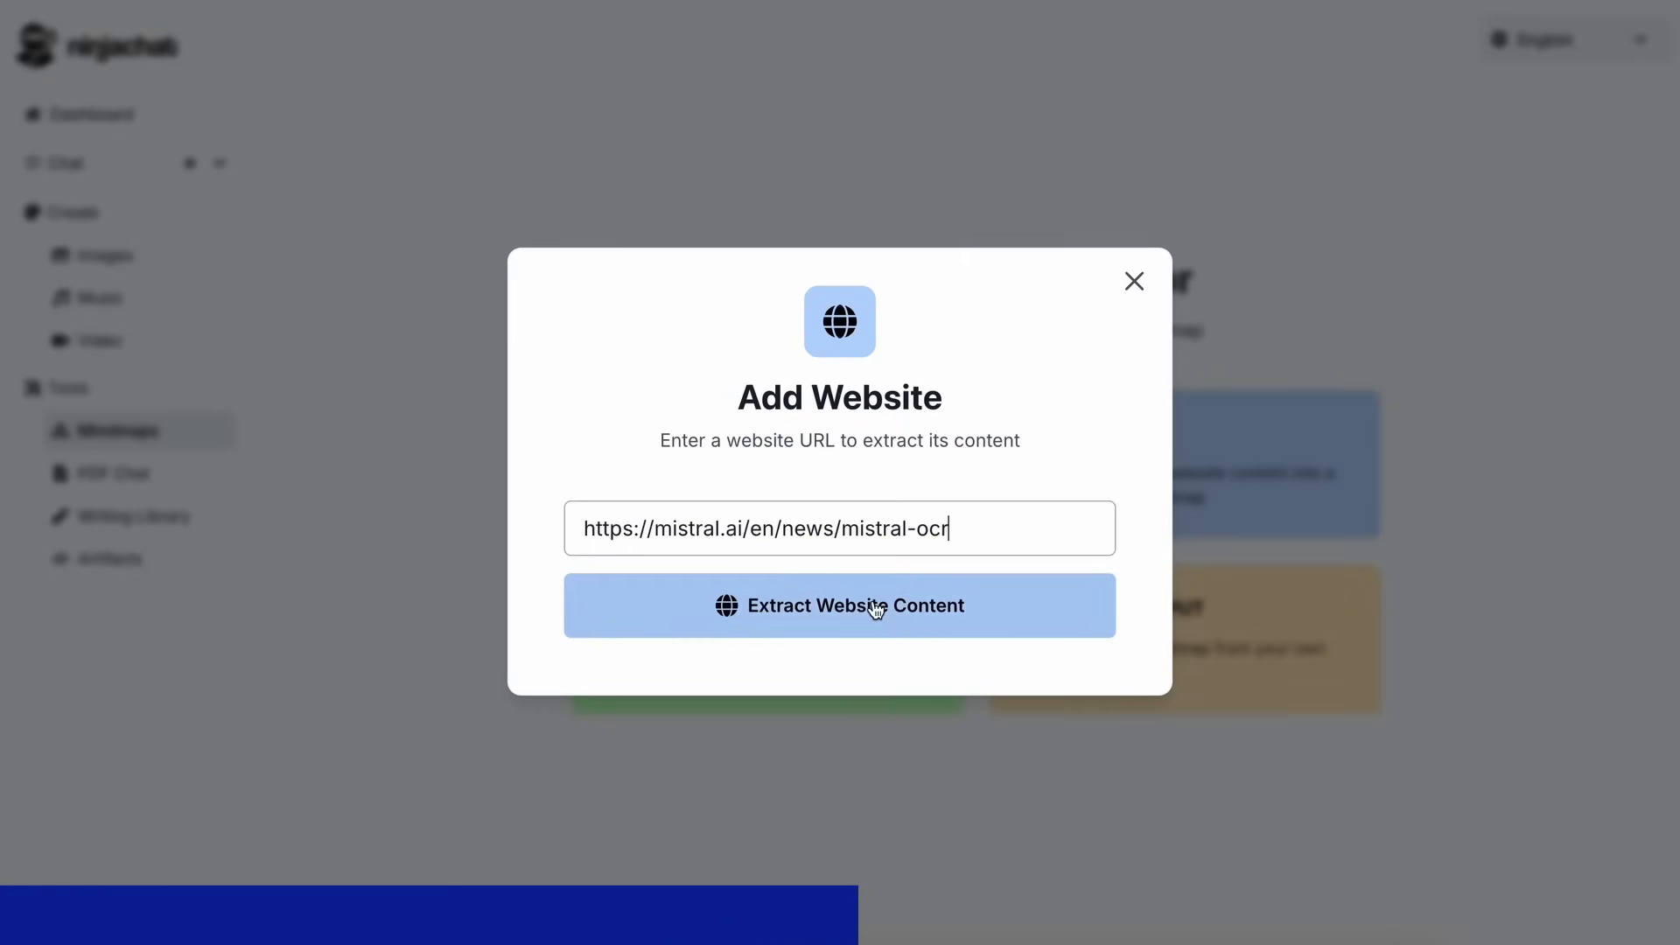
pyautogui.click(840, 605)
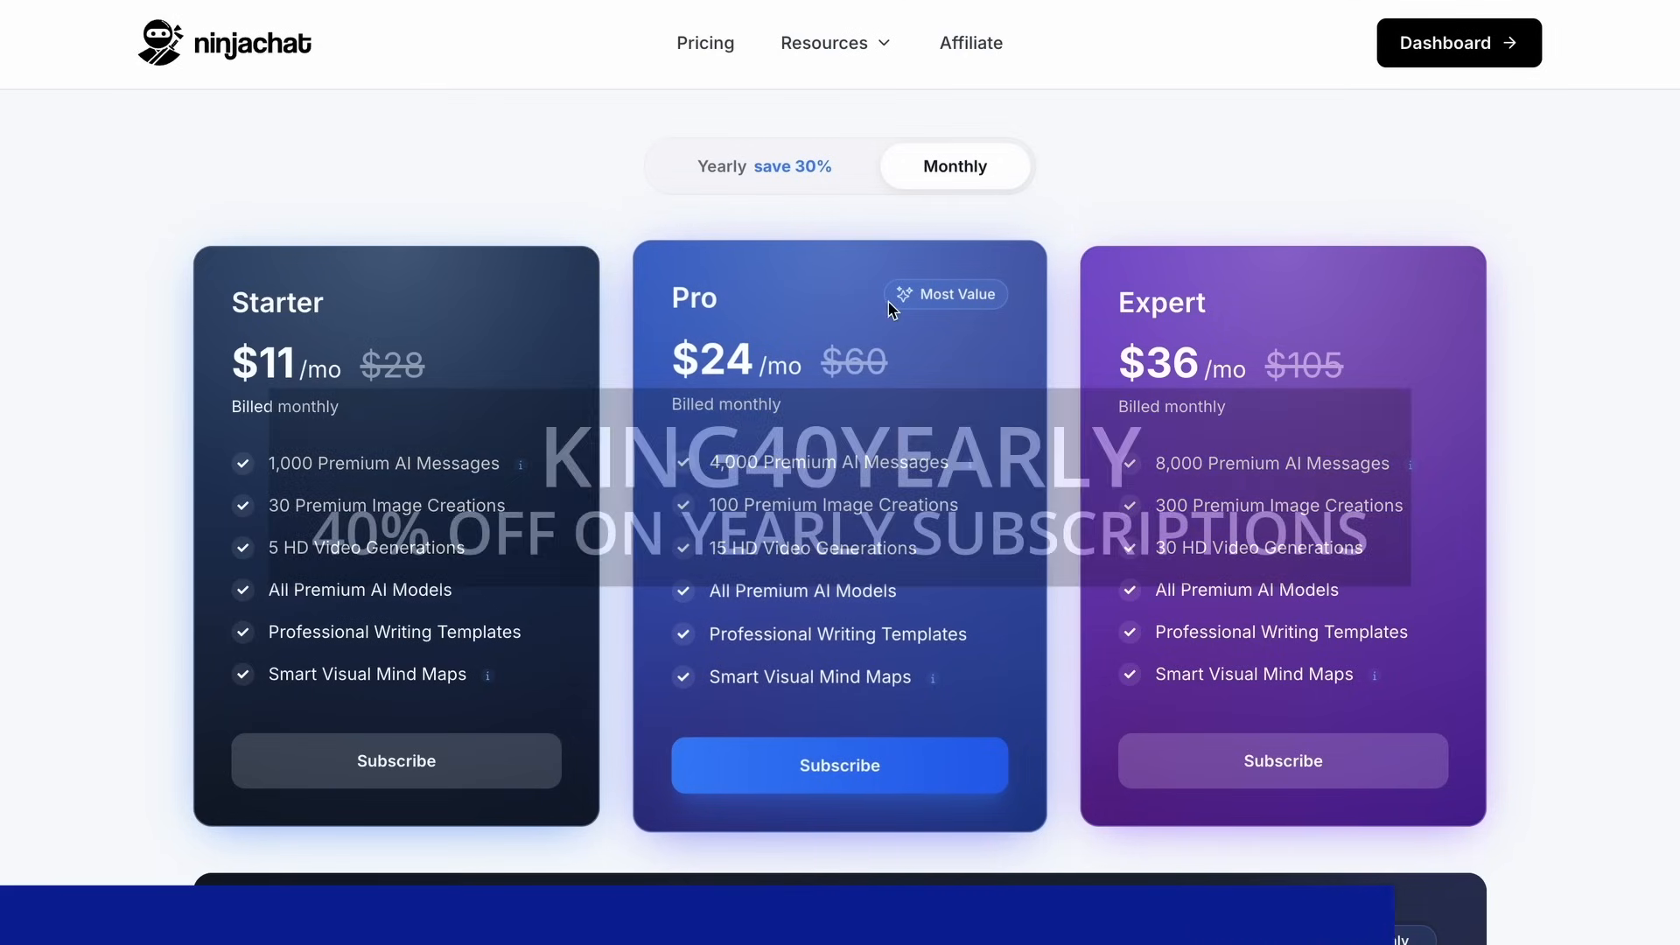
pyautogui.click(721, 166)
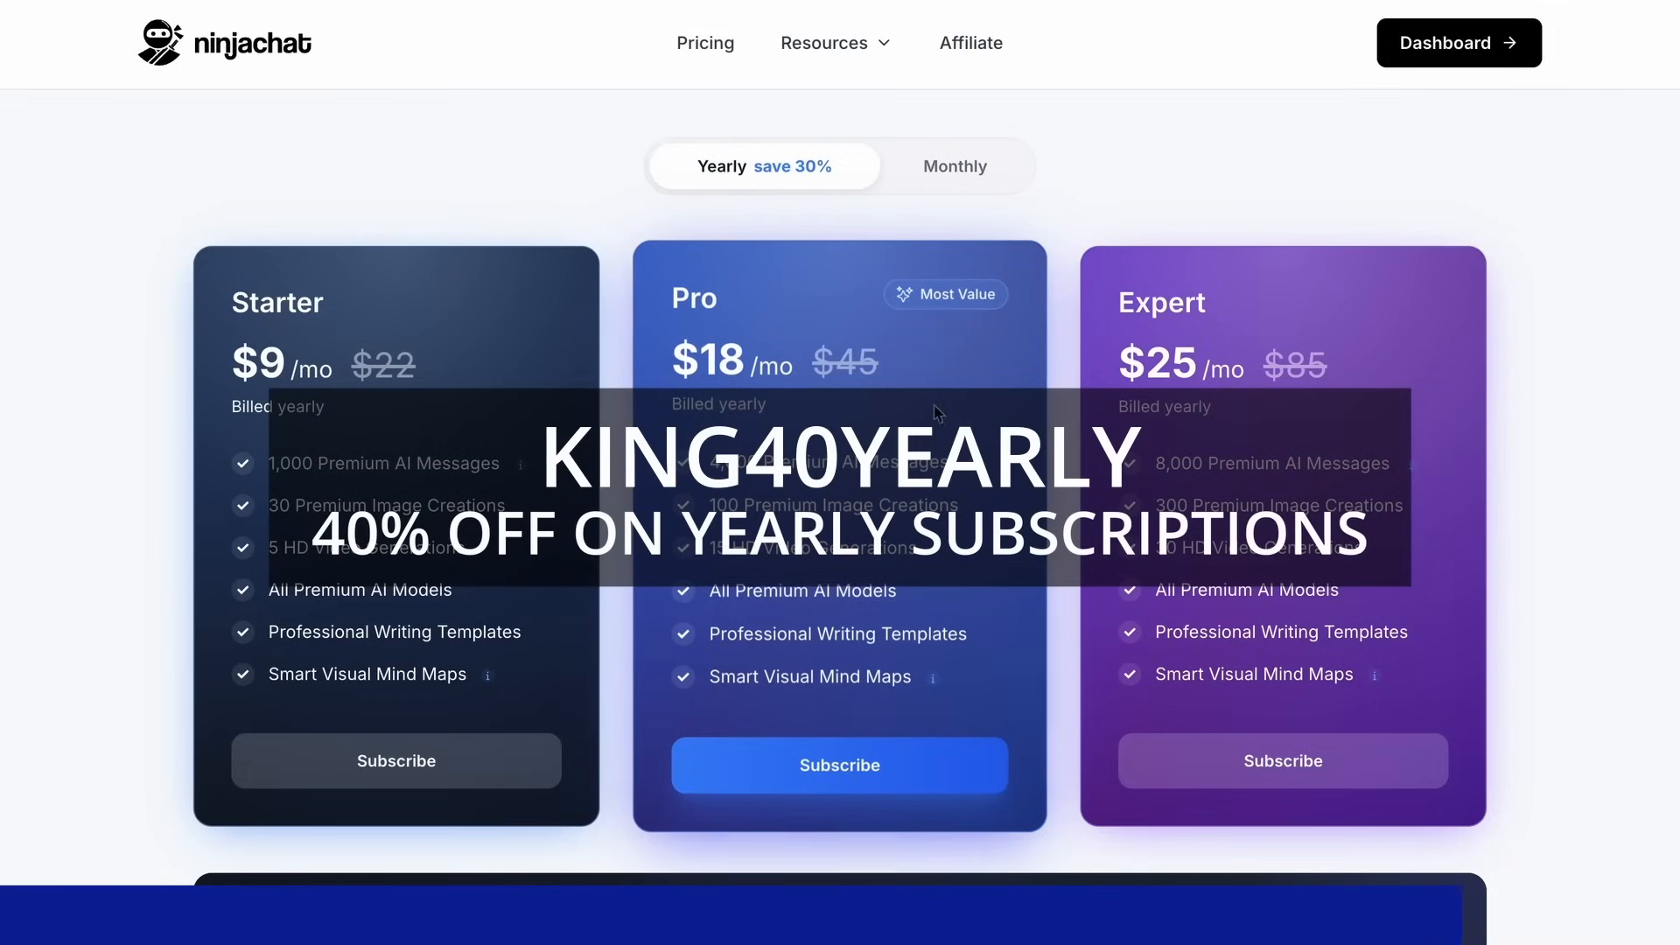
pyautogui.moveTo(985, 492)
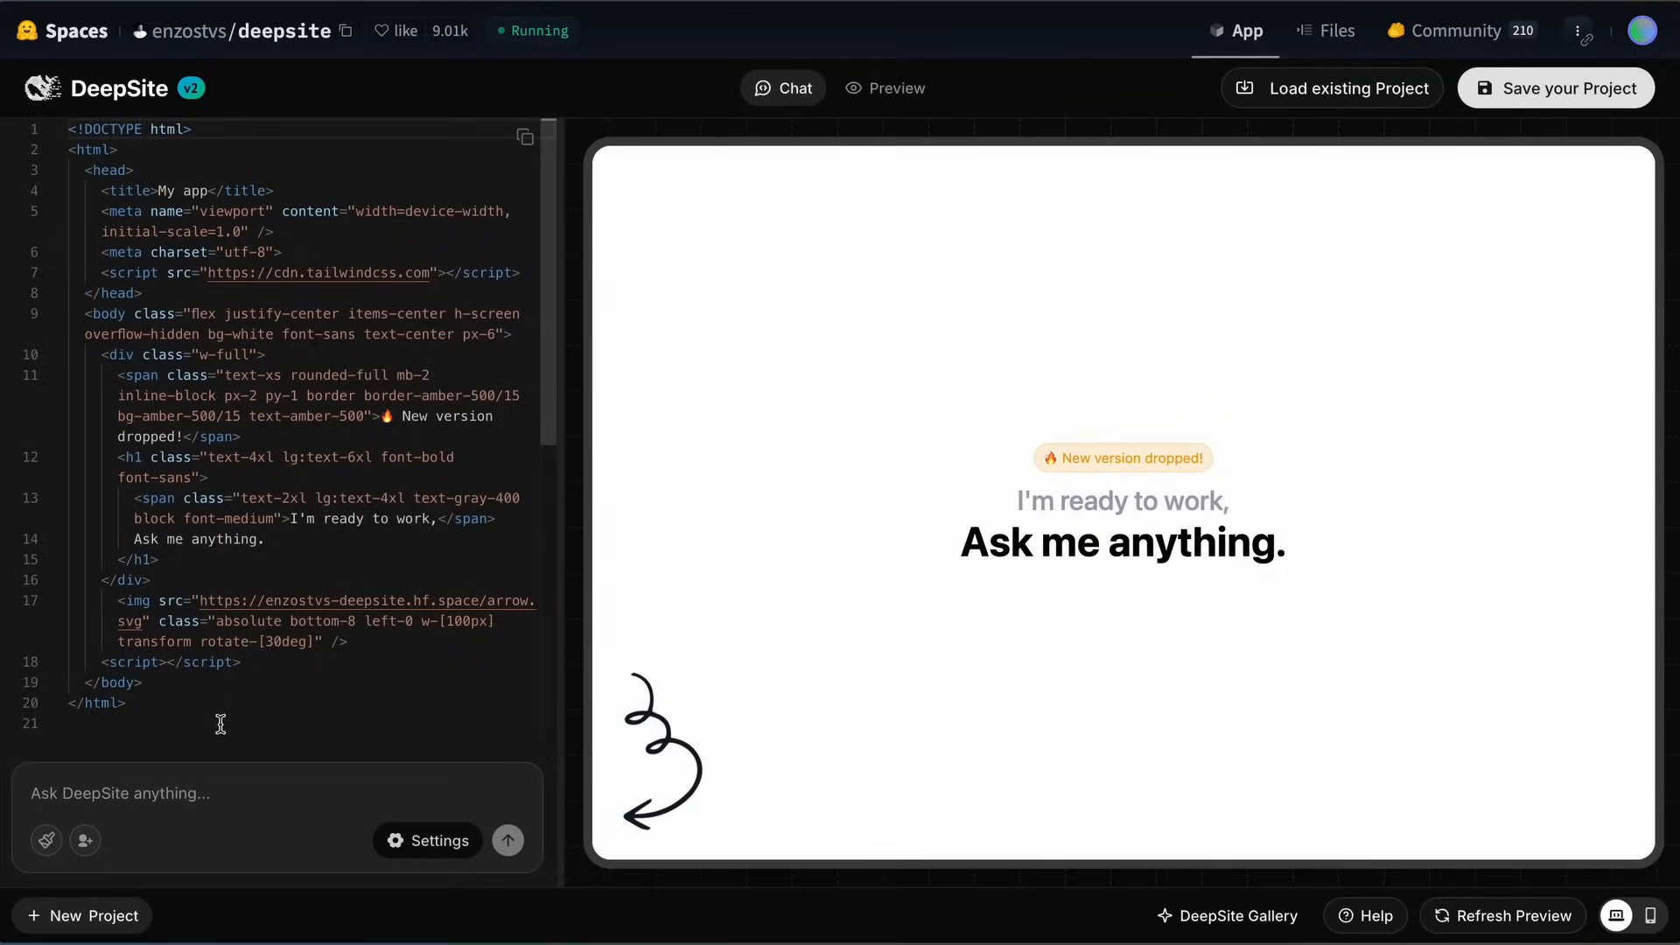
# Step: Enter the image cropper app request ('Make m…') and submit it for generation
pyautogui.write('Make me an image cropp')
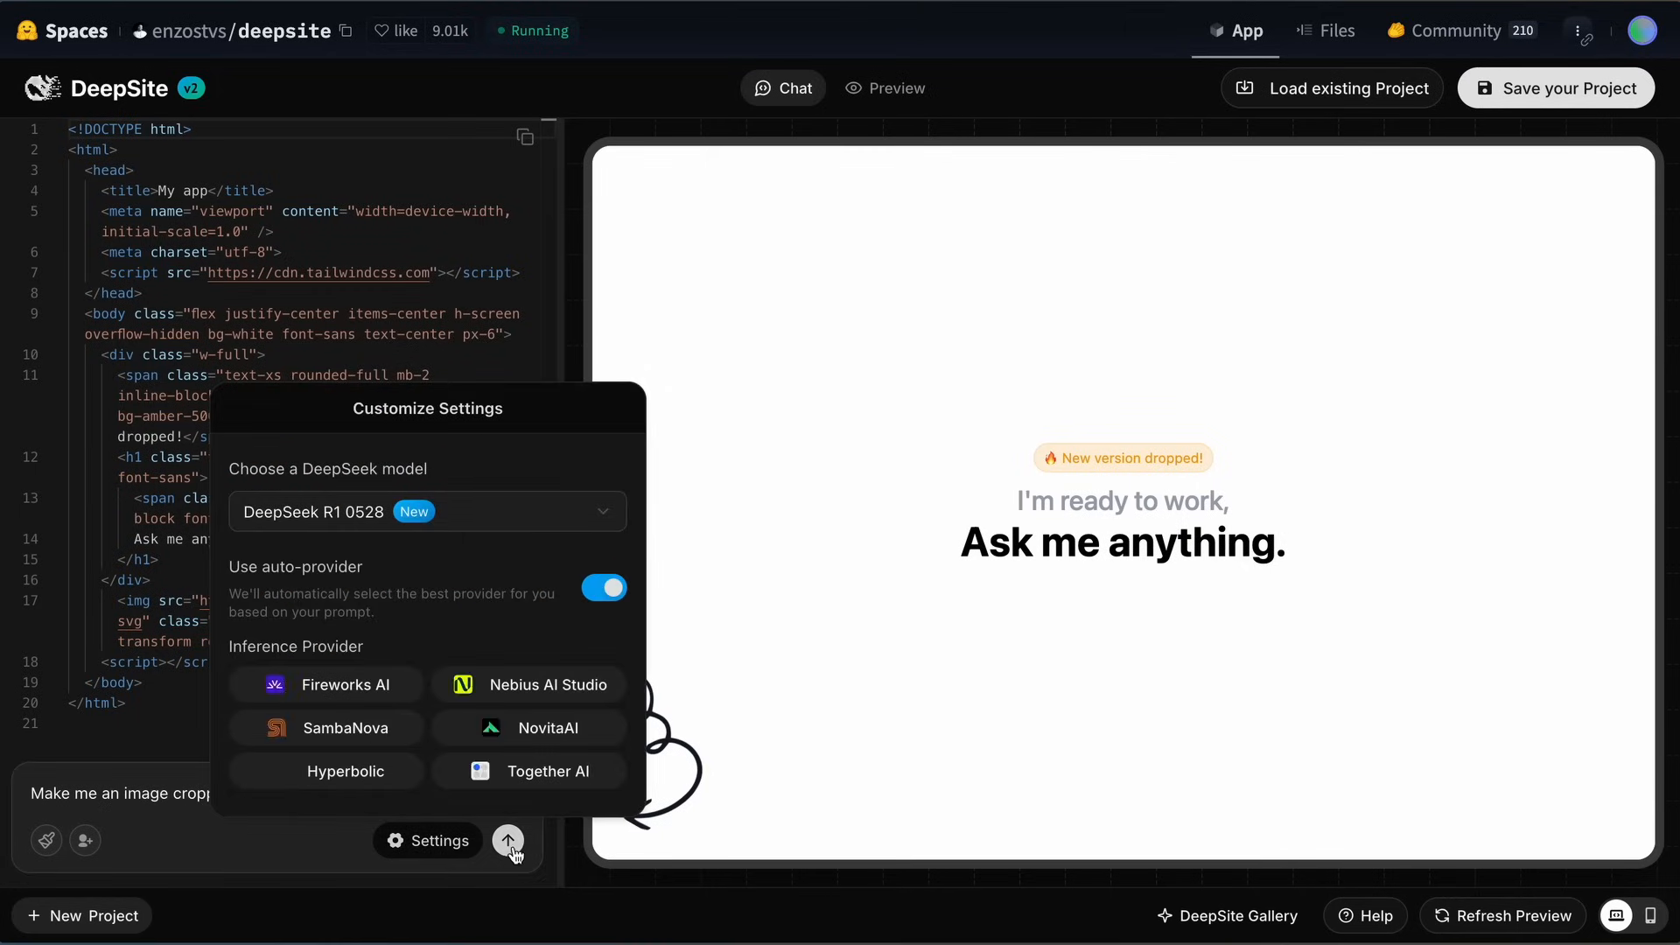
pyautogui.click(508, 840)
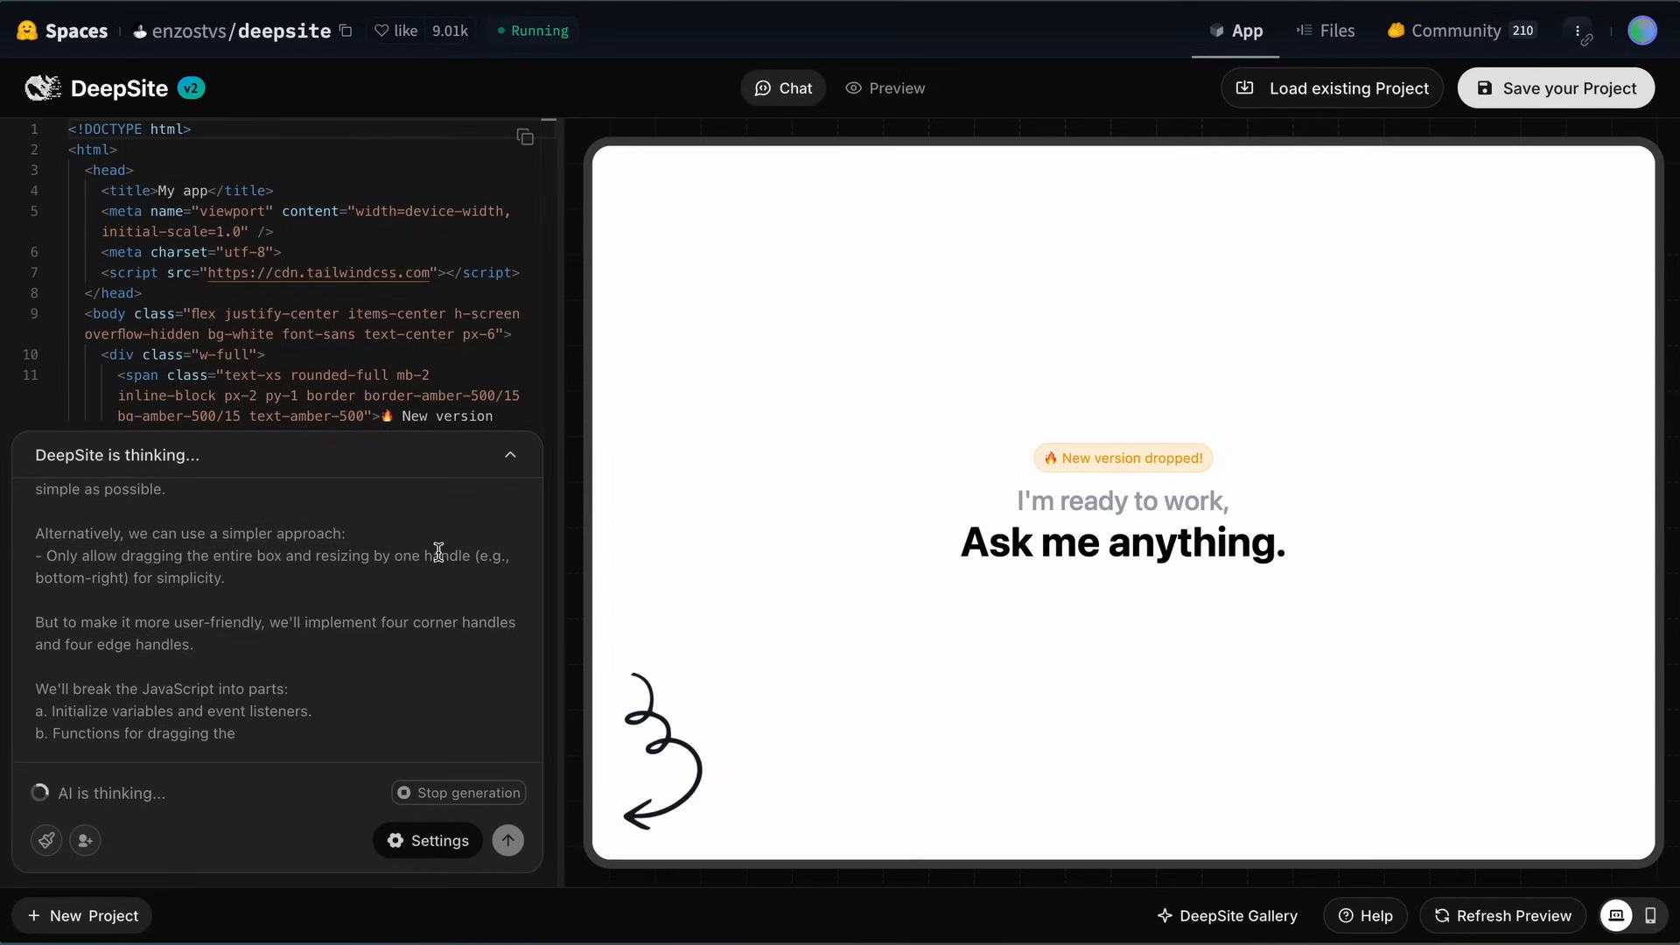
# Step: Scroll the generated HTML while the upload area and aspect ratio choices build
pyautogui.scroll(-3)
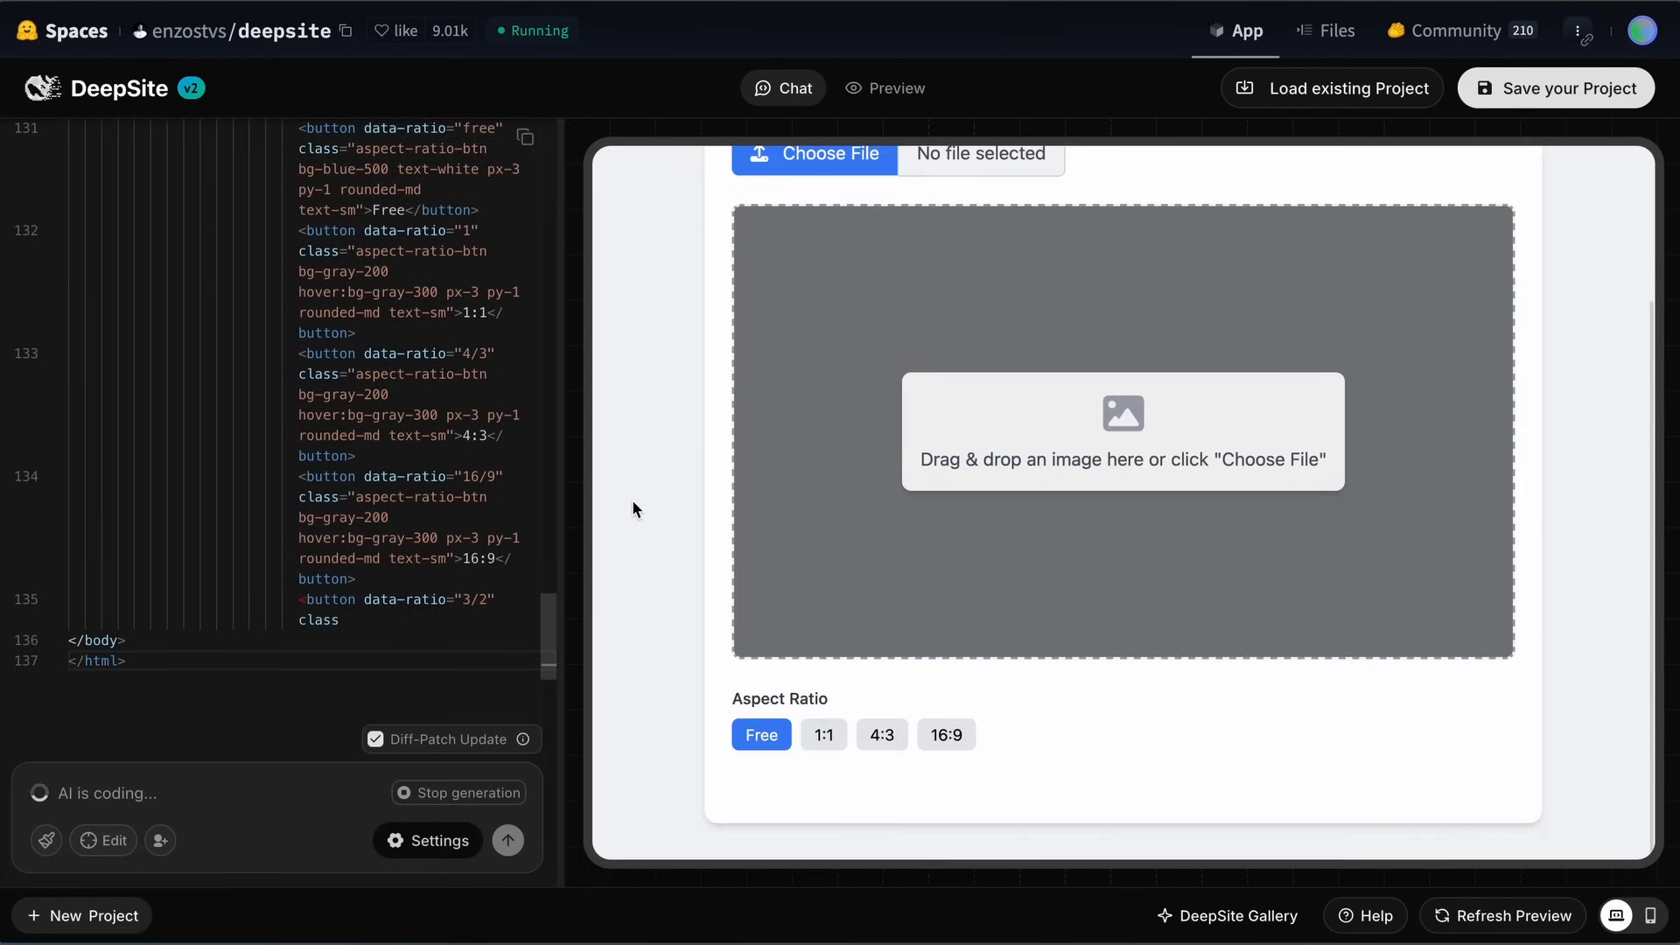
pyautogui.scroll(-3)
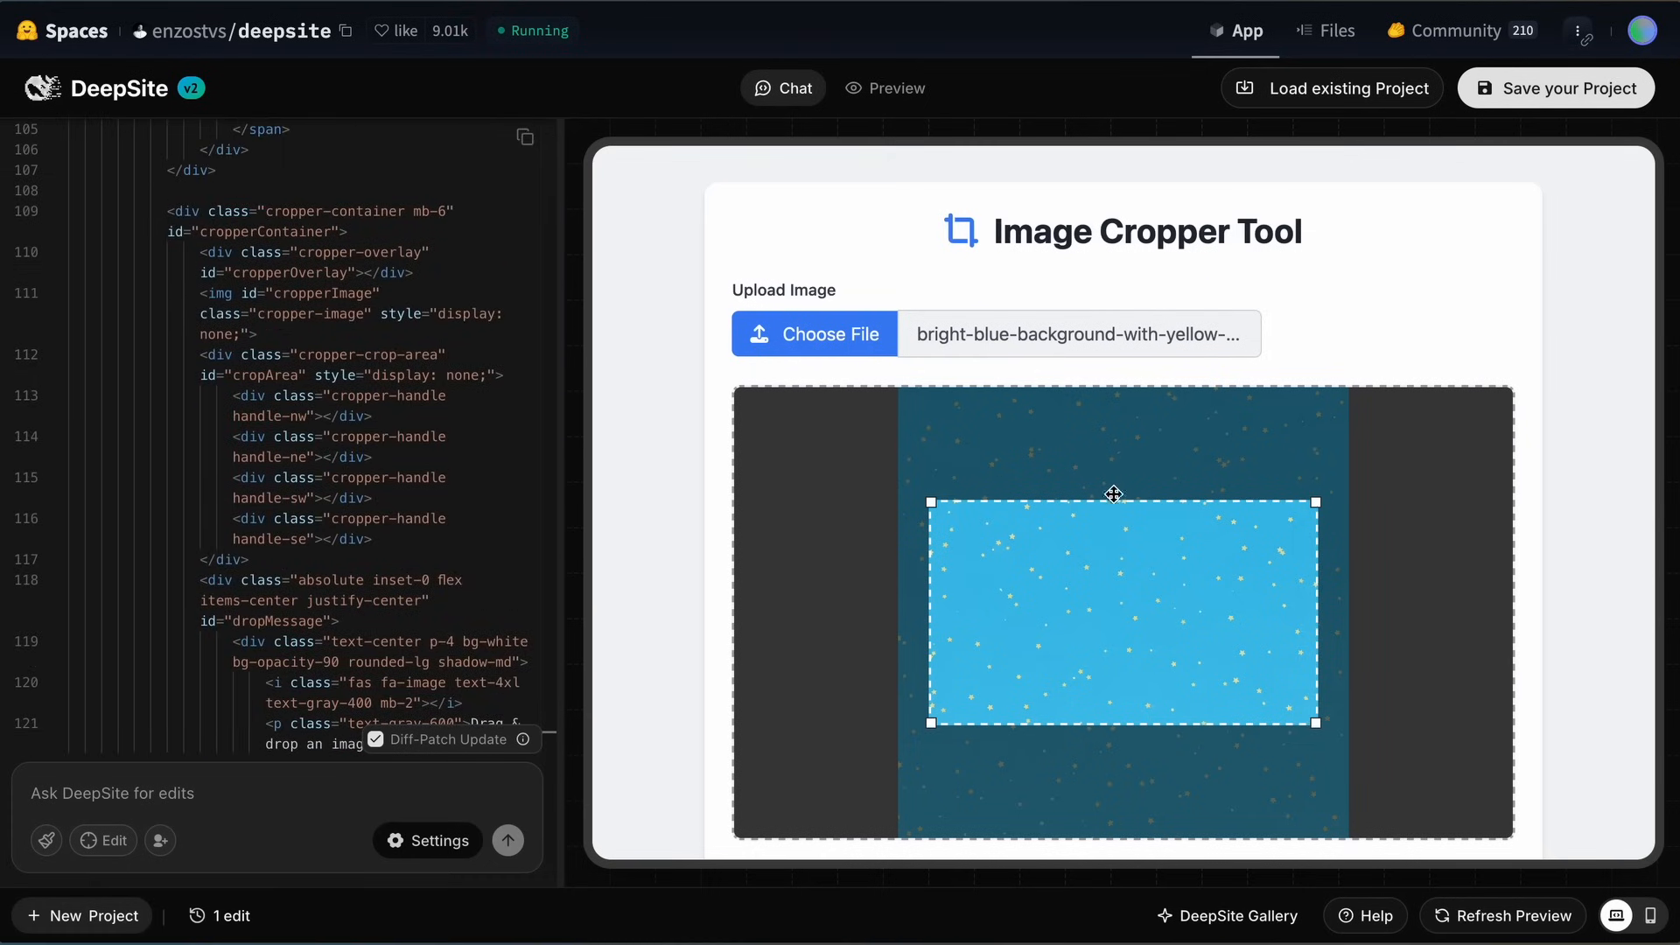
# Step: Lock the crop box to a 3:2 ratio and move it lower on the image
pyautogui.moveTo(1113, 493); pyautogui.dragTo(1090, 559)
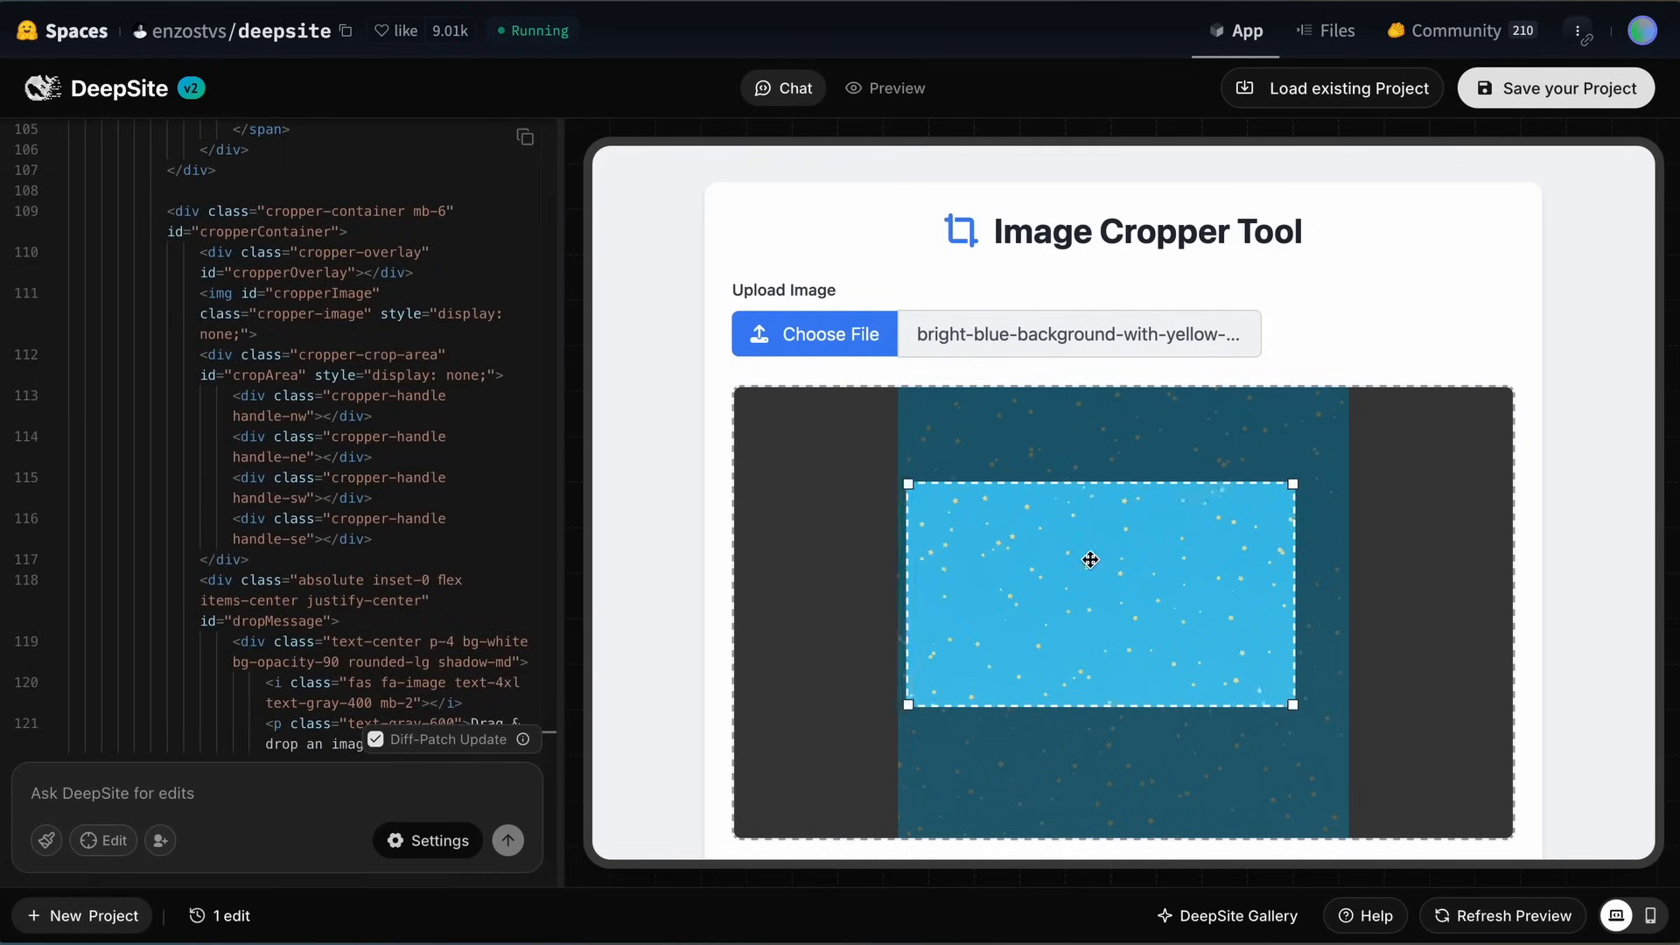
pyautogui.scroll(-3)
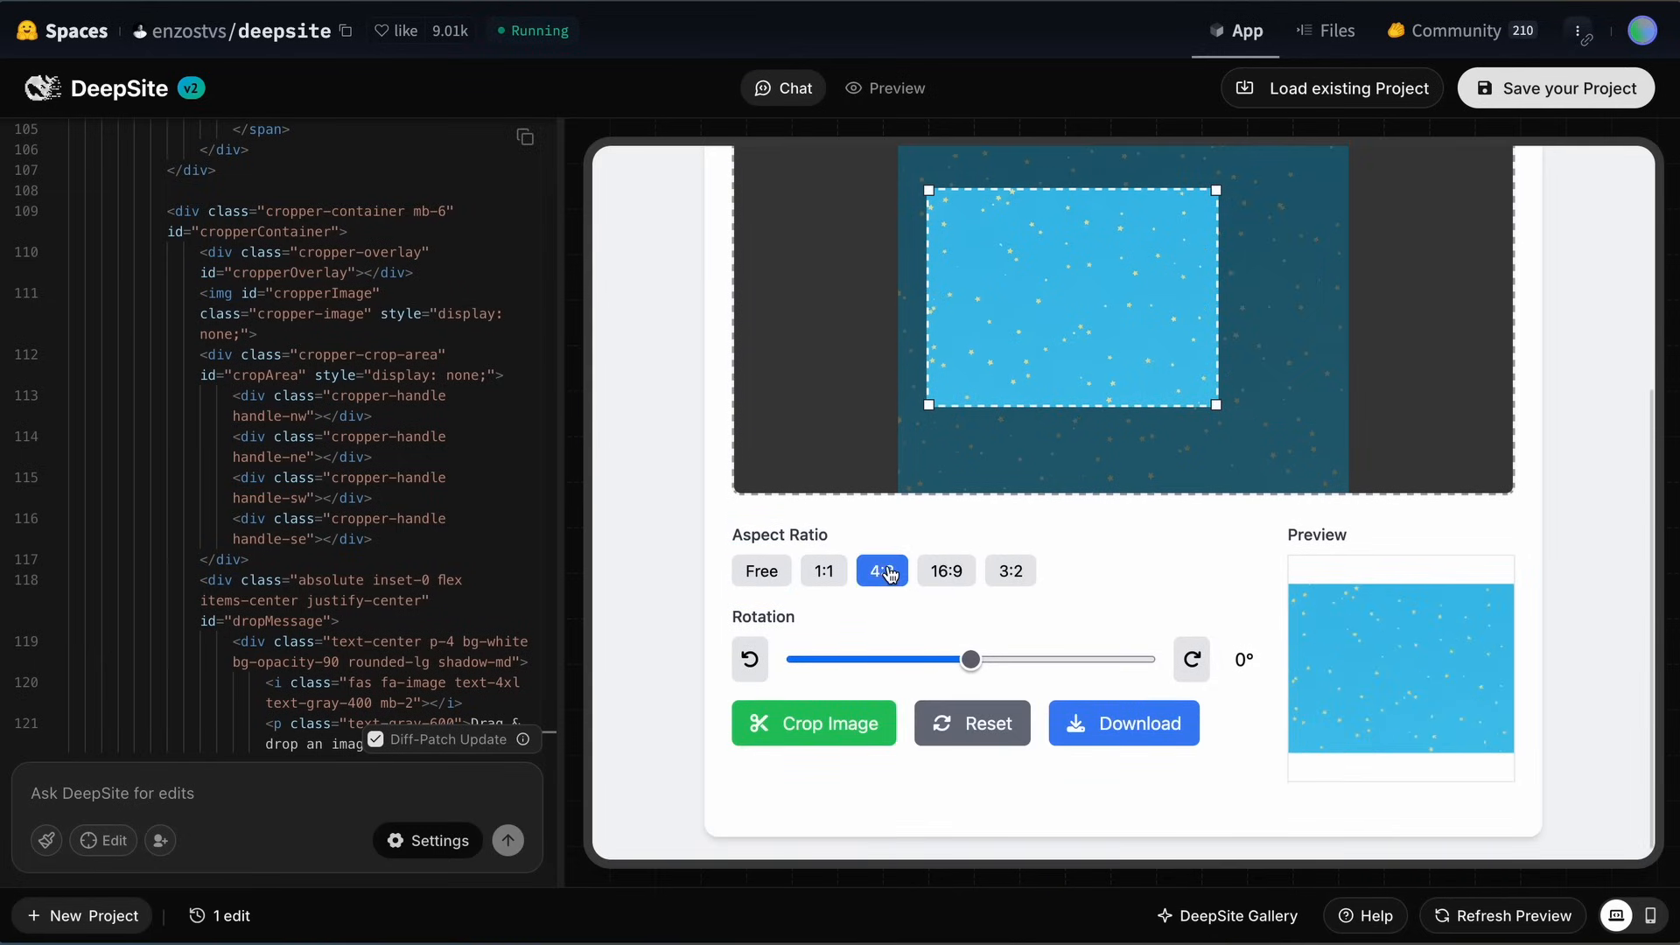
pyautogui.click(1008, 570)
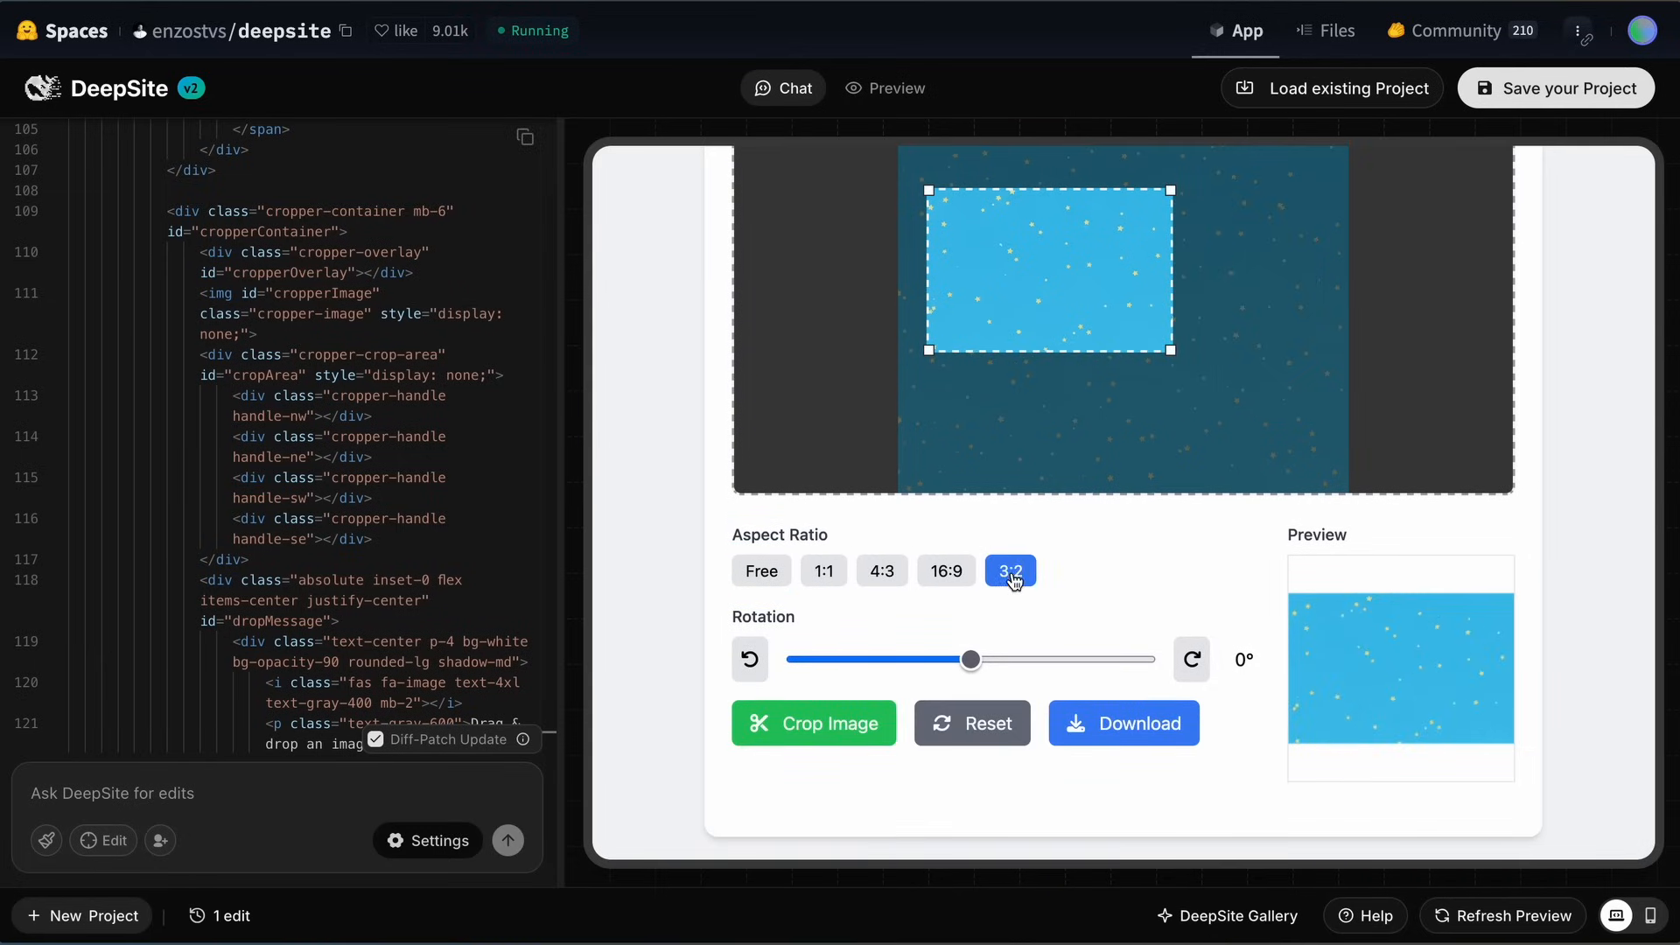
pyautogui.moveTo(1049, 270); pyautogui.dragTo(1055, 363)
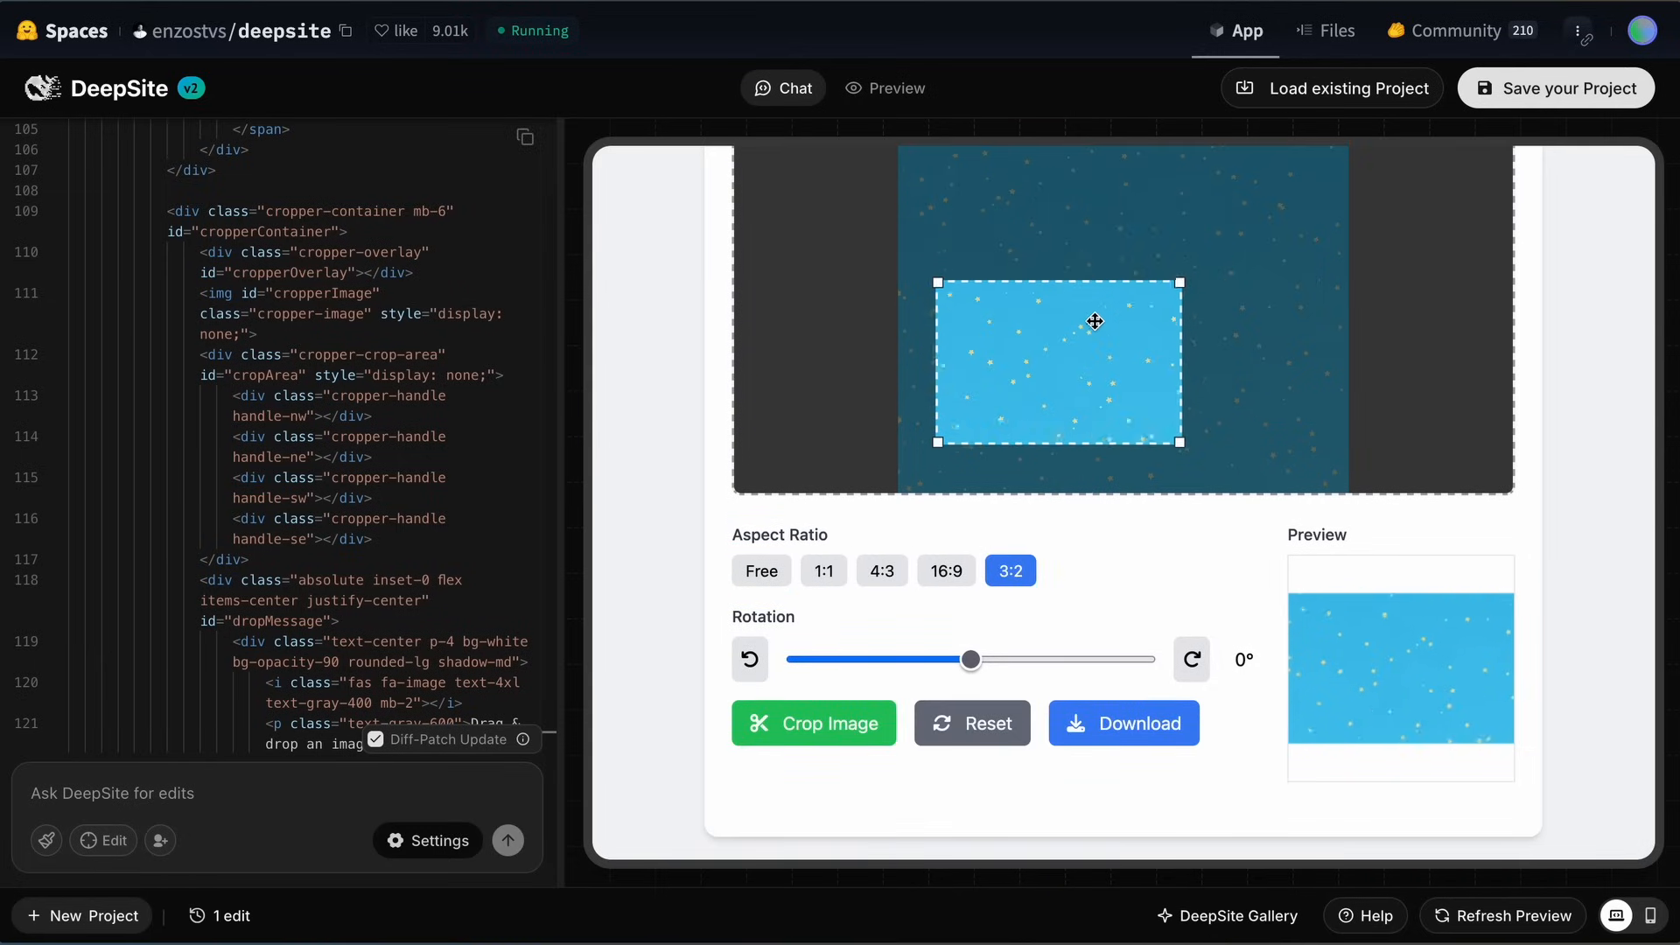
# Step: Rotate the starry image to 90° and nudge the crop box toward the lower left
pyautogui.moveTo(1095, 321); pyautogui.dragTo(1140, 361)
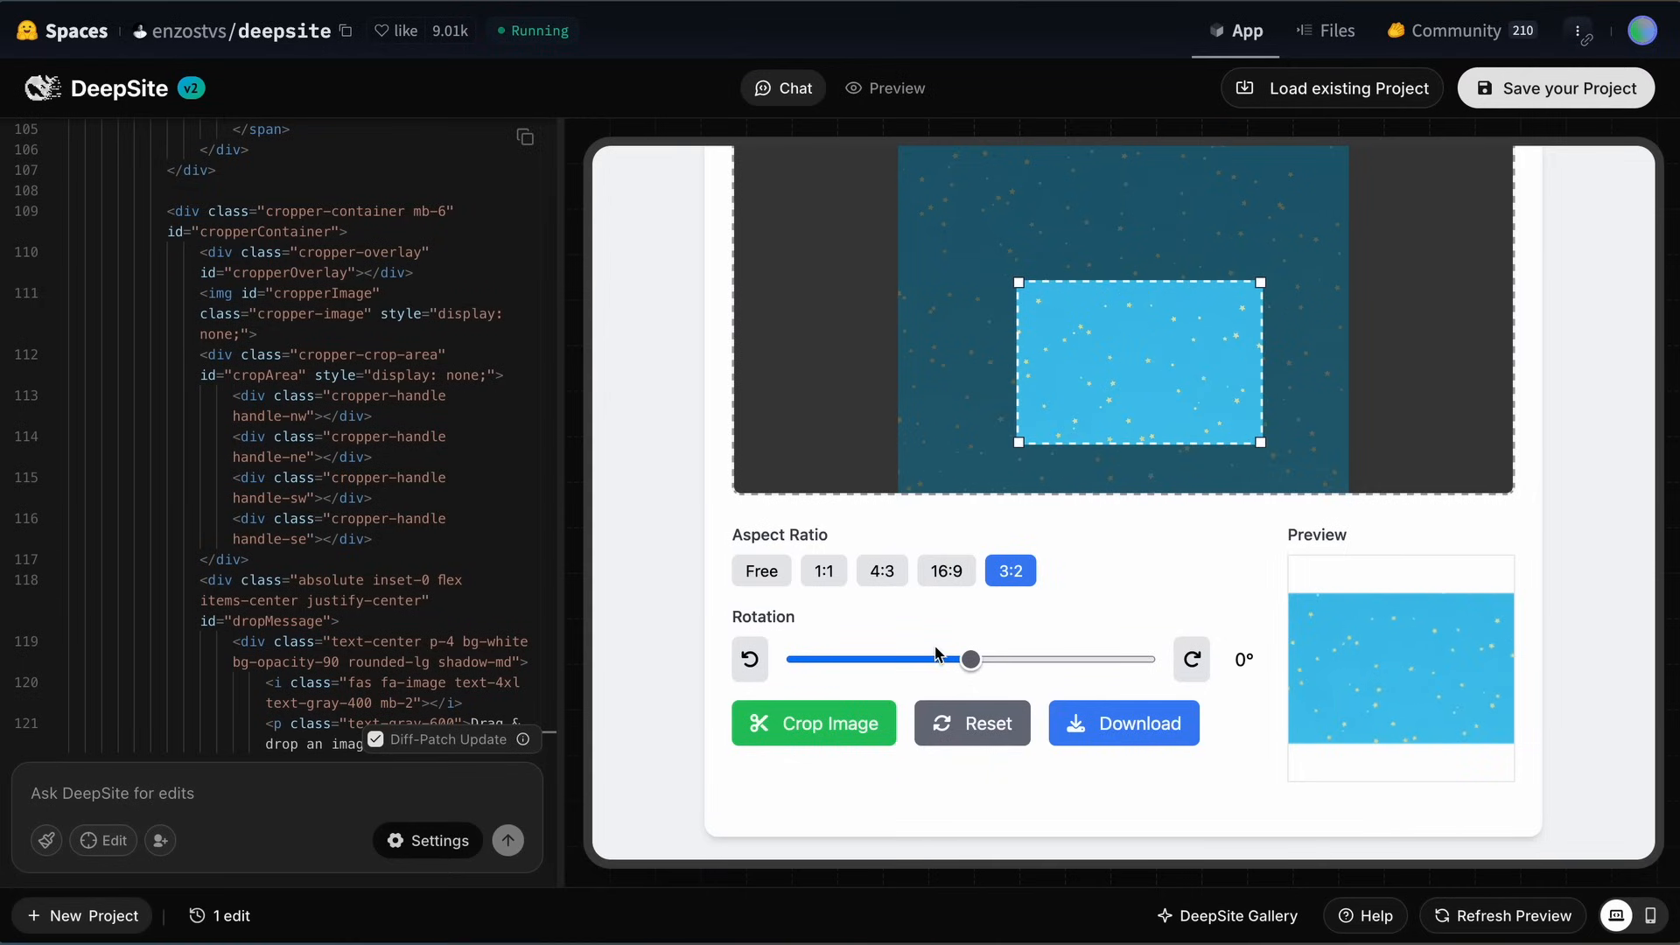
pyautogui.moveTo(968, 660); pyautogui.dragTo(900, 660)
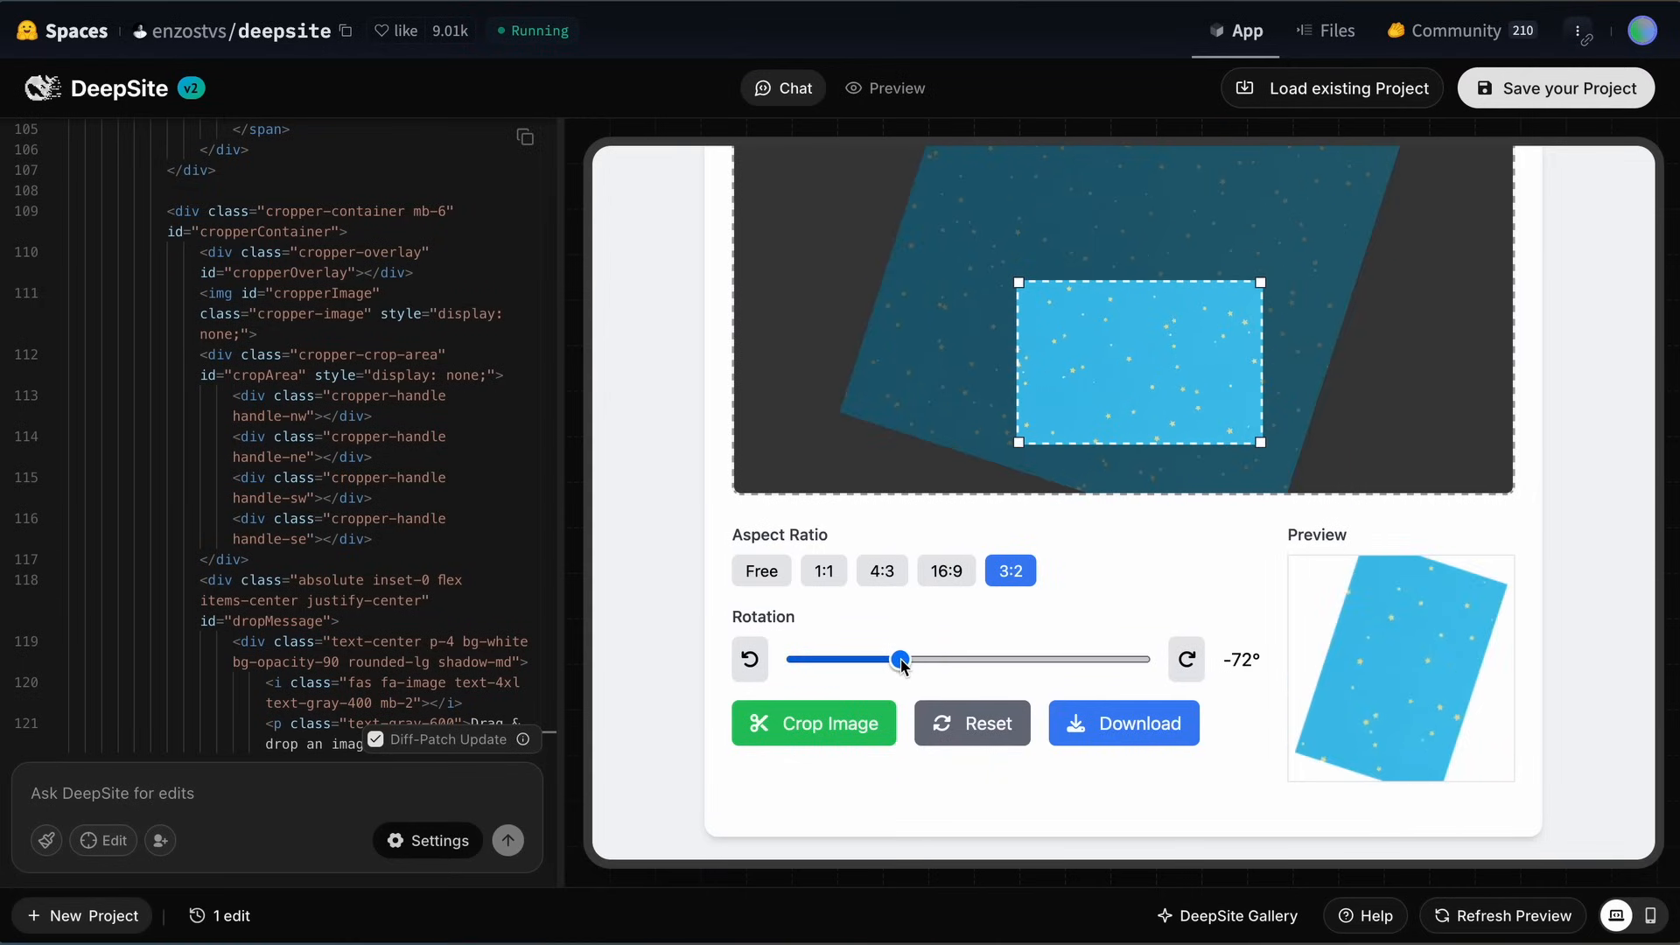
pyautogui.moveTo(900, 658); pyautogui.dragTo(1058, 659)
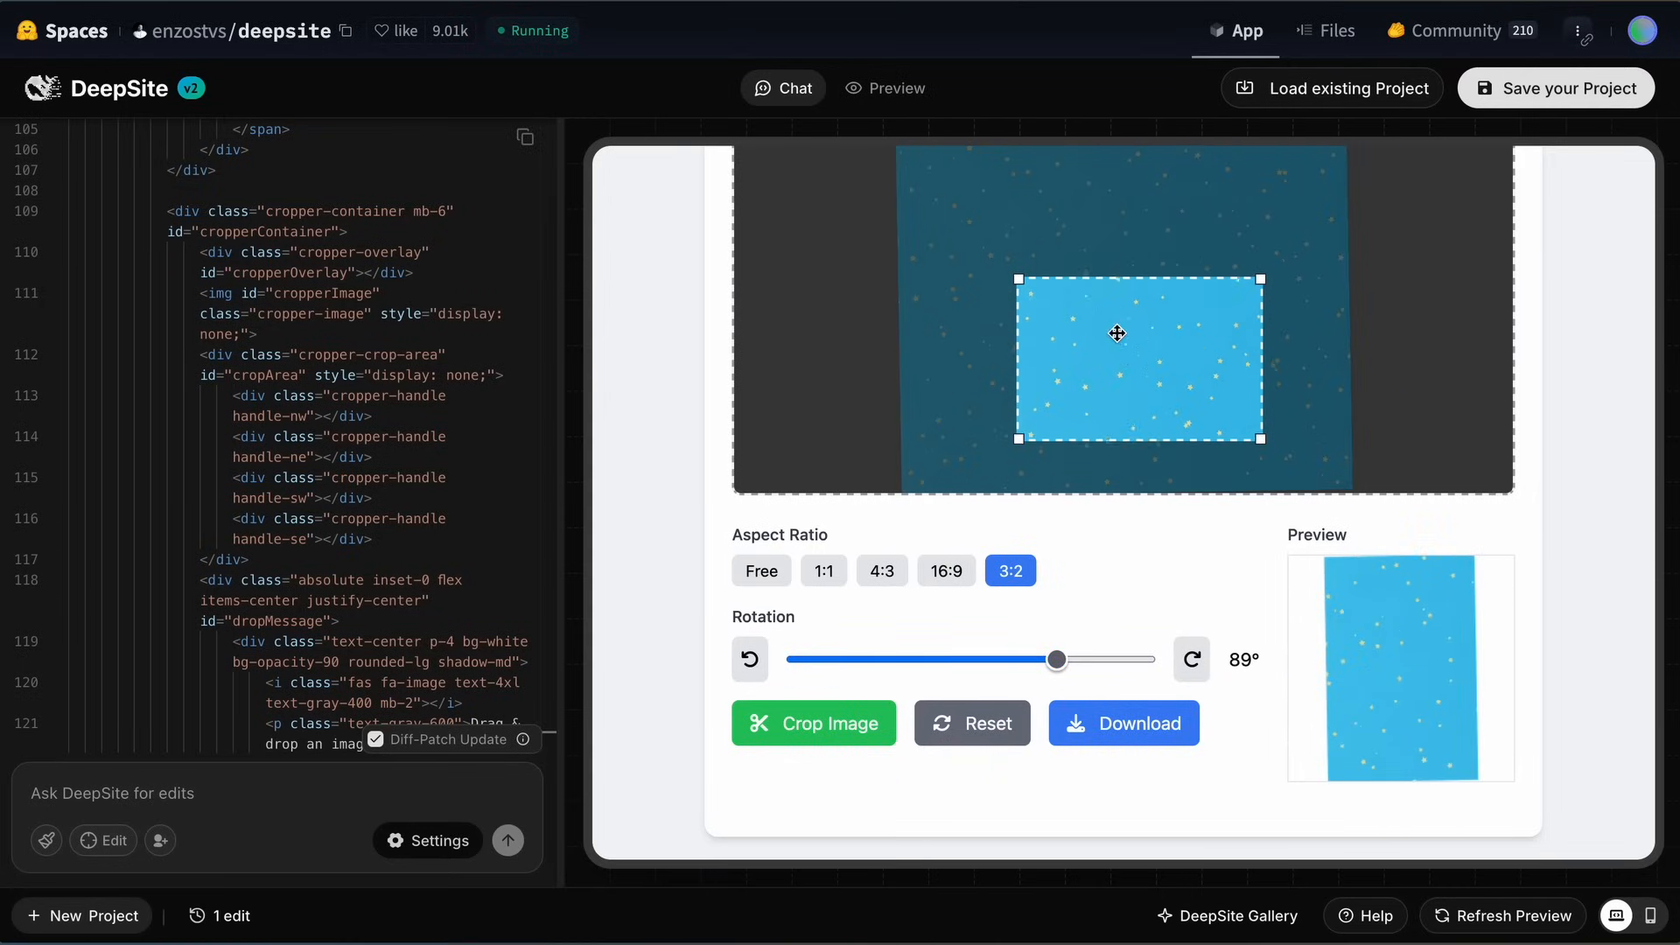
pyautogui.moveTo(1059, 660); pyautogui.dragTo(1046, 659)
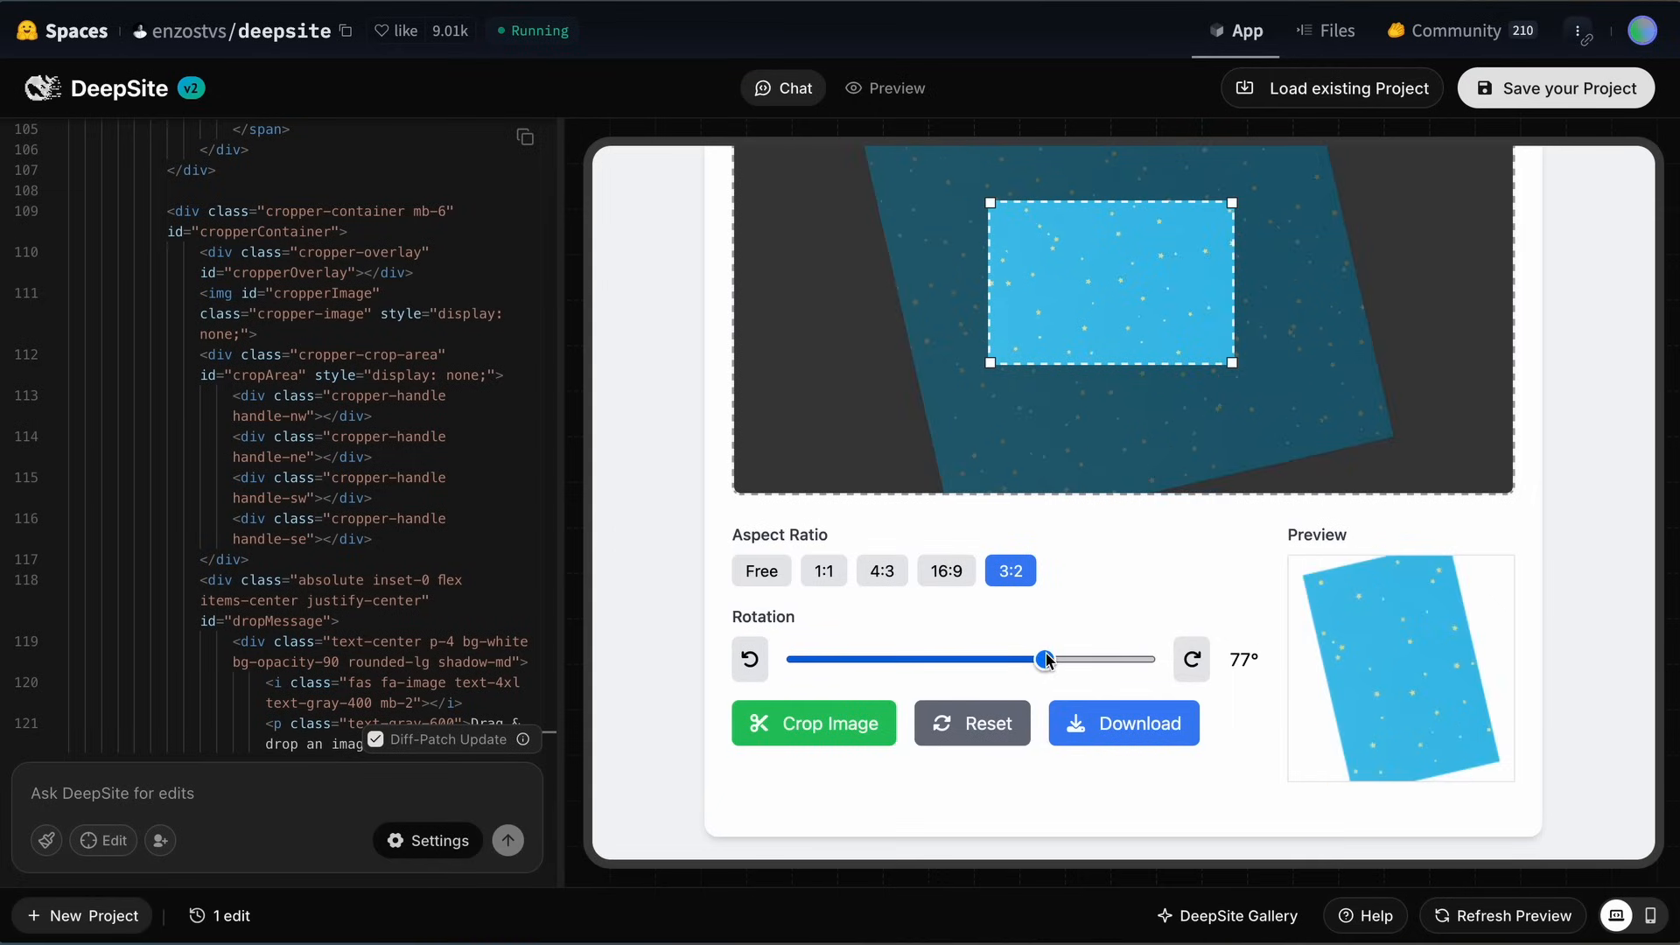
pyautogui.moveTo(1045, 660); pyautogui.dragTo(1058, 660)
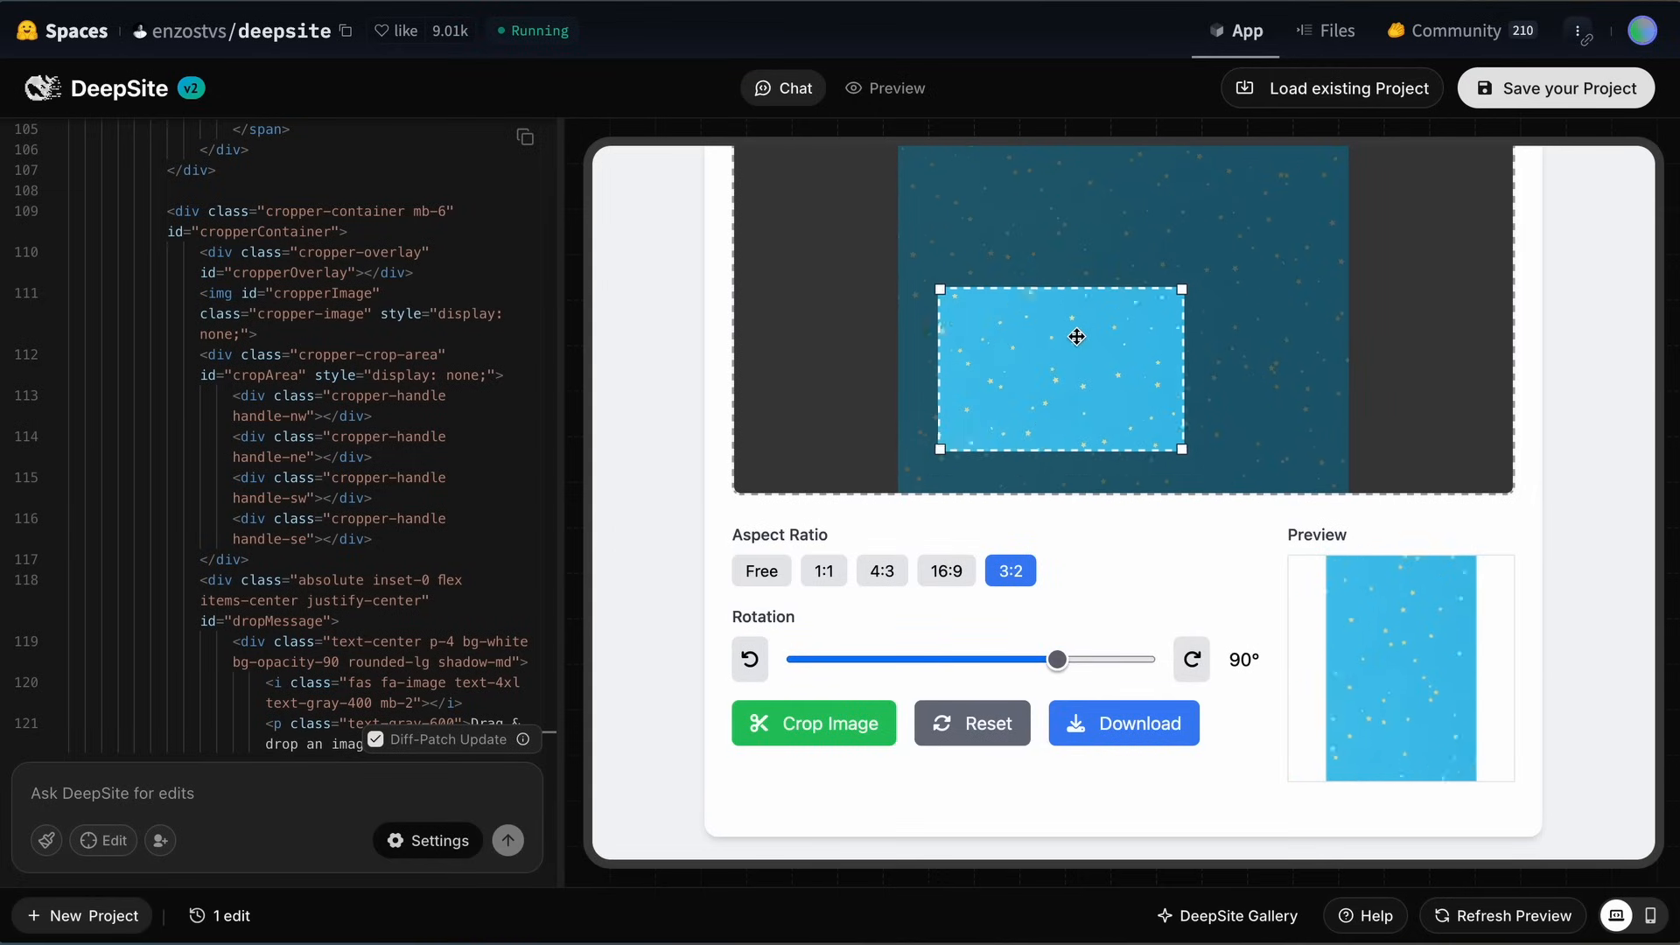
pyautogui.moveTo(1076, 338); pyautogui.dragTo(1074, 262)
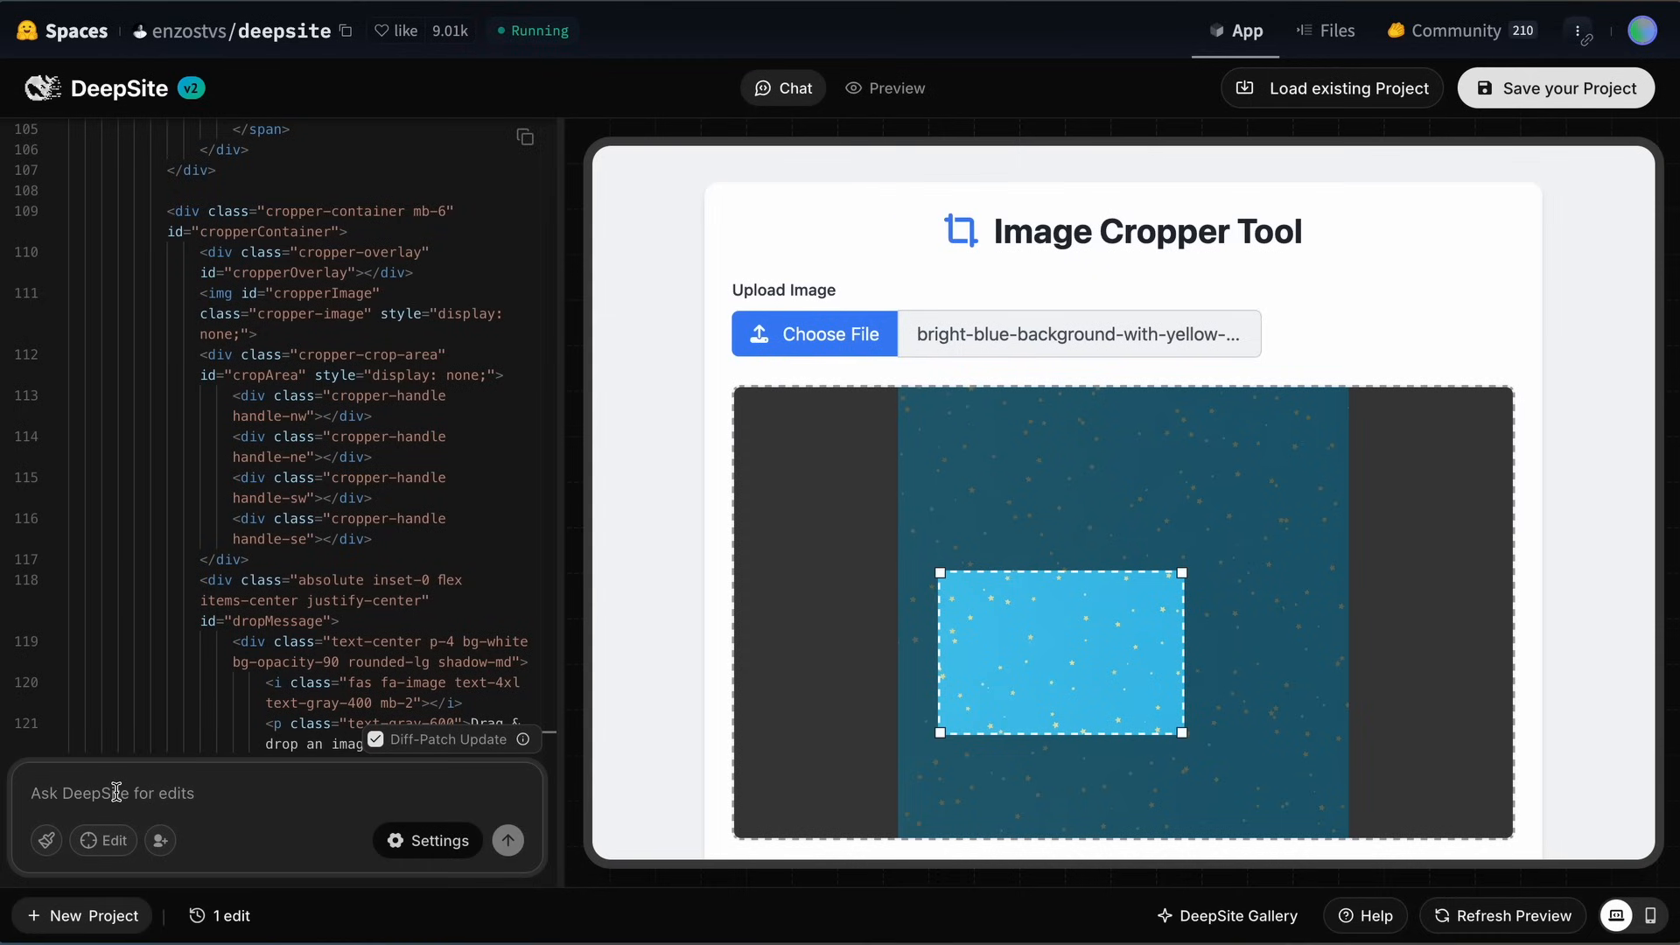
# Step: Draft a 'Make it red col…' request, then select the Diff-Patch Update explanation text
pyautogui.write('M')
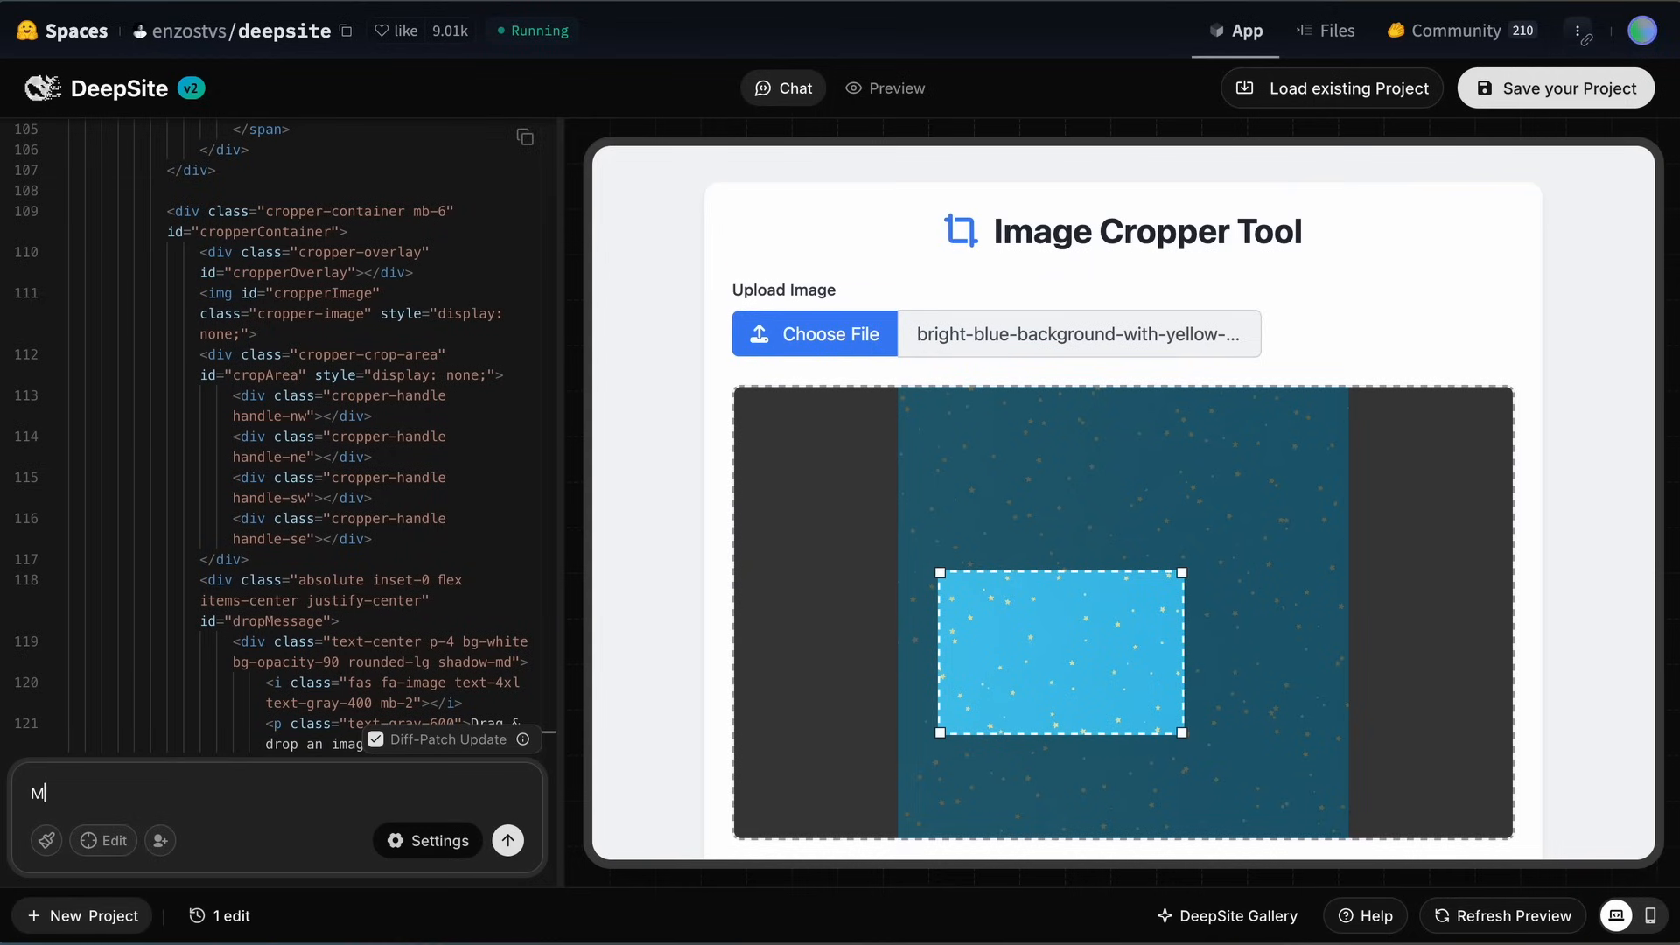
pyautogui.write('ake it red col')
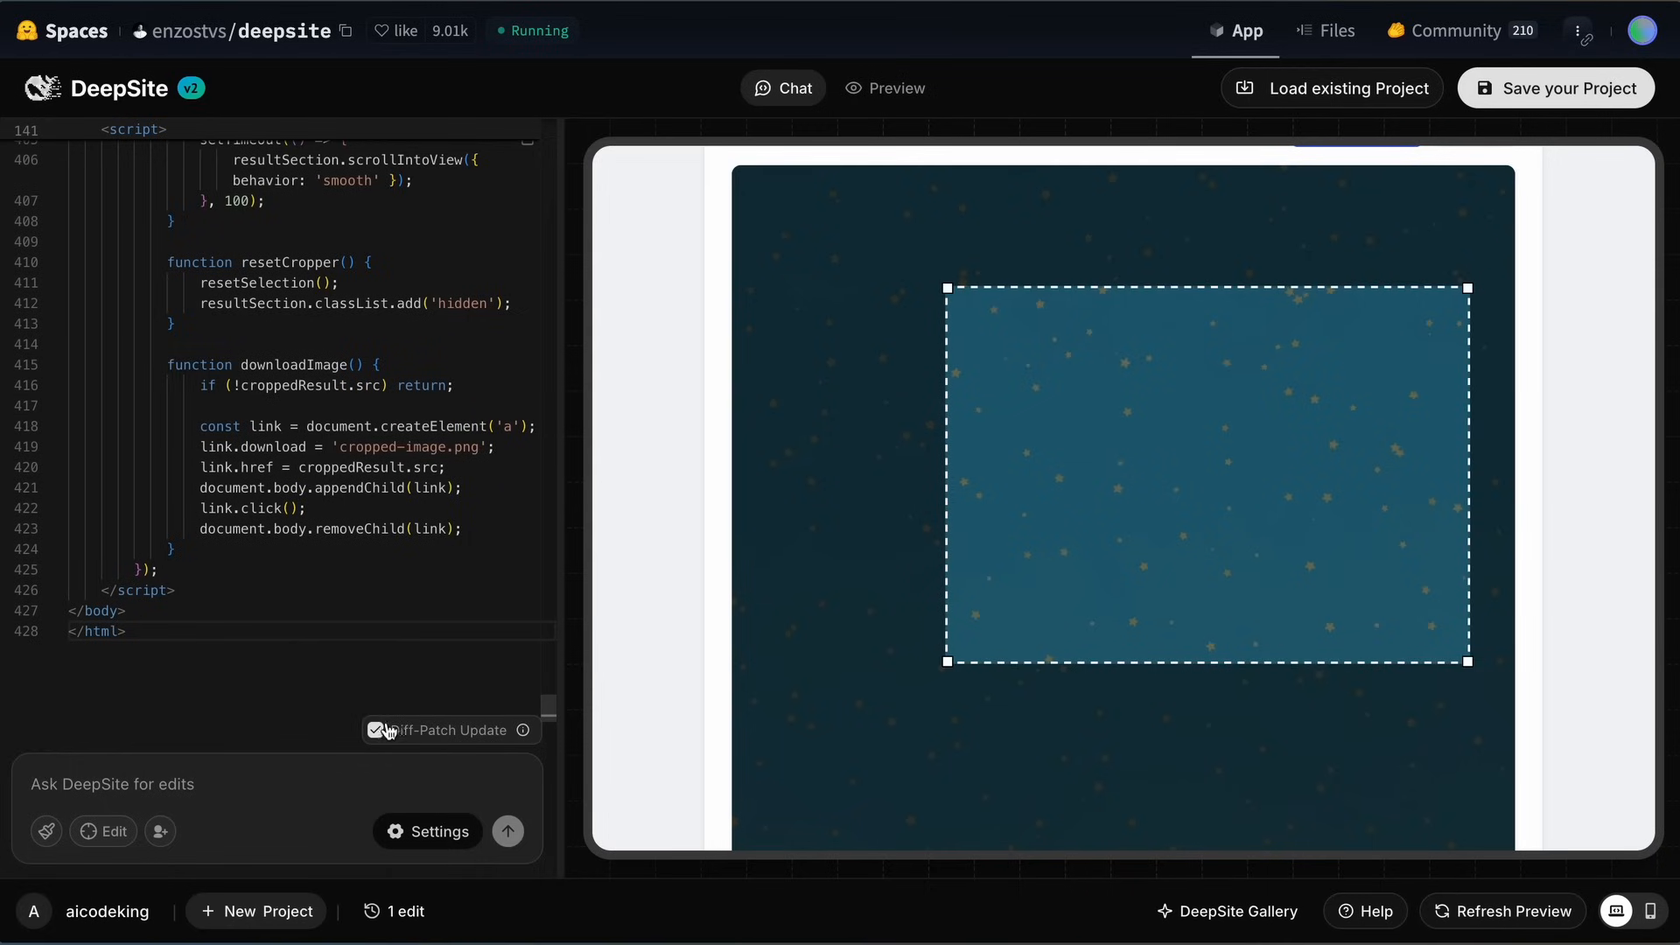
pyautogui.click(376, 730)
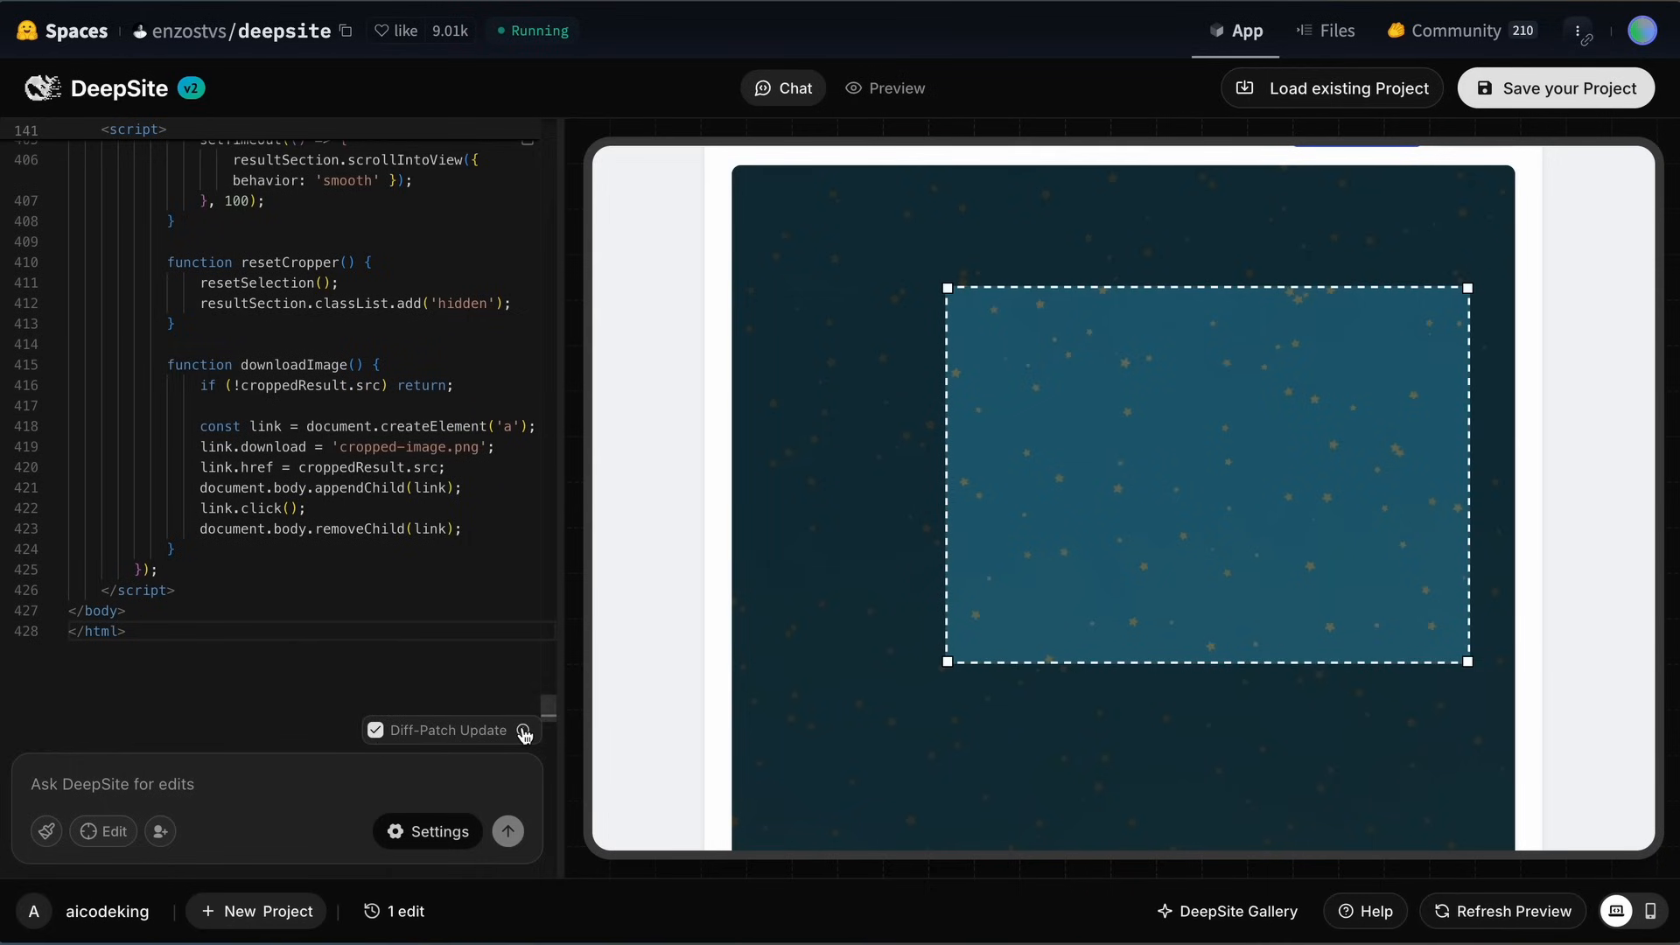
pyautogui.moveTo(524, 730)
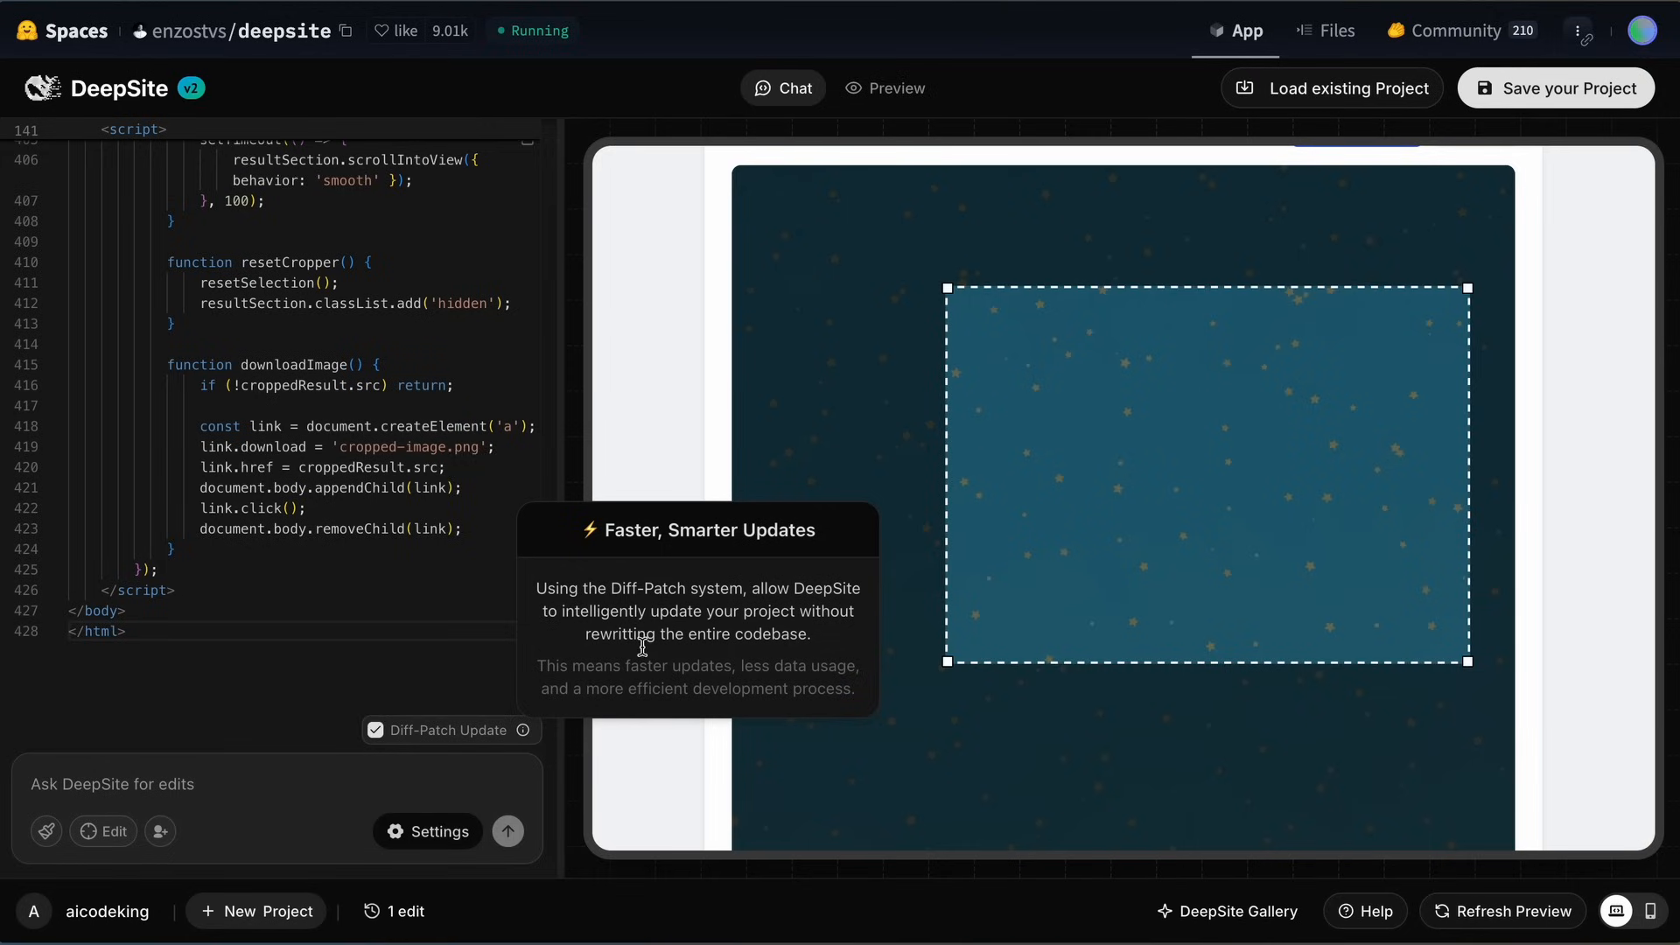
pyautogui.moveTo(537, 588); pyautogui.dragTo(666, 588)
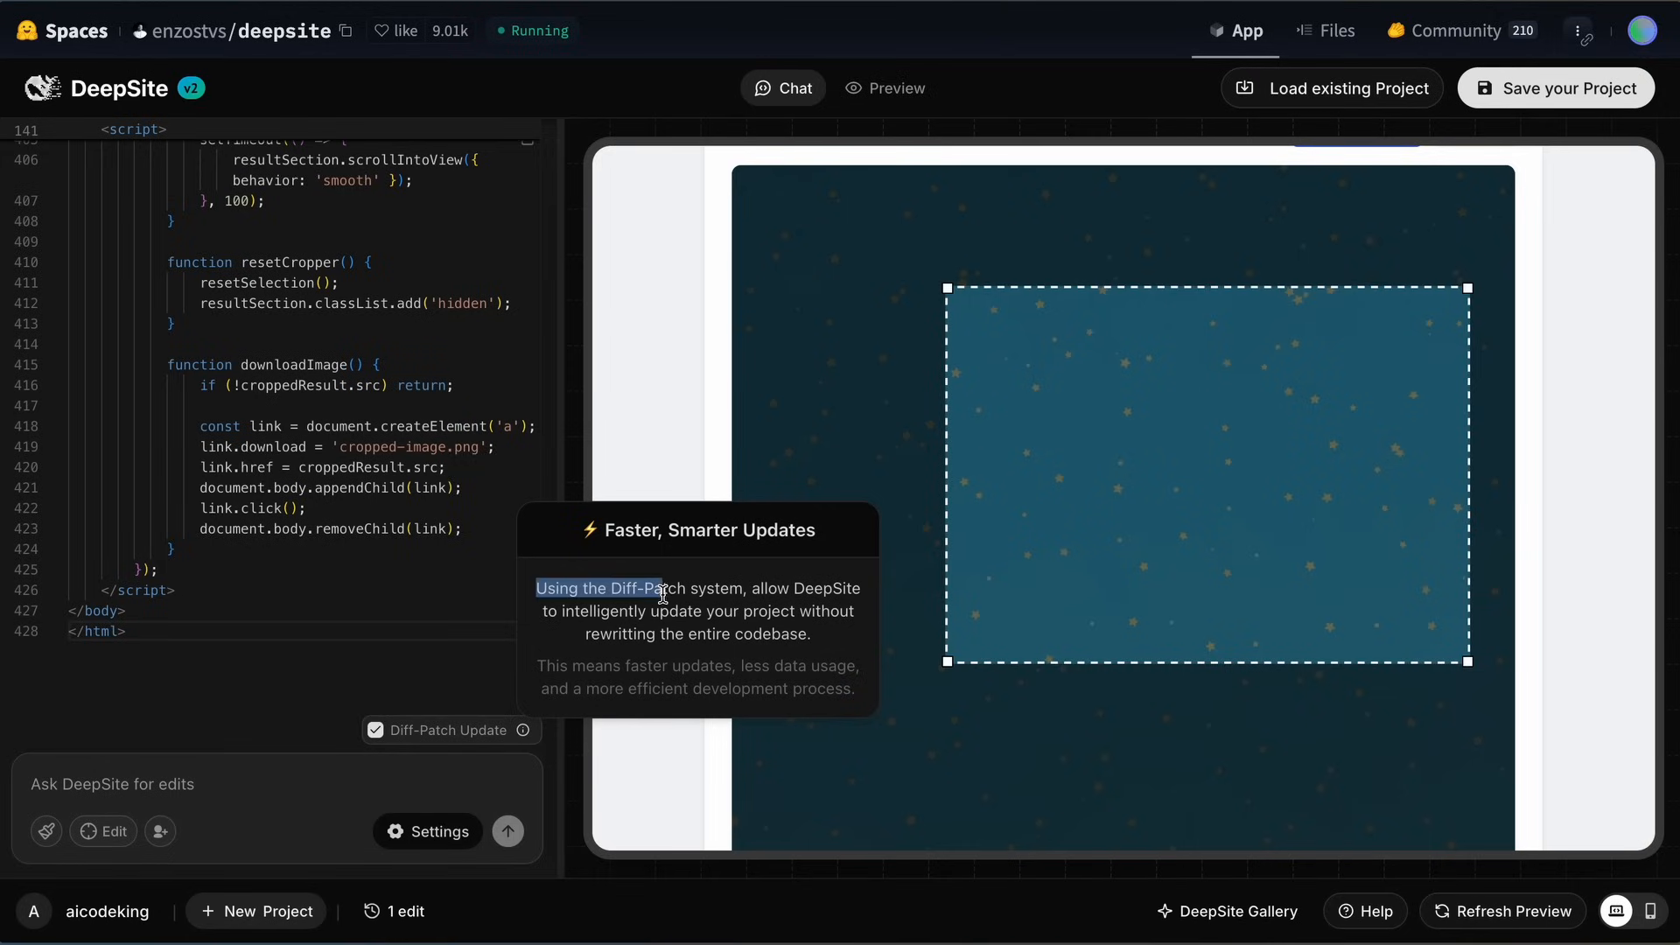
pyautogui.moveTo(664, 587); pyautogui.dragTo(811, 634)
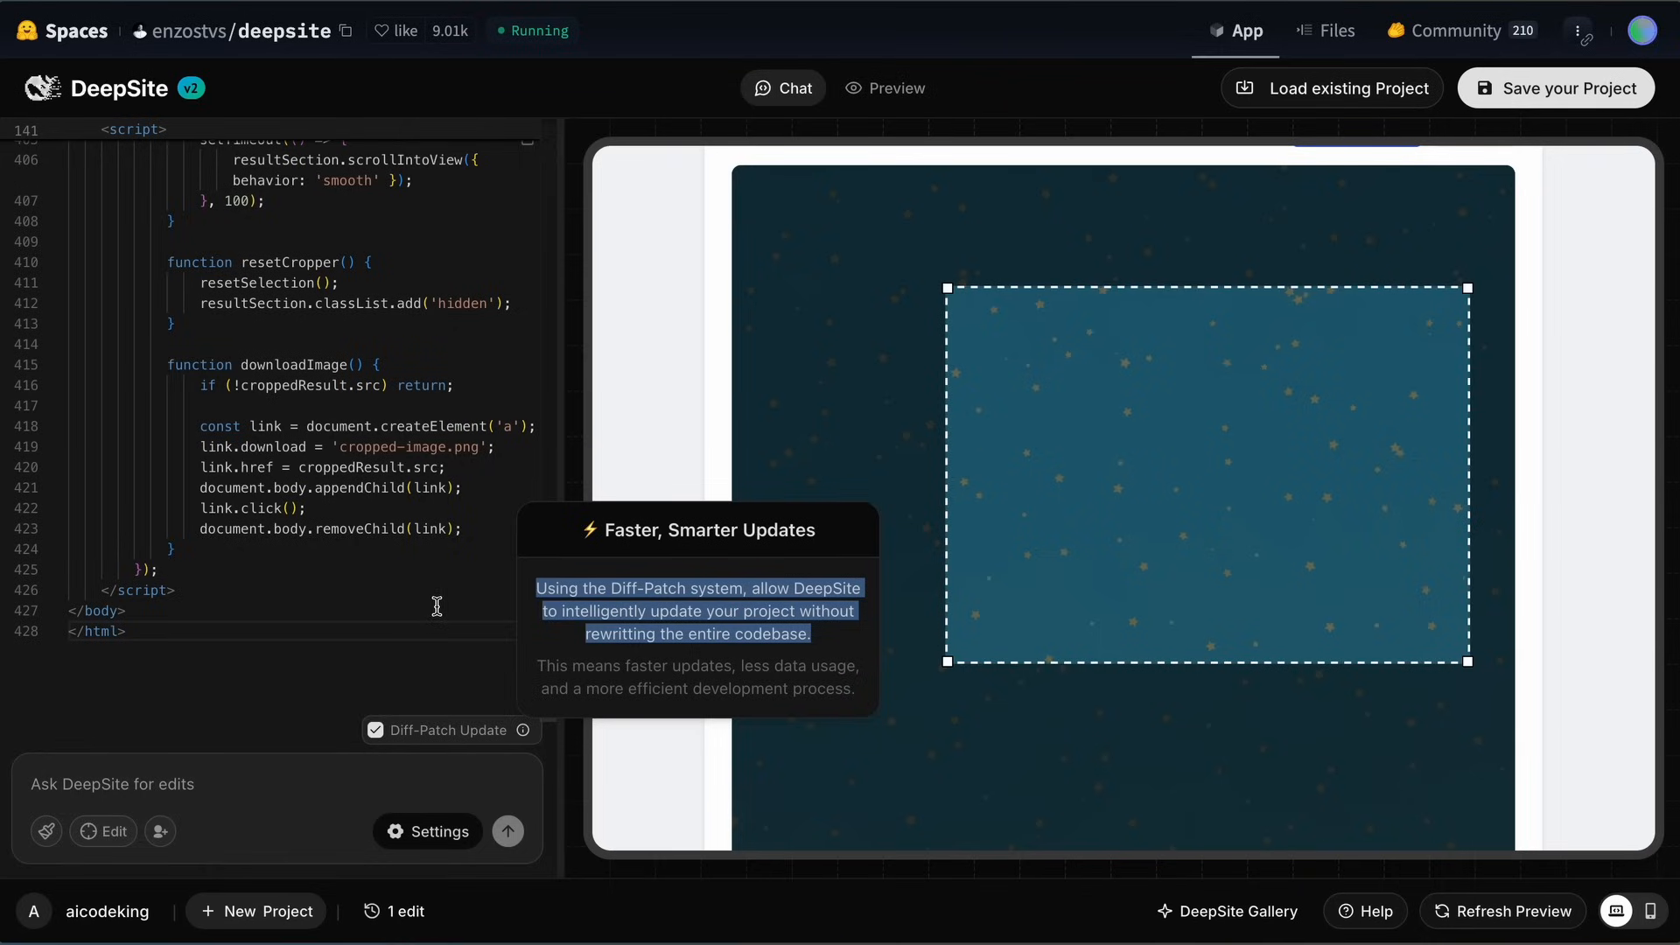
pyautogui.moveTo(410, 586)
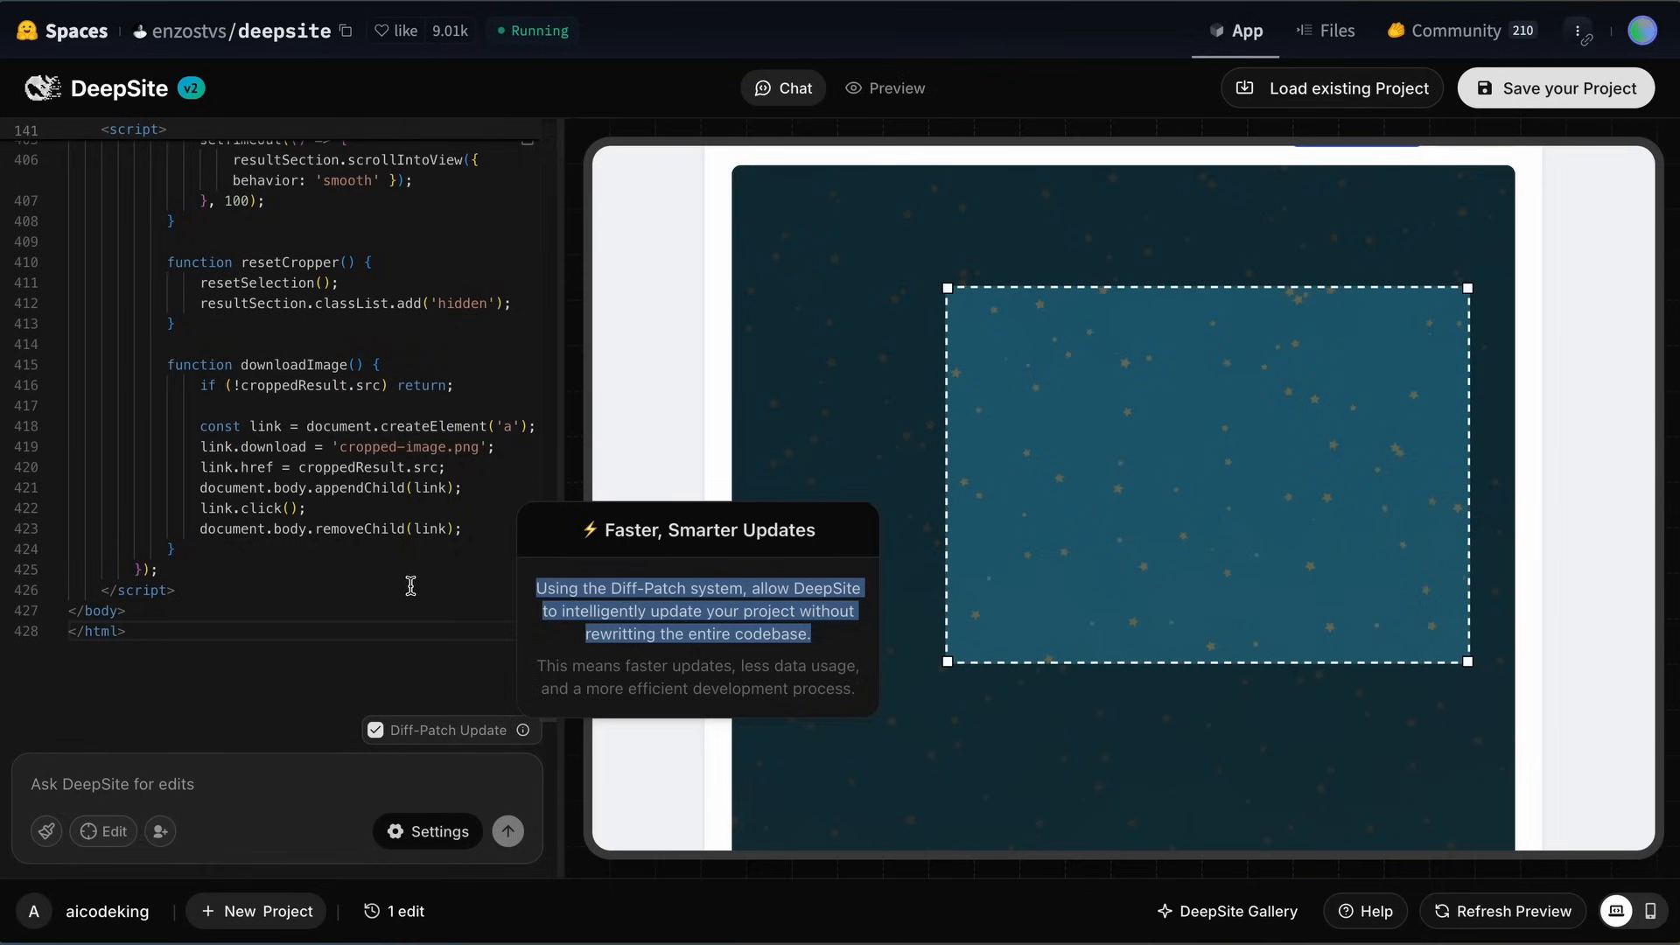
pyautogui.moveTo(698, 143)
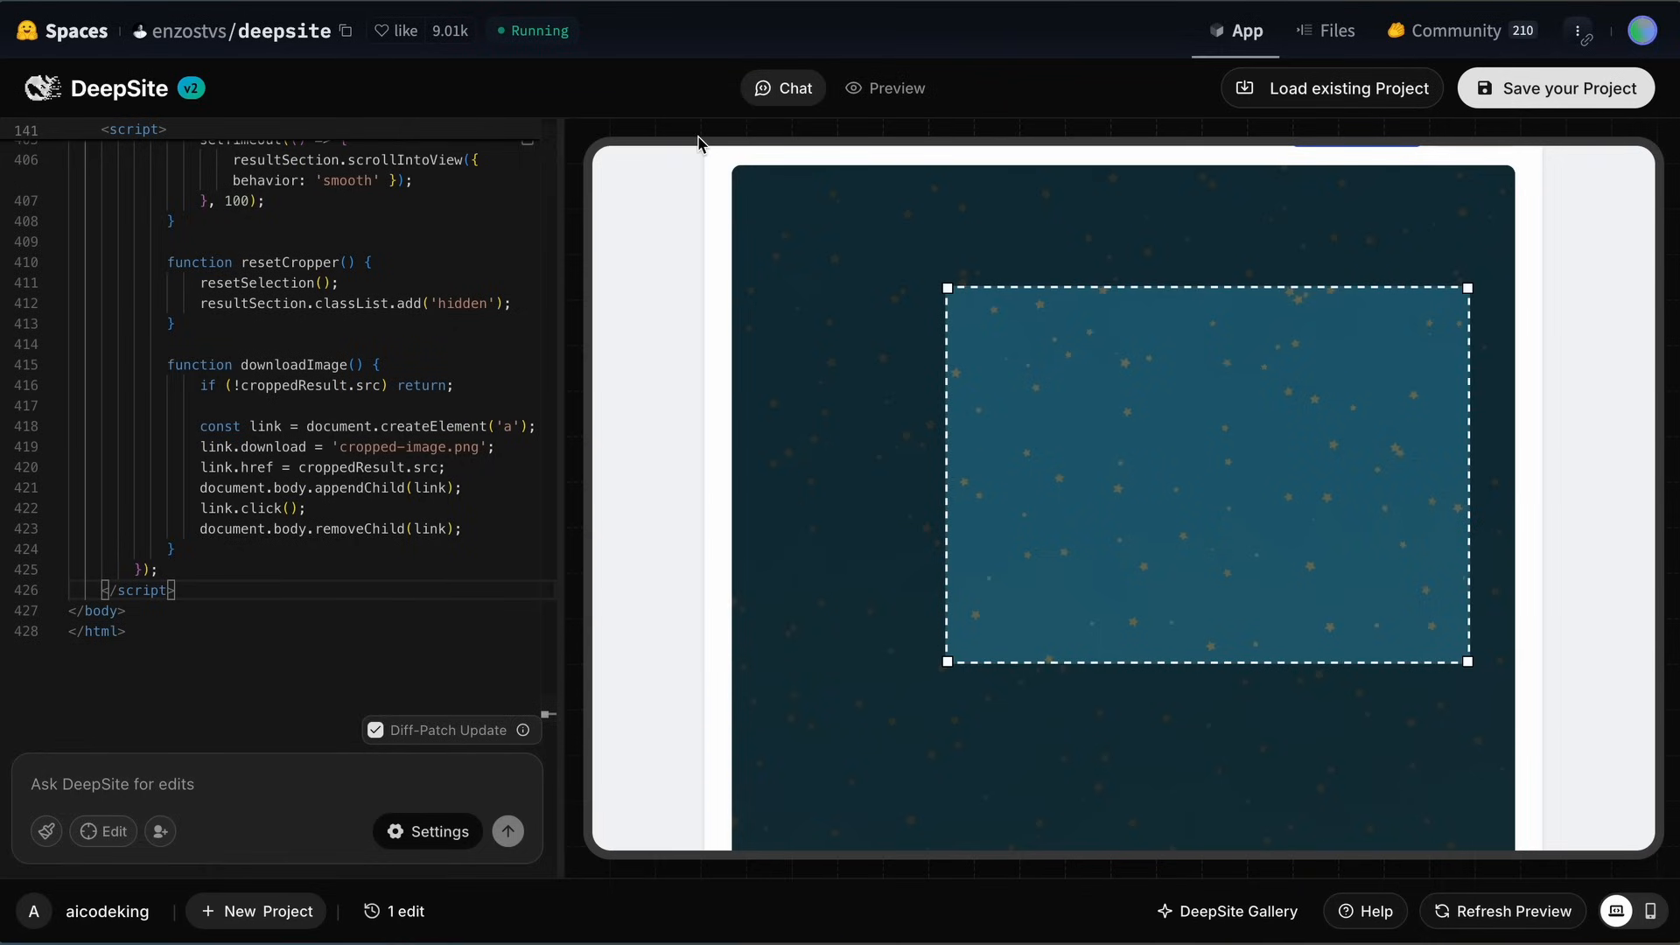
# Step: Open the Deploy as Space panel and focus its empty space title field
pyautogui.click(1556, 88)
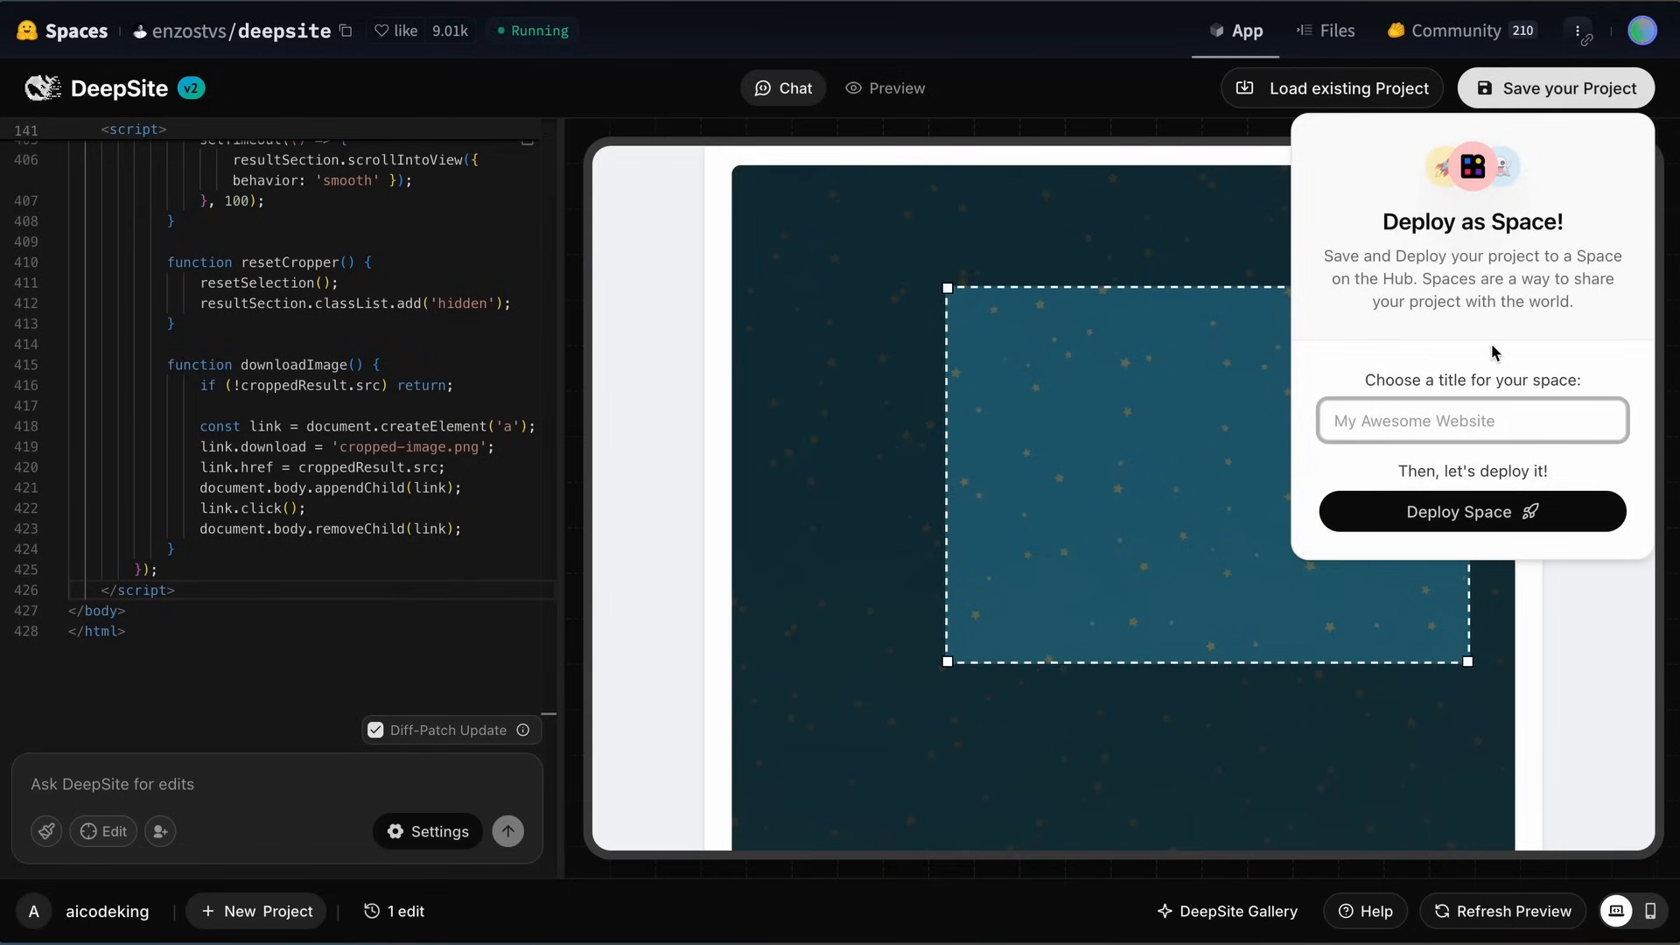
pyautogui.click(1471, 420)
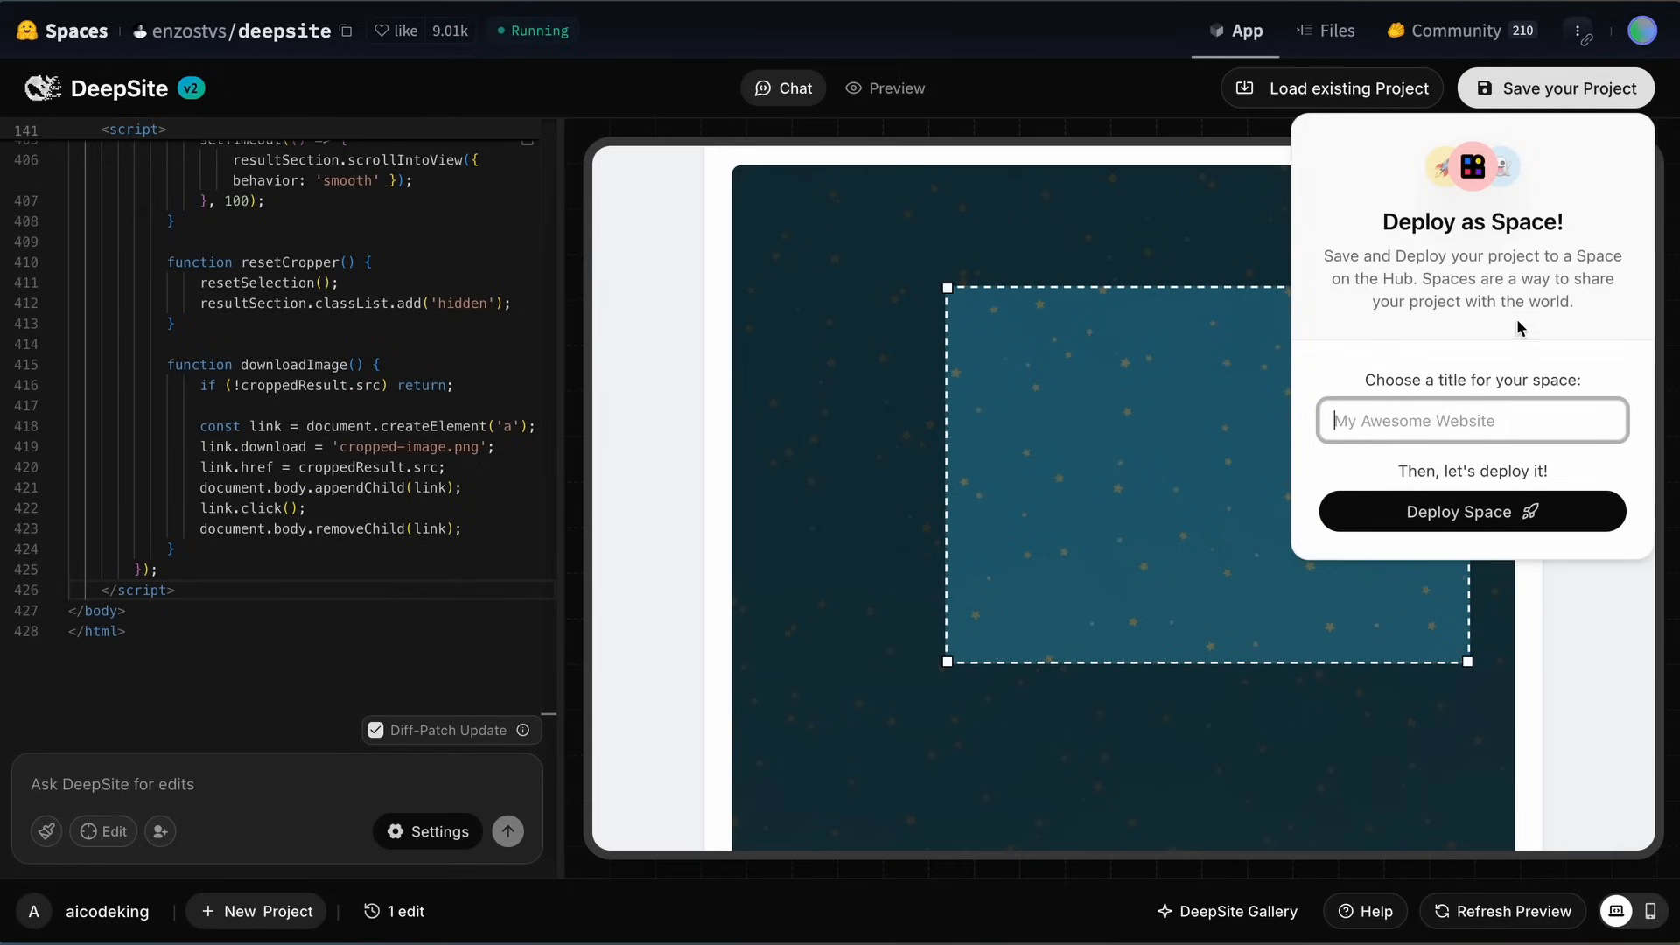
pyautogui.moveTo(1441, 348)
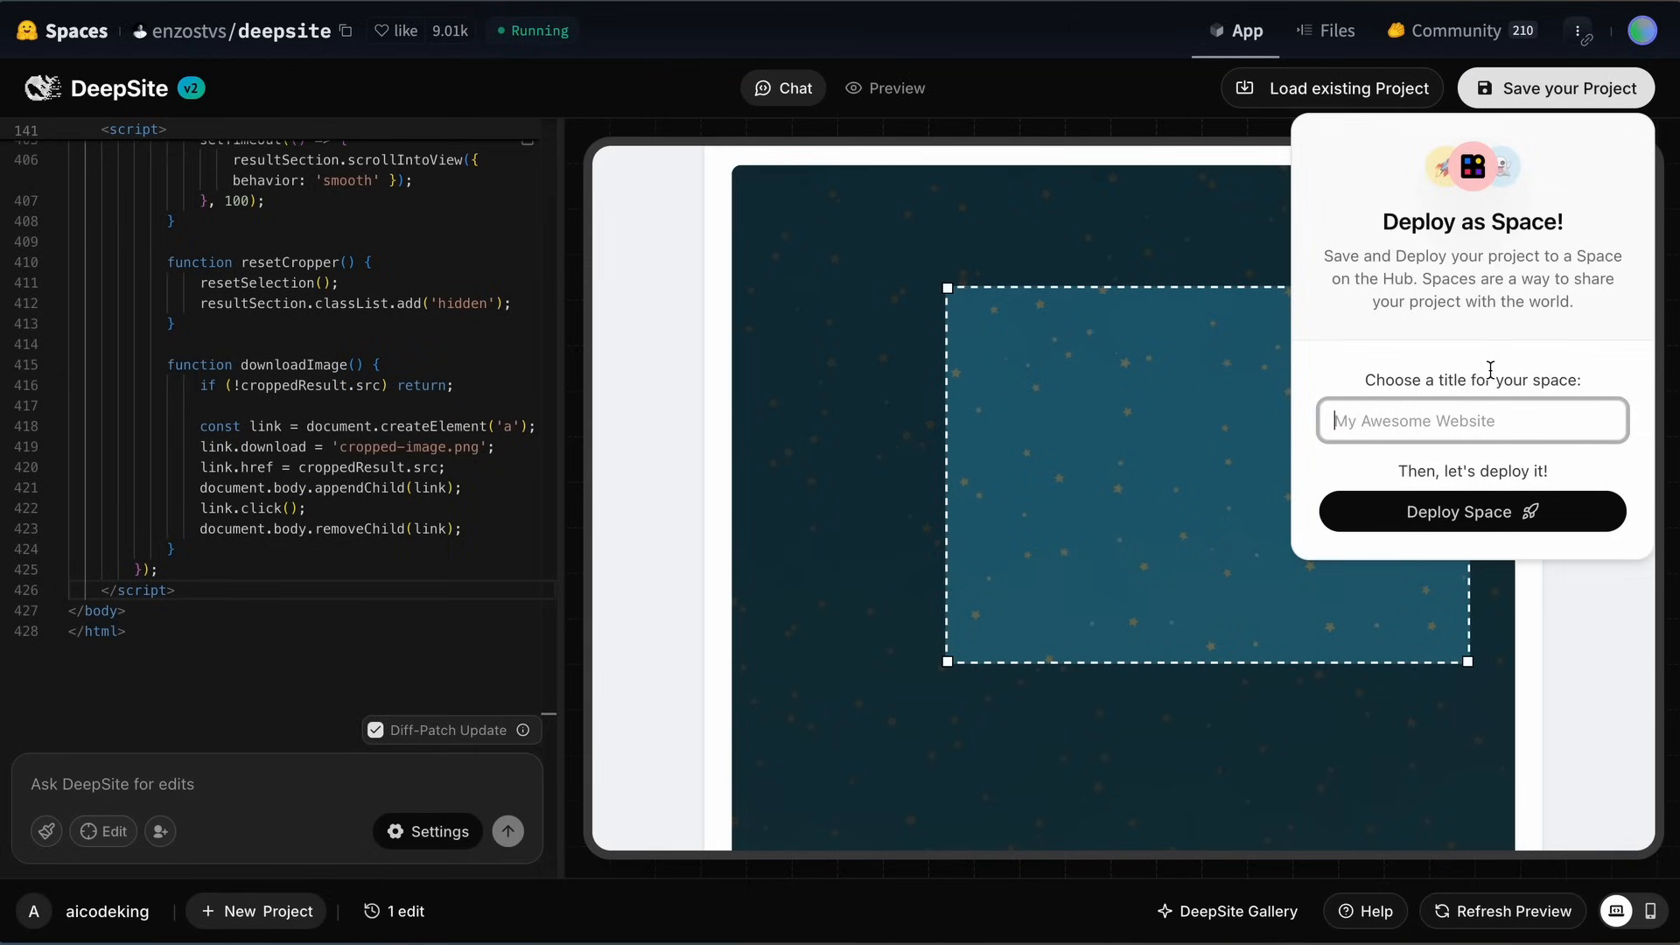
pyautogui.moveTo(508, 783)
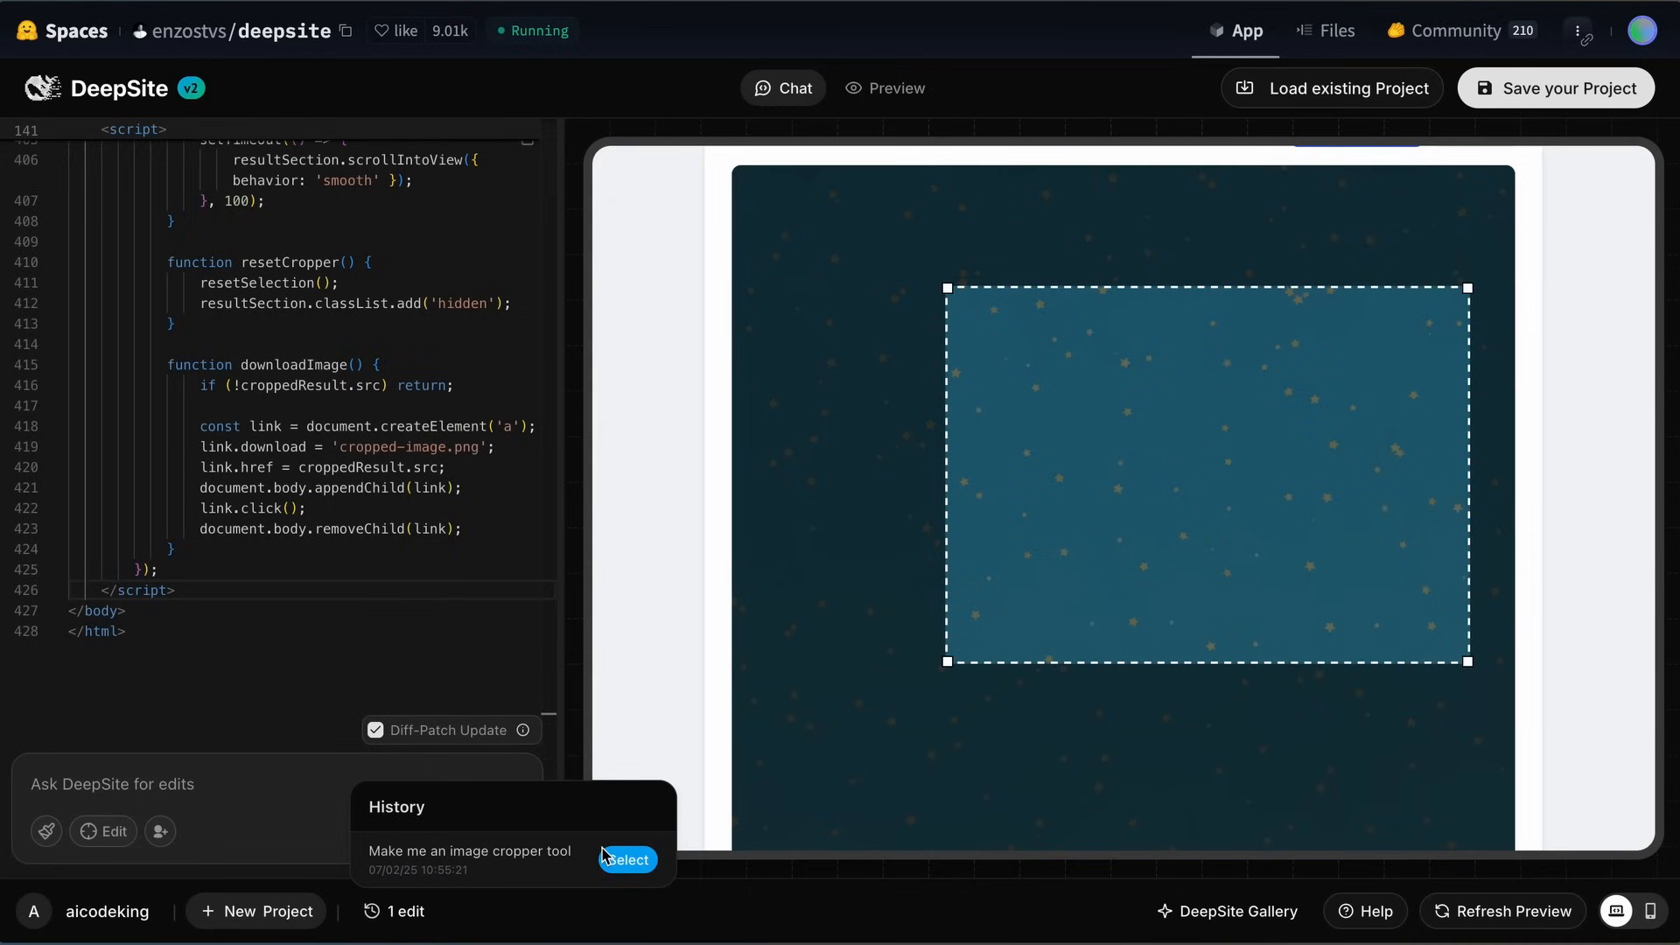
pyautogui.moveTo(534, 918)
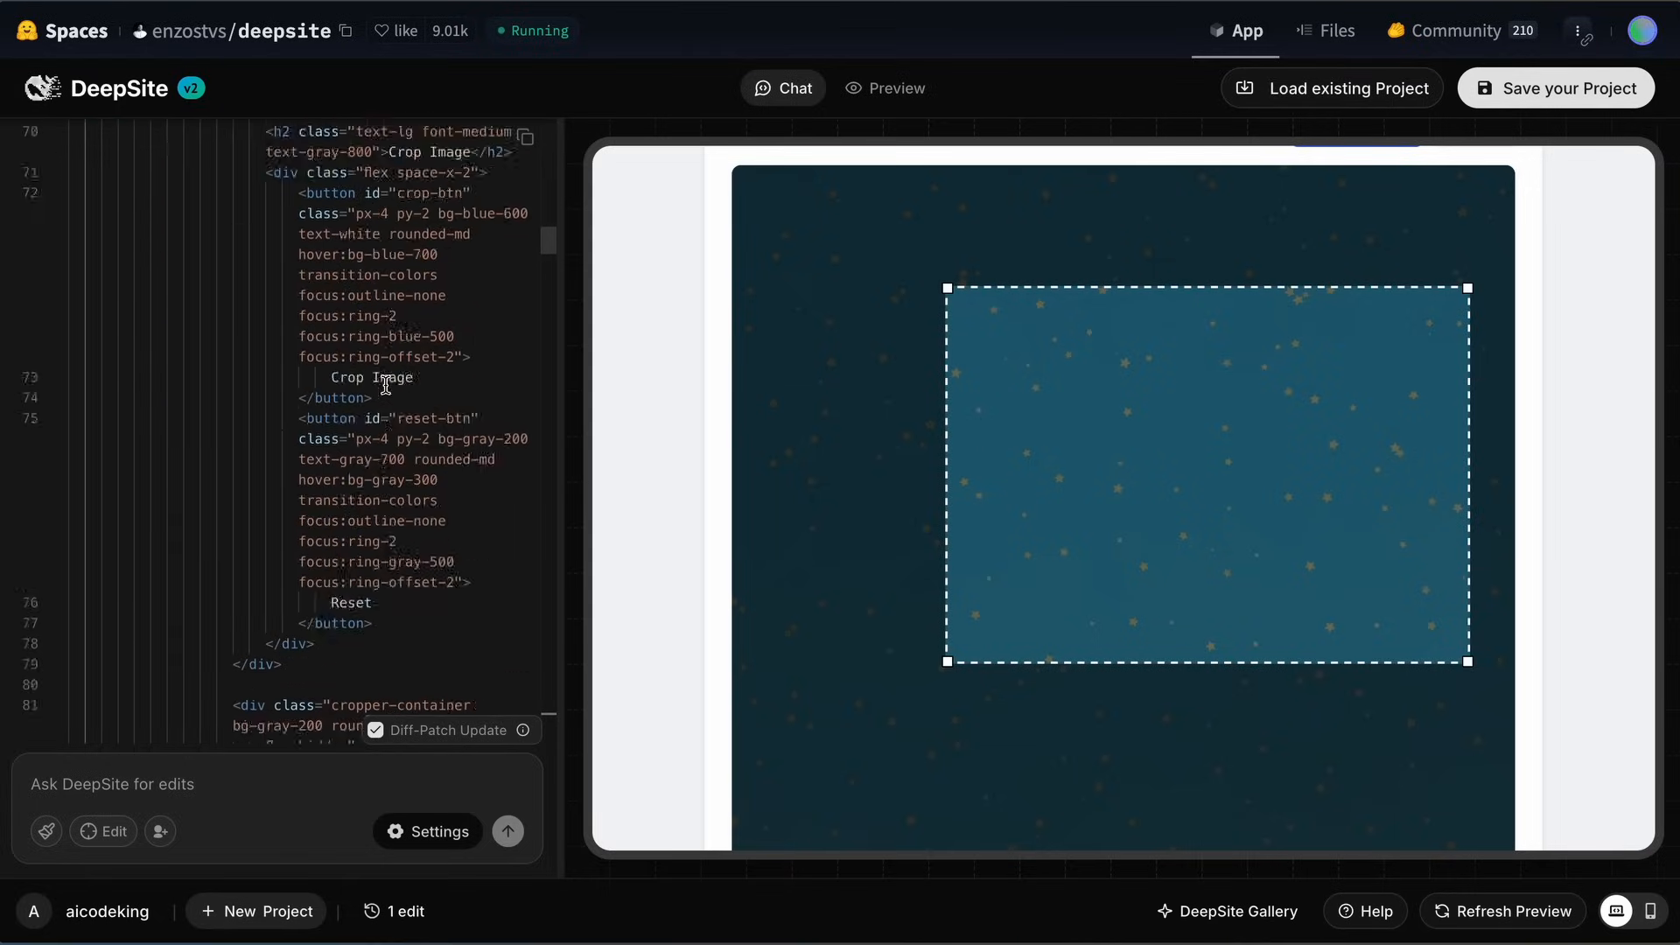
pyautogui.scroll(-3)
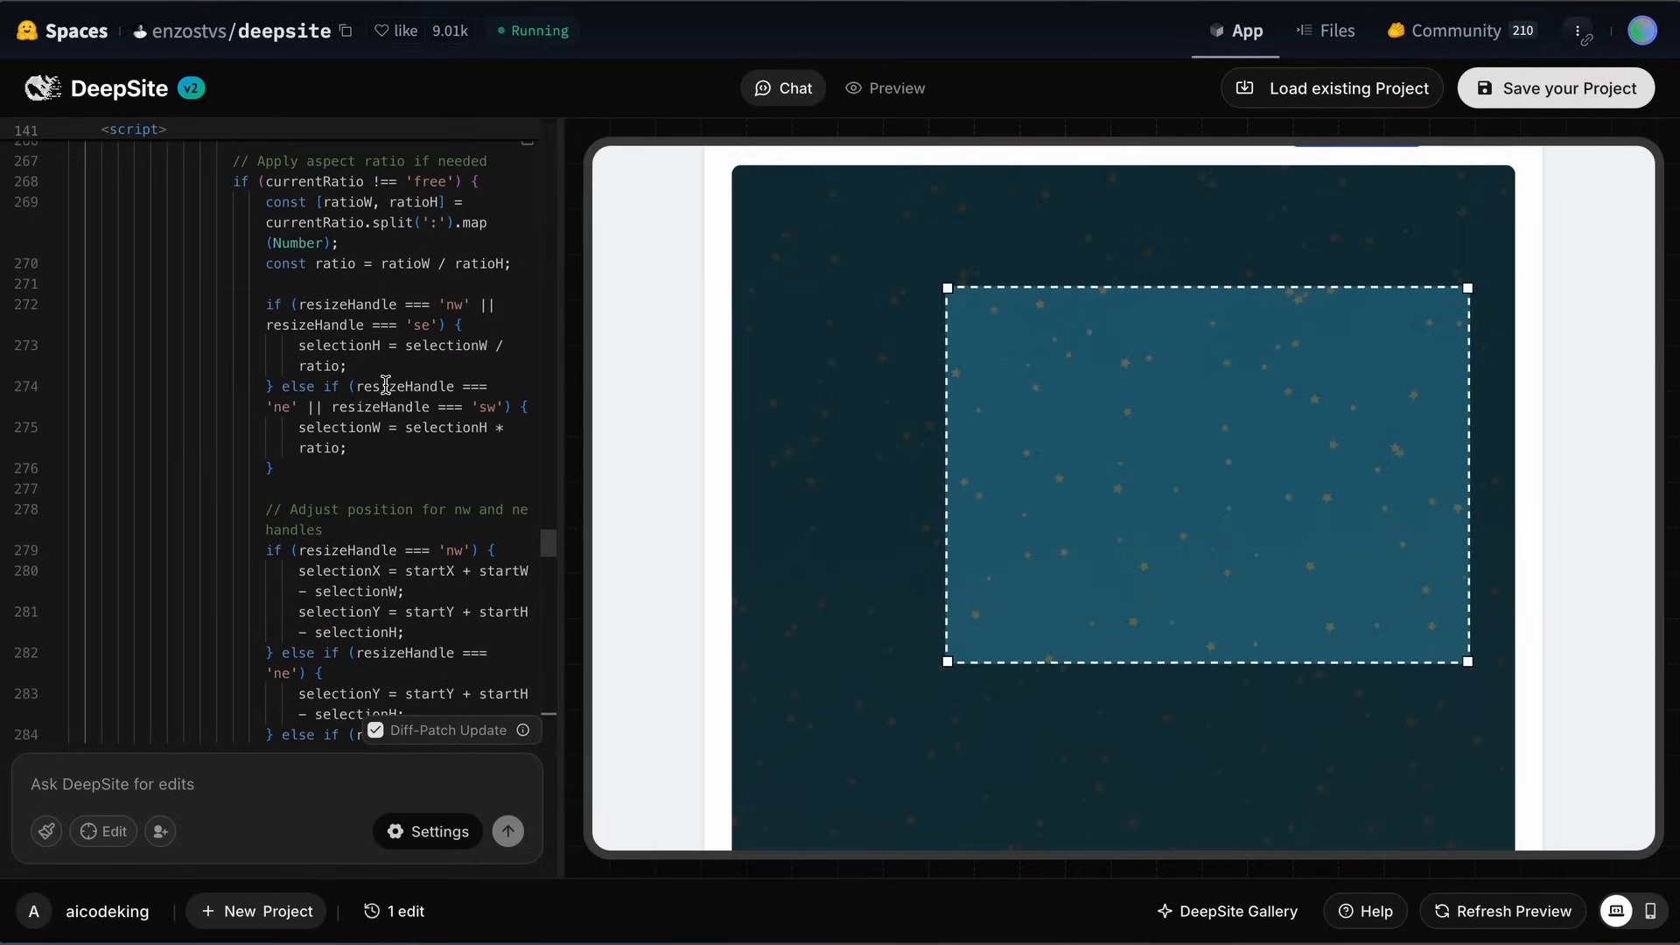
pyautogui.scroll(-3)
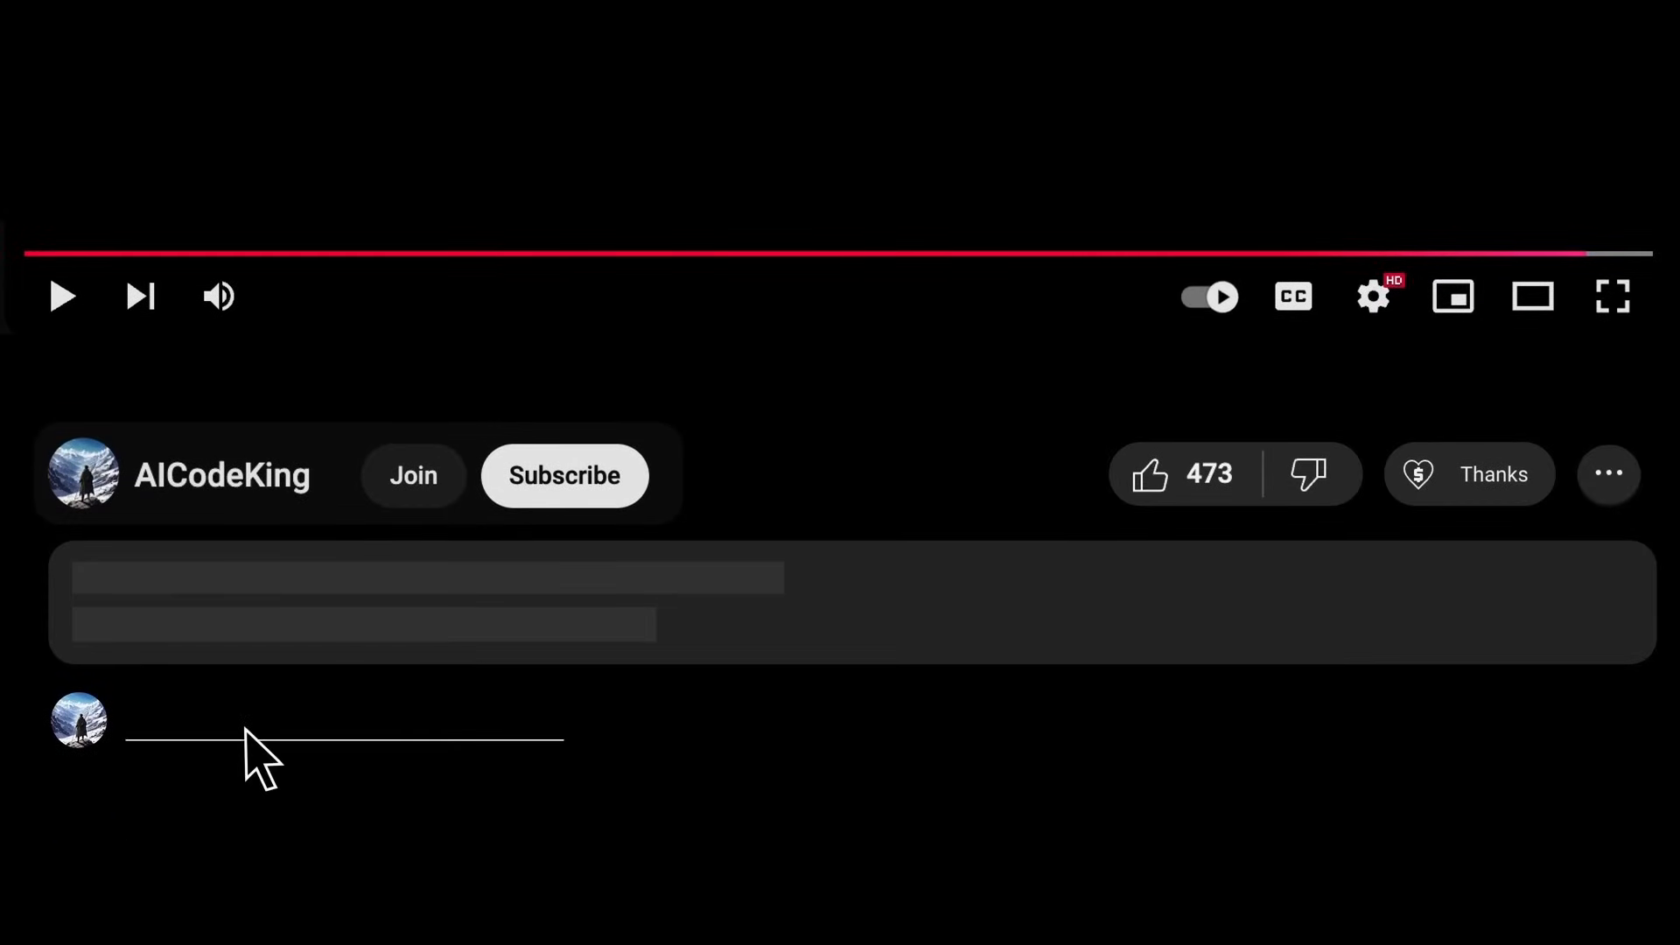
# Step: Subscribe to AICodeKing, open Super Thanks, and view membership tiers from Bronze to Diamond King
pyautogui.click(563, 474)
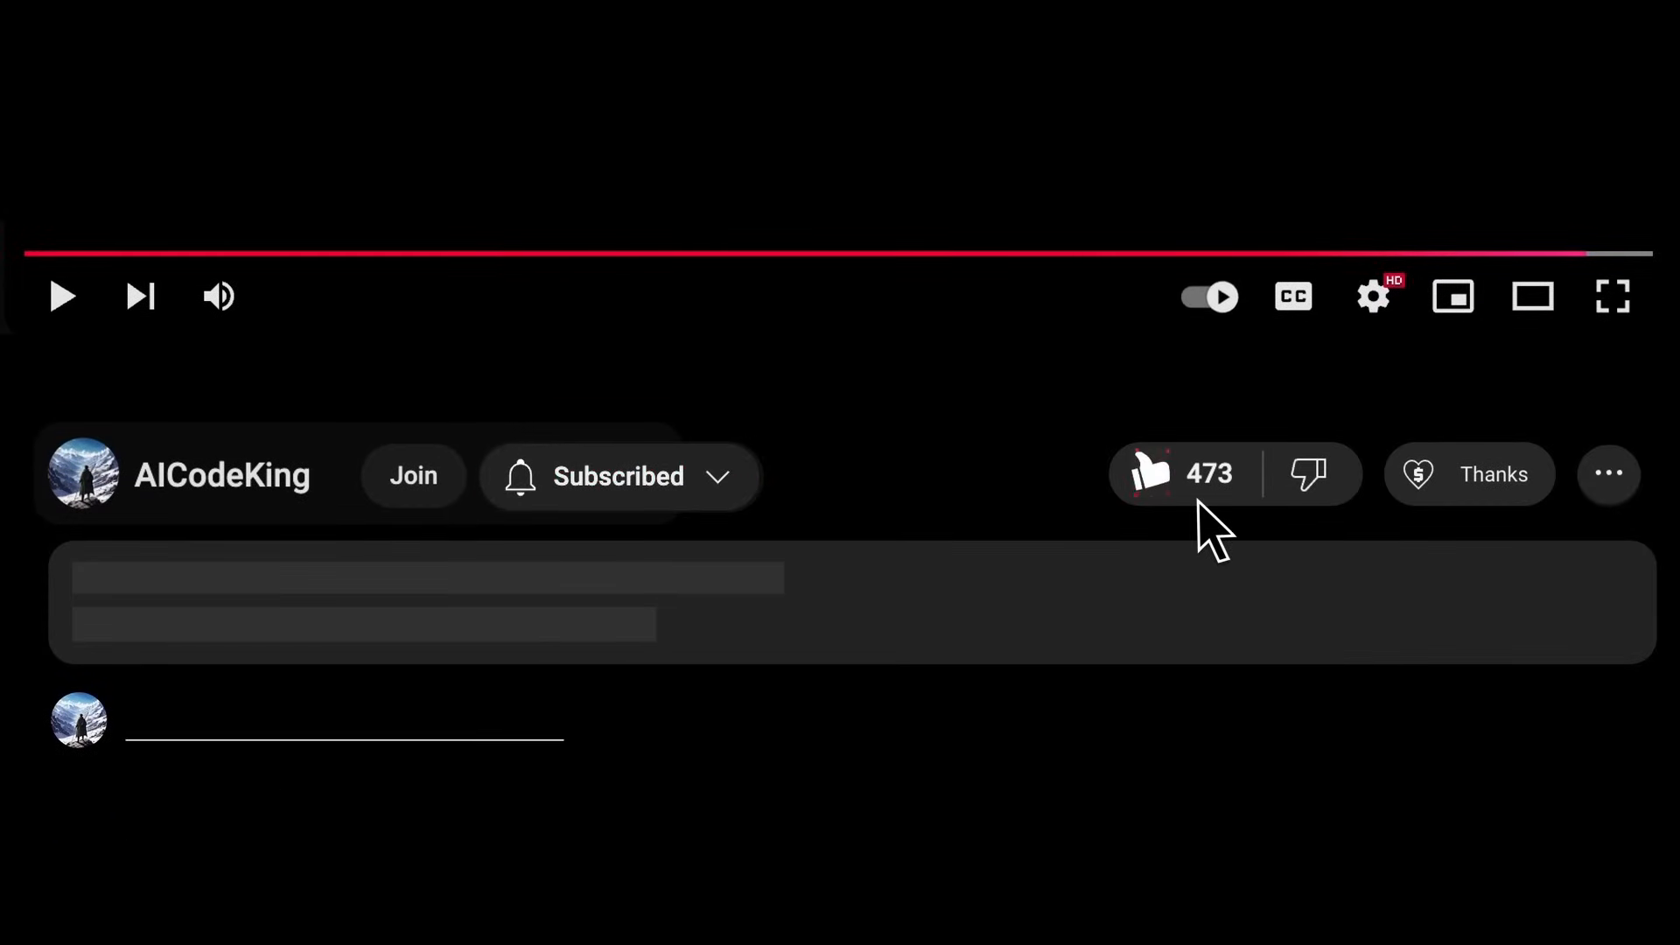
pyautogui.click(1469, 474)
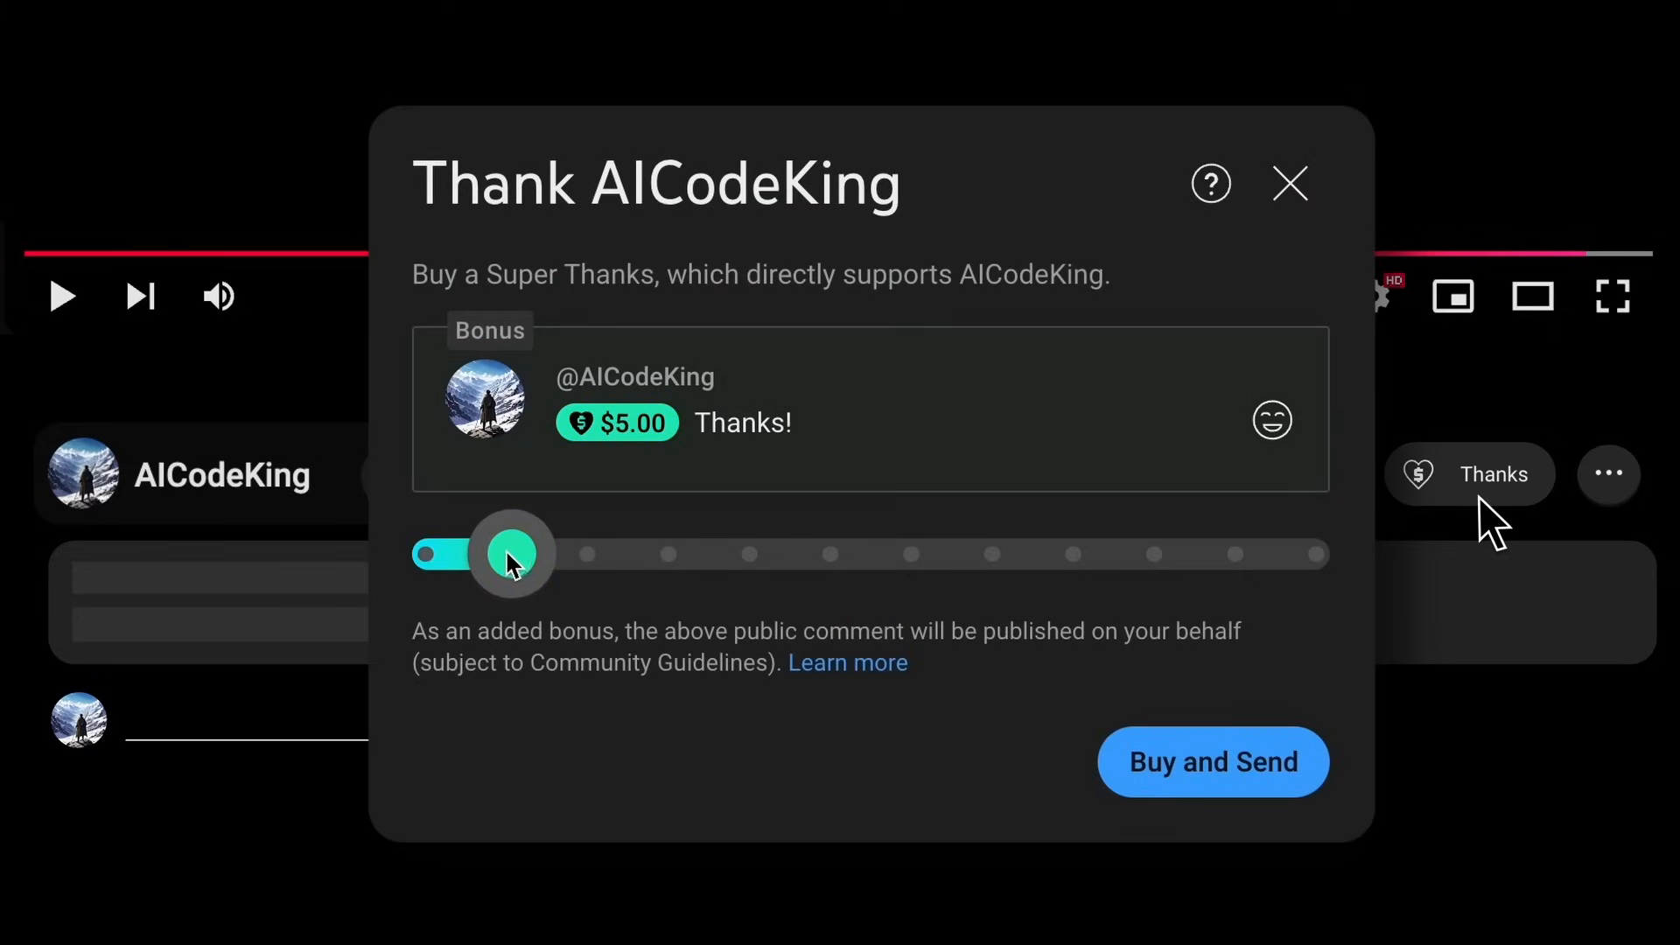
pyautogui.click(414, 474)
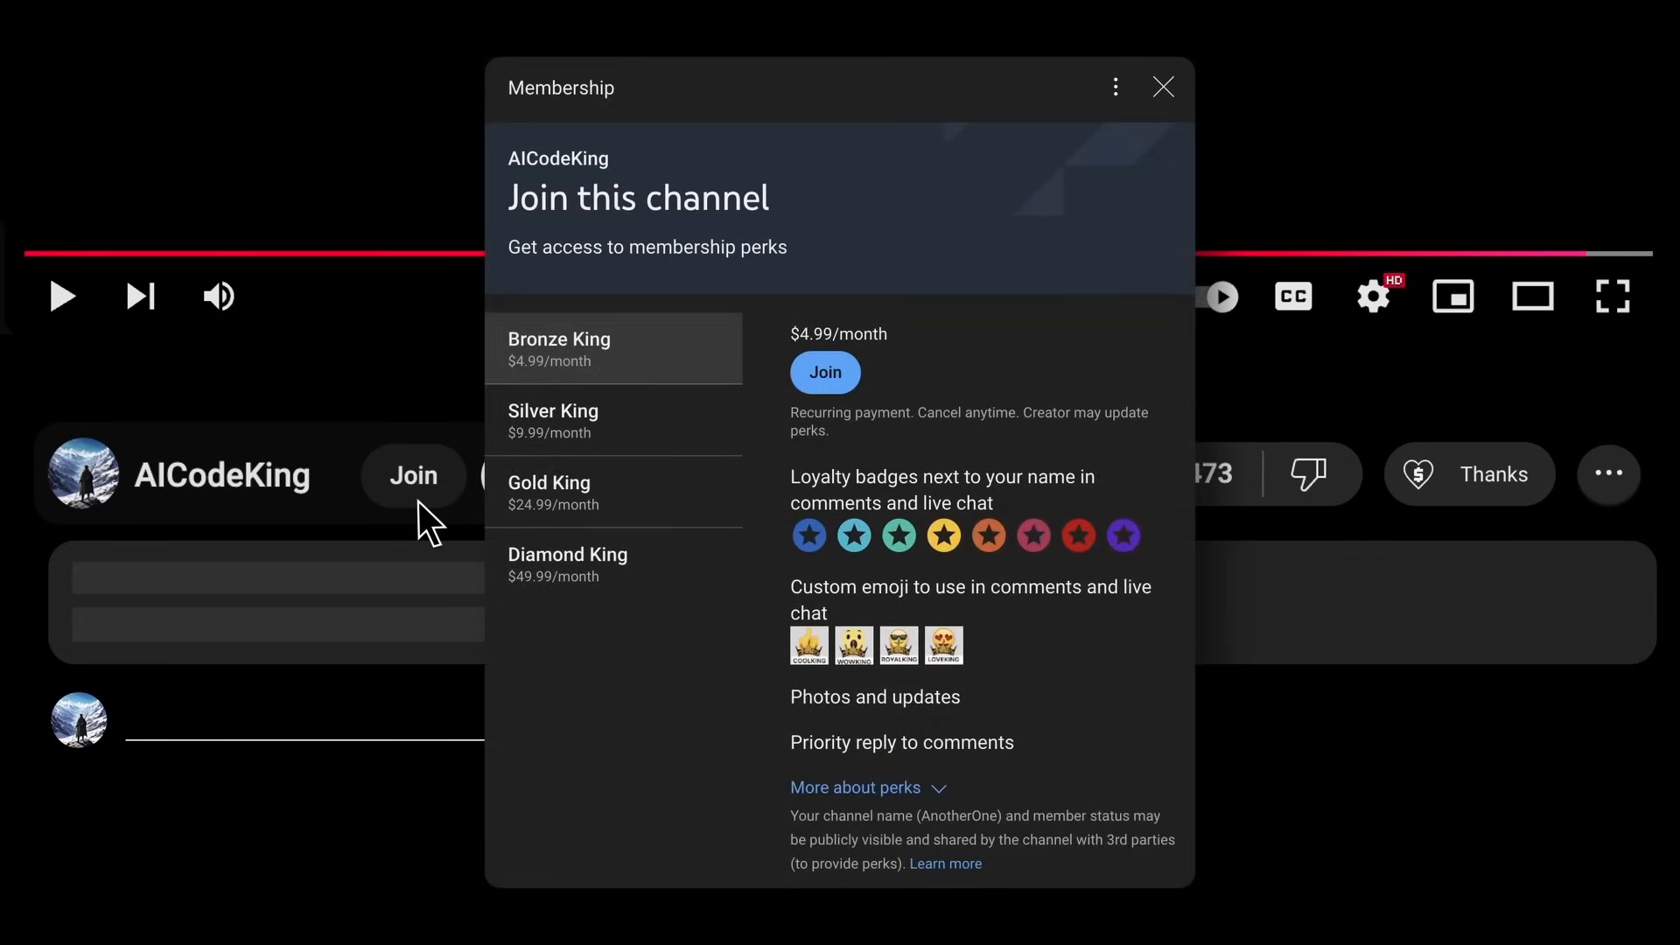